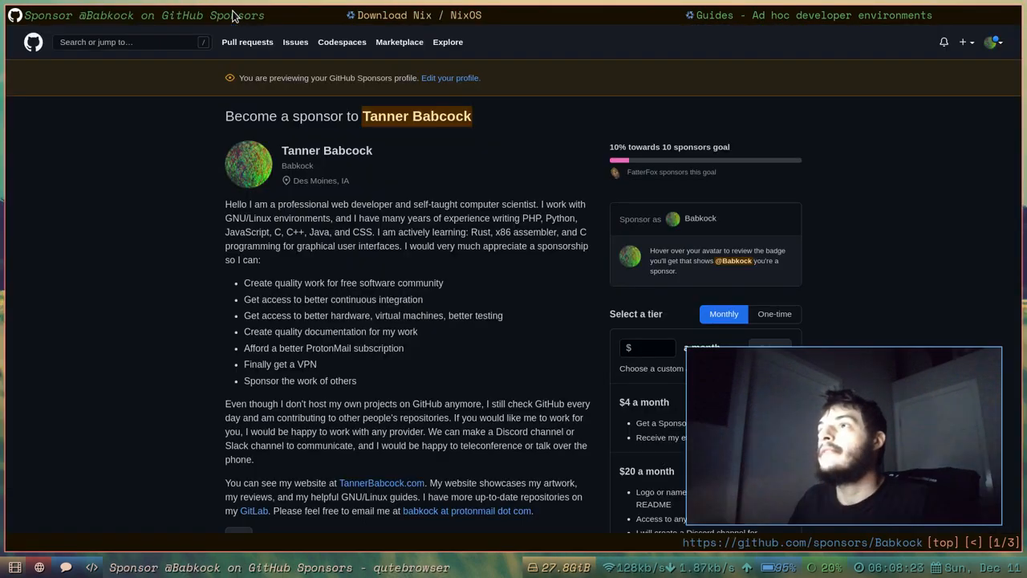
pyautogui.moveTo(177, 286)
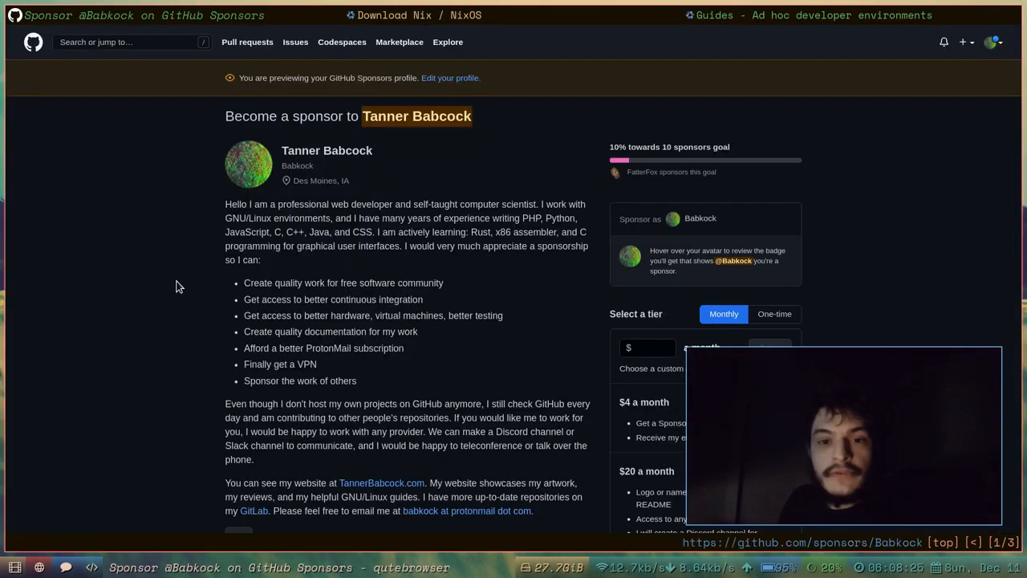
pyautogui.moveTo(355, 348)
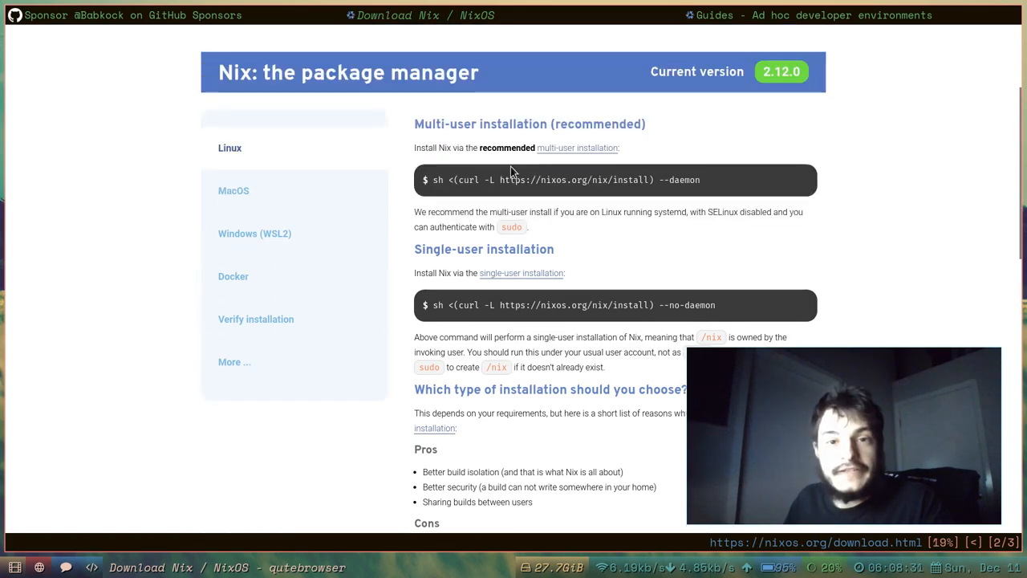
# Step: Scroll through Tanner Babcock's GitHub Sponsors profile to review its monthly and one-time tiers
pyautogui.scroll(3)
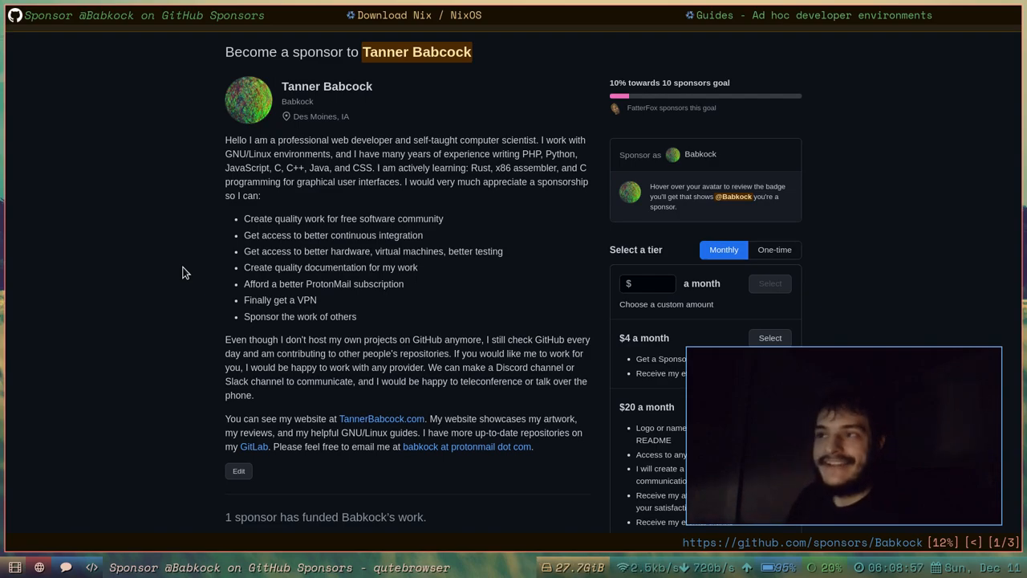
pyautogui.moveTo(499, 277)
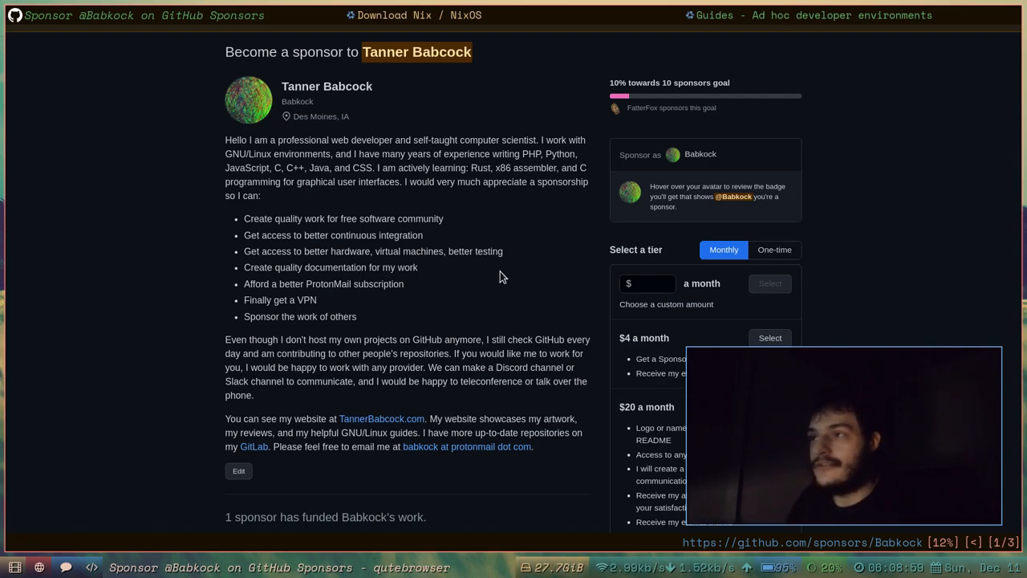
pyautogui.scroll(-3)
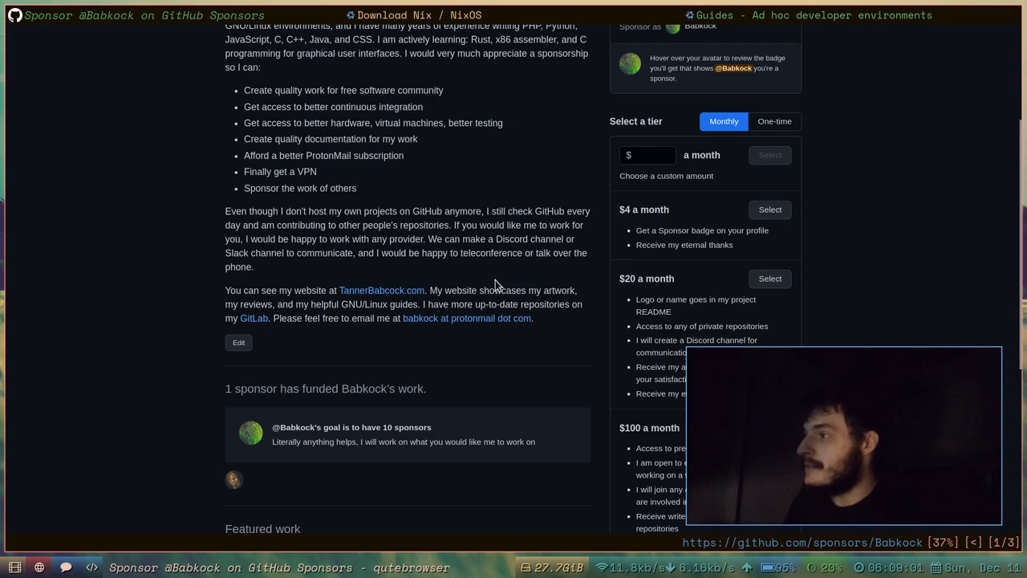
pyautogui.moveTo(880, 231)
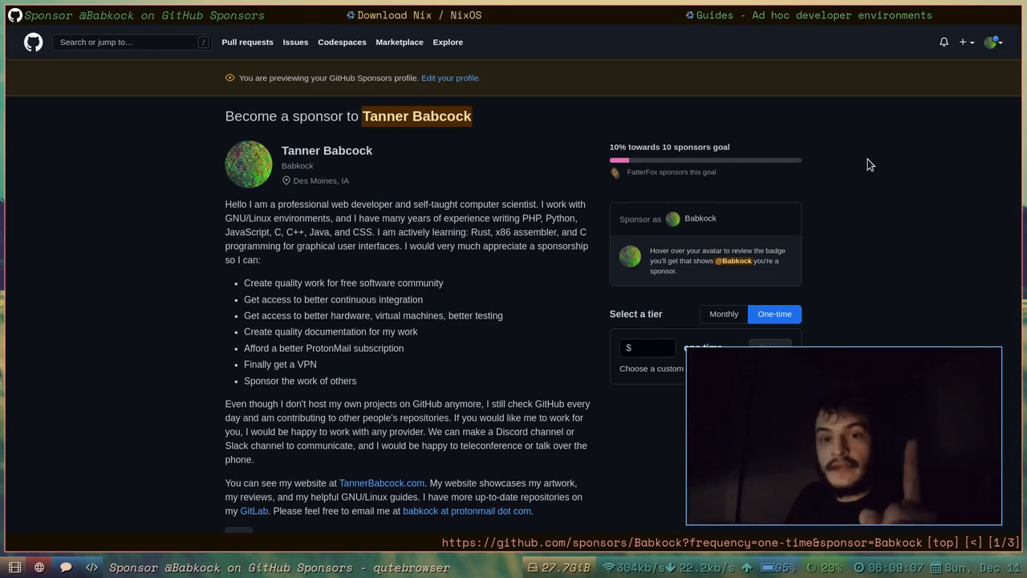
pyautogui.scroll(-3)
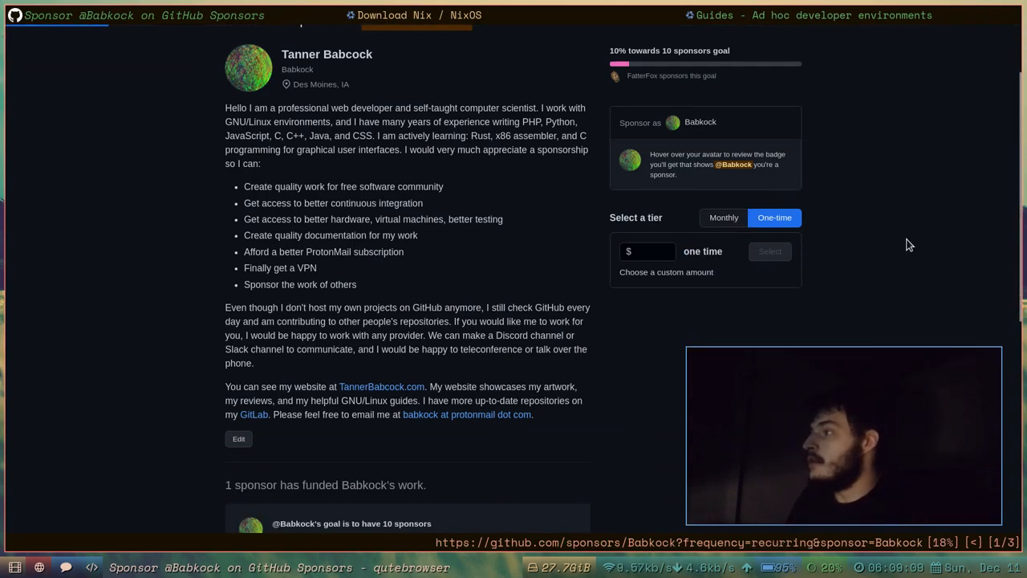
pyautogui.scroll(3)
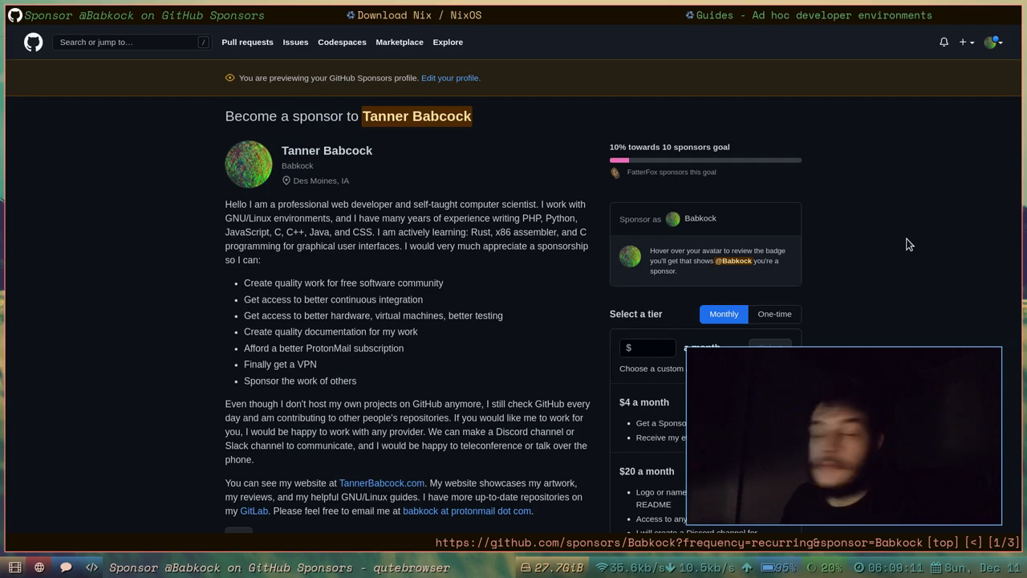
pyautogui.scroll(-3)
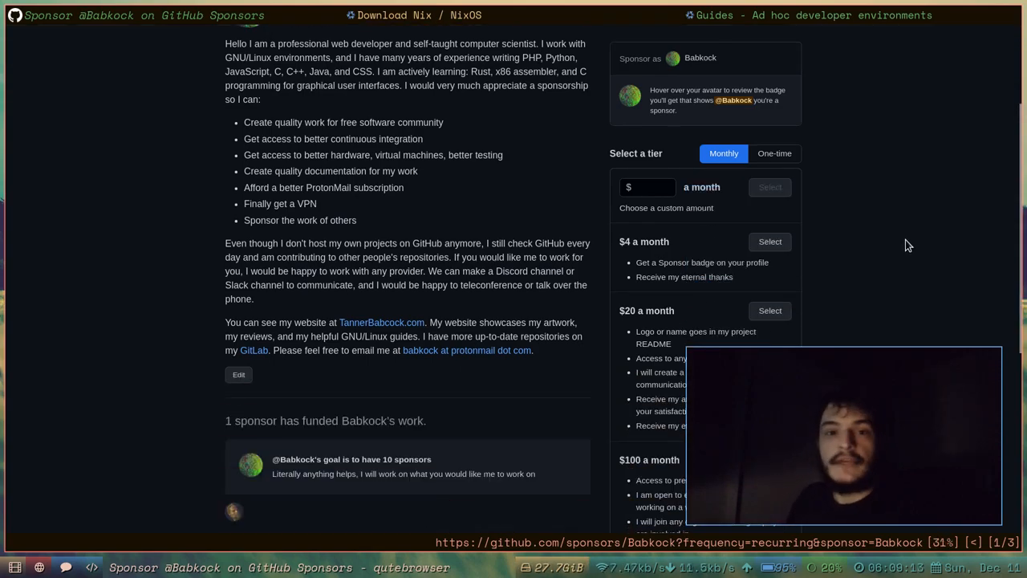
pyautogui.moveTo(877, 263)
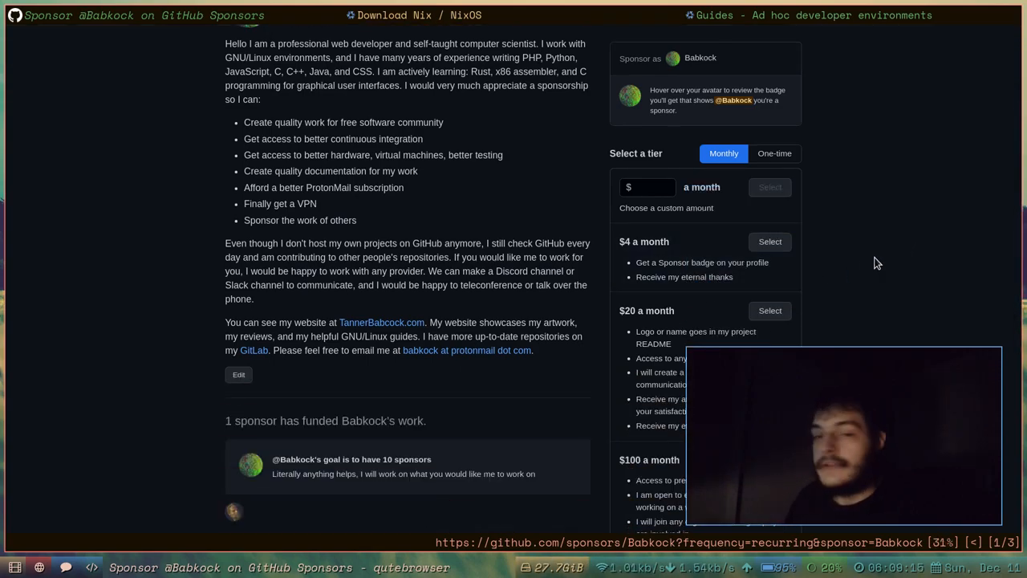
pyautogui.scroll(-3)
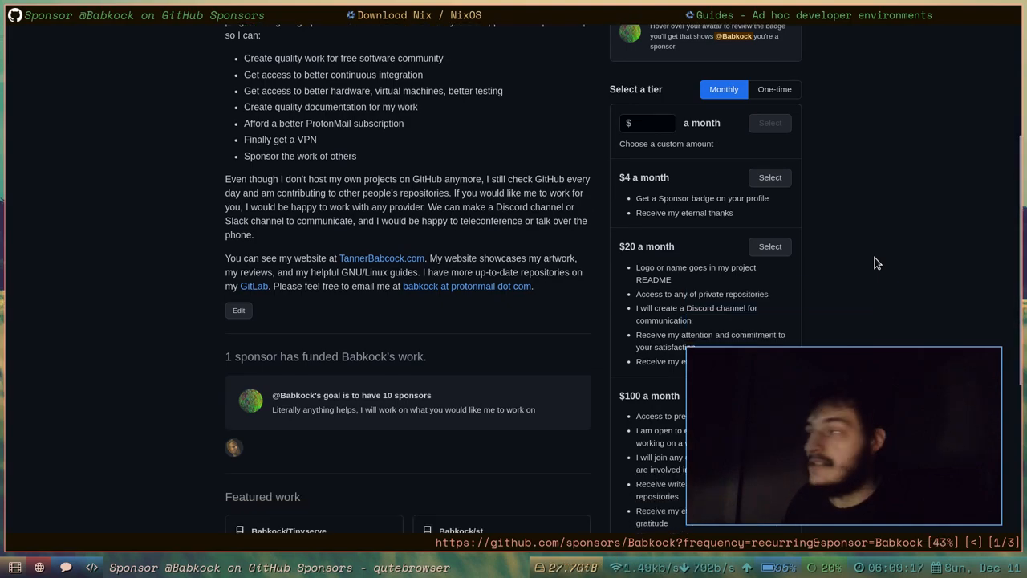
pyautogui.scroll(-3)
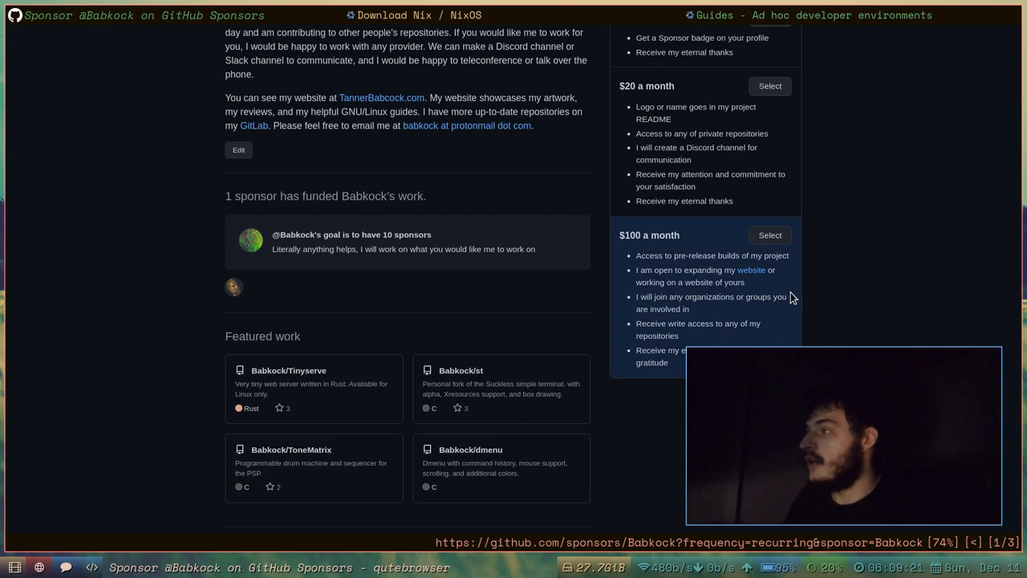
pyautogui.scroll(-3)
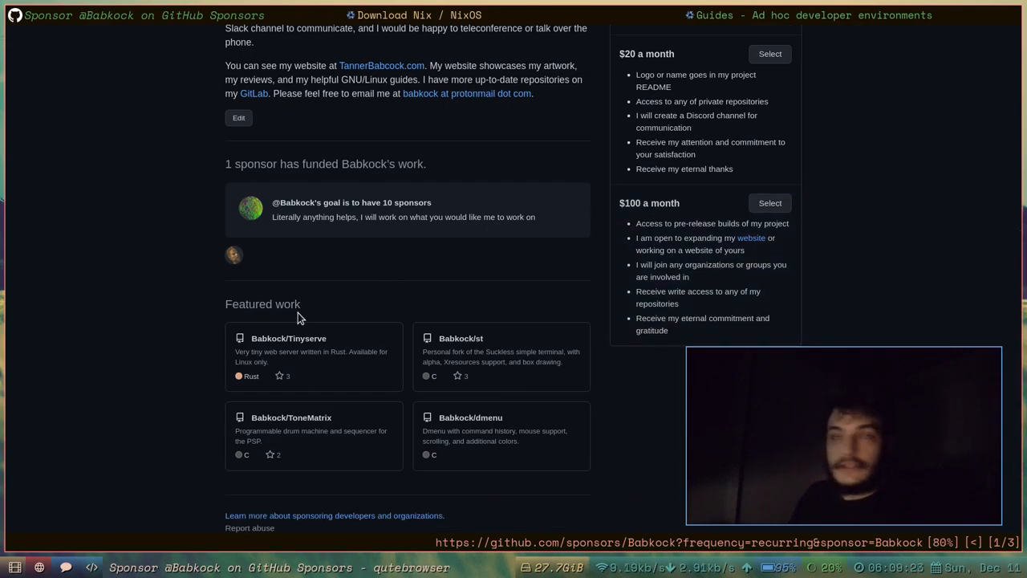
pyautogui.scroll(3)
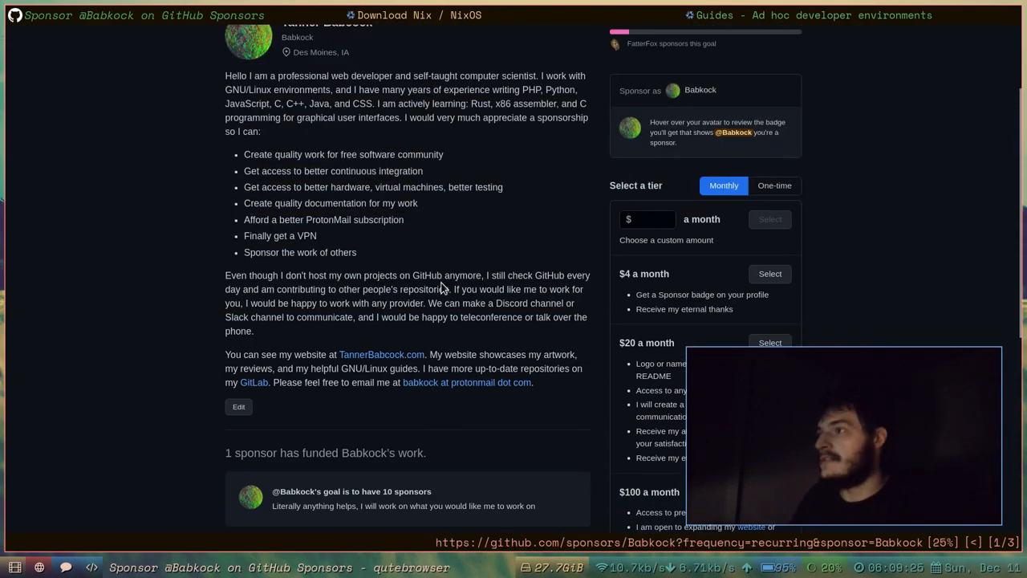
pyautogui.scroll(3)
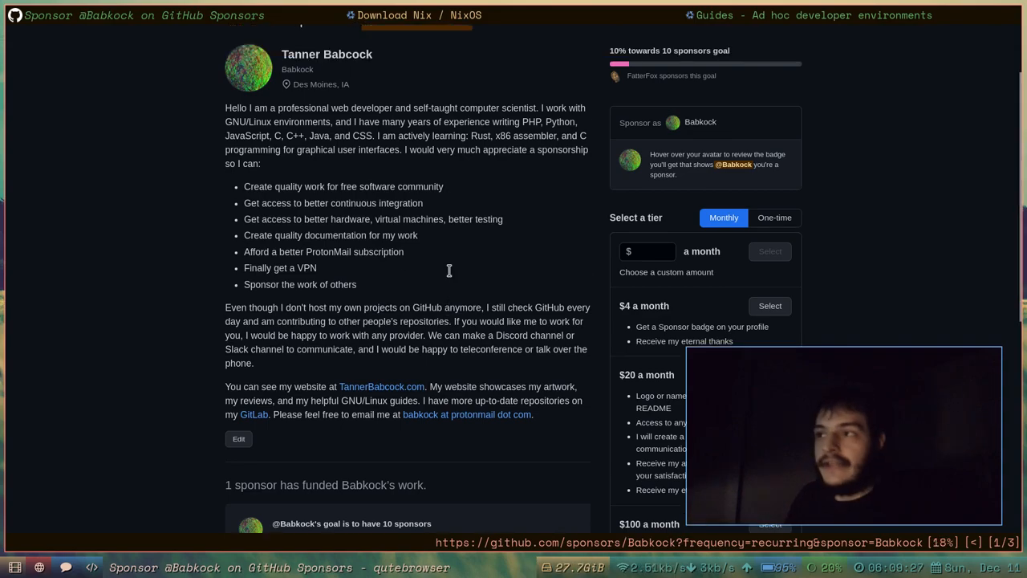
pyautogui.scroll(3)
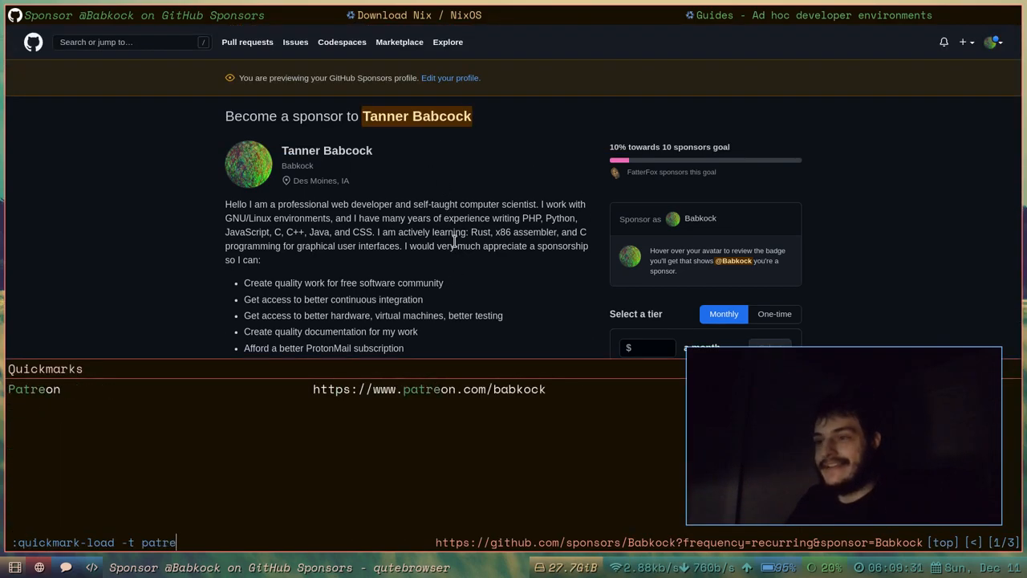
# Step: Load the saved Patreon quickmark in a new tab and show the Membership tab
pyautogui.press('Return')
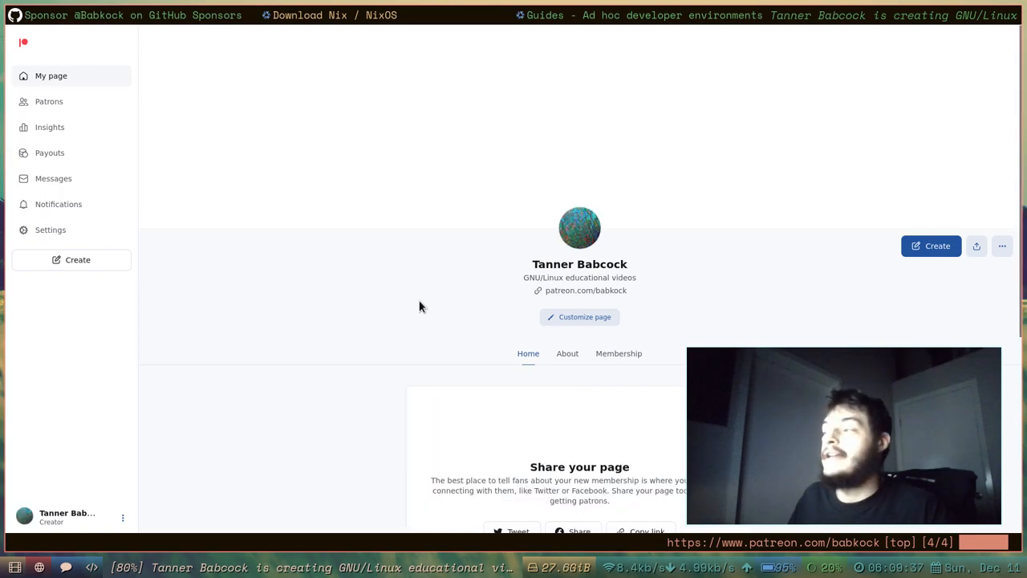
pyautogui.scroll(3)
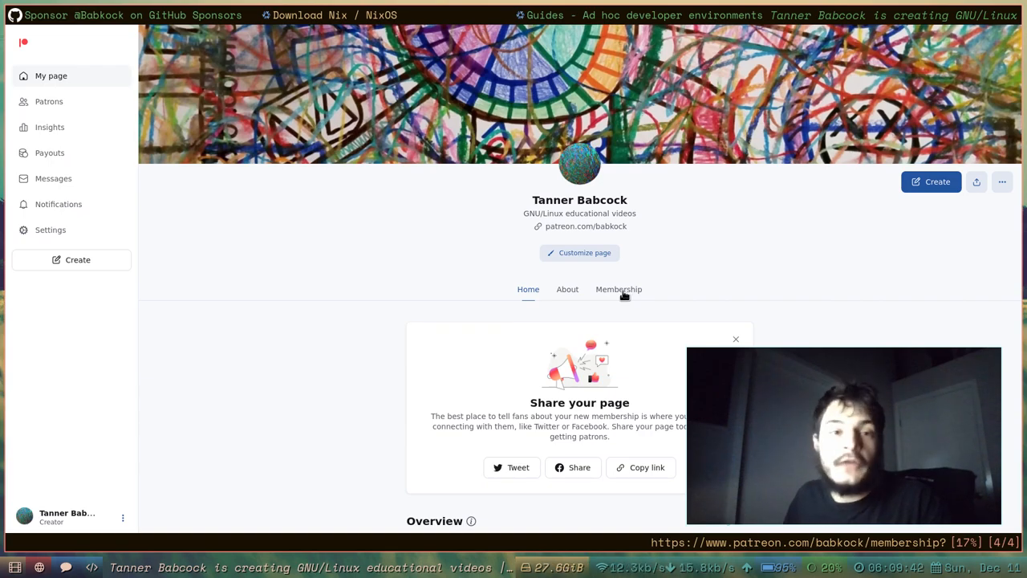
pyautogui.click(618, 289)
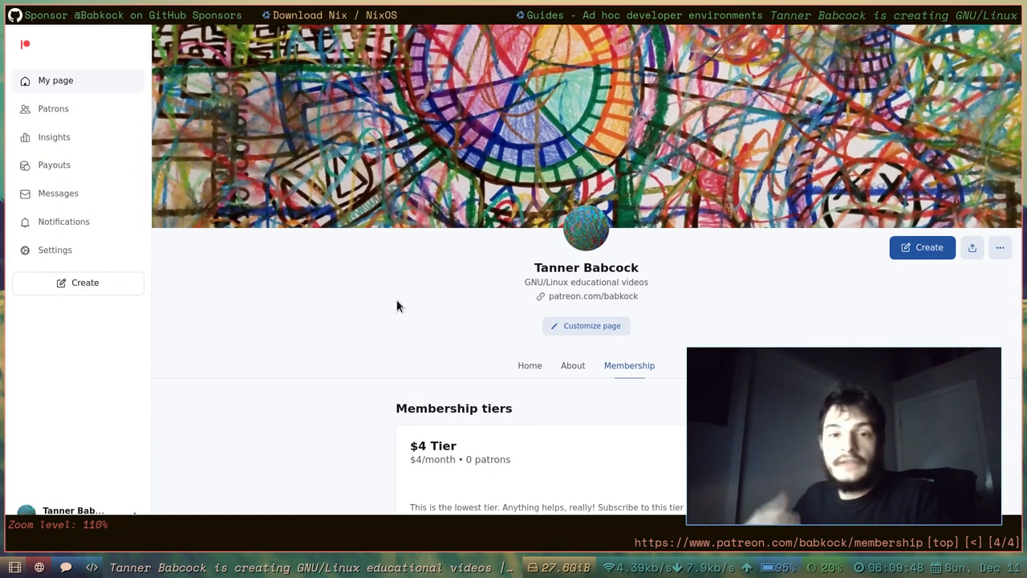
# Step: Scroll through the membership tier cards, from the $4 Tier to the $128 Tier
pyautogui.scroll(-3)
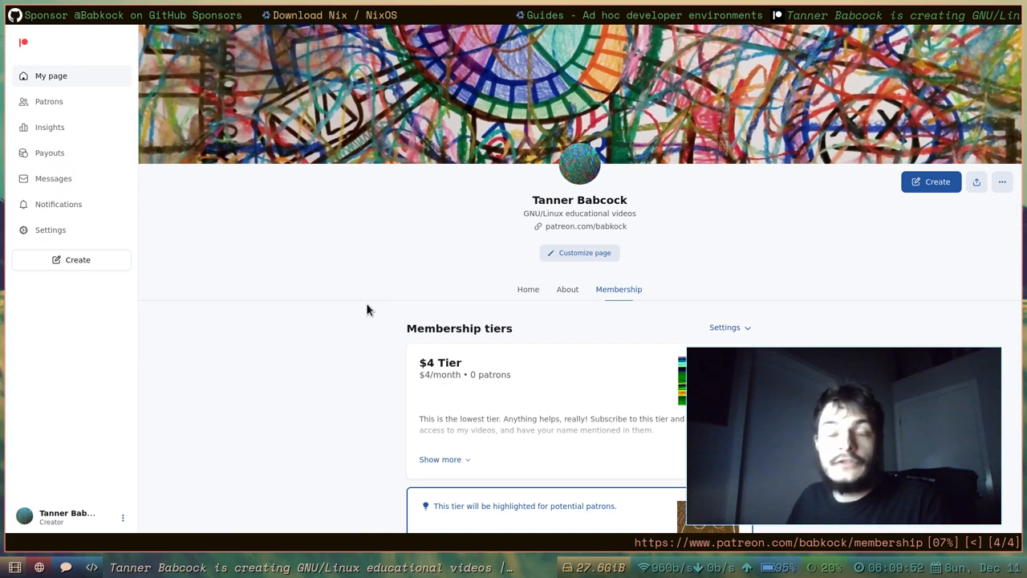
pyautogui.scroll(-3)
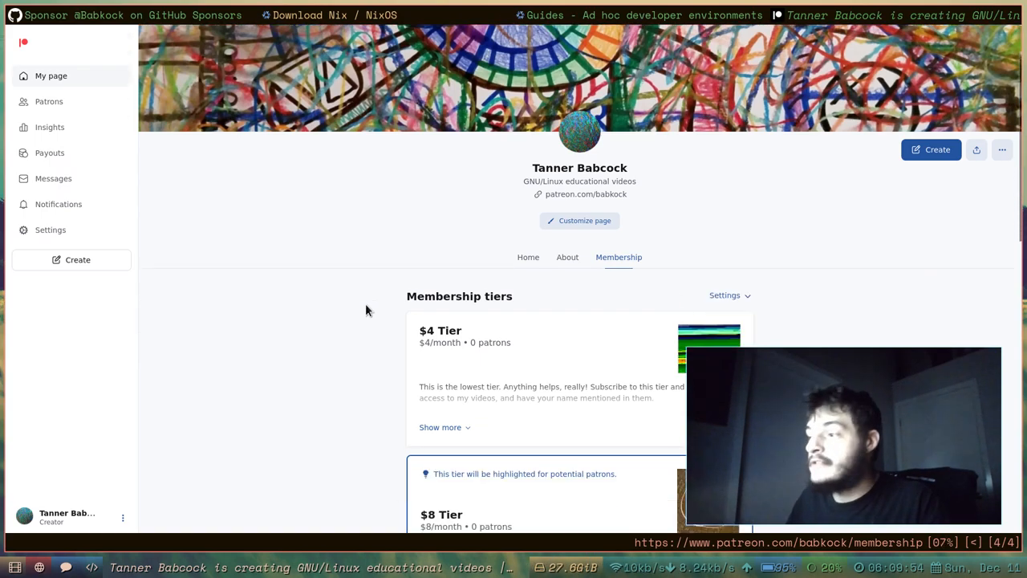
pyautogui.scroll(-3)
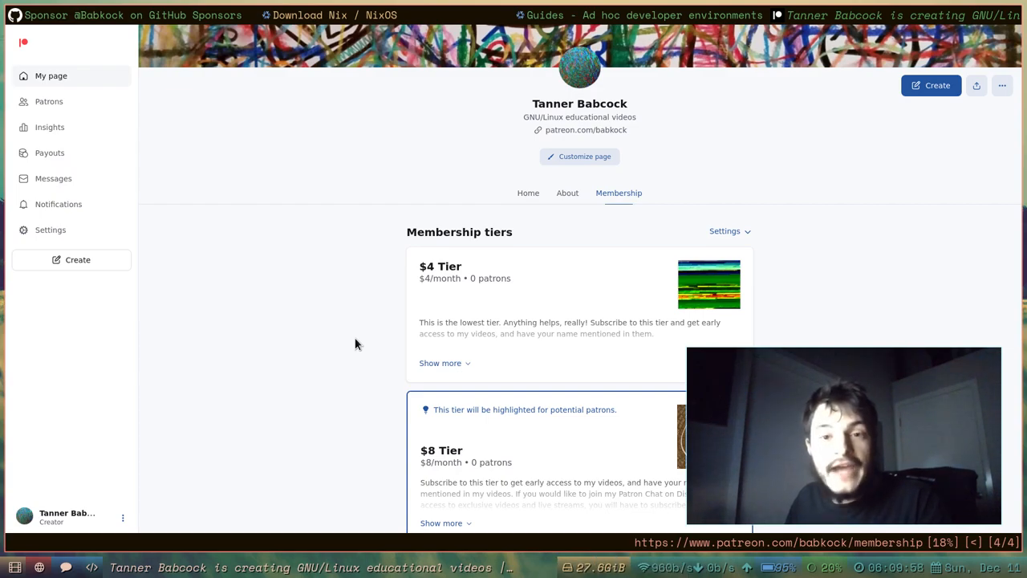
pyautogui.scroll(-3)
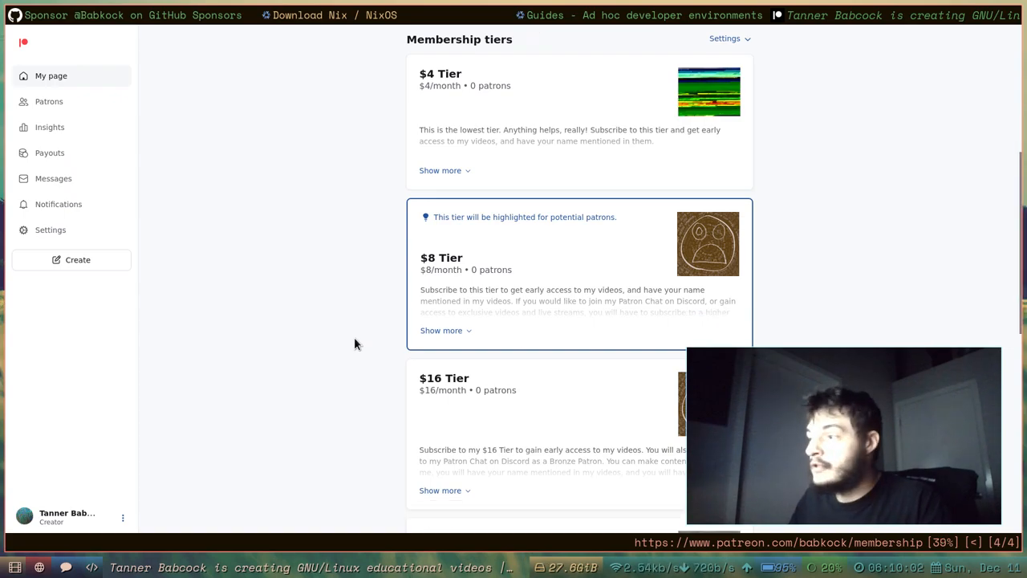
pyautogui.scroll(-3)
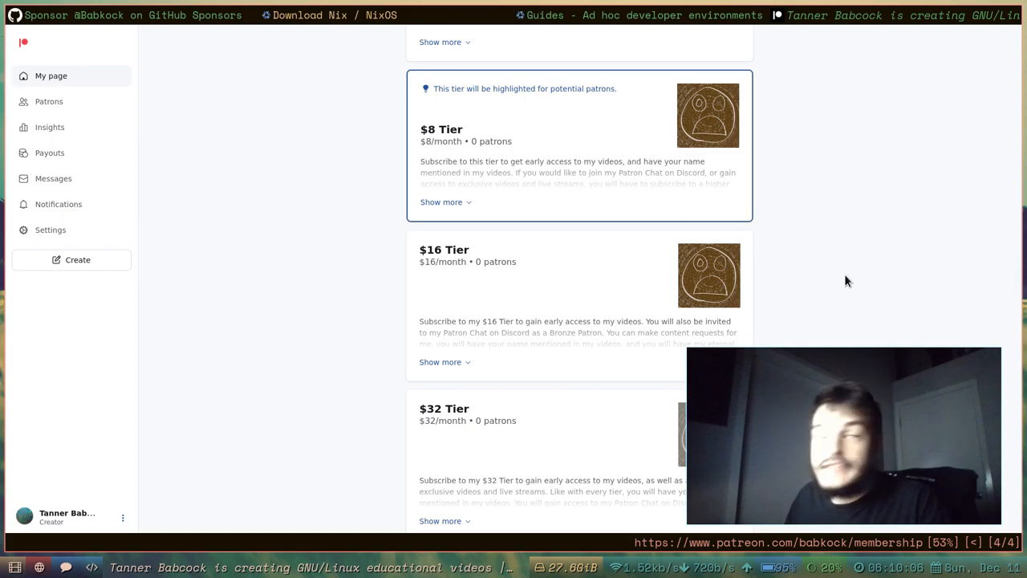
pyautogui.scroll(-3)
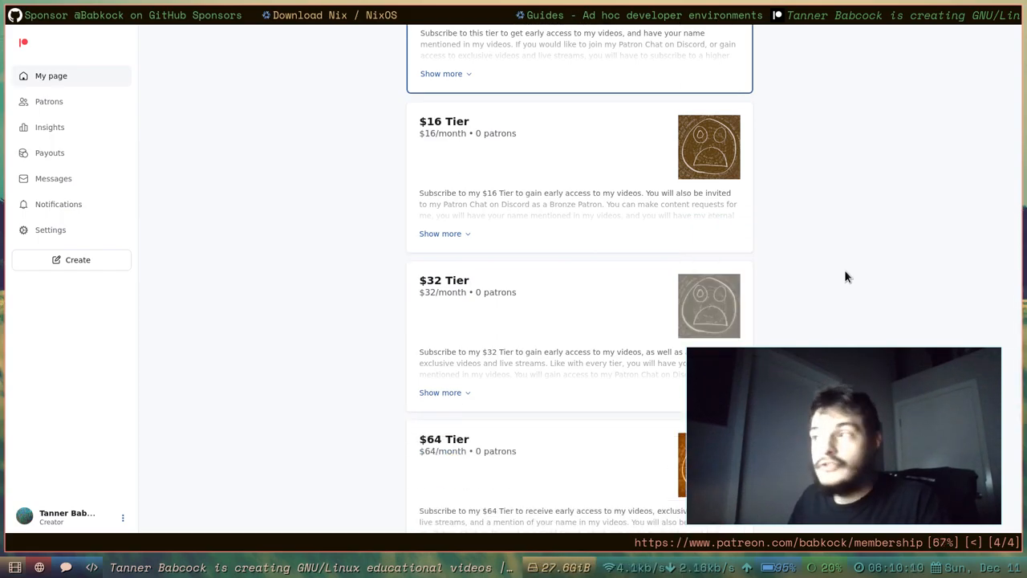
pyautogui.scroll(-3)
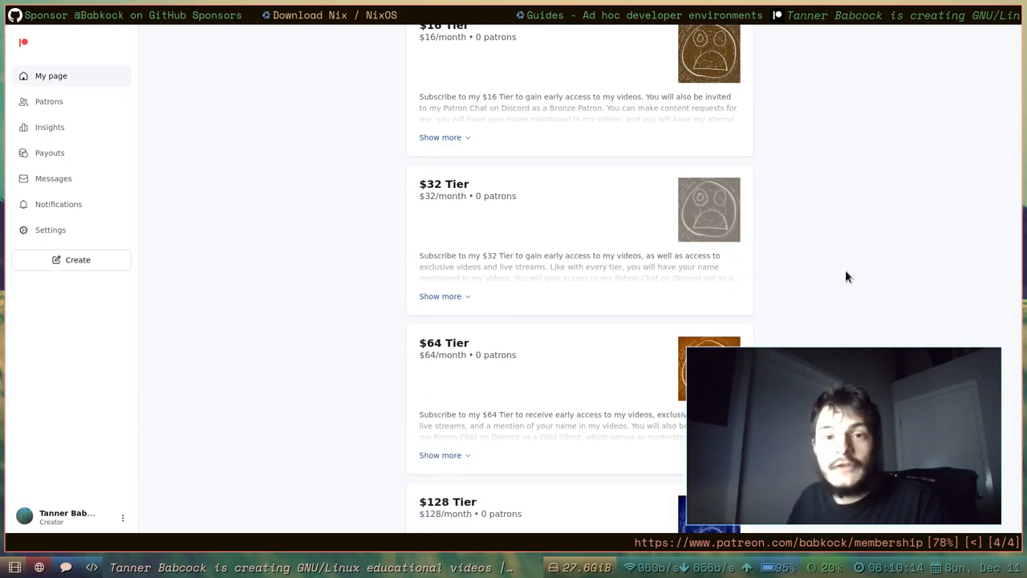
pyautogui.scroll(-3)
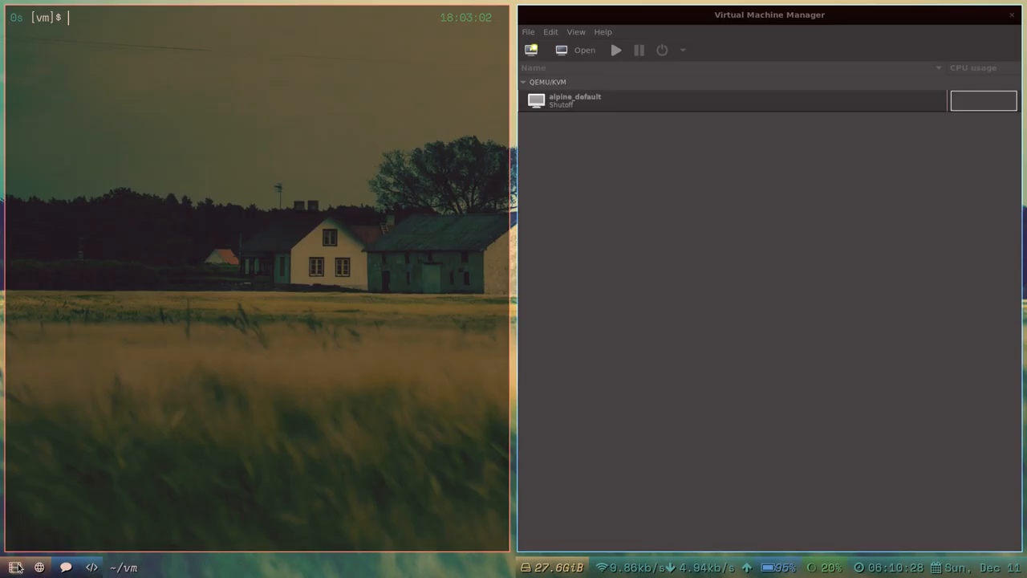
# Step: List the files and run sha256sum on nixos-gnome-22.11.758.e8ec26f41fd-x86_64-linux.iso
pyautogui.write('ls')
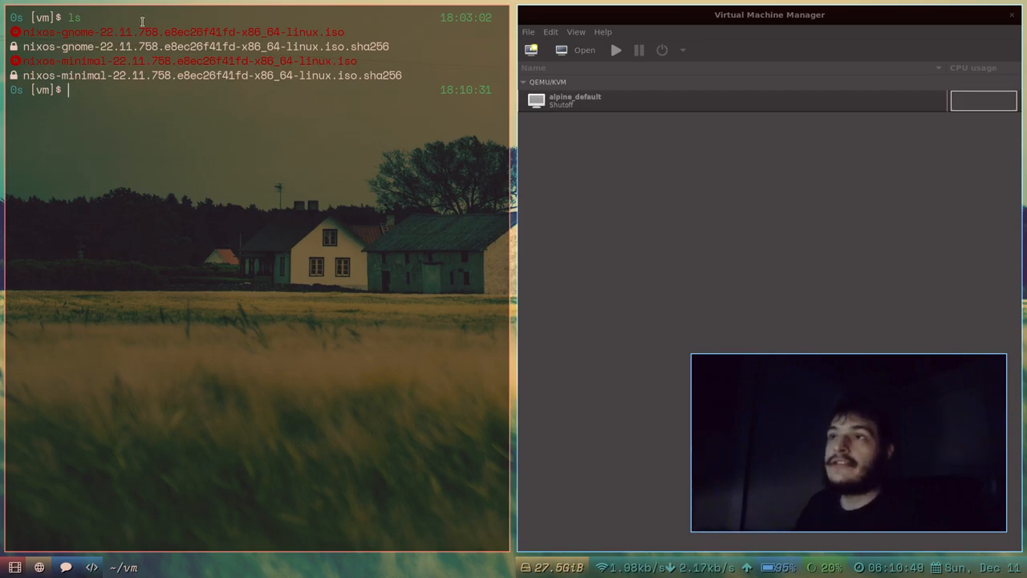
pyautogui.moveTo(291, 370)
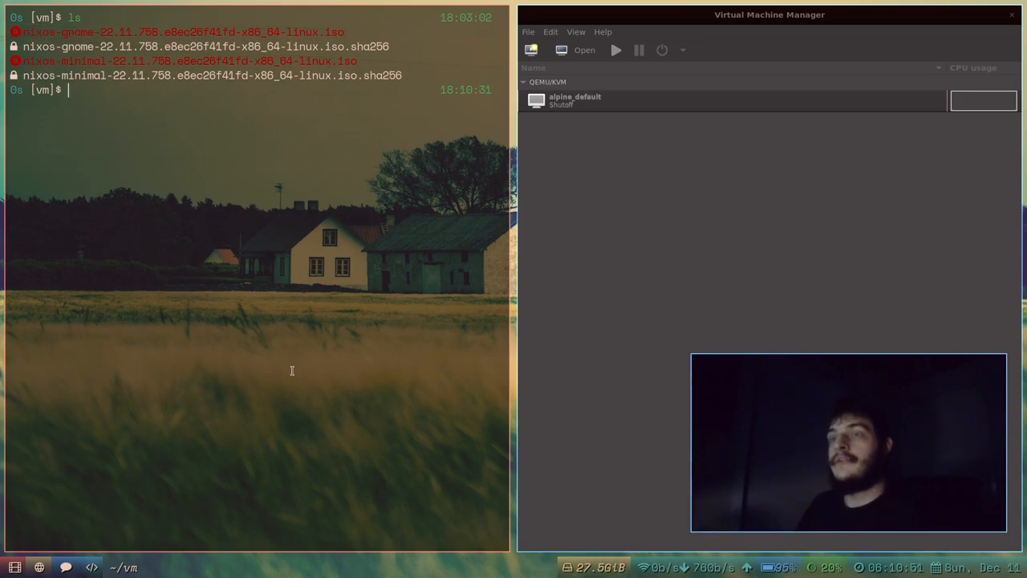
pyautogui.write('sha256sum nixos-gnome-22.11.758.e8ec26f41fd-x86_64-linux.iso')
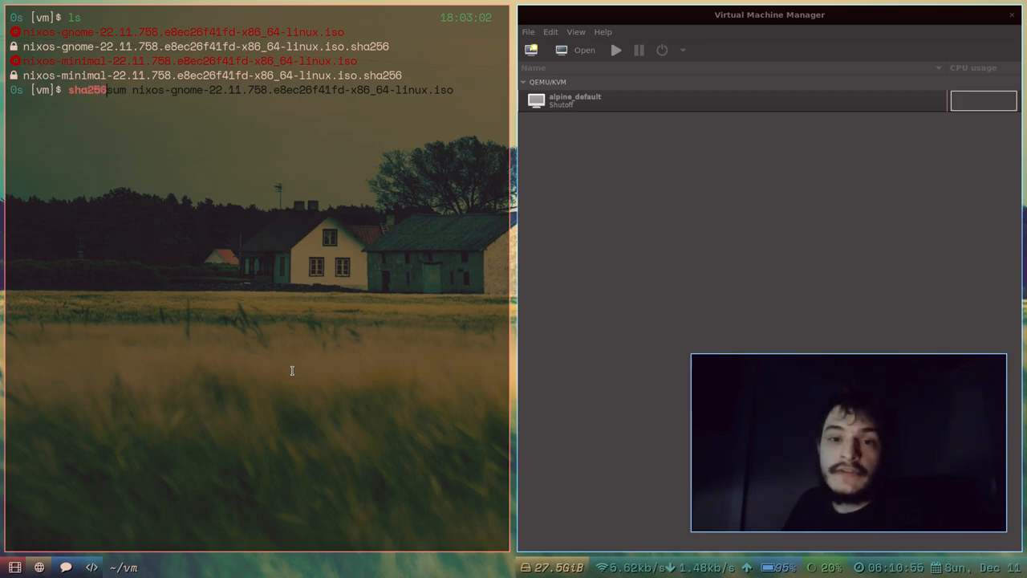
pyautogui.write('sum')
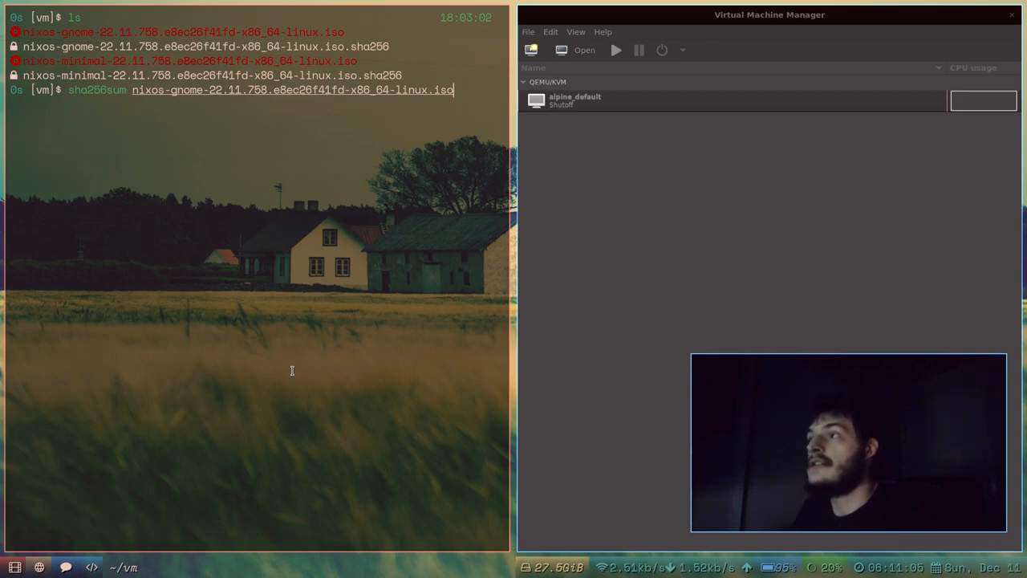
pyautogui.press('Return')
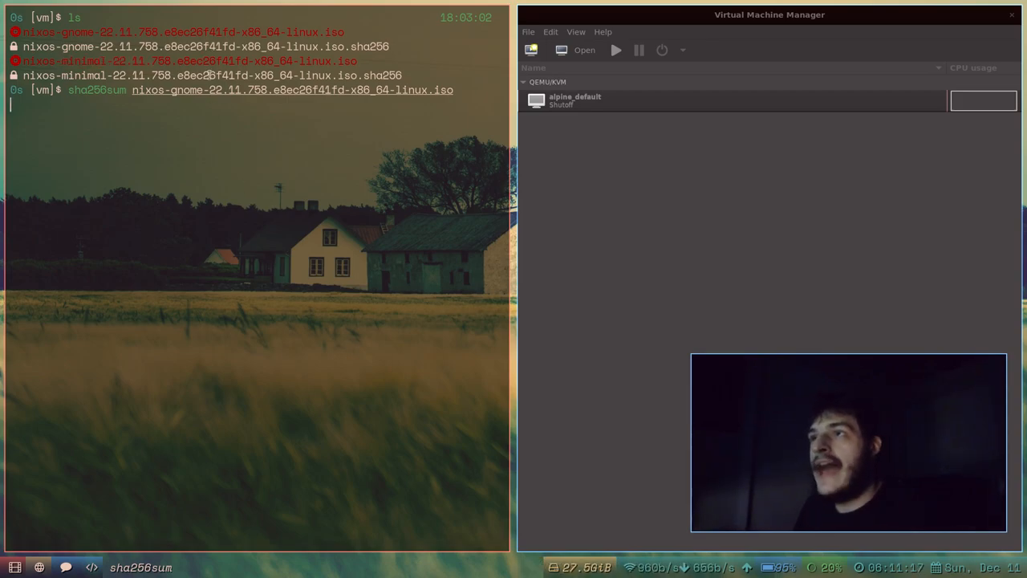
pyautogui.moveTo(242, 171)
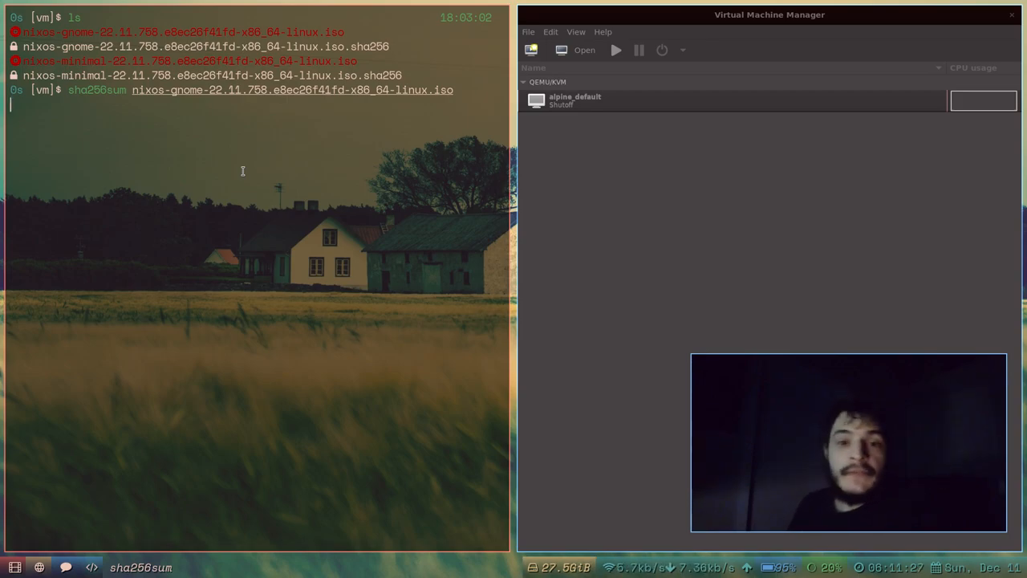
pyautogui.press('Return')
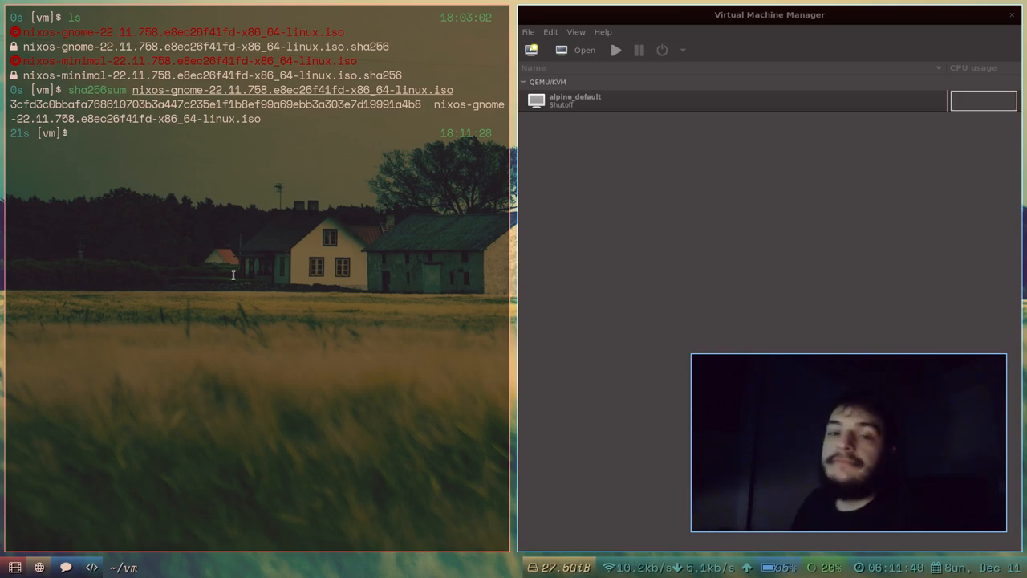
pyautogui.moveTo(269, 325)
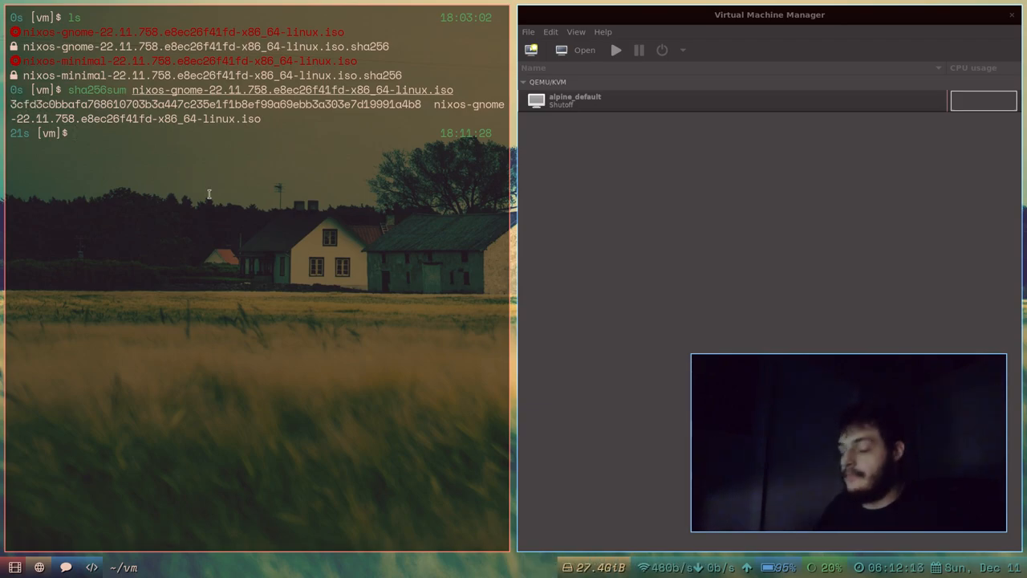
# Step: Print the published nixos-gnome ISO .sha256 file to compare against the computed hash
pyautogui.write('cat nixos-gnome-22.11.758.e8ec26f41fd-x86_64-linux.iso.sha256')
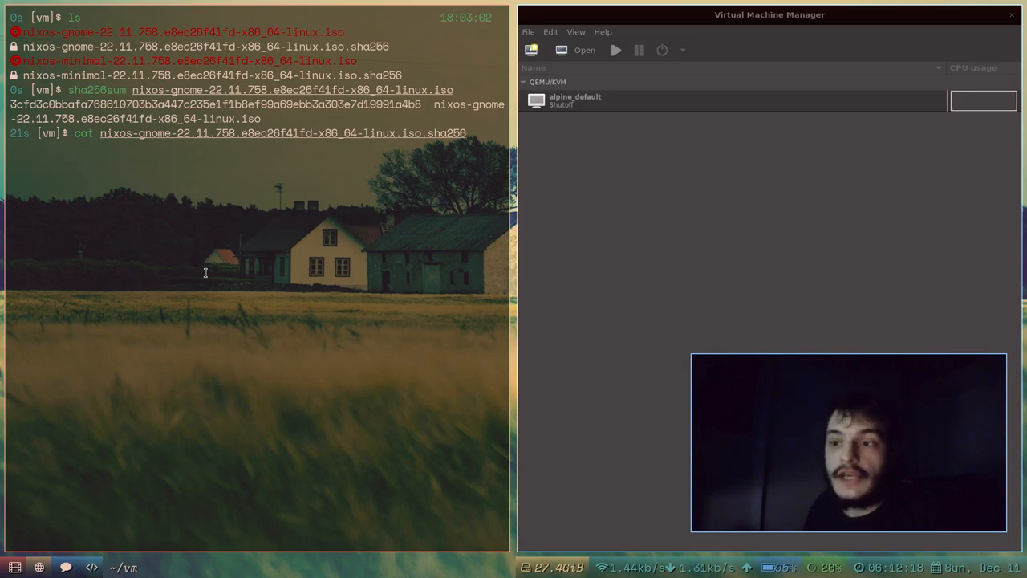
pyautogui.click(39, 568)
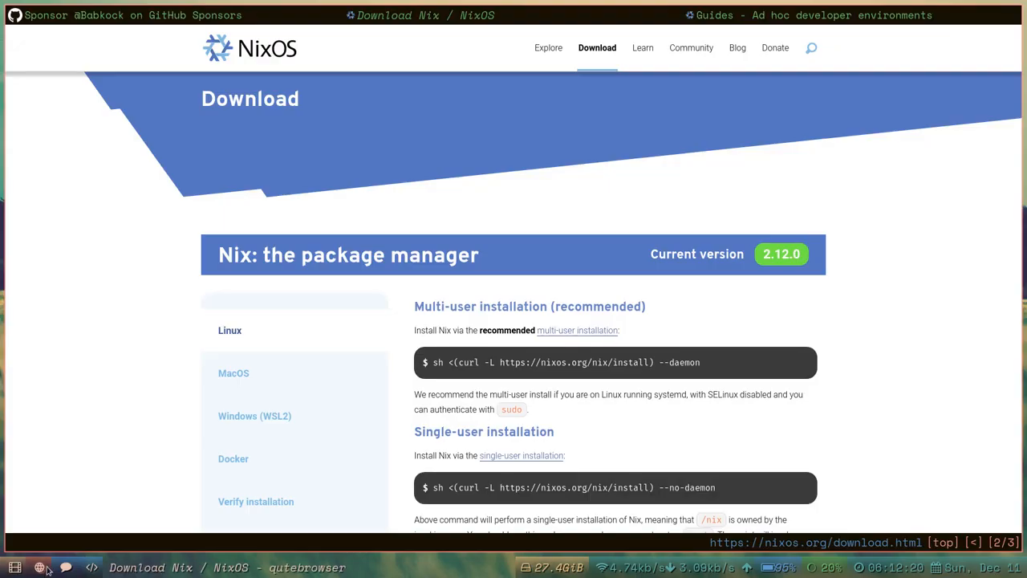
pyautogui.scroll(-3)
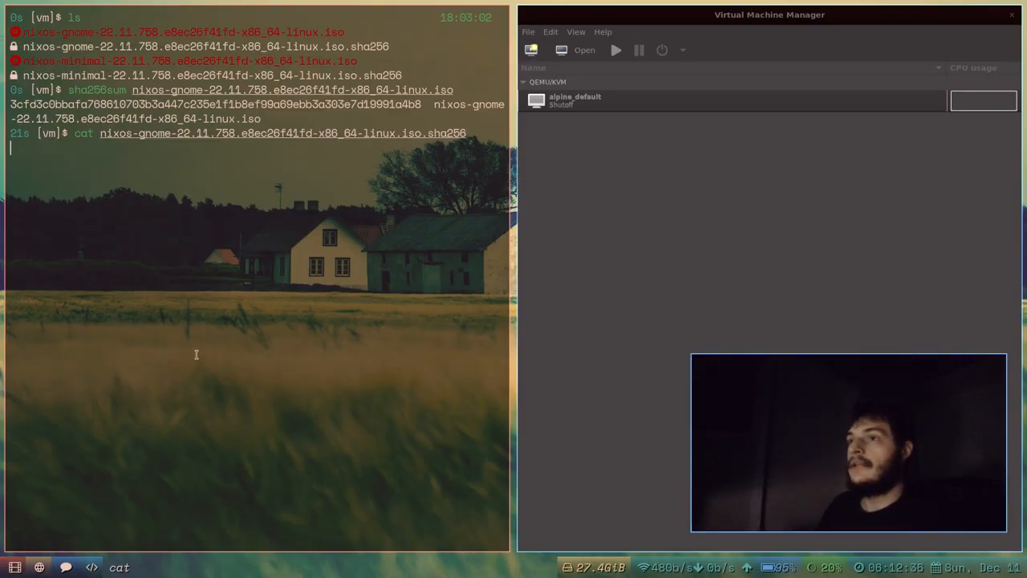
pyautogui.press('Return')
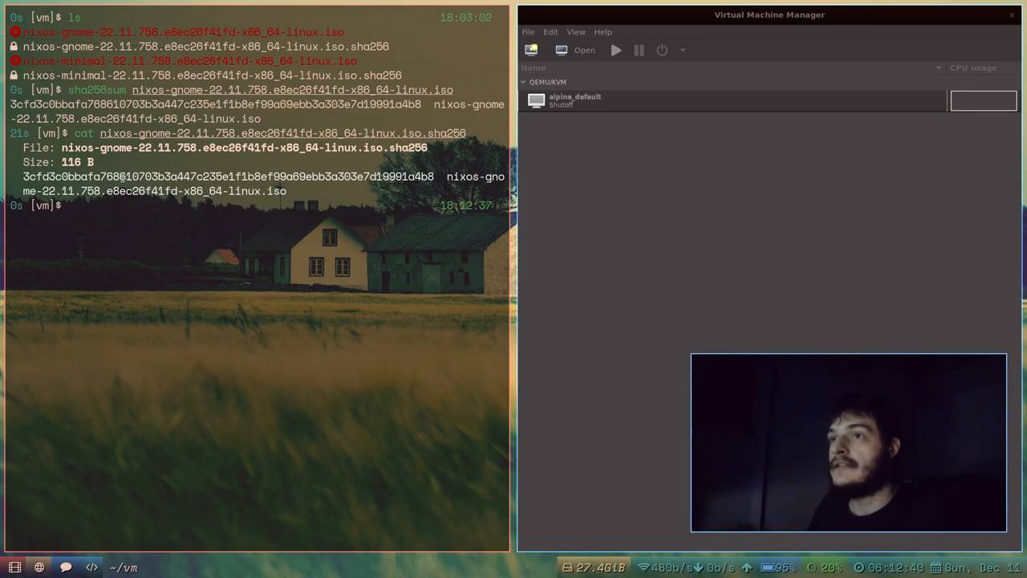
pyautogui.moveTo(167, 222)
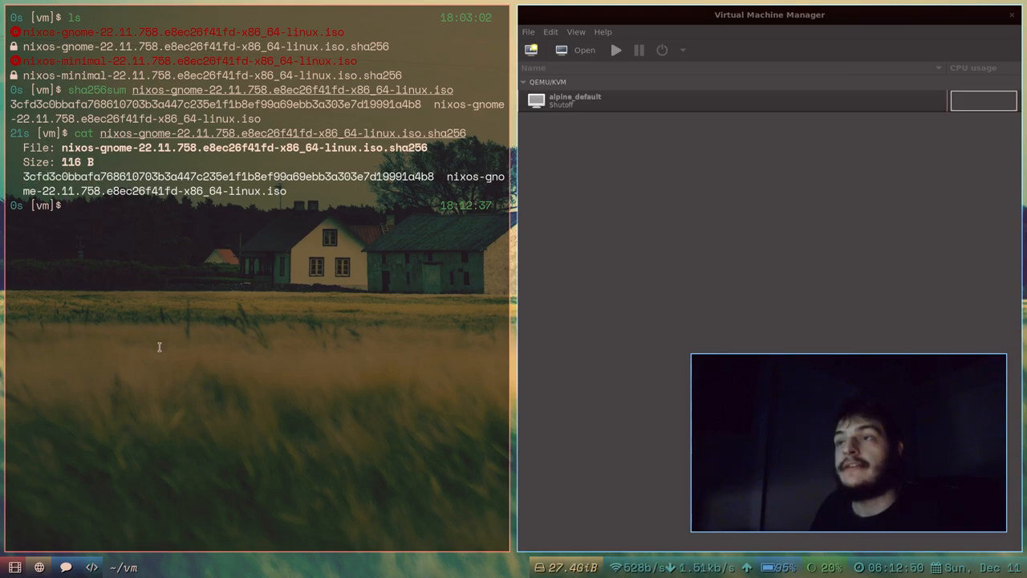
pyautogui.moveTo(163, 342)
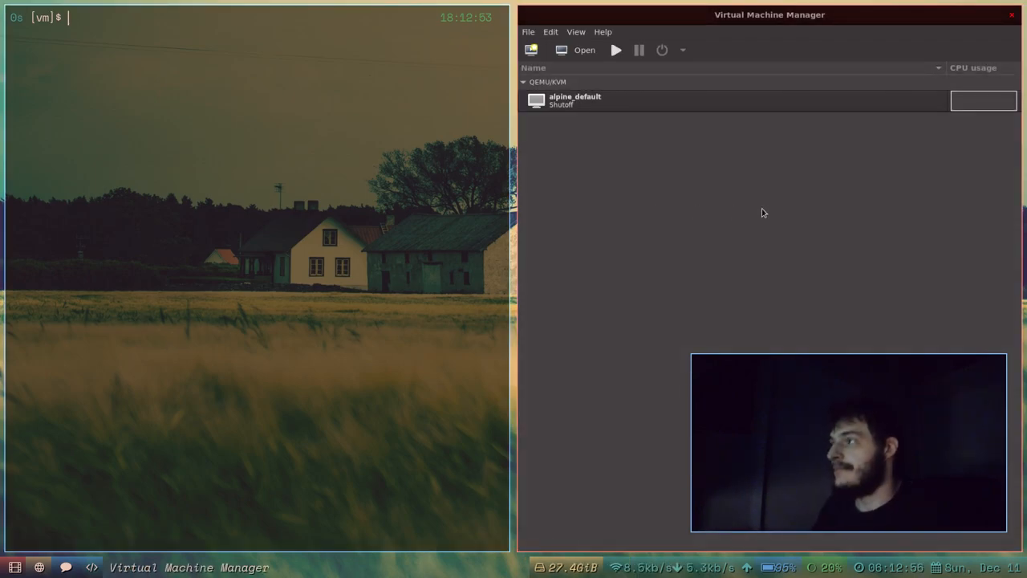
# Step: Start a new VM from local install media using the nixos-gnome 22.11 ISO volume
pyautogui.click(531, 50)
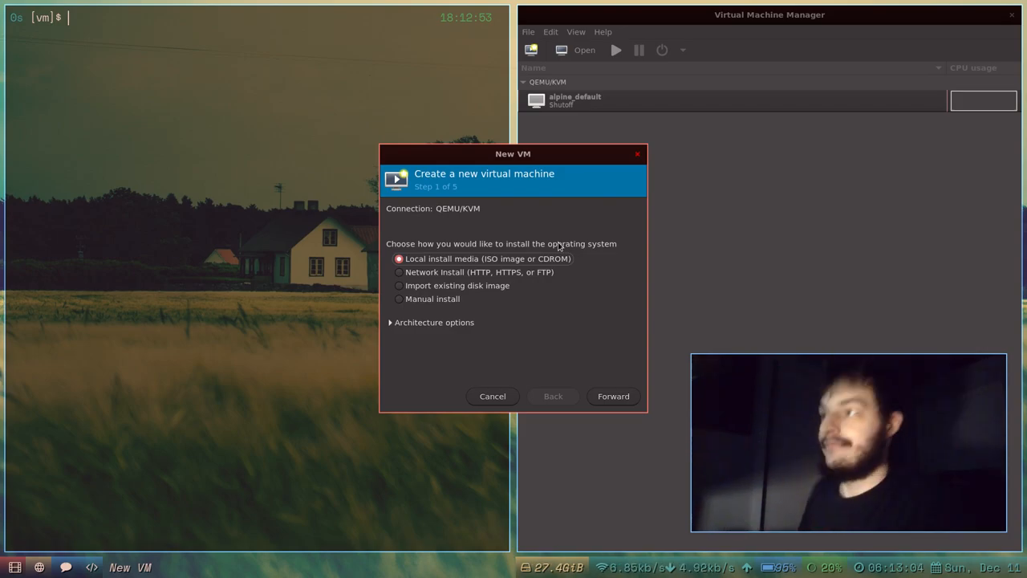
pyautogui.click(613, 396)
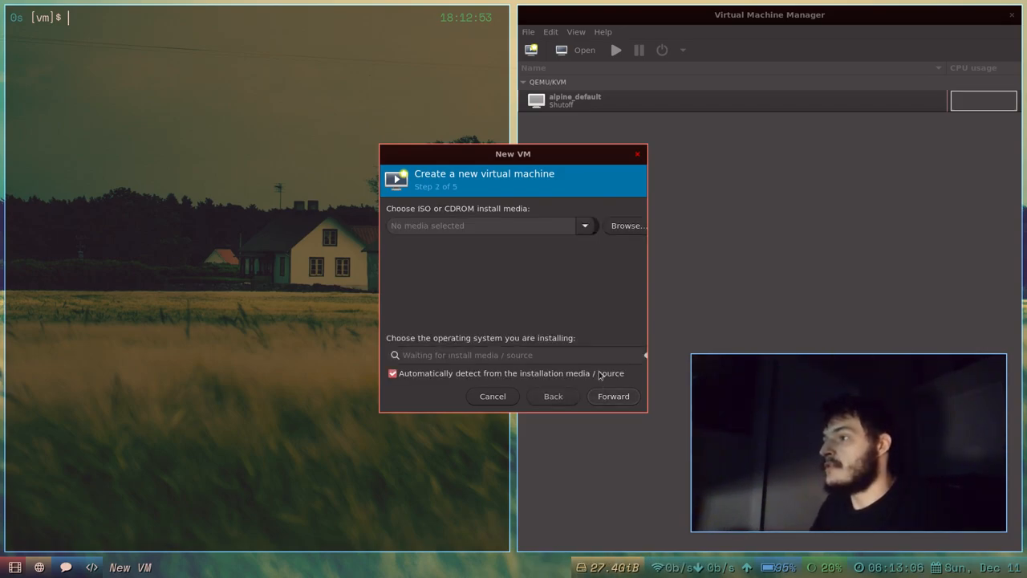
pyautogui.click(628, 225)
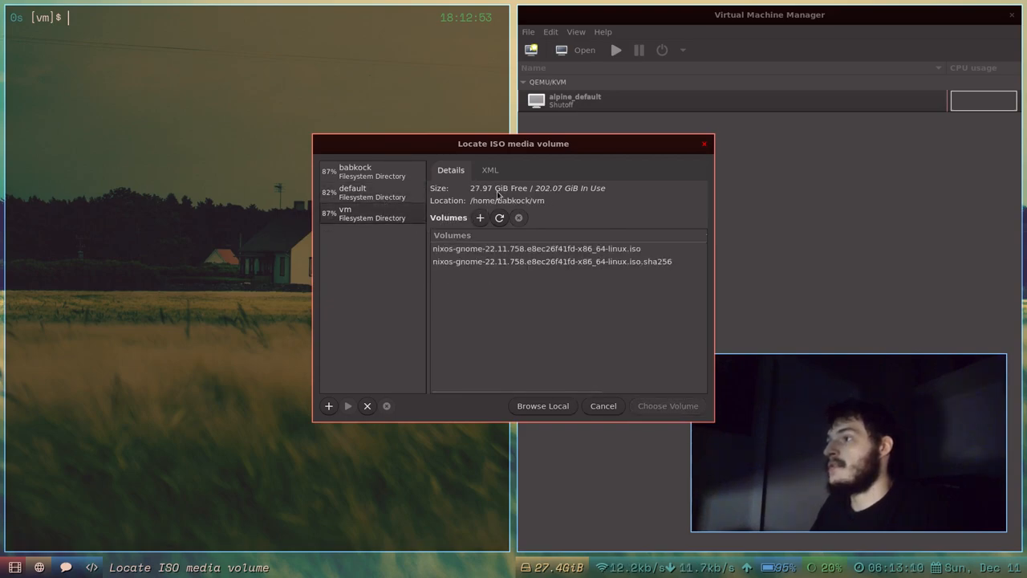
pyautogui.click(536, 248)
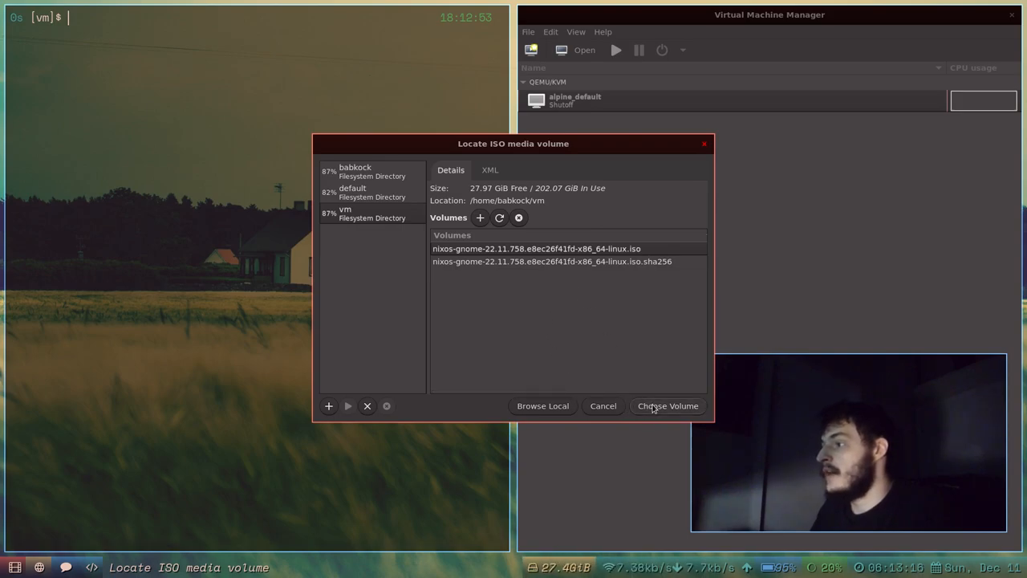
pyautogui.click(667, 405)
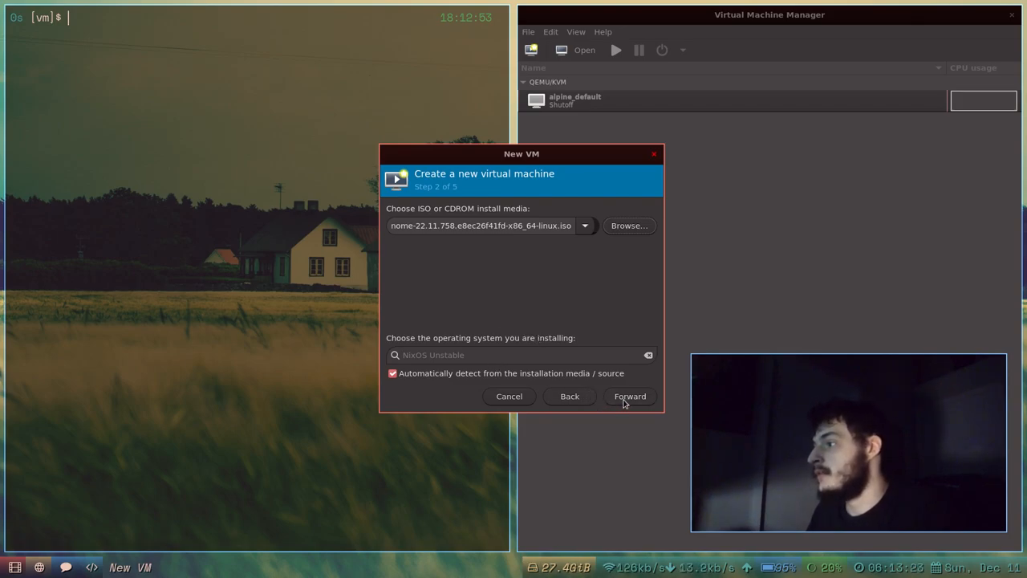
# Step: Set 4098 MiB memory, 4 CPUs and a 19 GiB disk image, reaching the summary
pyautogui.click(630, 395)
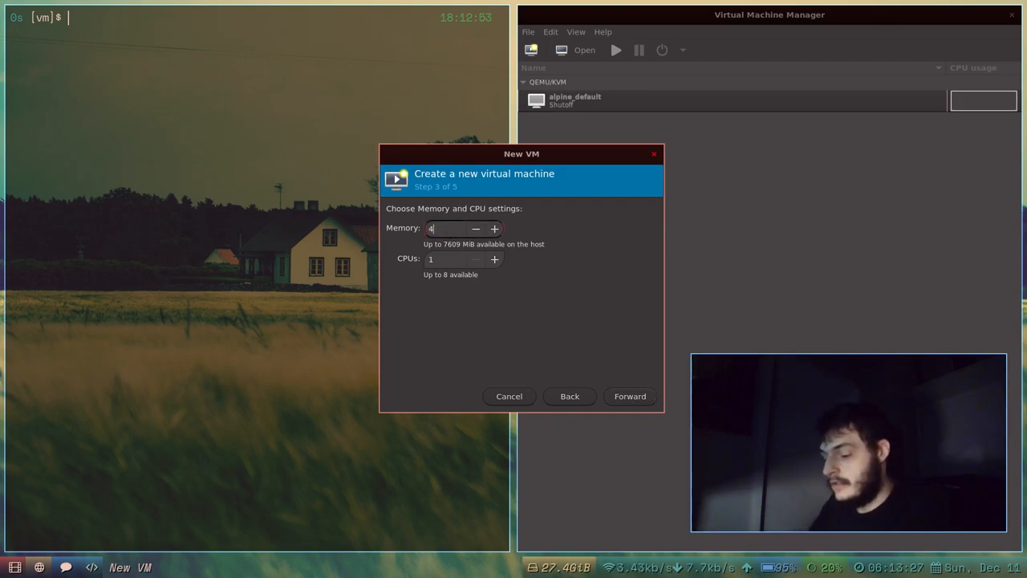
pyautogui.write('098')
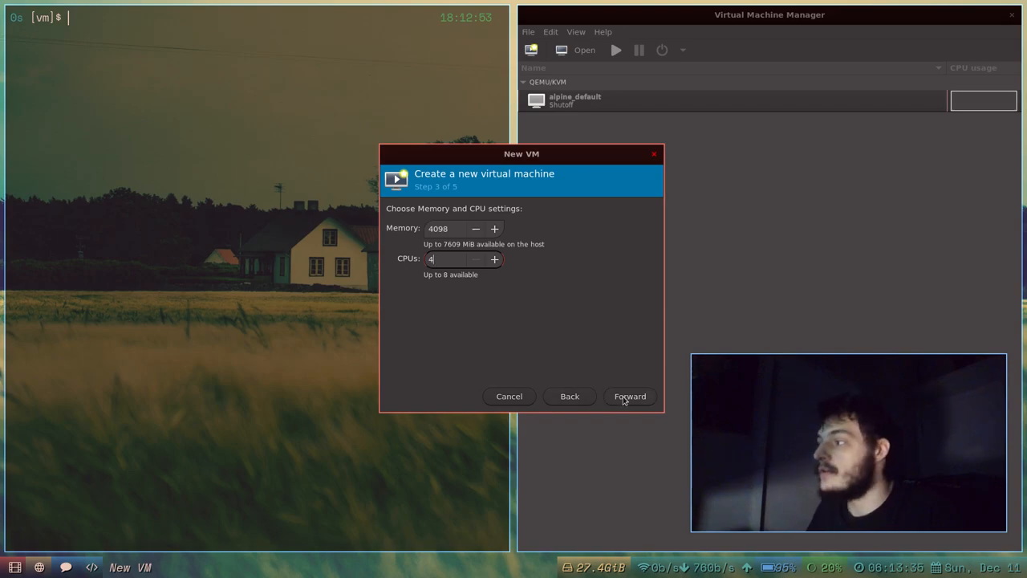
pyautogui.click(630, 395)
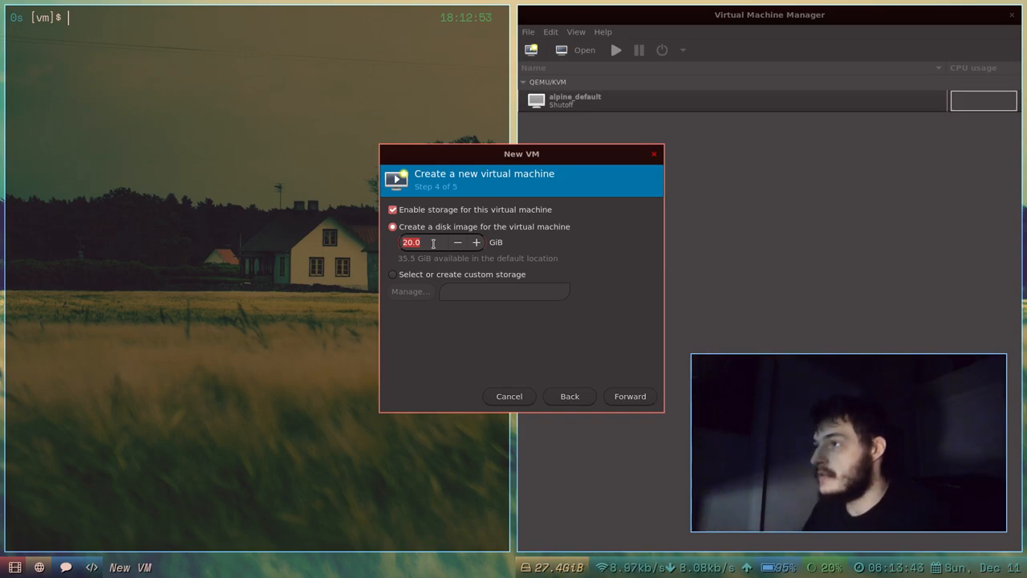
pyautogui.click(457, 242)
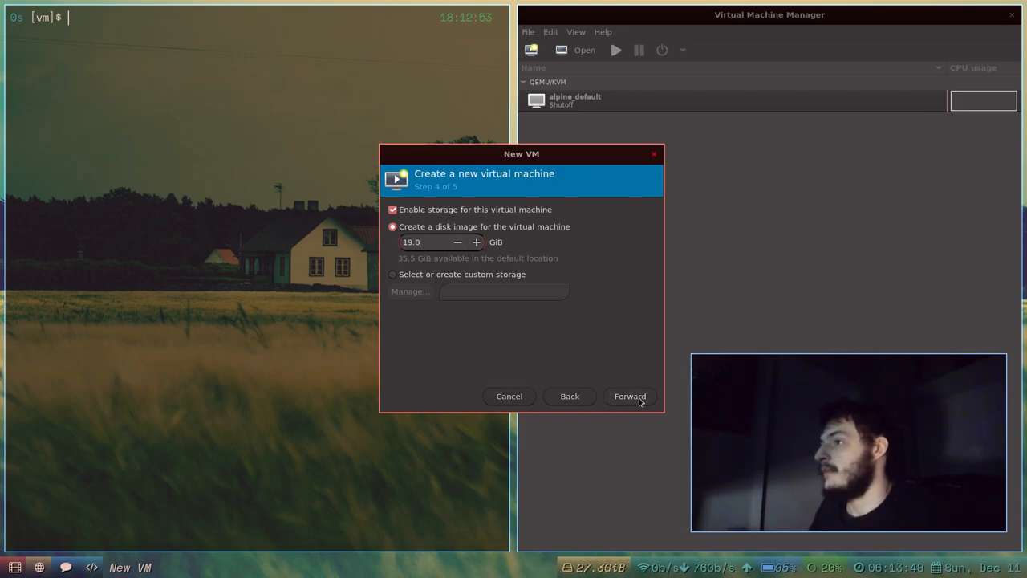
pyautogui.click(629, 395)
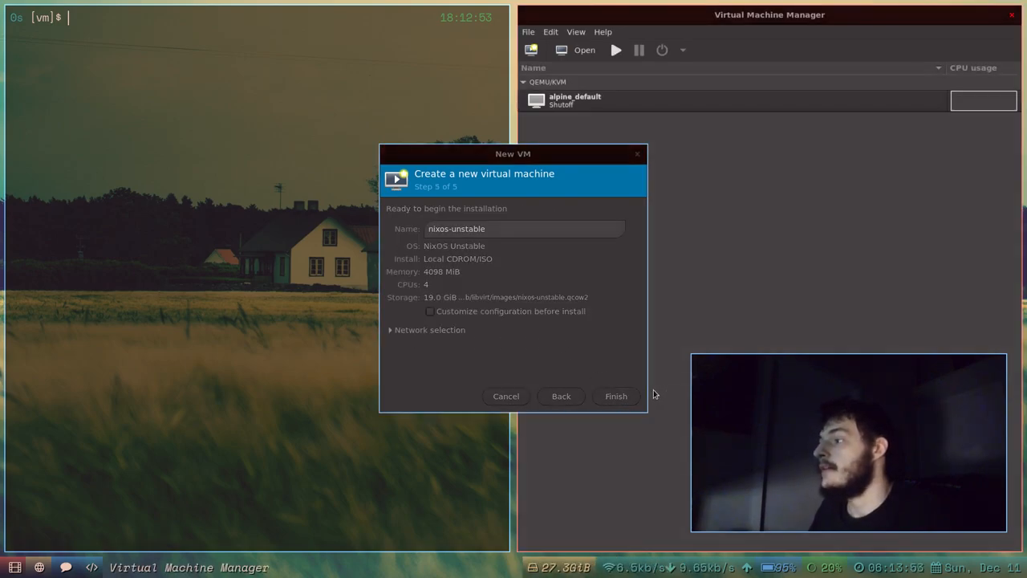
# Step: Finish the New VM wizard so the nixos-unstable VM is created and running
pyautogui.click(615, 395)
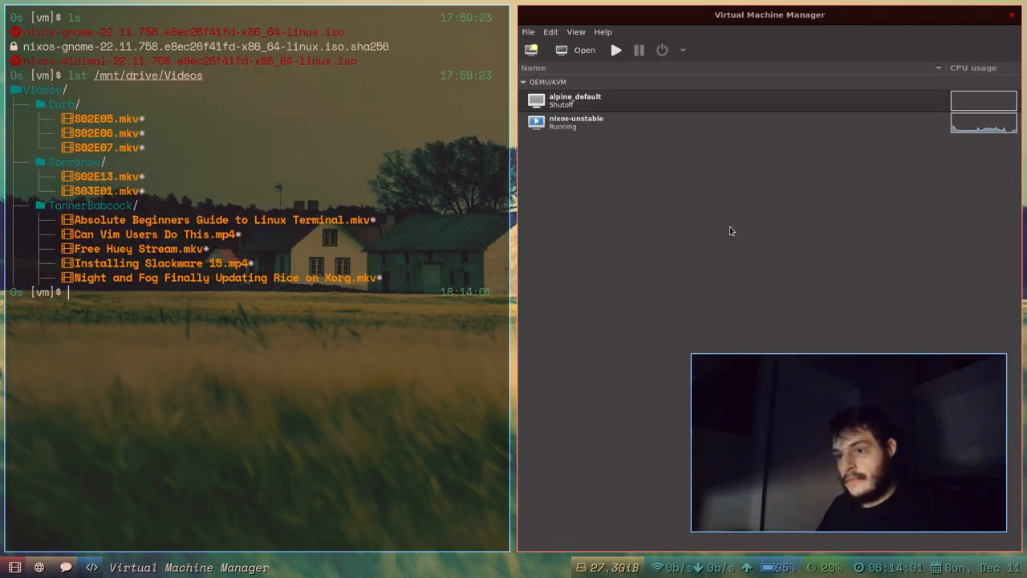
# Step: Open the nixos-unstable console, boot the default installer entry, and set Scale Display to Always
pyautogui.doubleClick(575, 121)
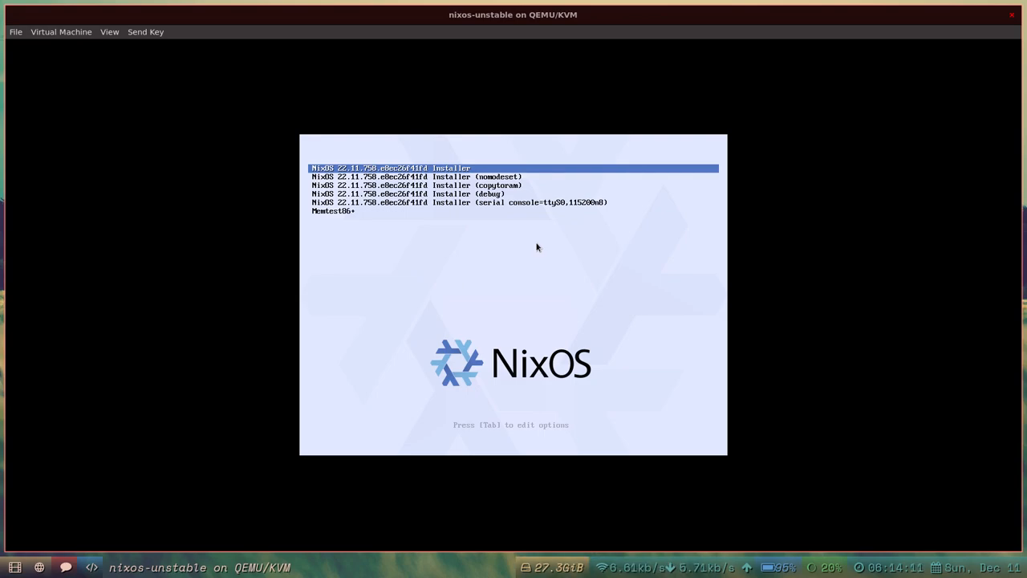
pyautogui.press('Return')
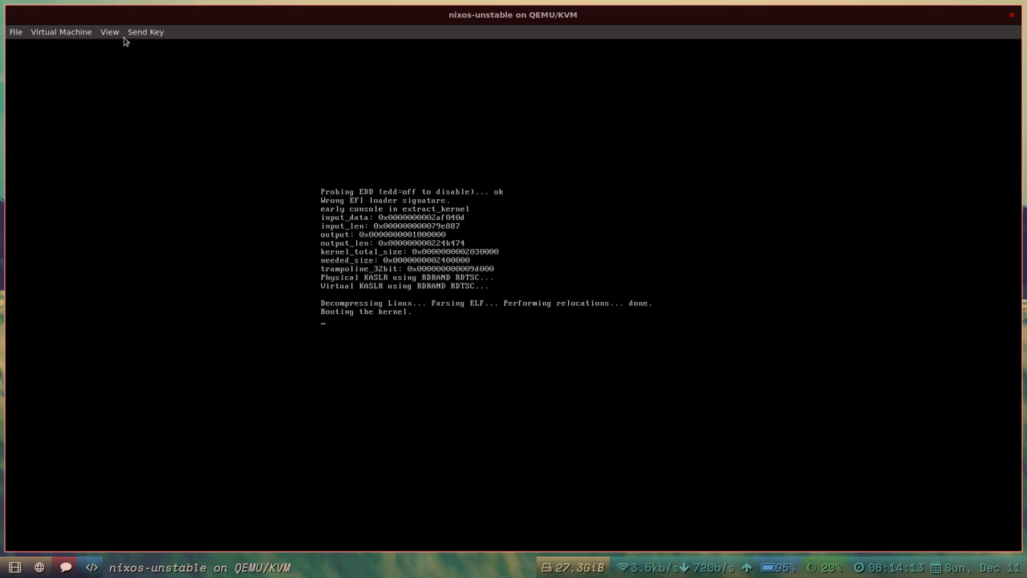
pyautogui.click(109, 31)
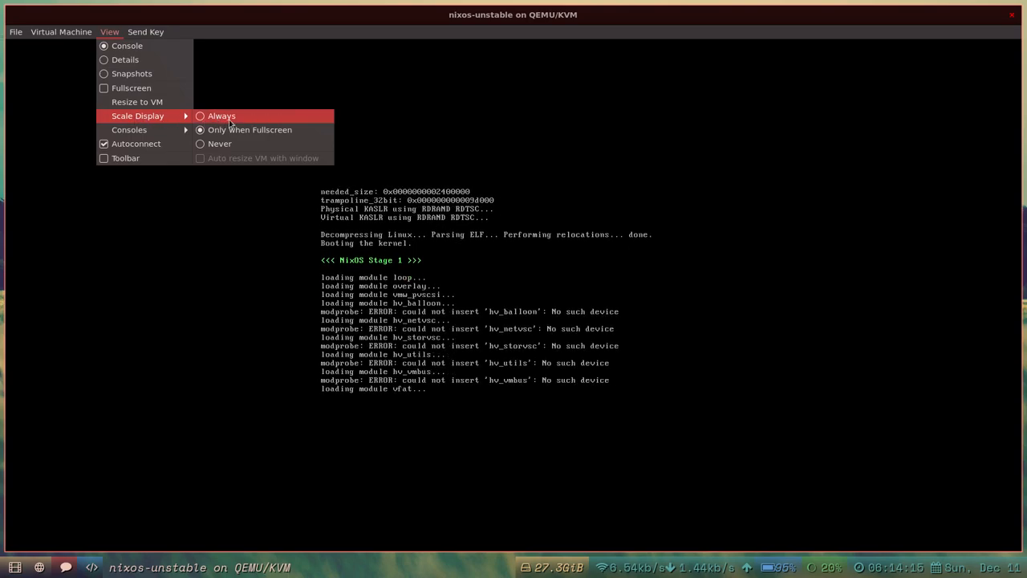
pyautogui.click(221, 115)
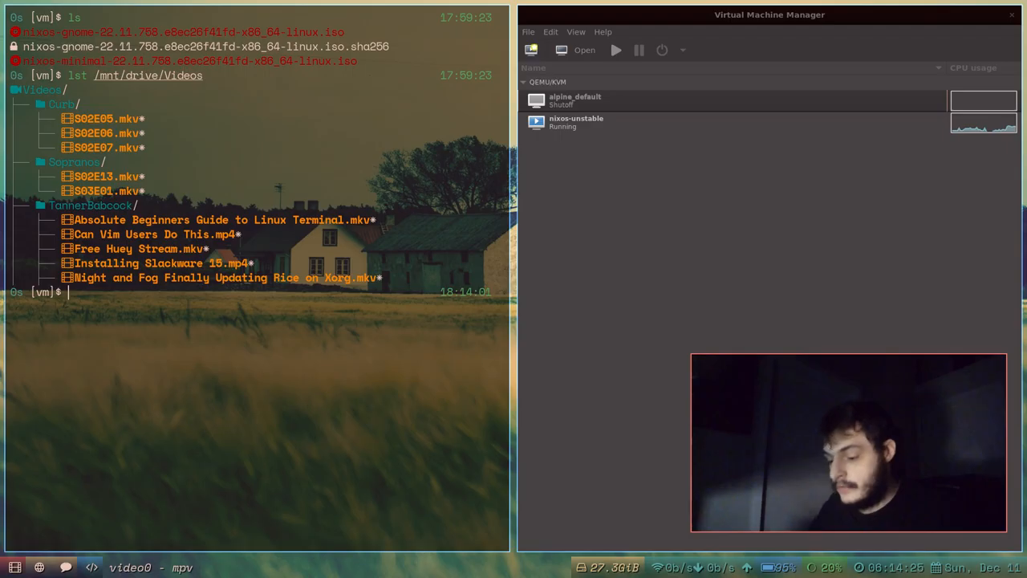
# Step: Reopen the nixos-unstable console and wait for the GNOME live desktop to load
pyautogui.doubleClick(576, 122)
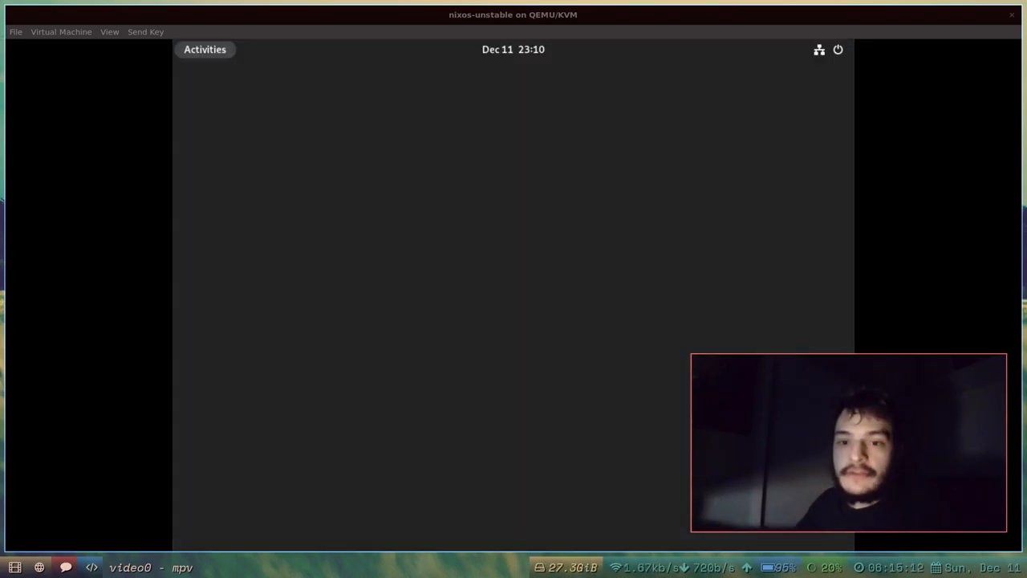
# Step: Close the NixOS Installer window, confirm cancelling installation, and show the Activities overview
pyautogui.click(205, 49)
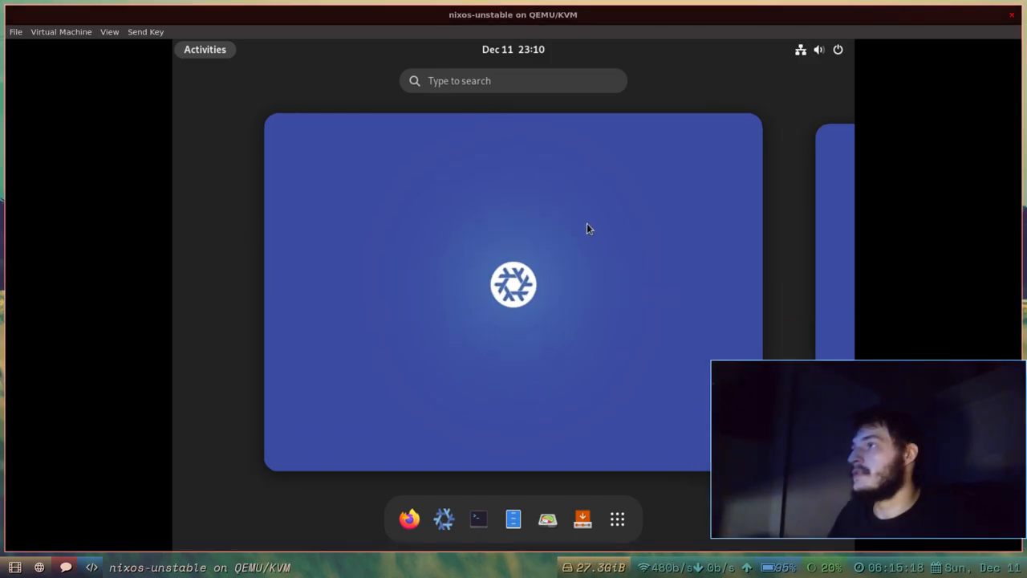
pyautogui.click(205, 49)
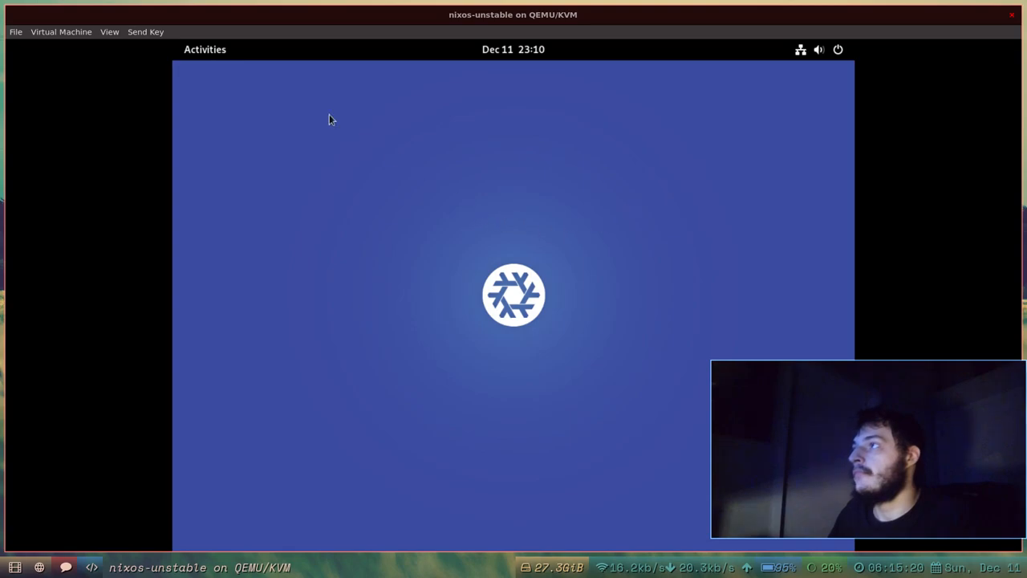
pyautogui.moveTo(463, 230)
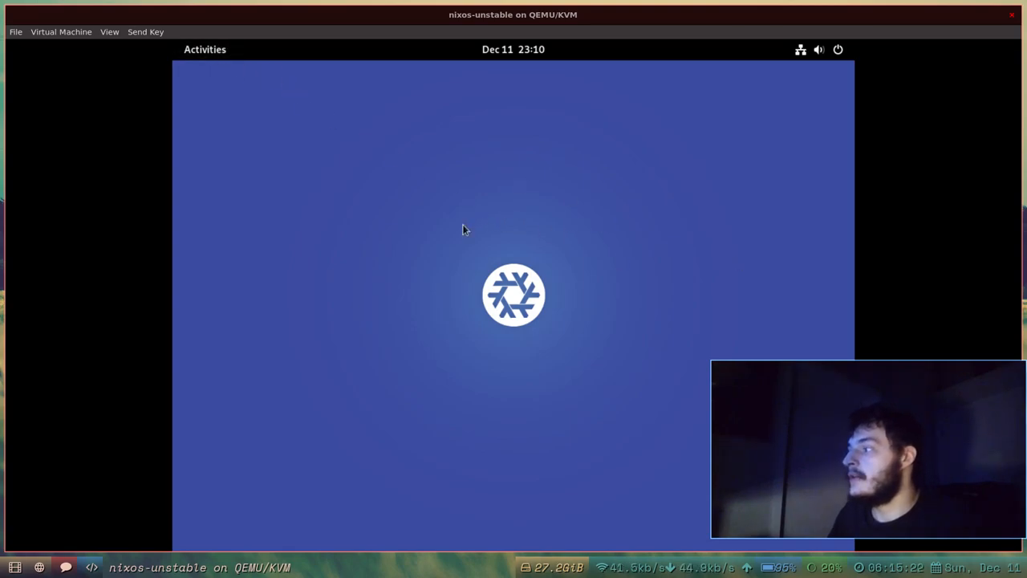
pyautogui.click(204, 49)
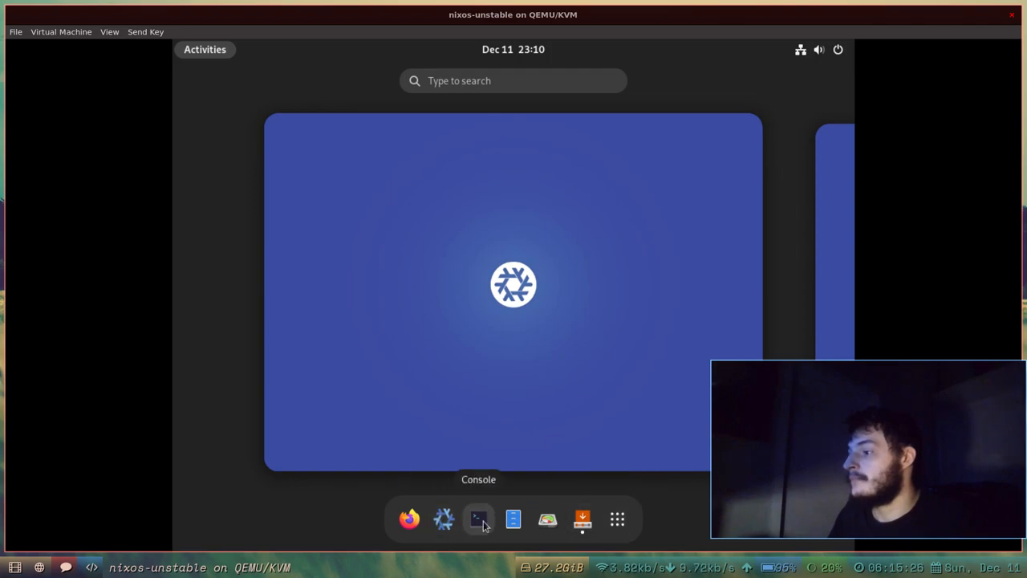
pyautogui.moveTo(542, 334)
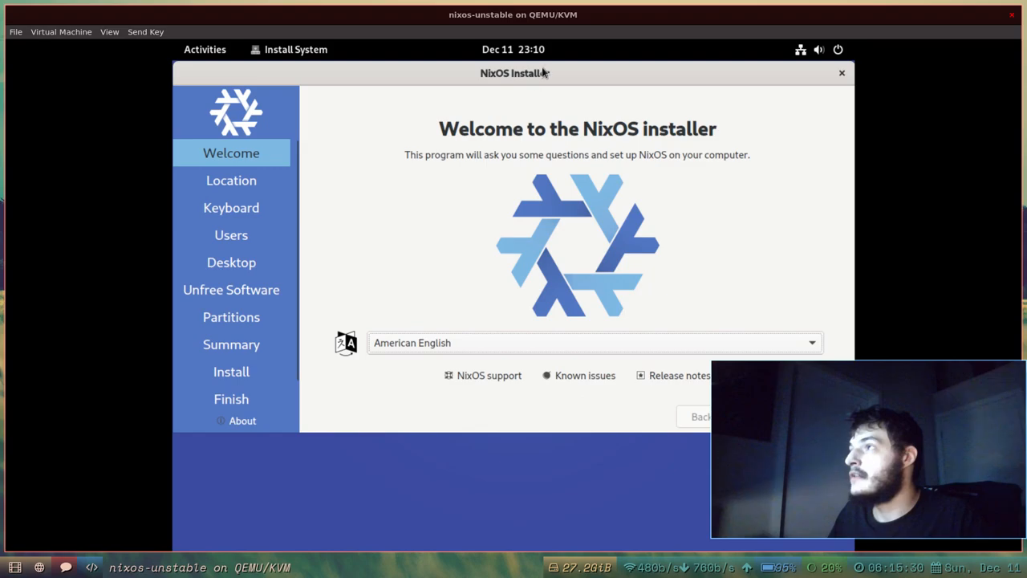
pyautogui.moveTo(513, 73); pyautogui.dragTo(454, 136)
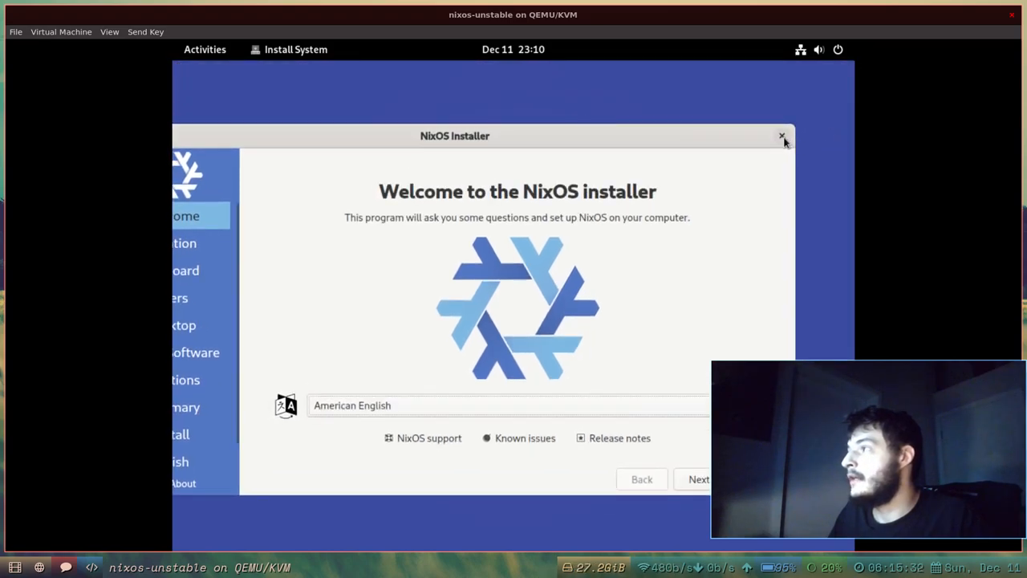
pyautogui.click(781, 135)
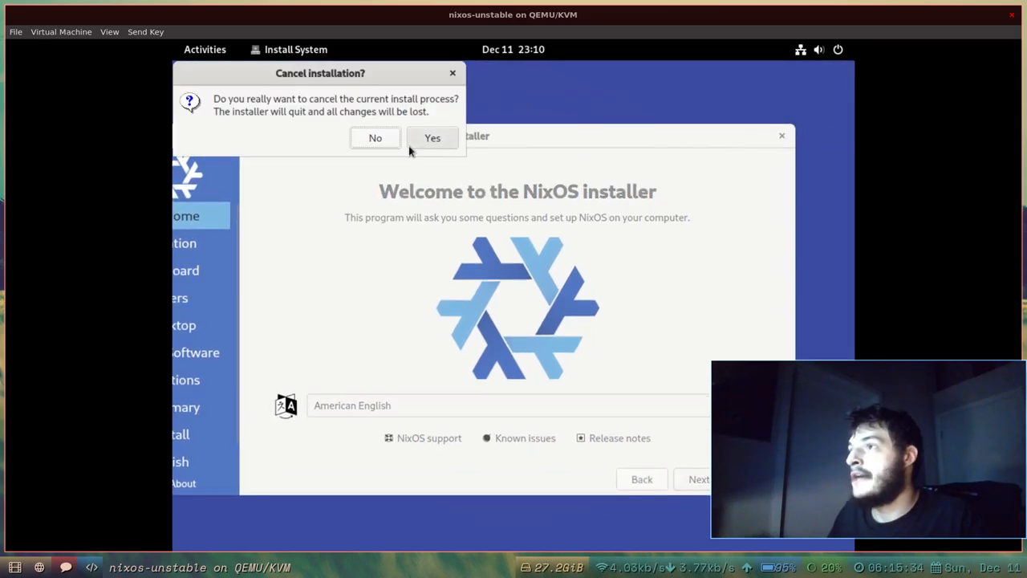
pyautogui.click(431, 137)
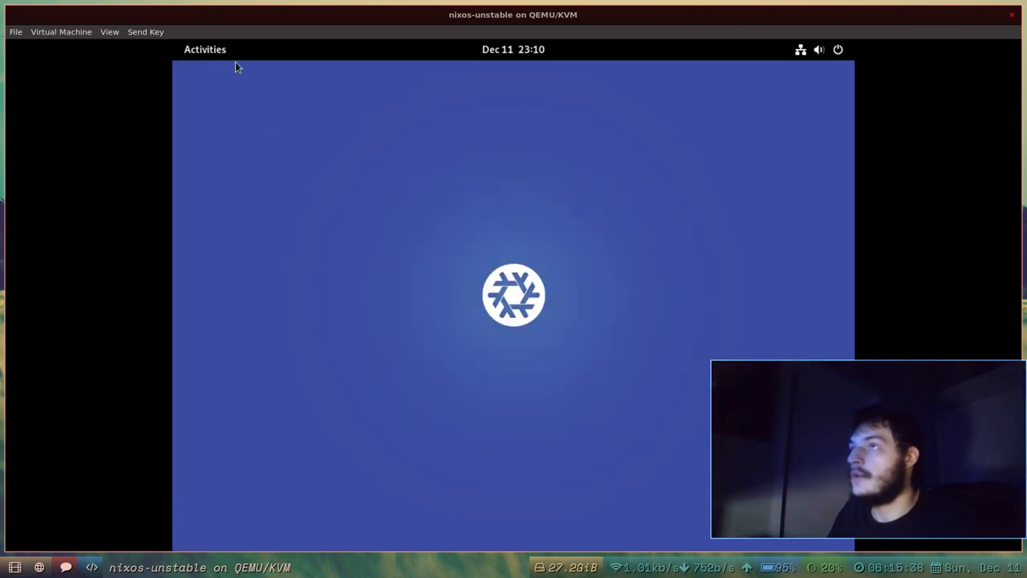
pyautogui.click(204, 49)
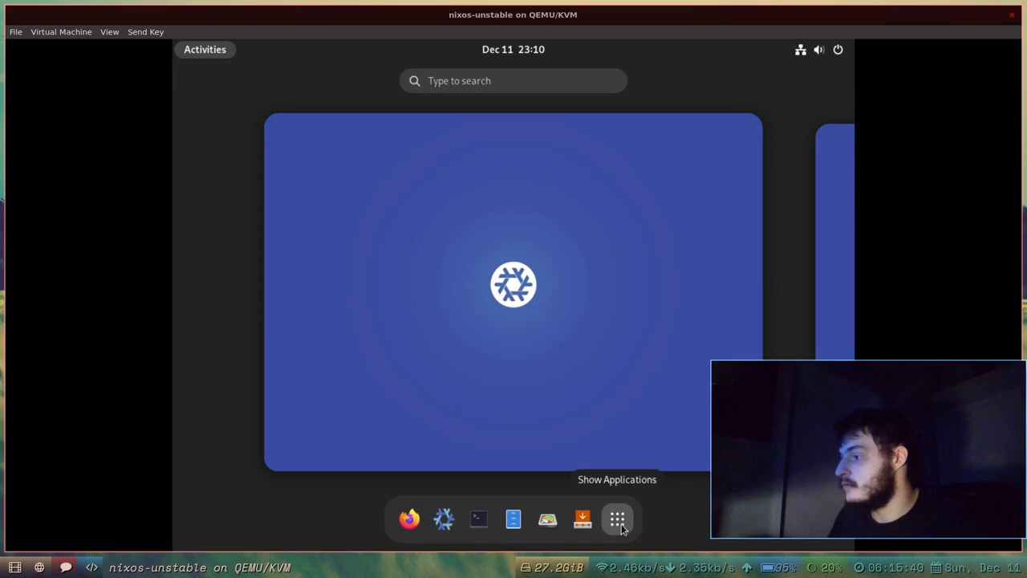
# Step: In GNOME Settings > Displays, apply a 1680 × 1050 resolution and keep the changes
pyautogui.click(617, 518)
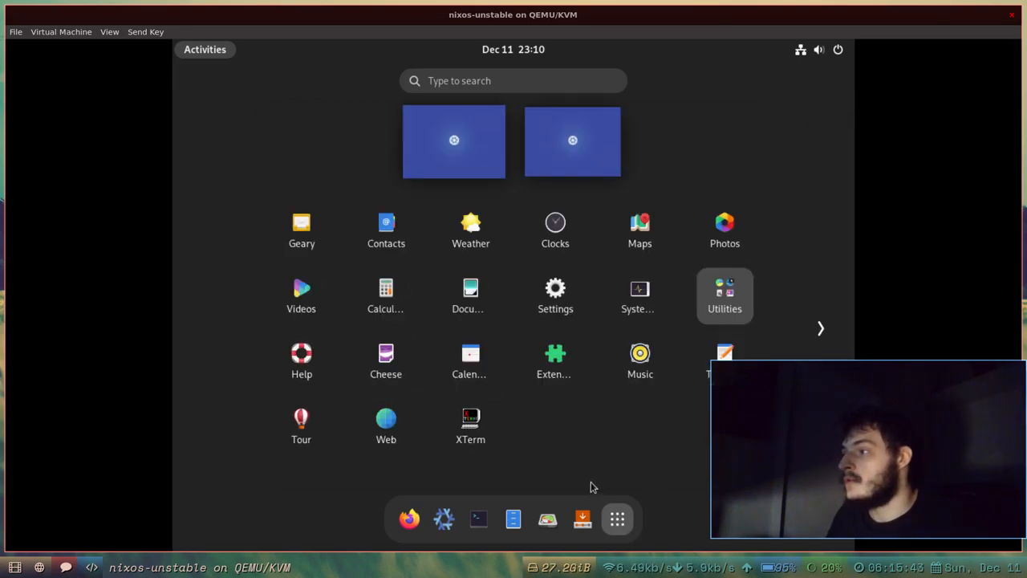
pyautogui.moveTo(640, 295)
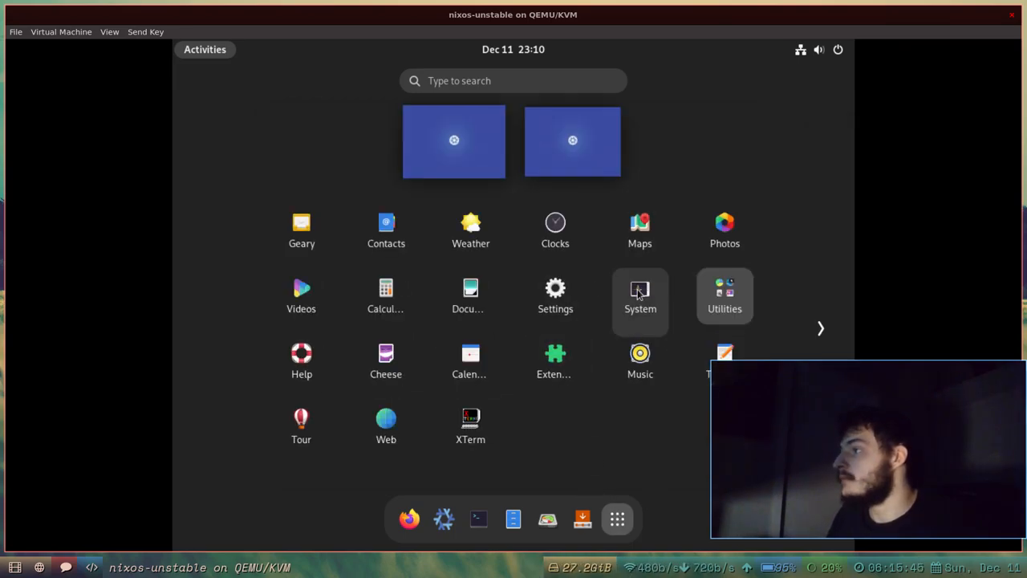
pyautogui.click(555, 295)
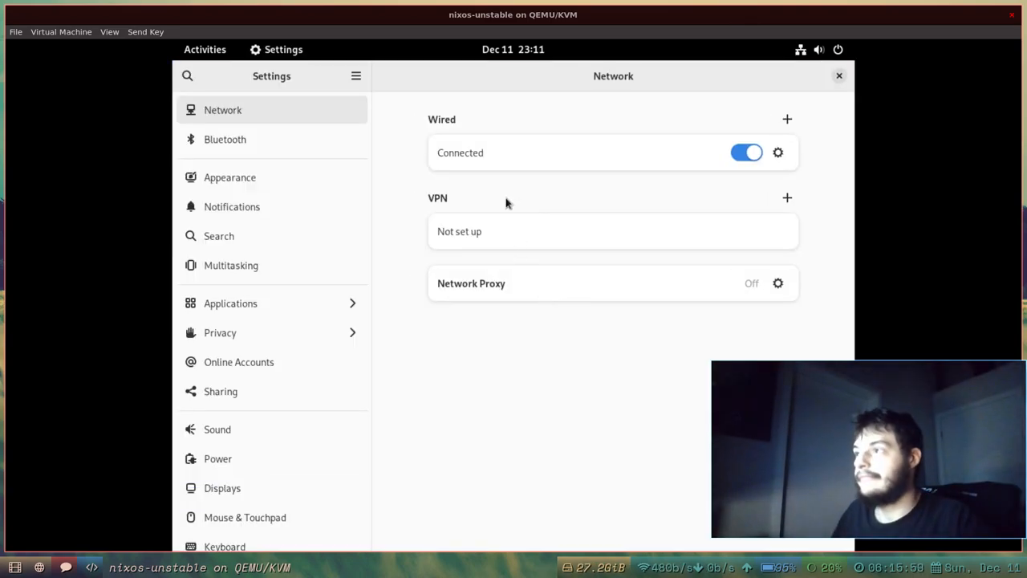
pyautogui.moveTo(279, 207)
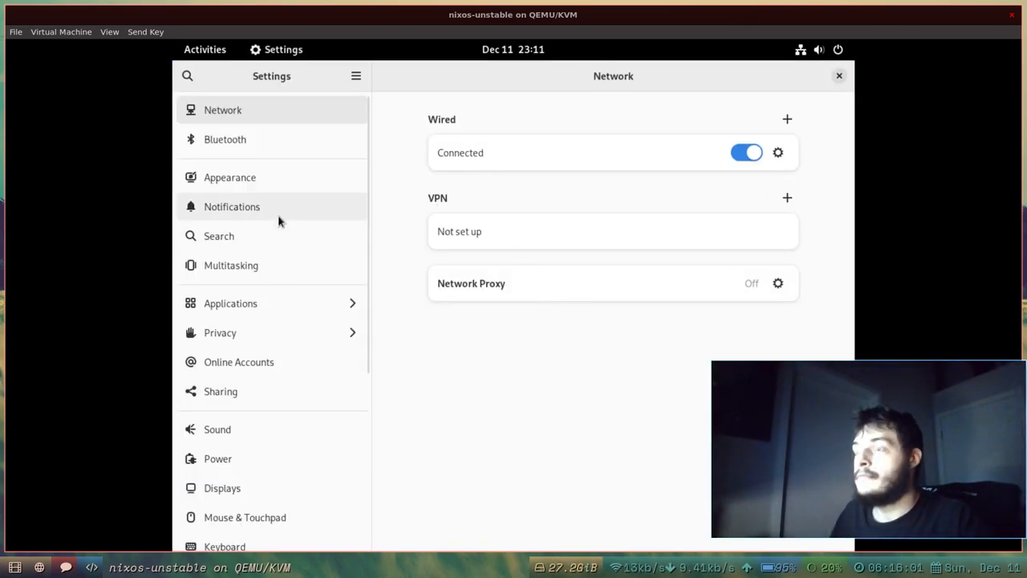
pyautogui.moveTo(287, 488)
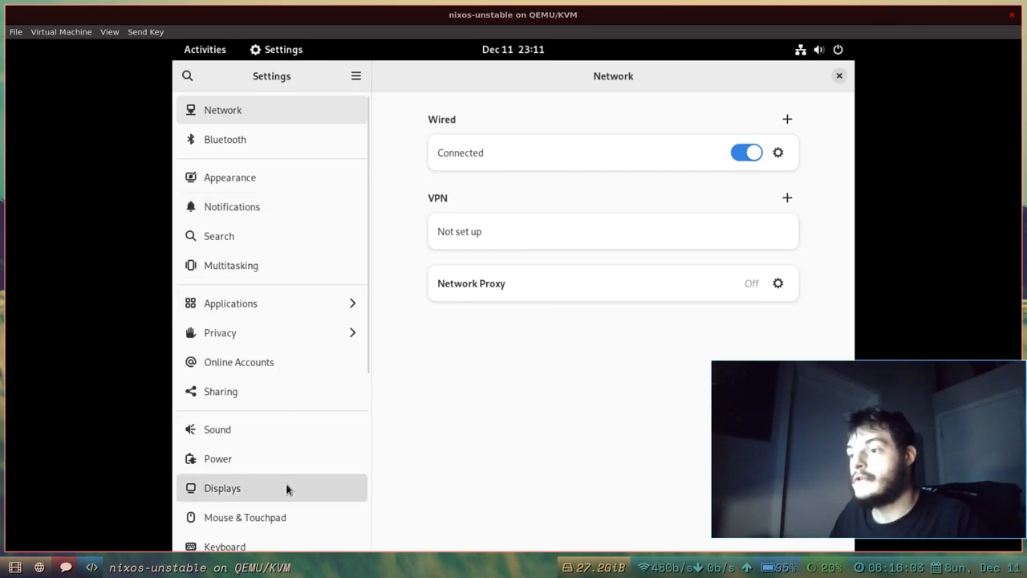
pyautogui.click(222, 487)
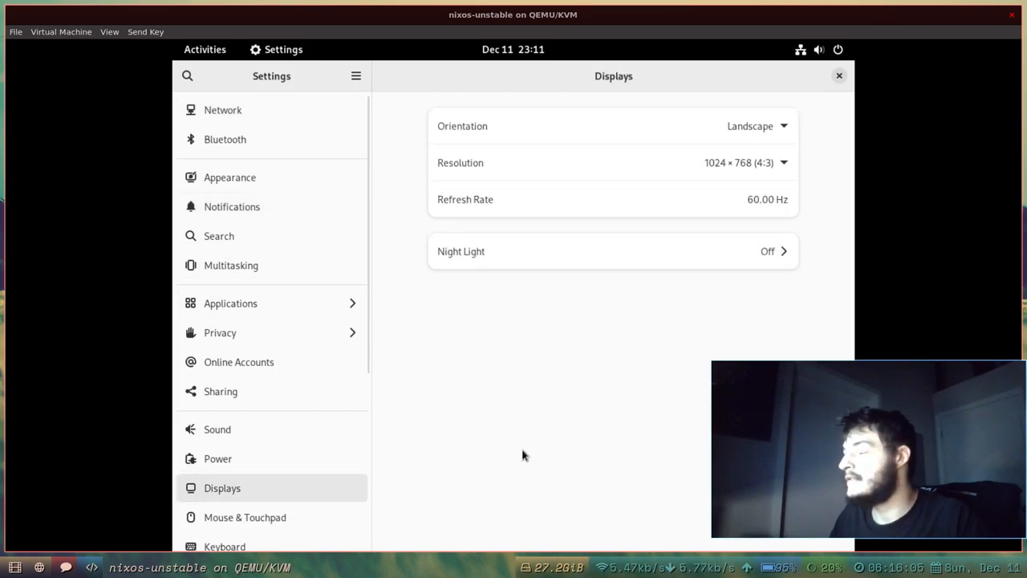
pyautogui.moveTo(529, 433)
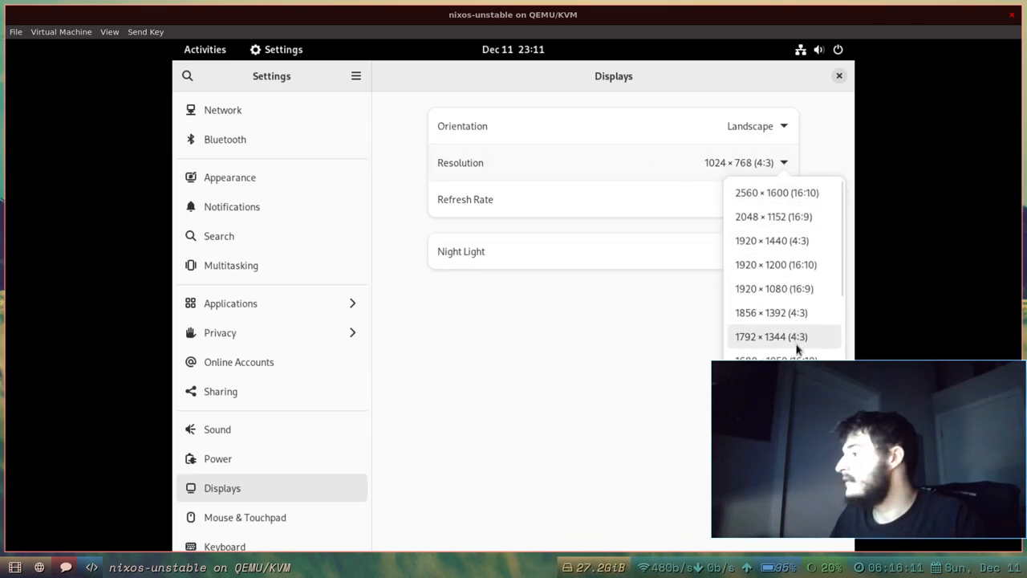
pyautogui.click(774, 357)
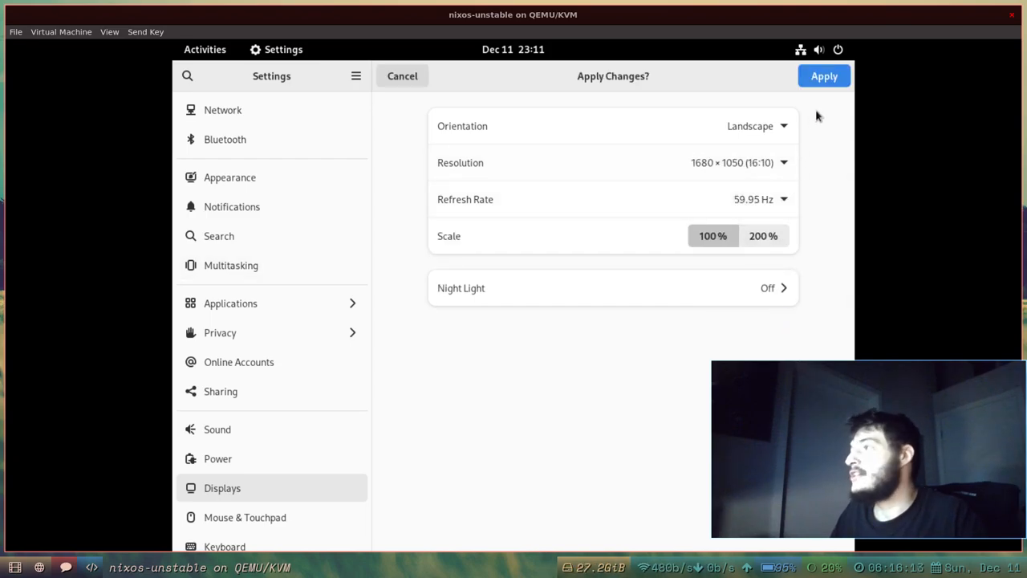
pyautogui.moveTo(819, 109)
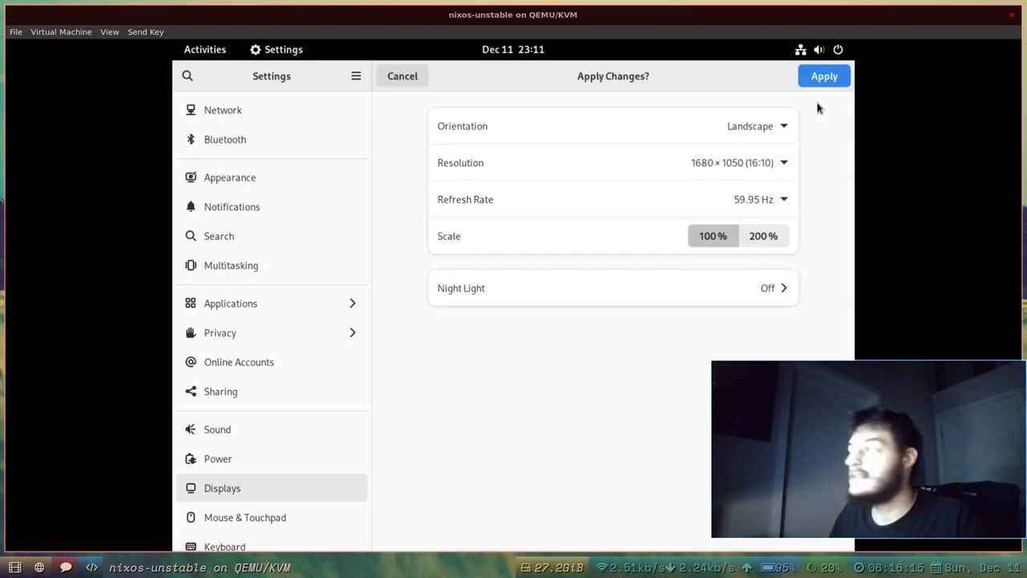
pyautogui.click(824, 75)
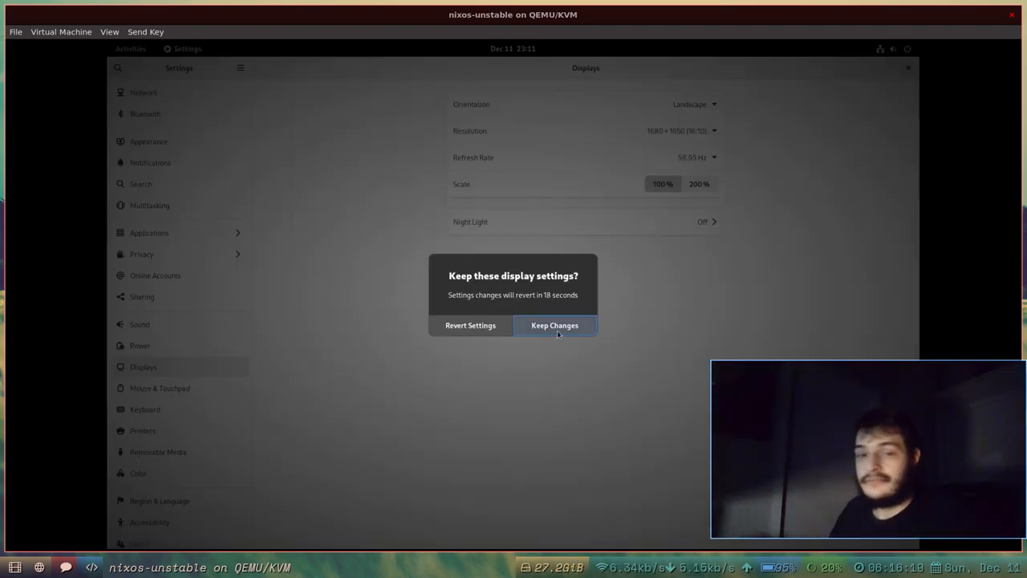
pyautogui.click(554, 324)
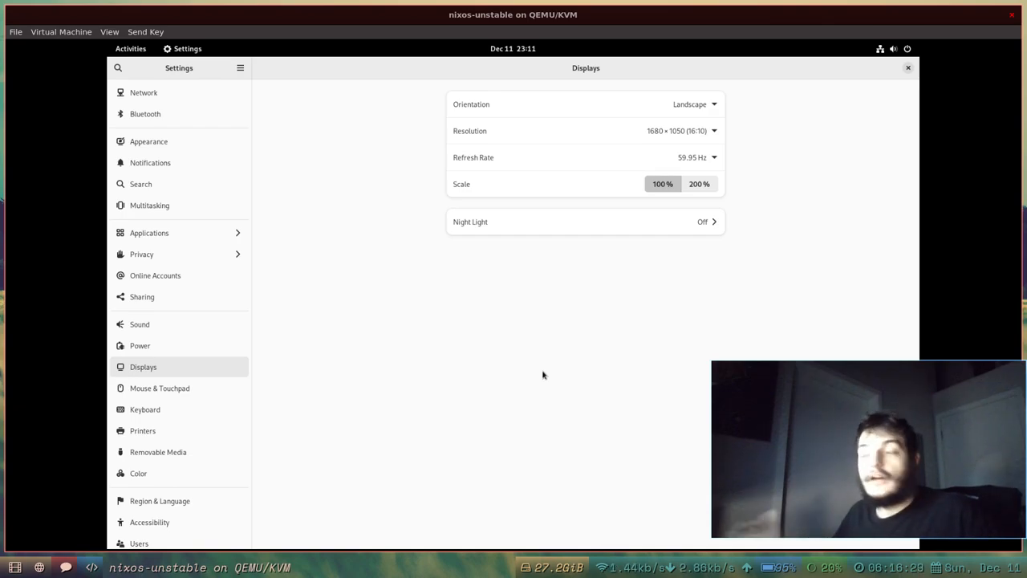
pyautogui.moveTo(754, 152)
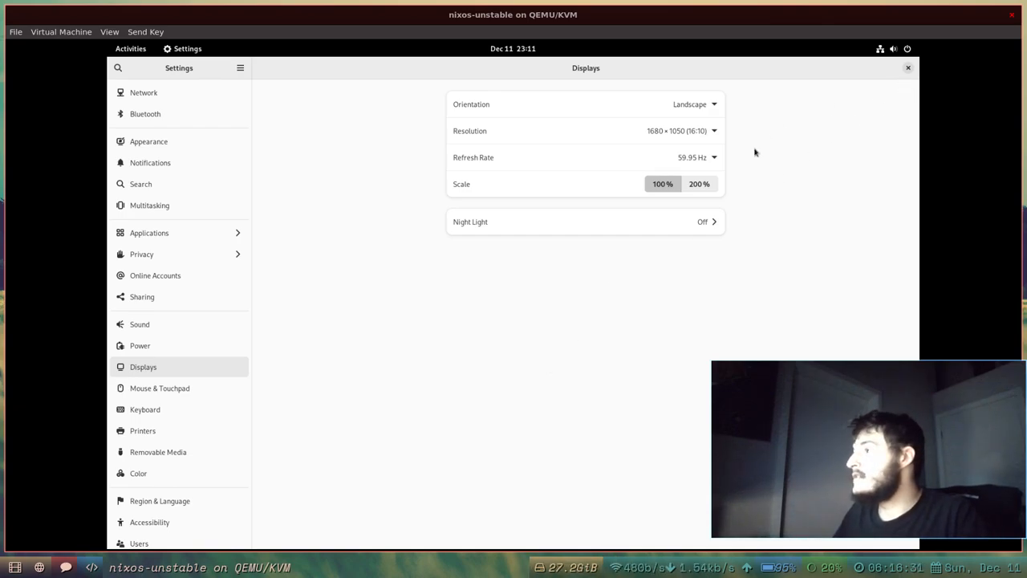
# Step: Close the GNOME Settings window and open the Activities overview
pyautogui.click(908, 68)
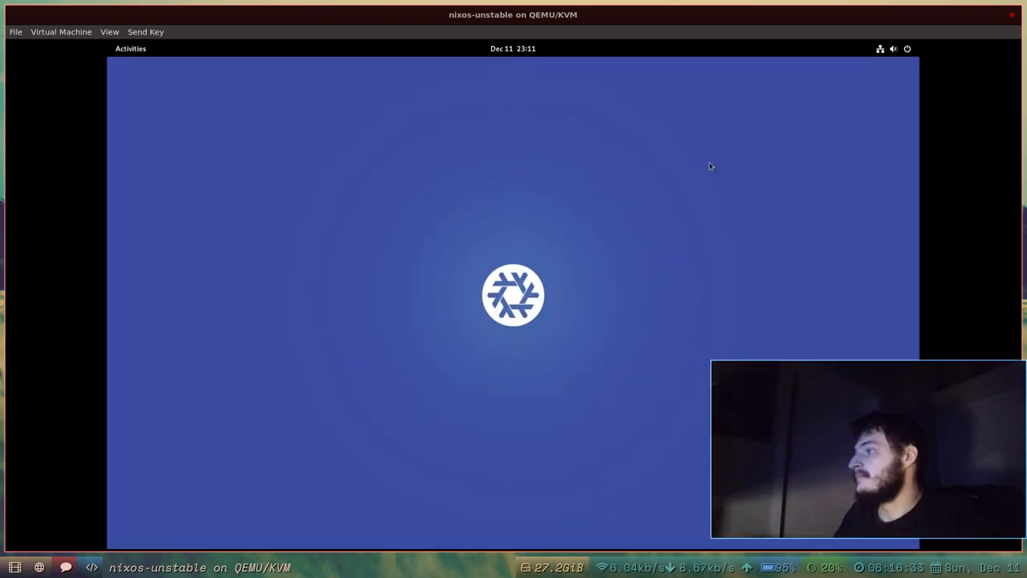
pyautogui.moveTo(409, 226)
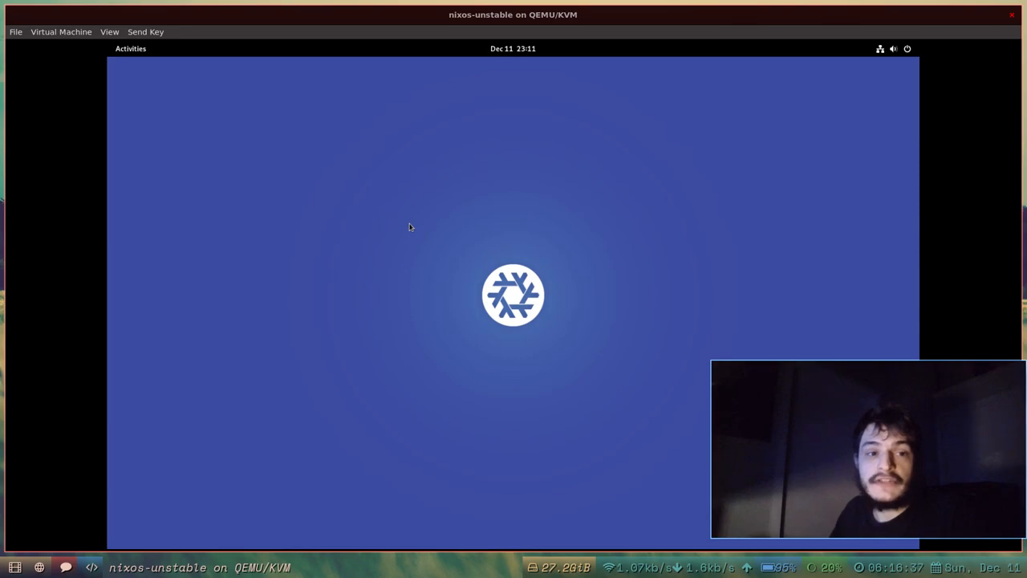
pyautogui.moveTo(368, 229)
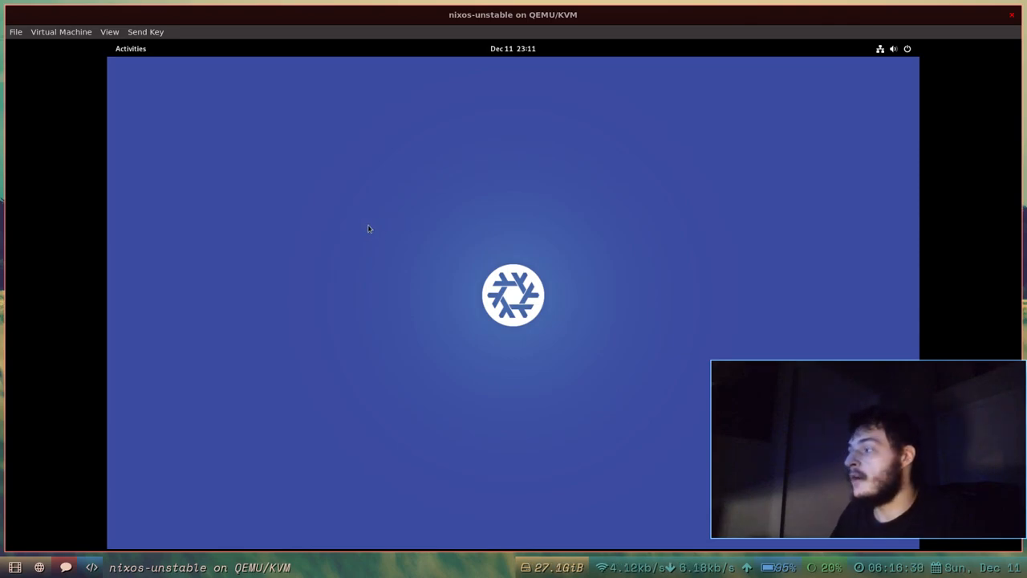
pyautogui.moveTo(259, 163)
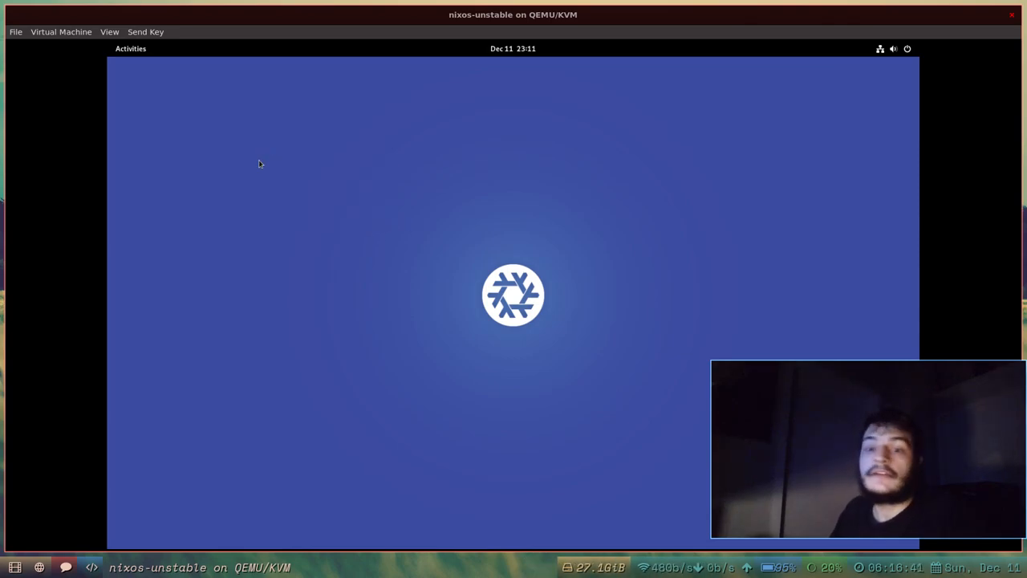
pyautogui.moveTo(254, 161)
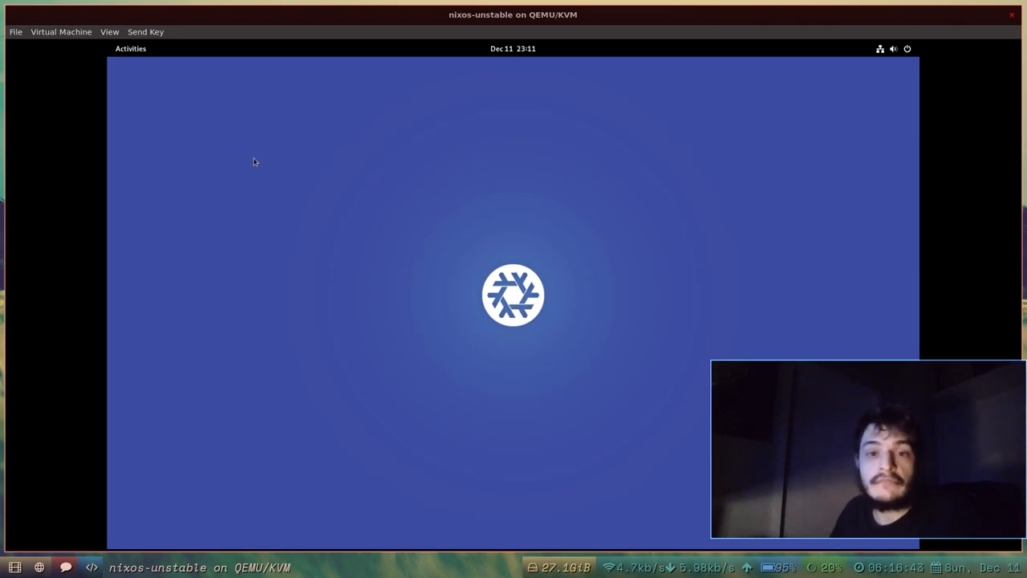
pyautogui.moveTo(181, 112)
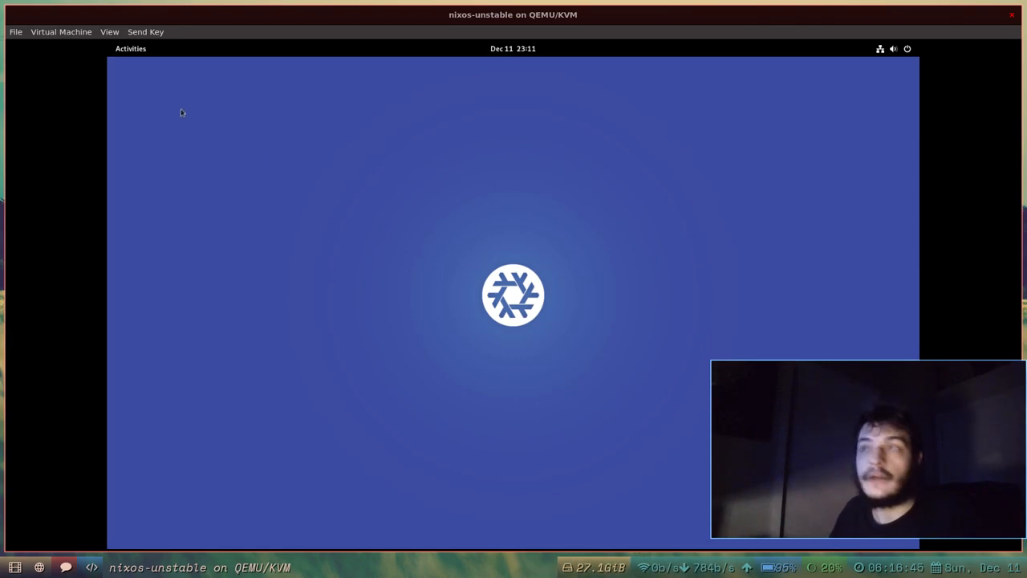
pyautogui.moveTo(141, 67)
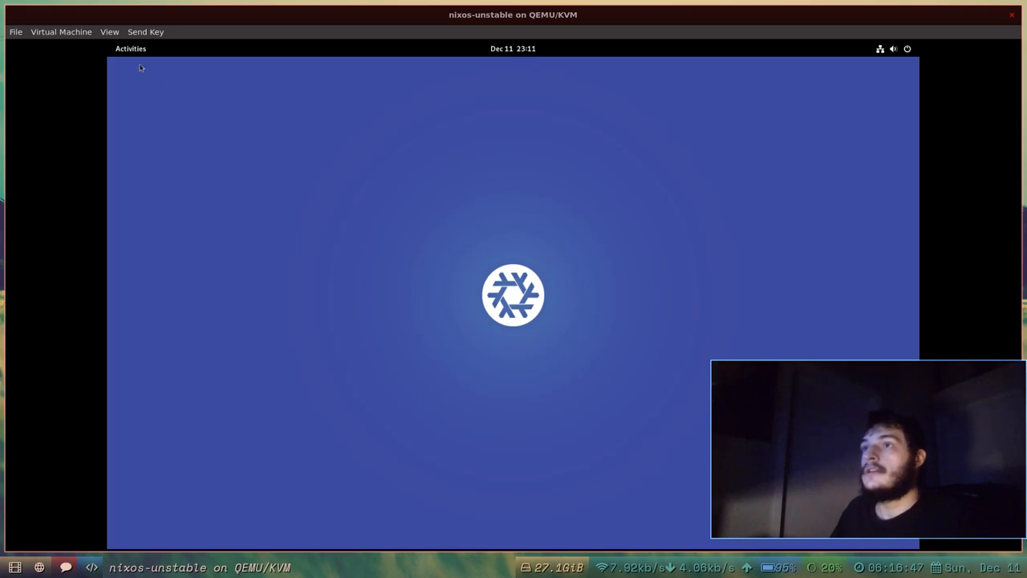
pyautogui.click(130, 48)
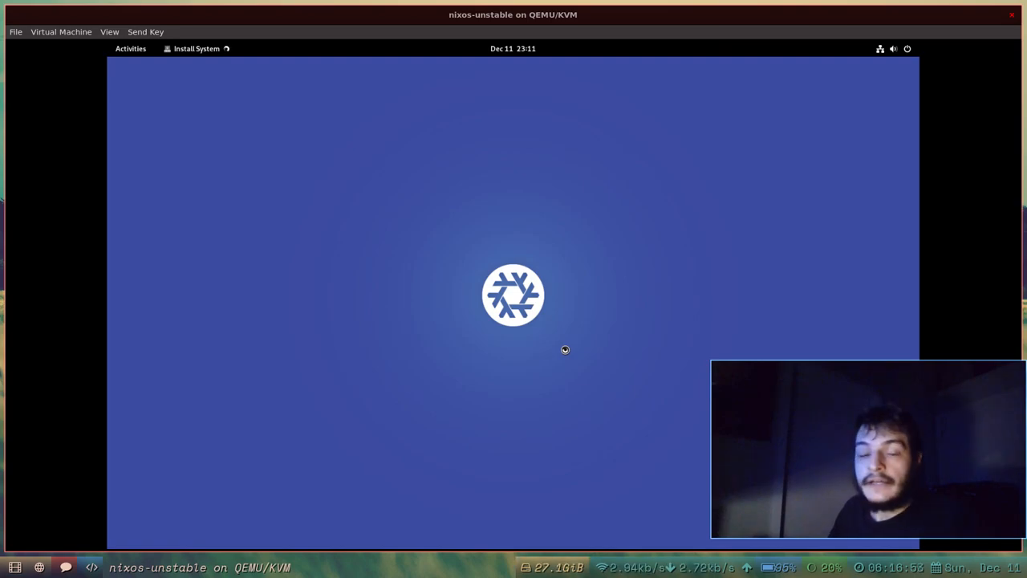
pyautogui.moveTo(512, 344)
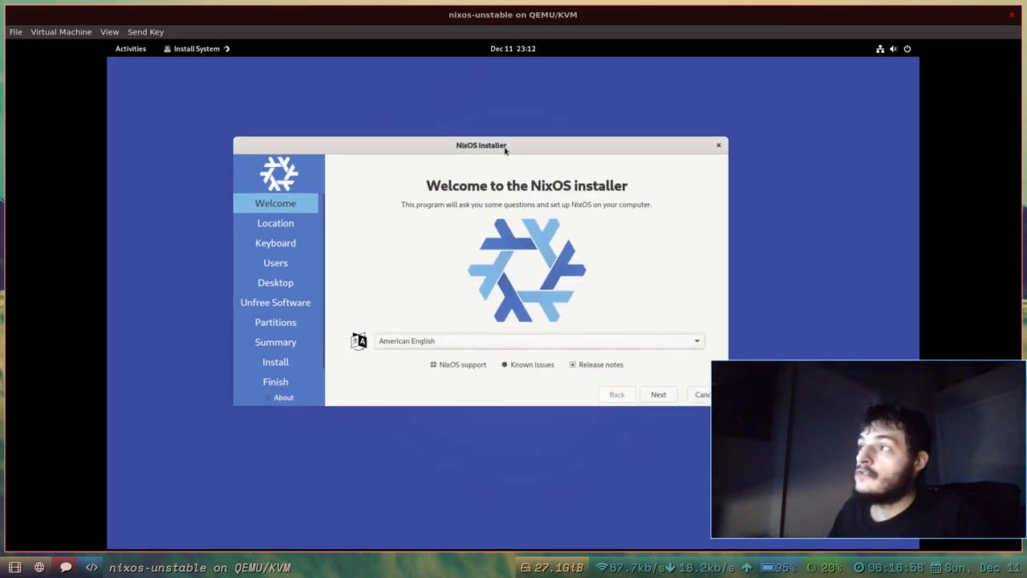
# Step: Drag the NixOS Installer window into position on the desktop
pyautogui.moveTo(481, 145); pyautogui.dragTo(463, 151)
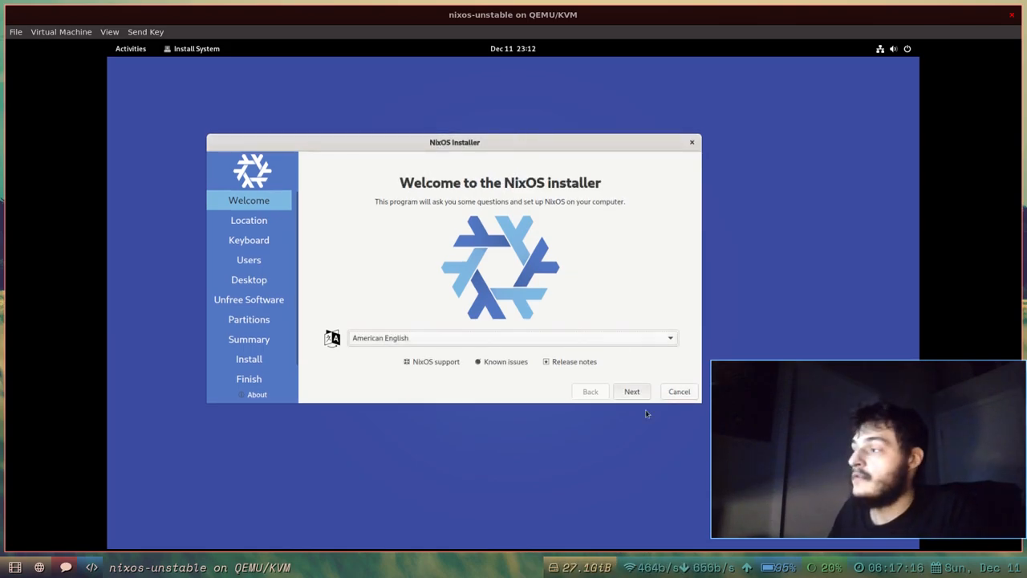
# Step: Pass Location and Keyboard, enter user Tanner Babcock, and reuse the password for administrator
pyautogui.click(631, 391)
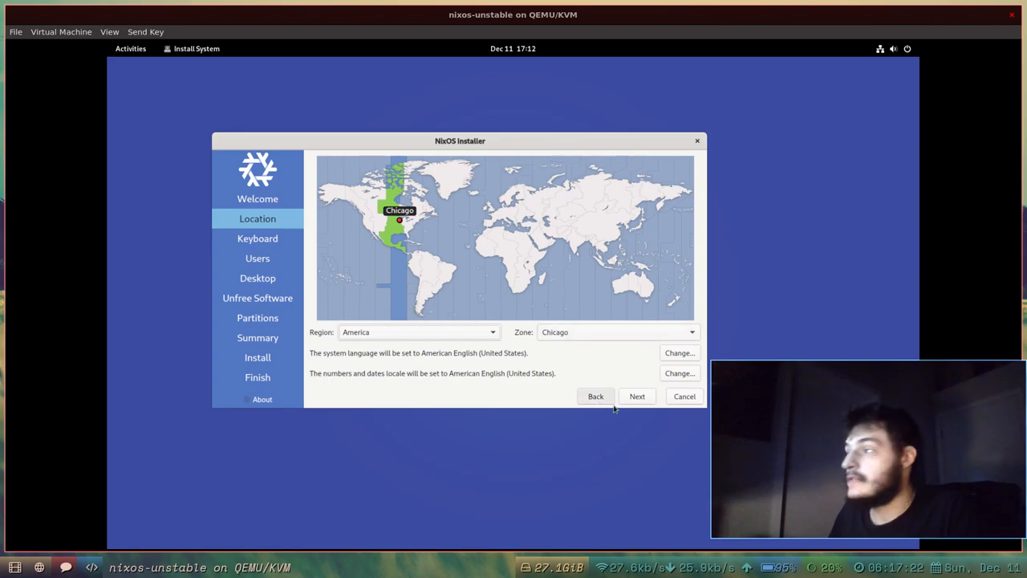
pyautogui.click(636, 395)
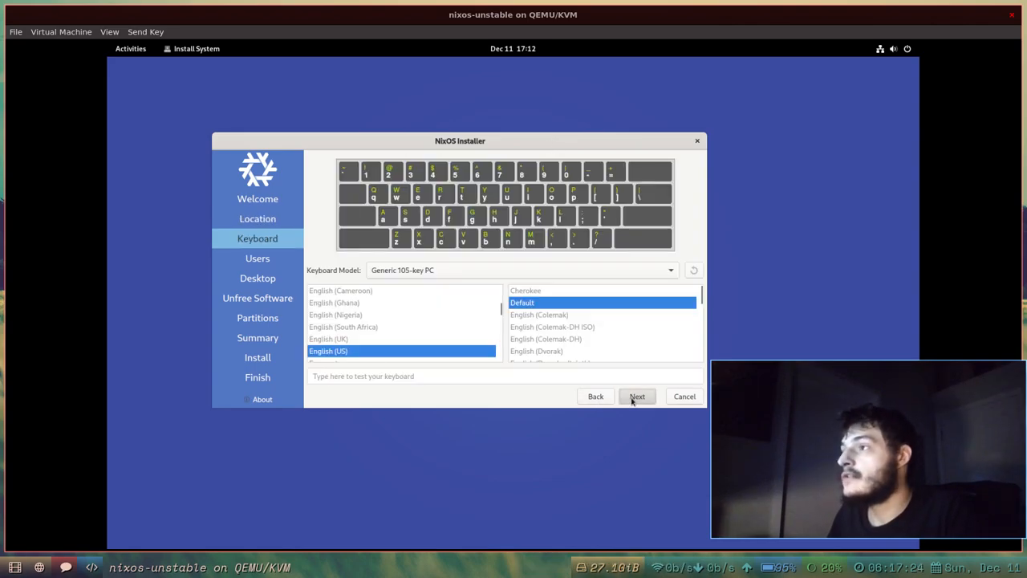
pyautogui.click(637, 395)
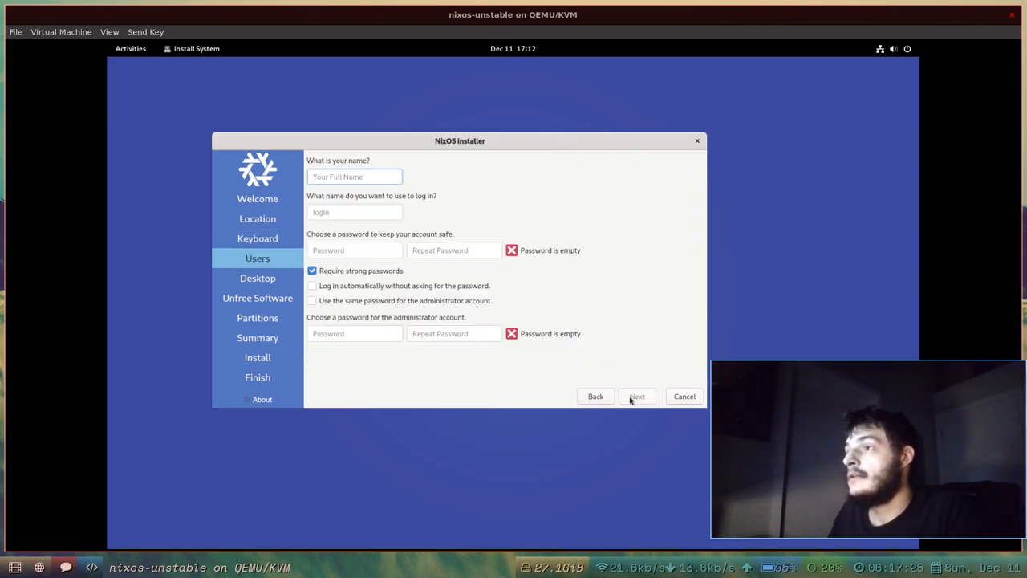
pyautogui.write('T')
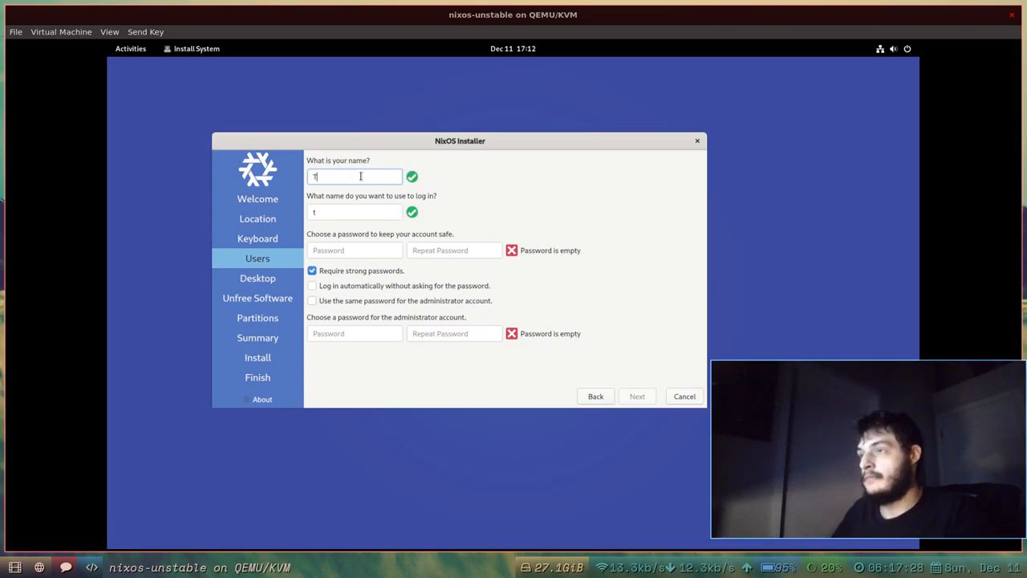
pyautogui.write('anner Babcock')
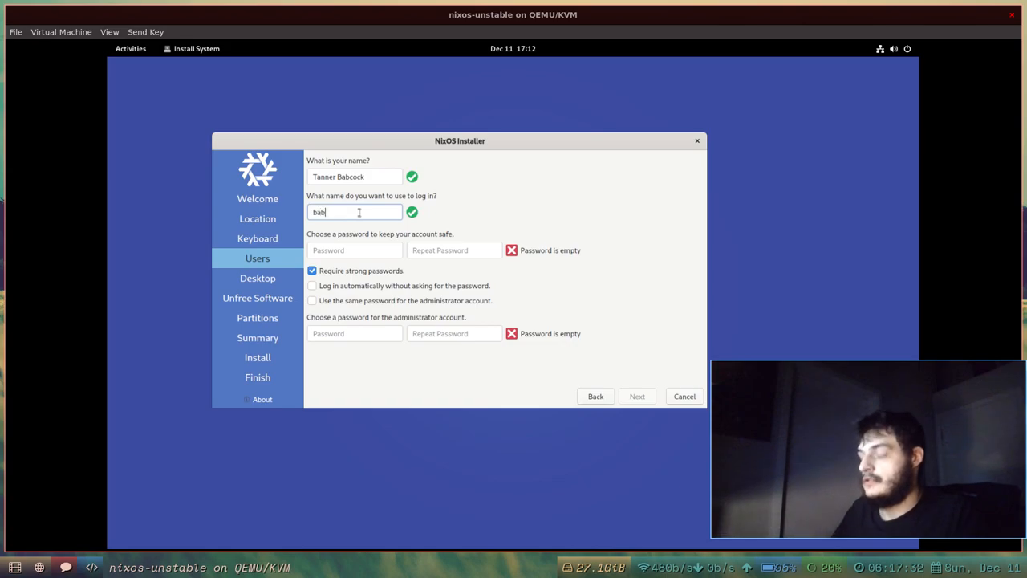
pyautogui.write('cock')
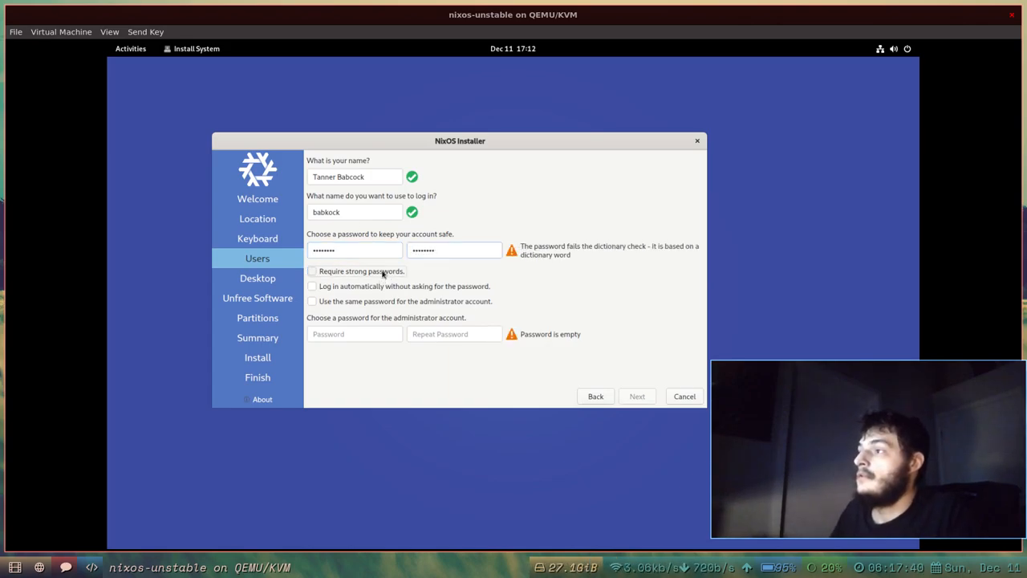
pyautogui.click(312, 301)
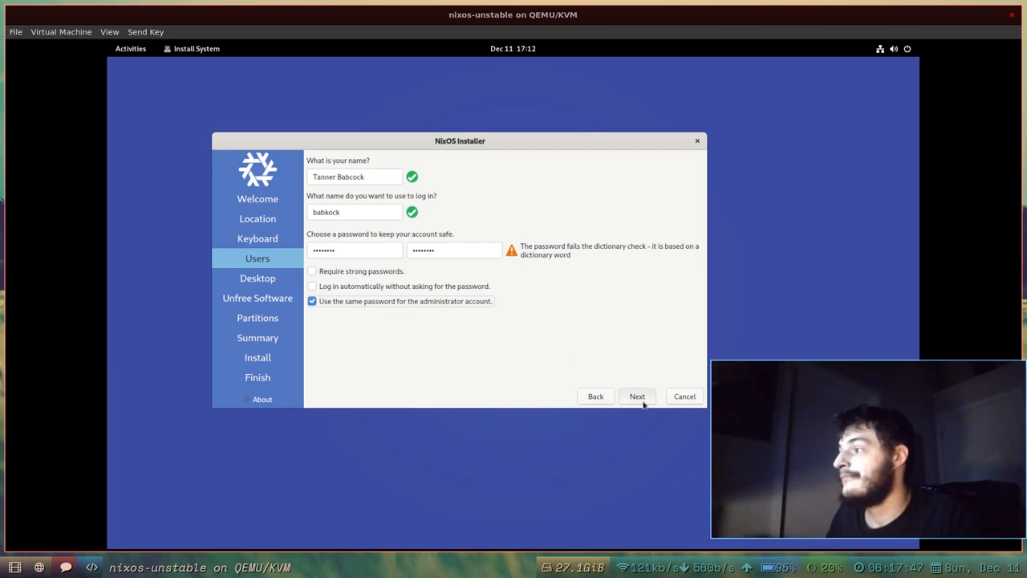
pyautogui.click(636, 396)
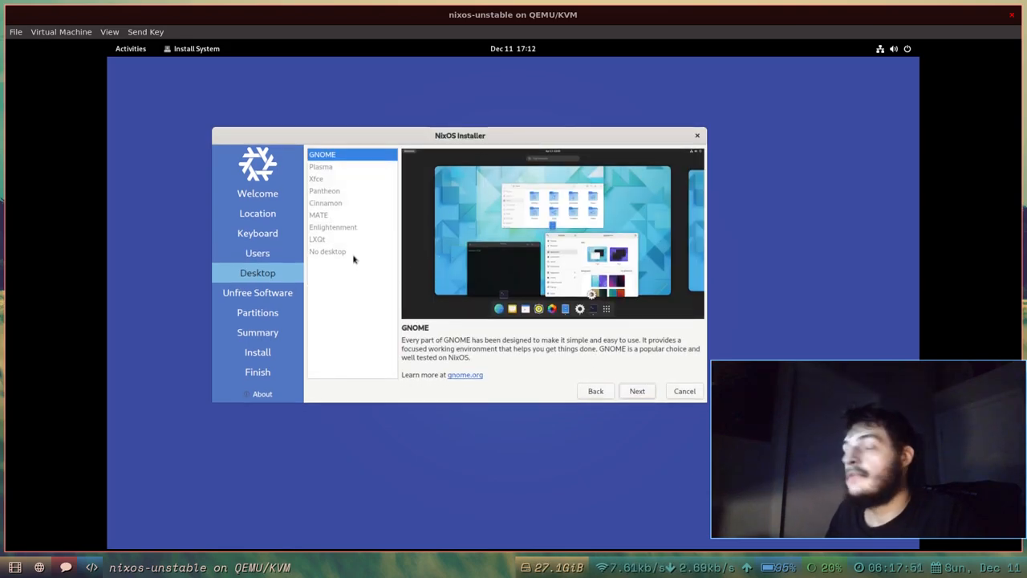
pyautogui.moveTo(353, 170)
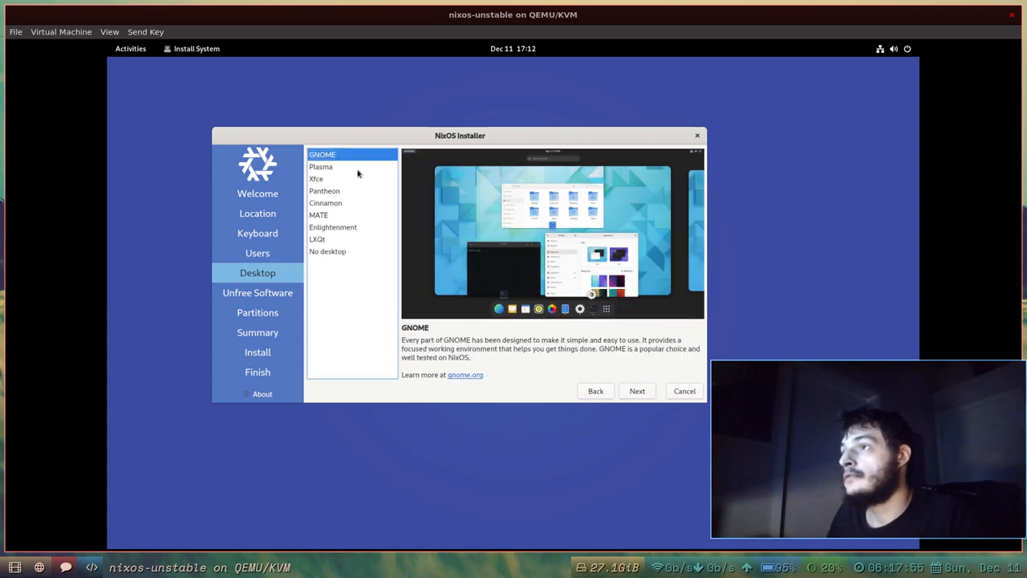
# Step: Preview Xfce, Plasma, Cinnamon, MATE, LXQt and No desktop, then select GNOME
pyautogui.click(316, 178)
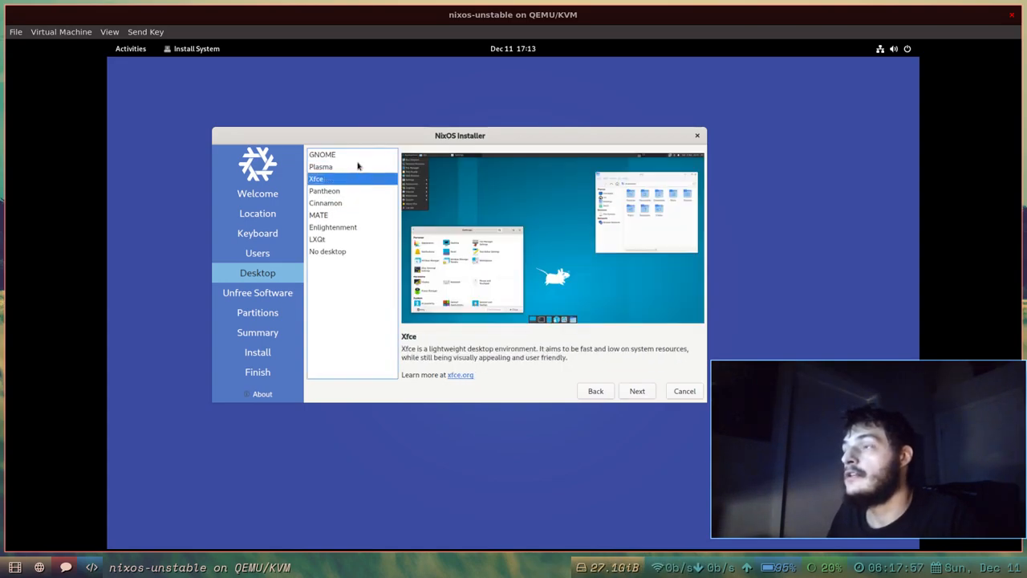
pyautogui.click(320, 167)
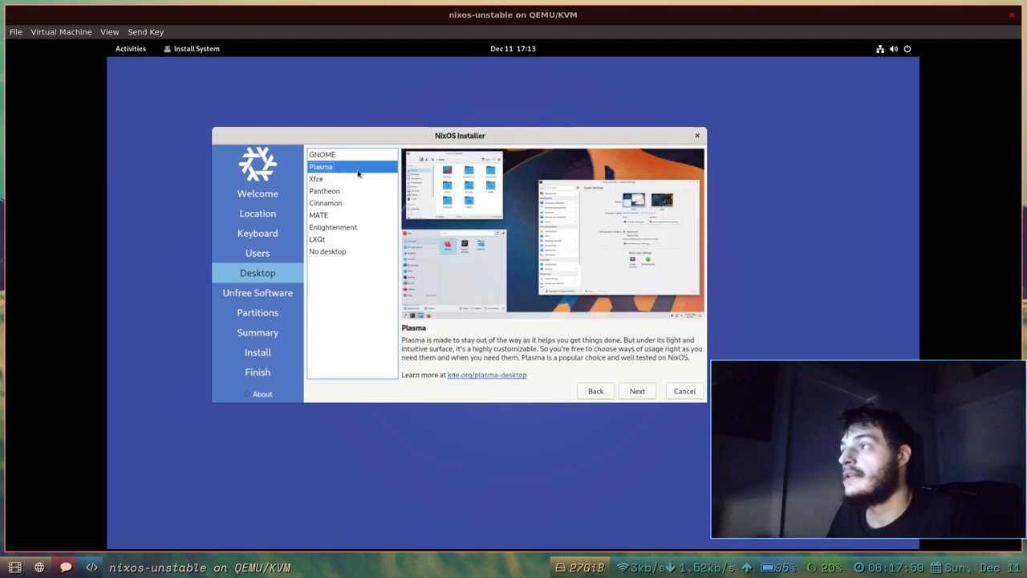
pyautogui.click(316, 178)
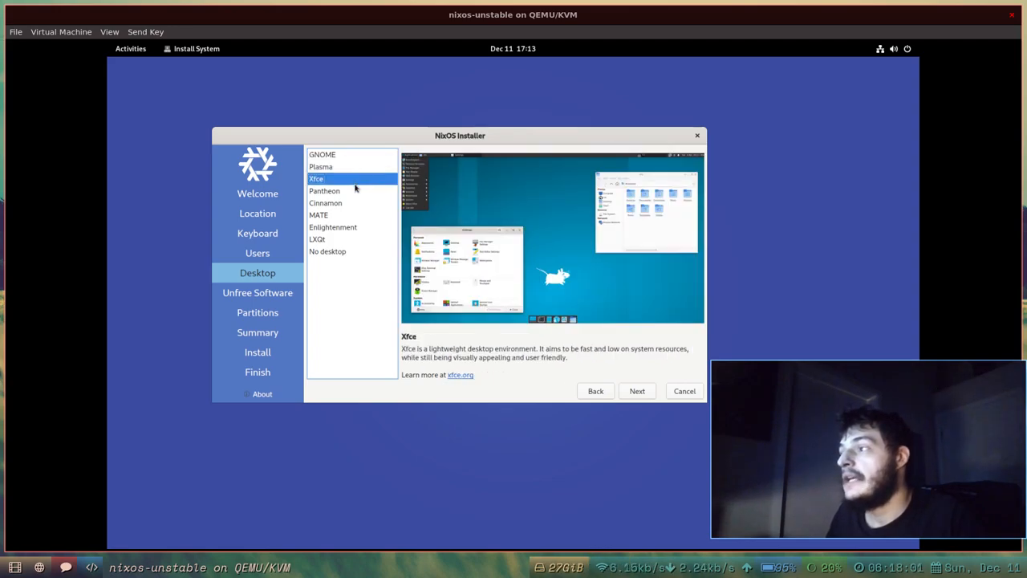
pyautogui.click(326, 203)
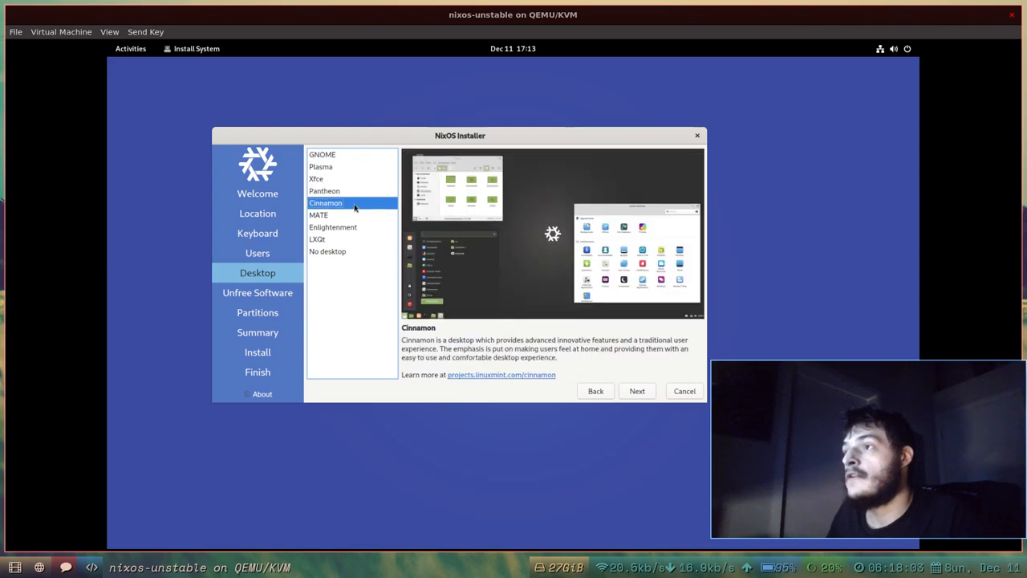
pyautogui.click(318, 215)
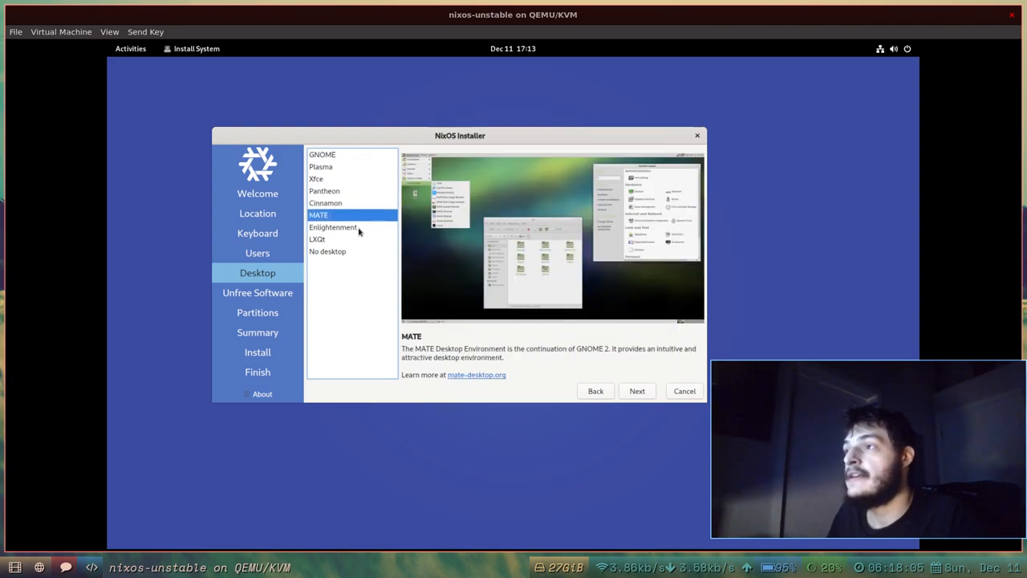
pyautogui.click(318, 239)
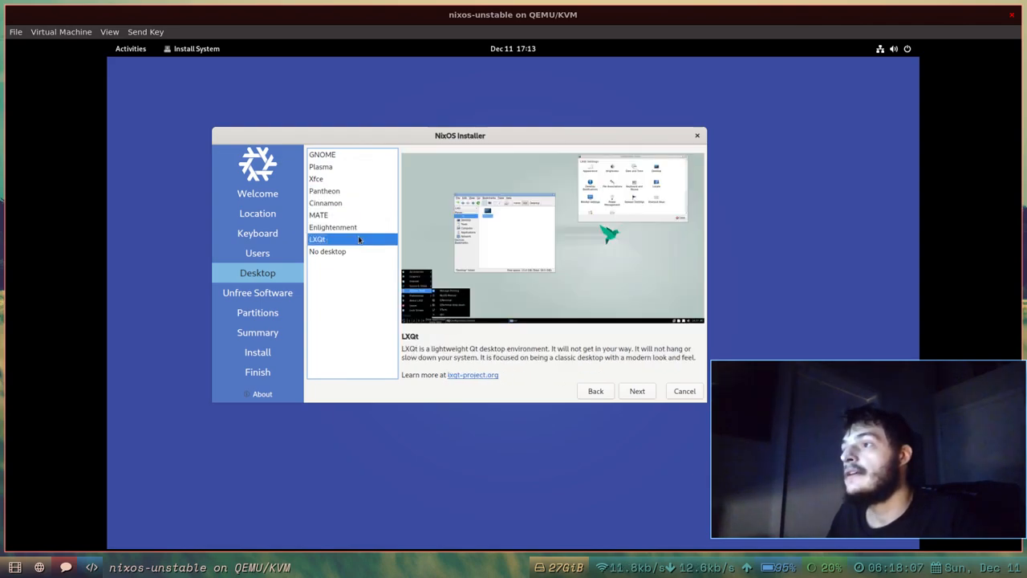
pyautogui.click(327, 251)
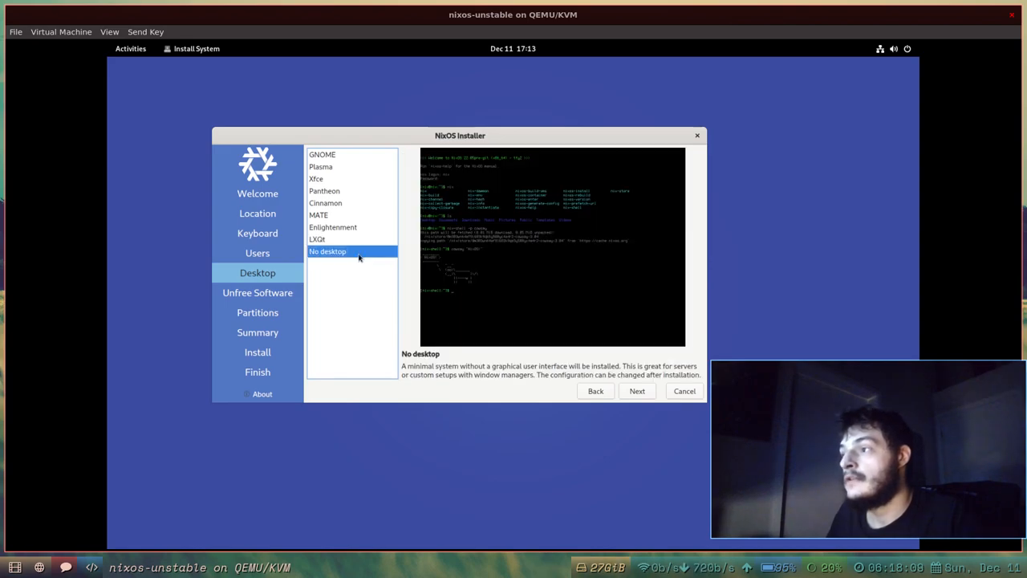
pyautogui.moveTo(559, 294)
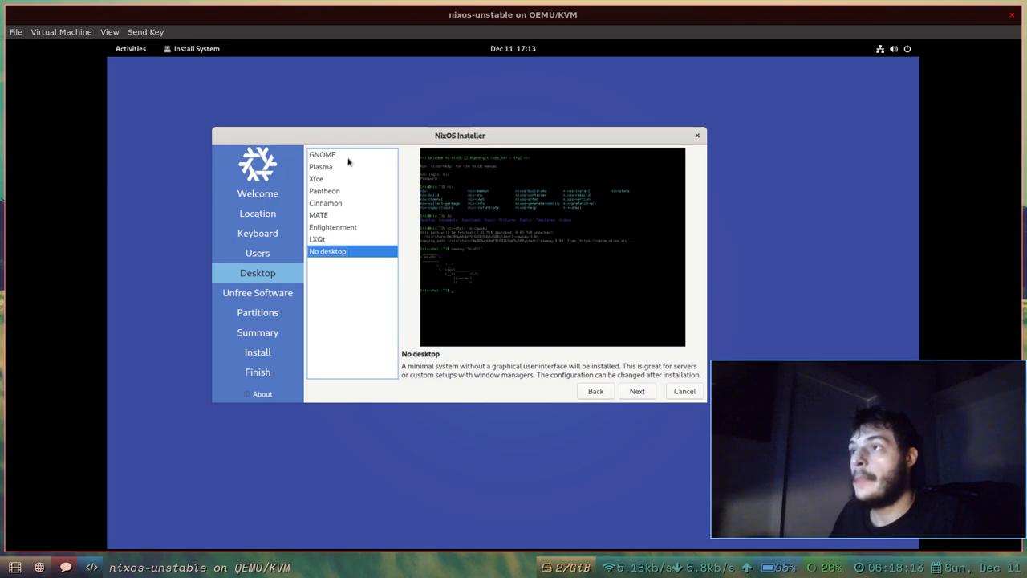
pyautogui.click(321, 154)
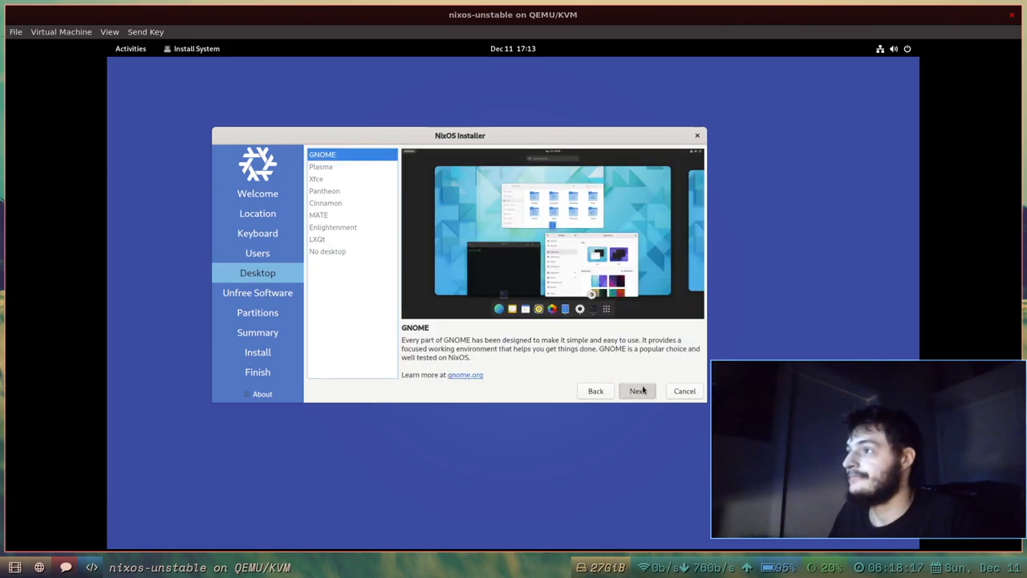
pyautogui.click(637, 390)
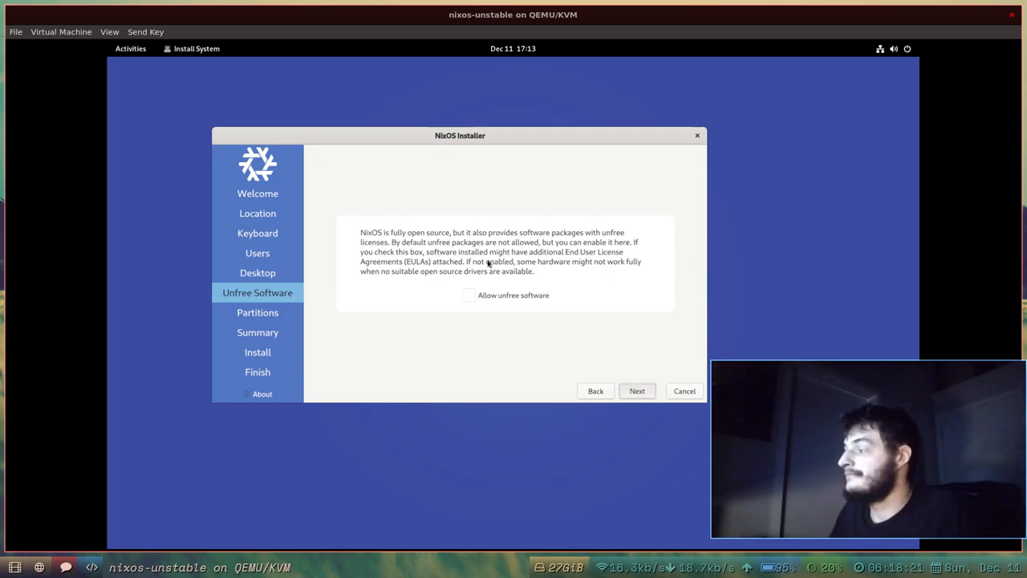
# Step: Tick Allow unfree software and advance to the Partitions page
pyautogui.click(467, 294)
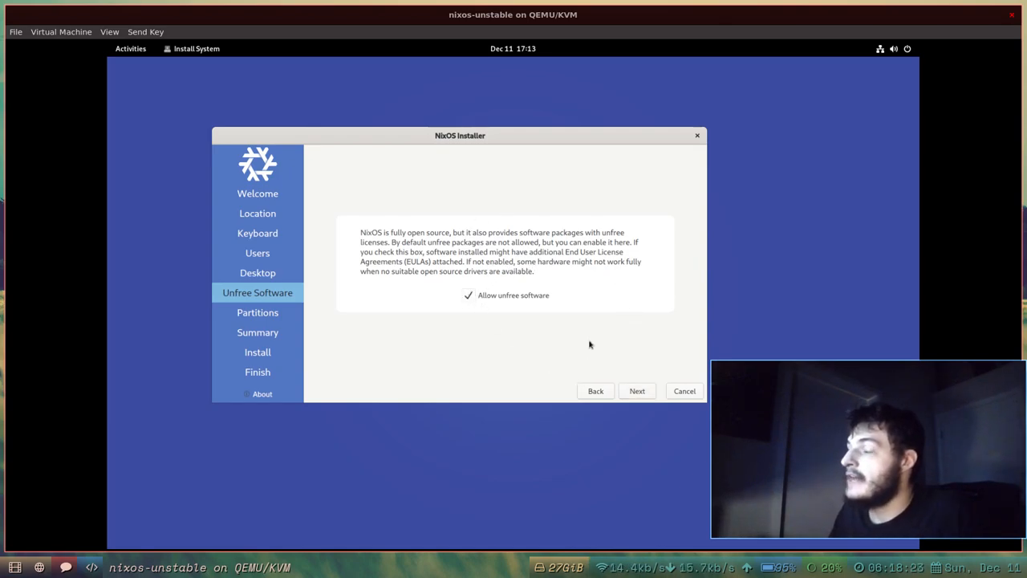
pyautogui.moveTo(627, 373)
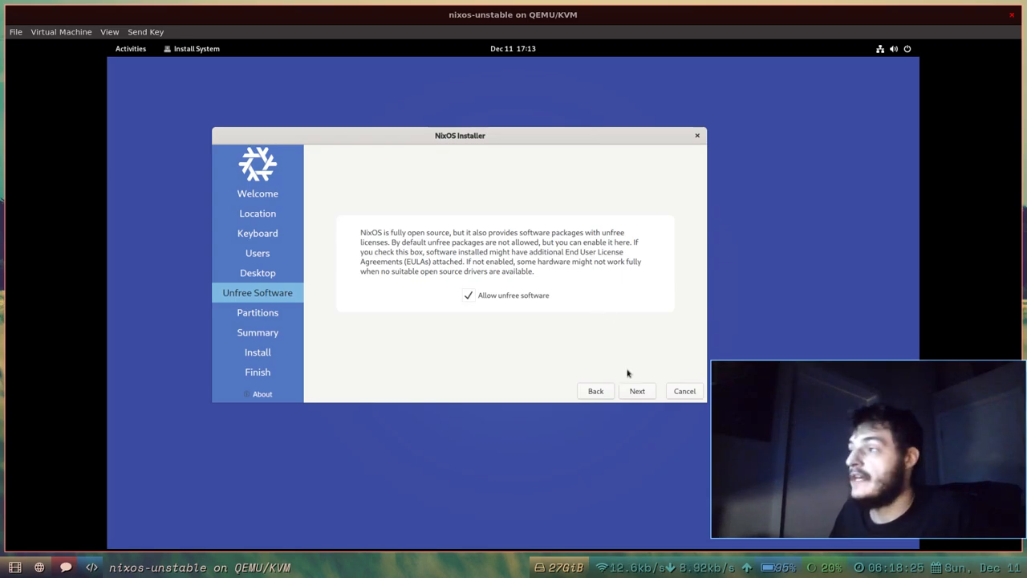
pyautogui.click(636, 391)
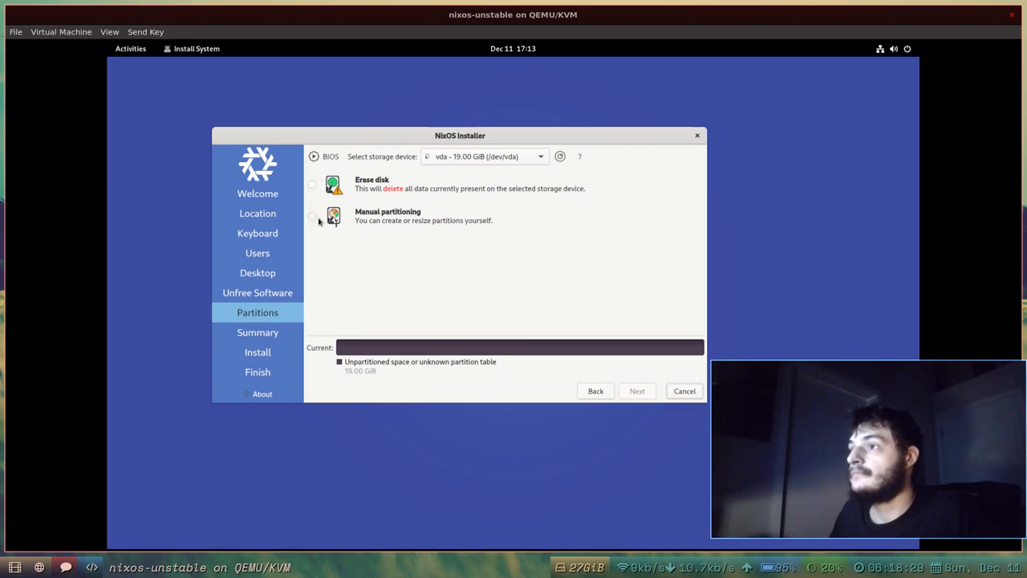
# Step: Select Manual partitioning, keep the boot loader on vda's MBR, and reach the editor
pyautogui.click(312, 216)
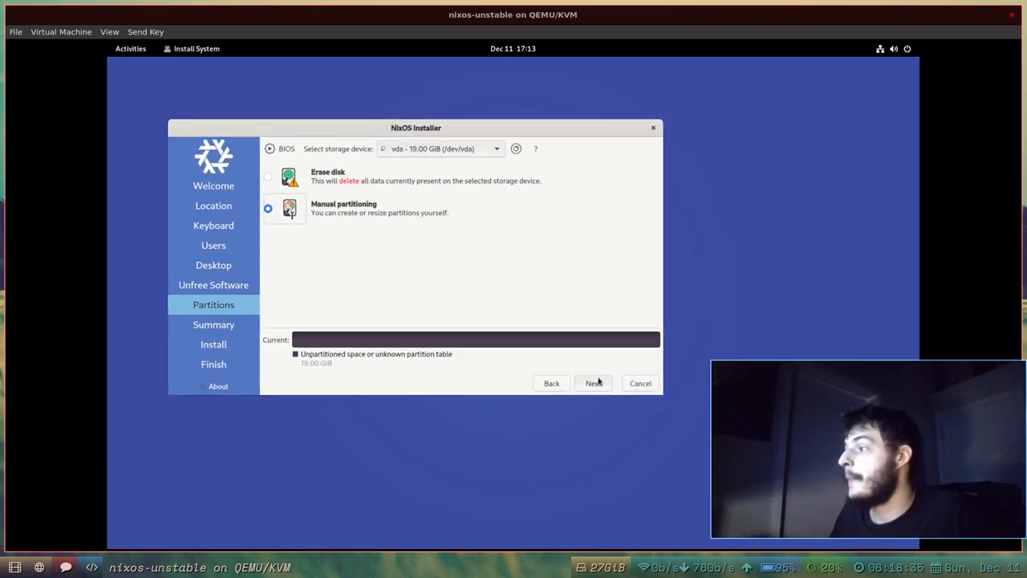
pyautogui.click(593, 383)
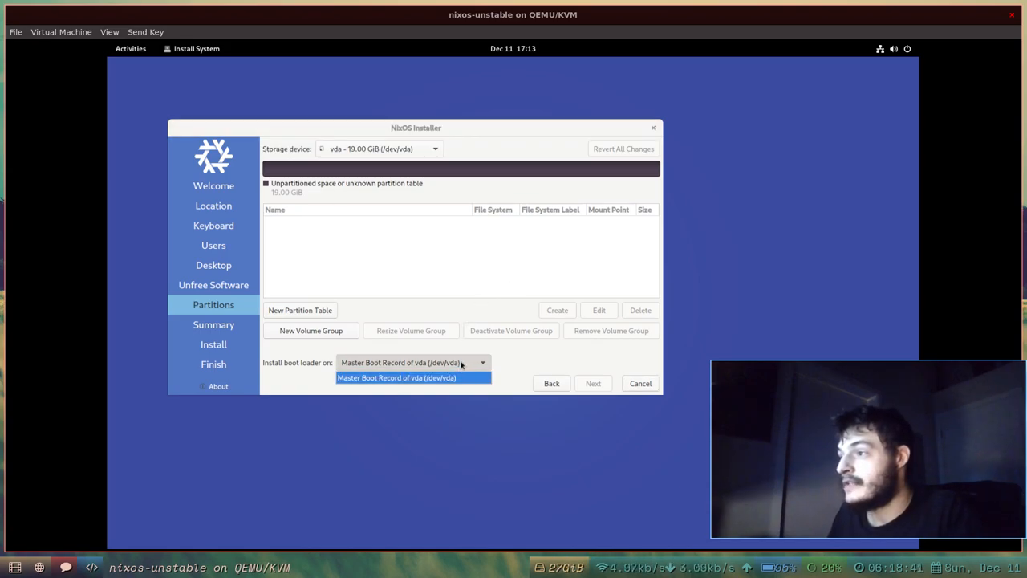
pyautogui.click(401, 377)
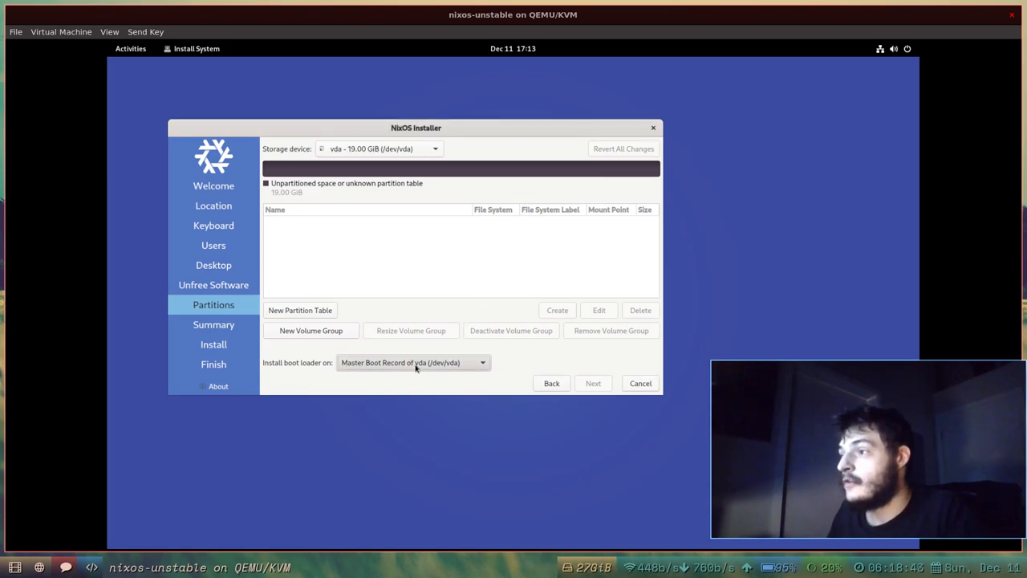
pyautogui.moveTo(605, 356)
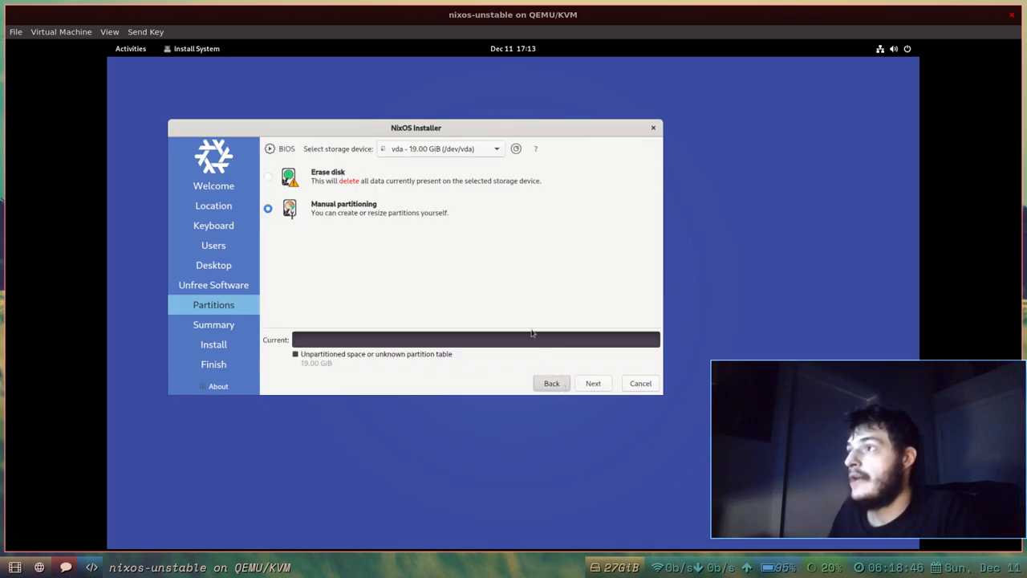
pyautogui.moveTo(576, 399)
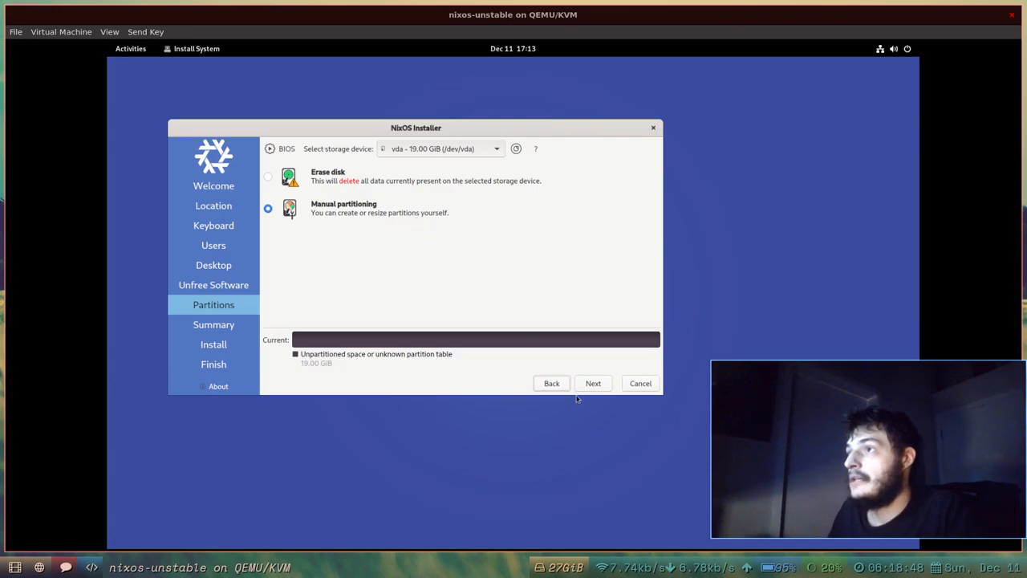
pyautogui.click(593, 383)
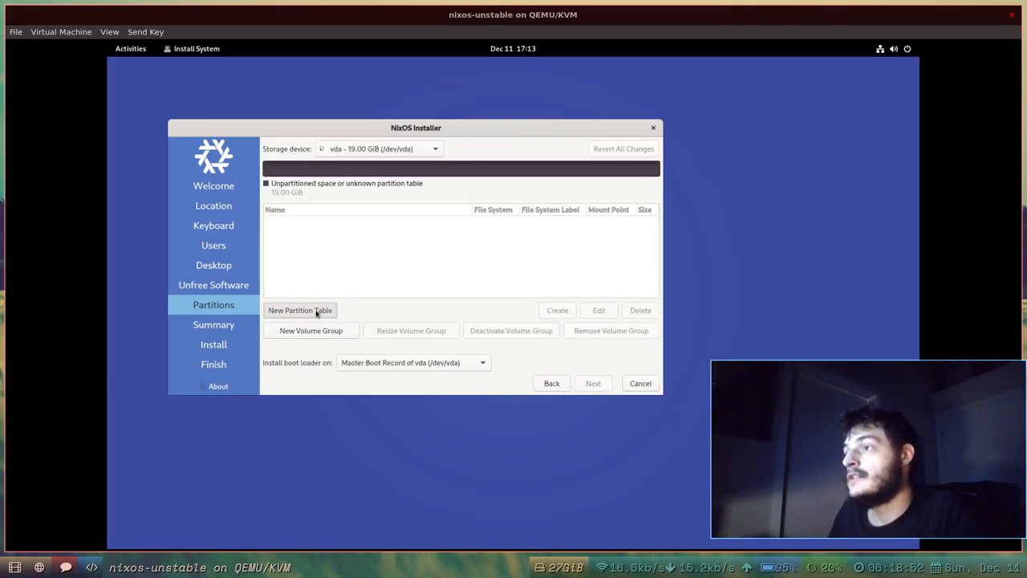
# Step: Create a new partition table on vda, briefly trying MBR before confirming GPT
pyautogui.click(299, 311)
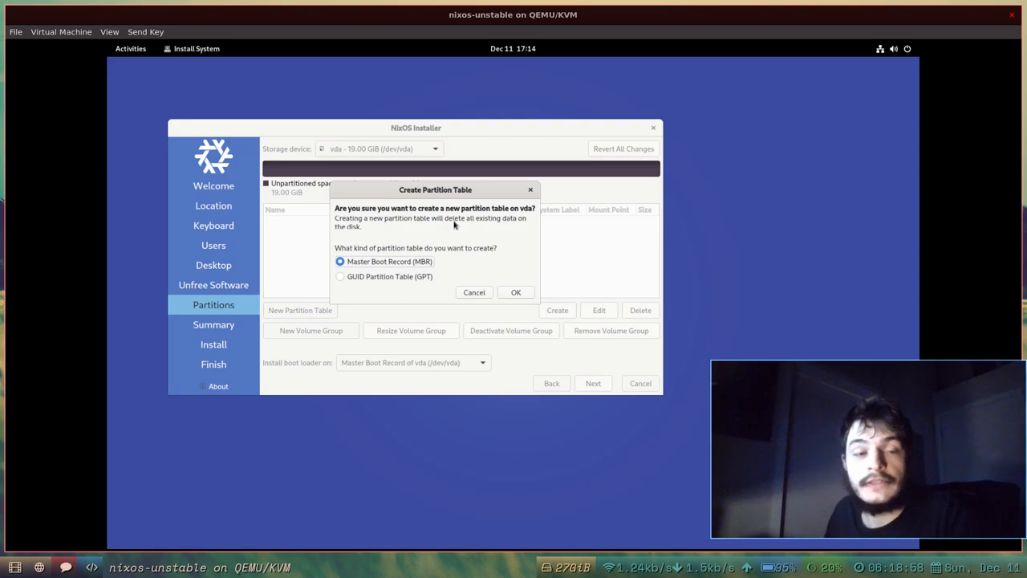
pyautogui.click(340, 276)
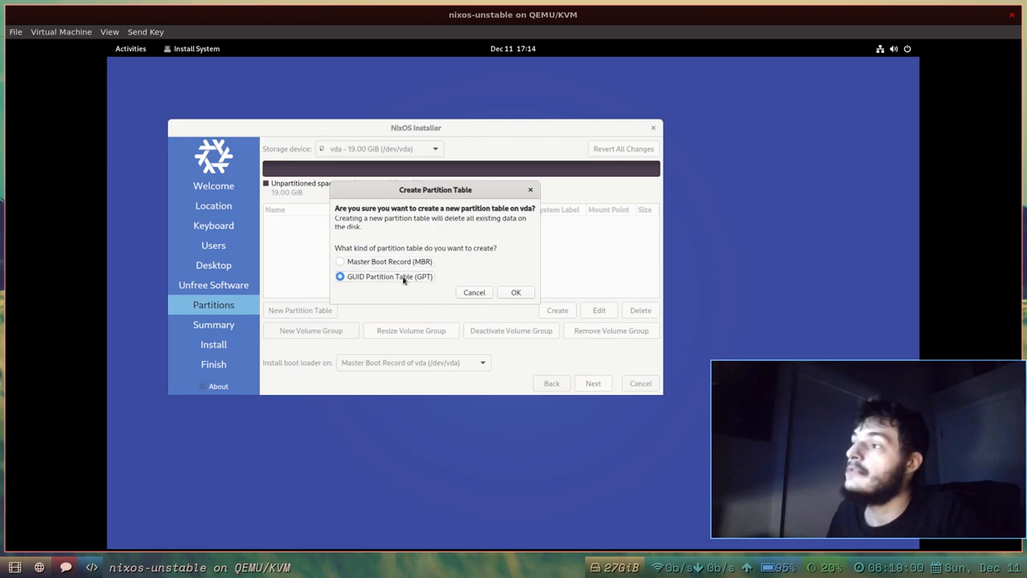
pyautogui.moveTo(406, 289)
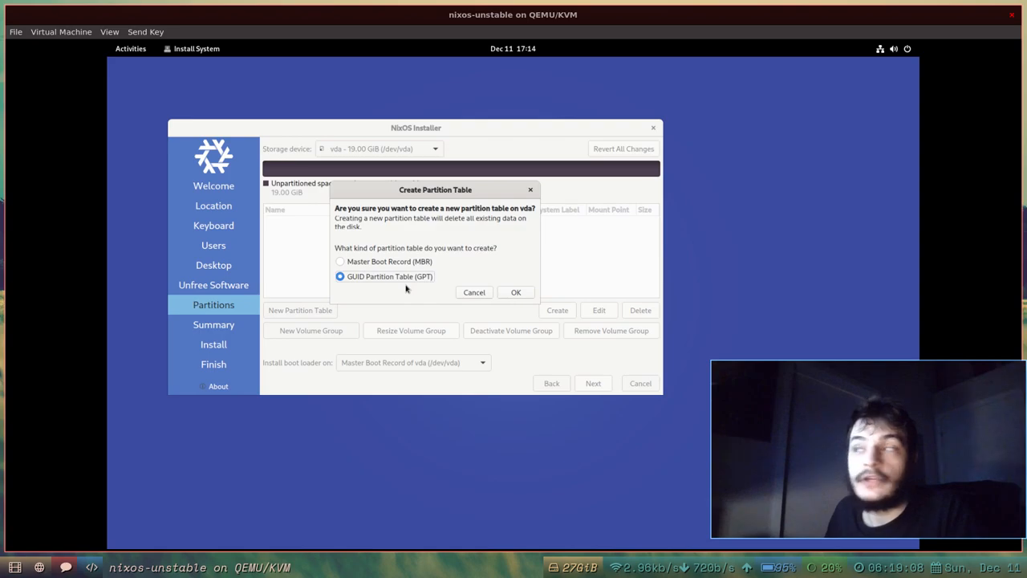
pyautogui.moveTo(405, 271)
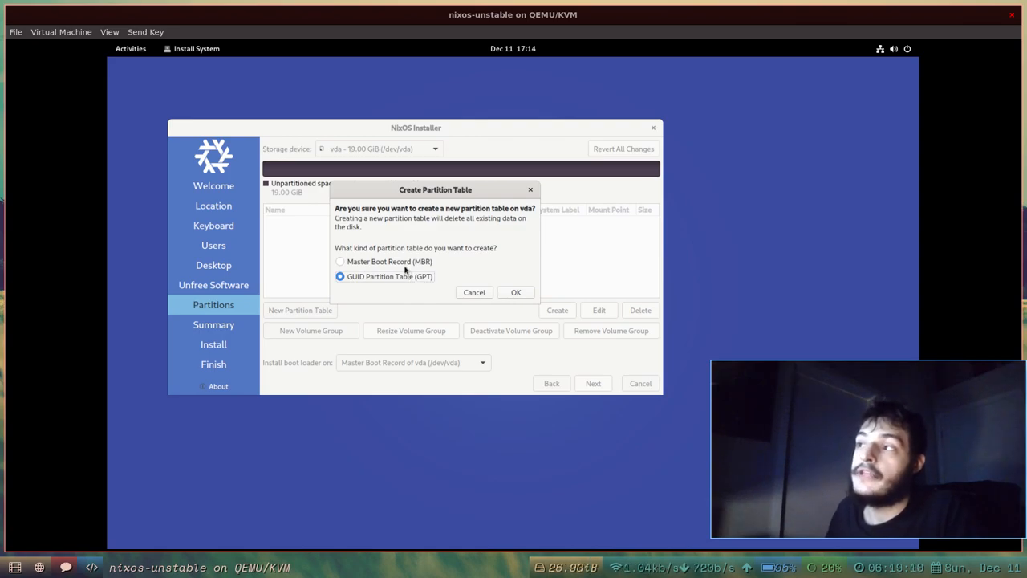
pyautogui.click(340, 261)
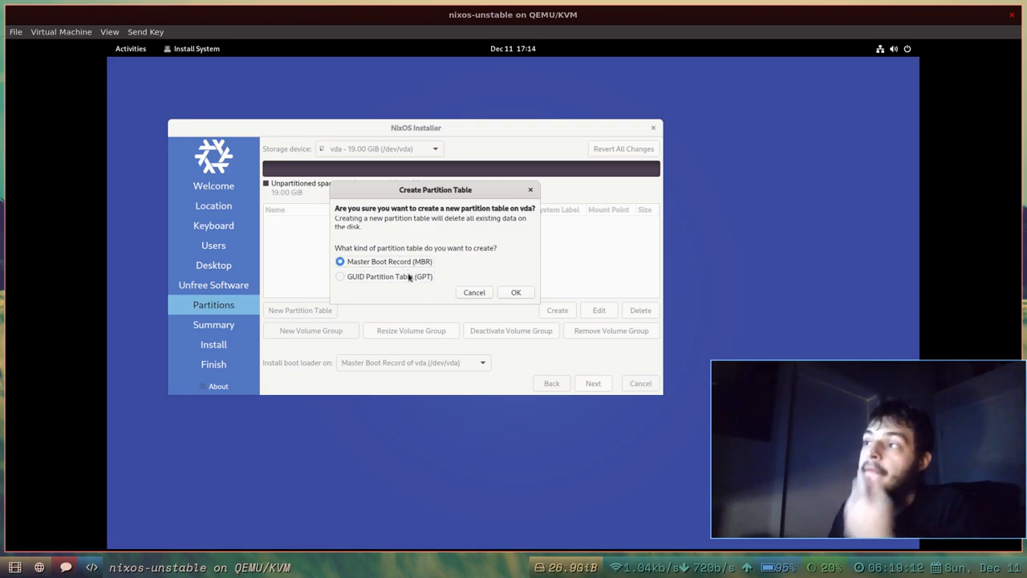
pyautogui.moveTo(403, 284)
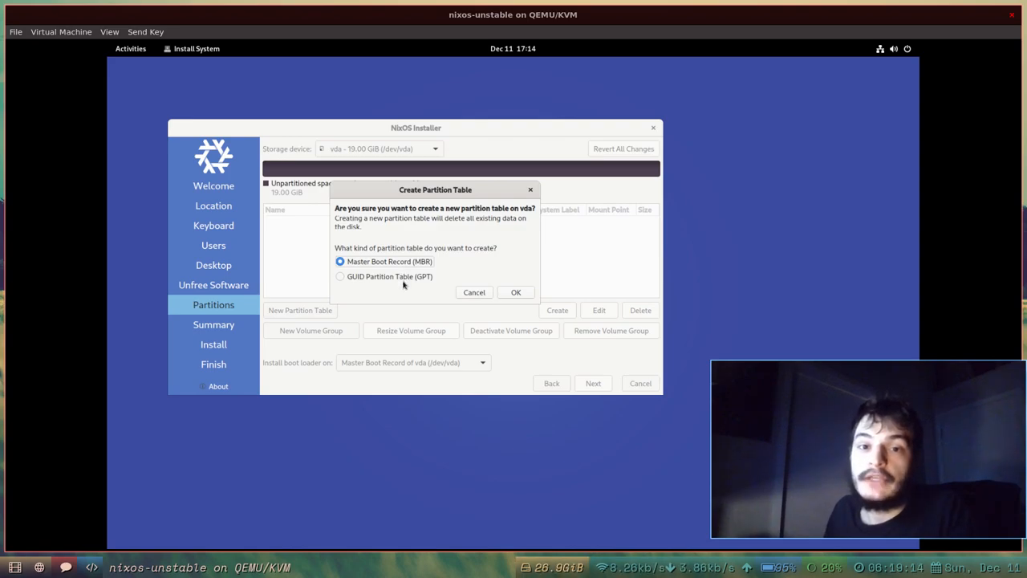
pyautogui.click(339, 276)
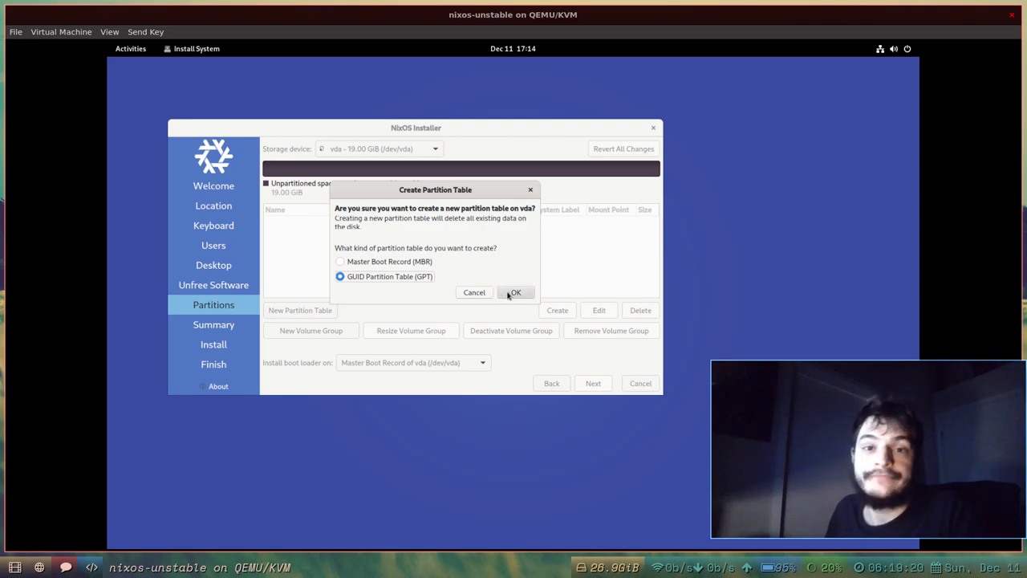
pyautogui.click(515, 292)
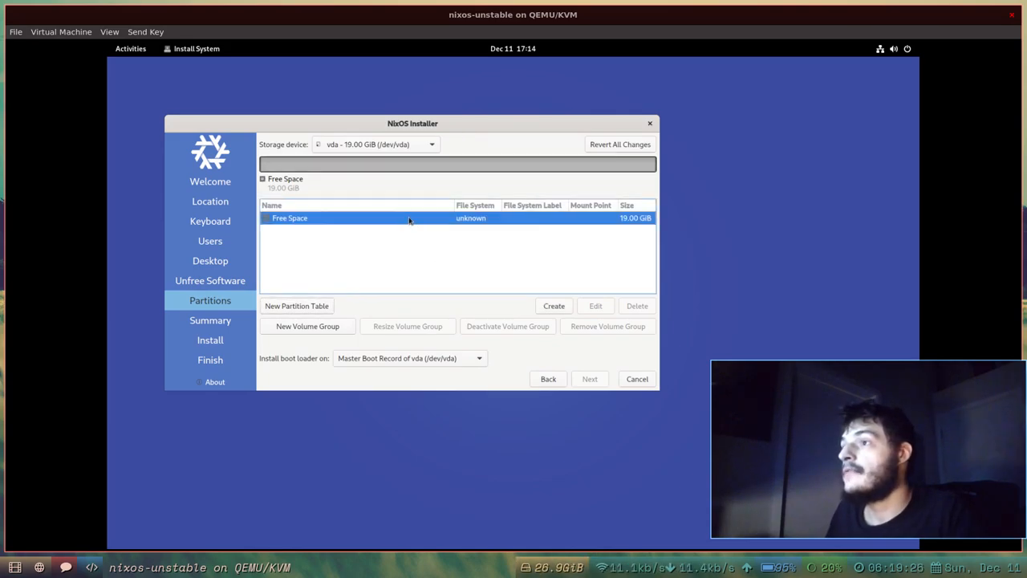
pyautogui.moveTo(510, 289)
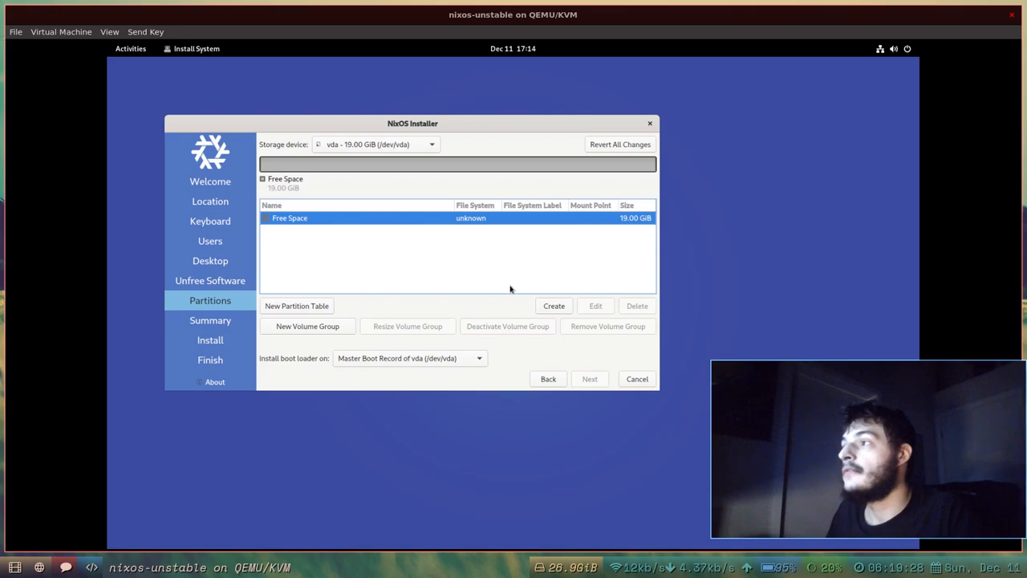
pyautogui.moveTo(554, 305)
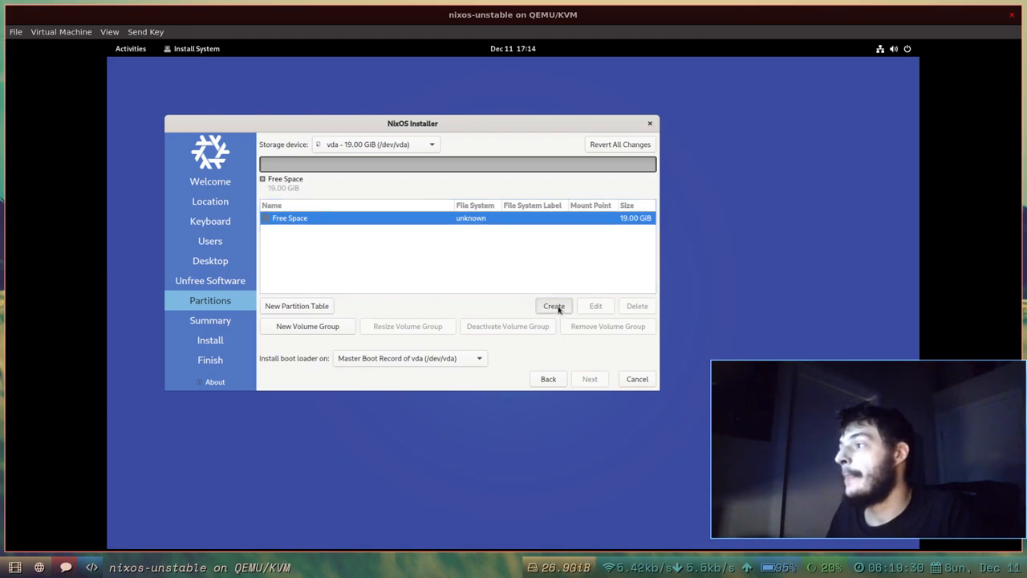
# Step: Start a 17974 MiB ext4 partition in the free space with encryption enabled
pyautogui.click(554, 306)
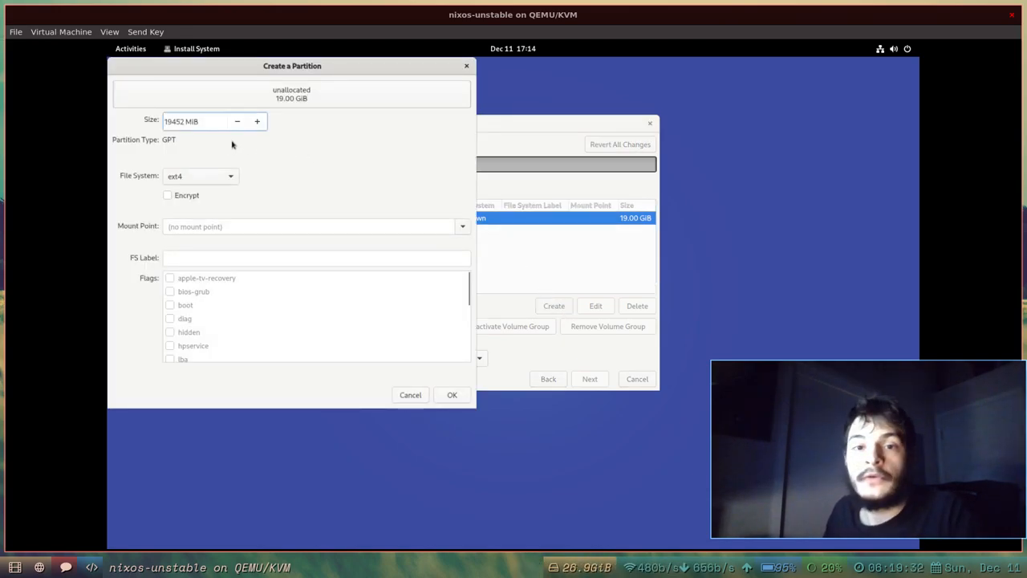
pyautogui.tripleClick(197, 120)
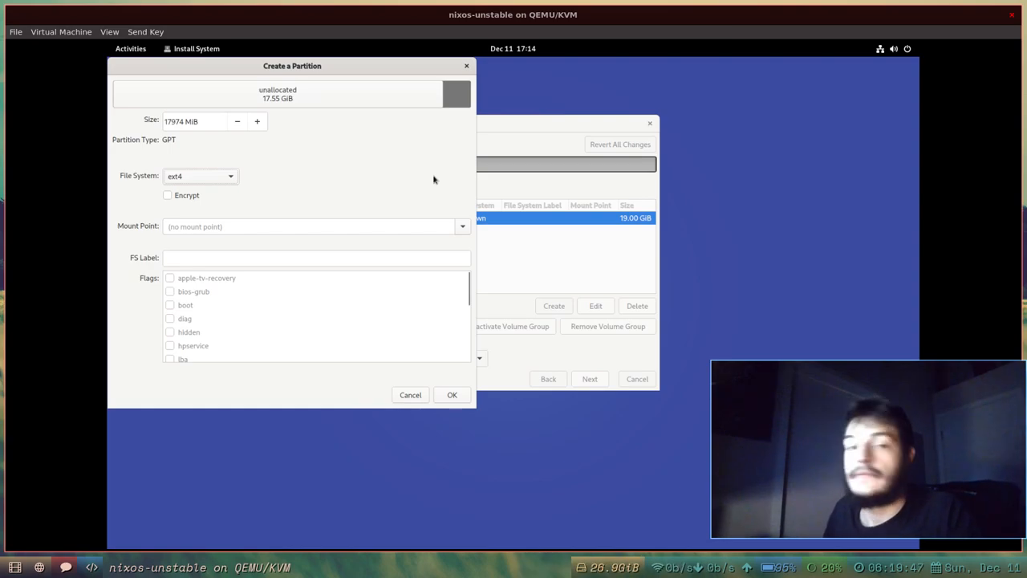
pyautogui.moveTo(239, 160)
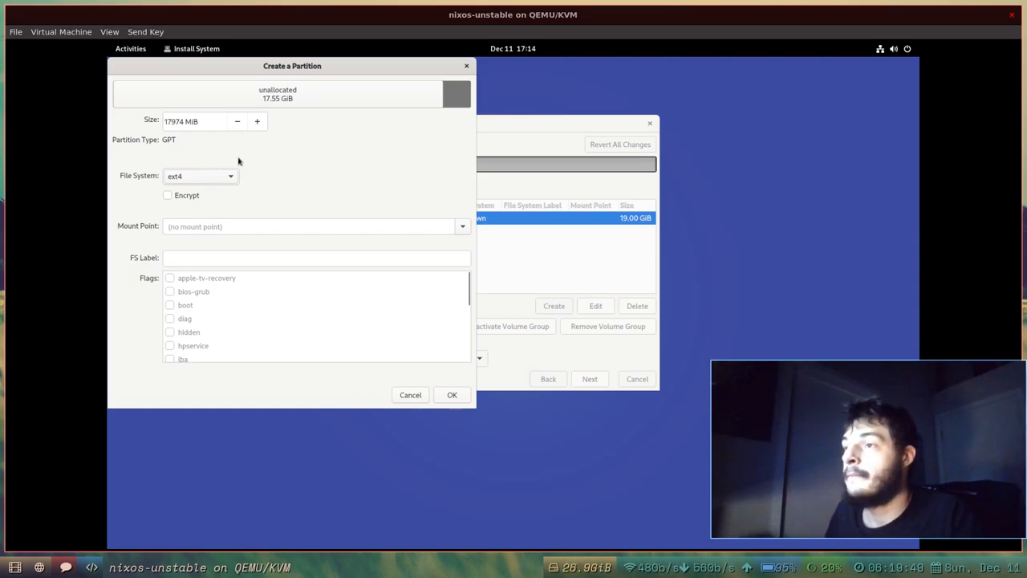
pyautogui.click(230, 176)
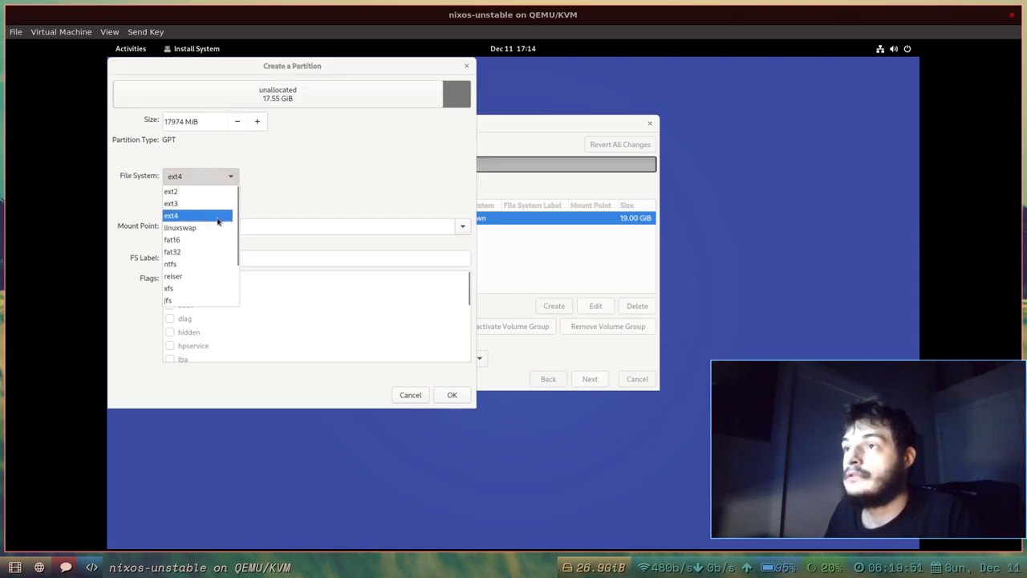
pyautogui.click(171, 215)
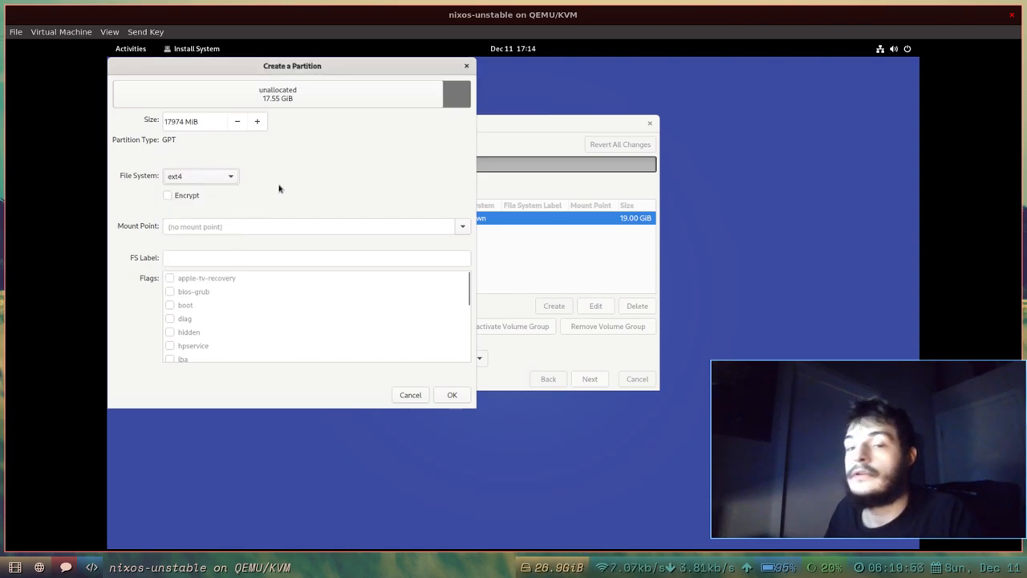
pyautogui.moveTo(258, 204)
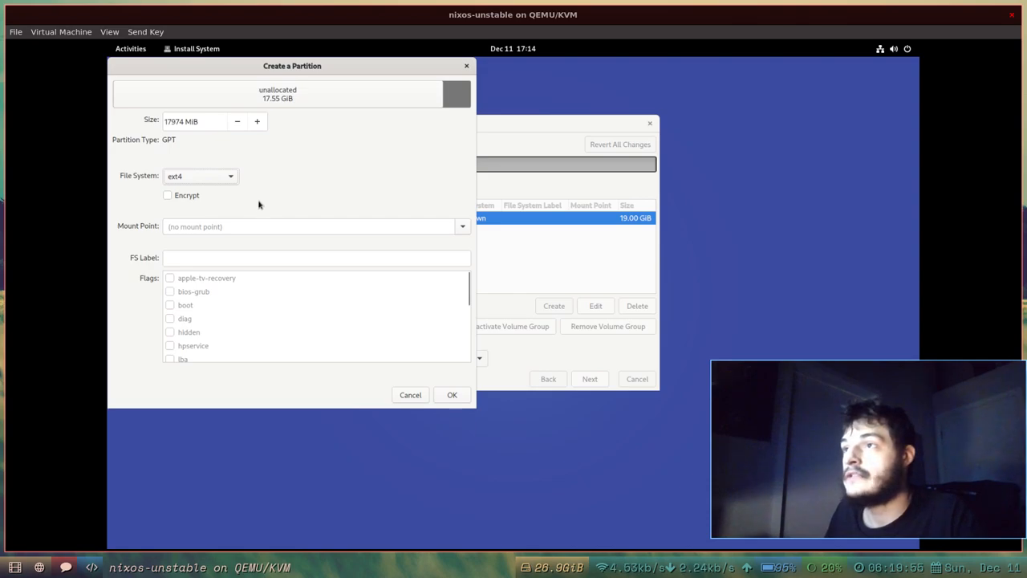
pyautogui.click(167, 195)
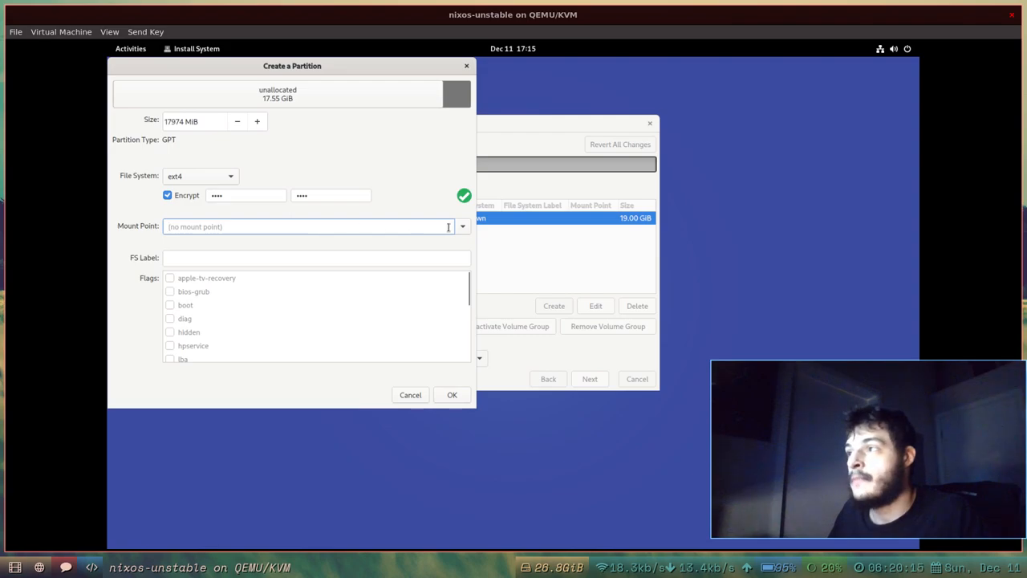
# Step: Set the partition's mount point to / with the boot flag, and create it
pyautogui.write('/')
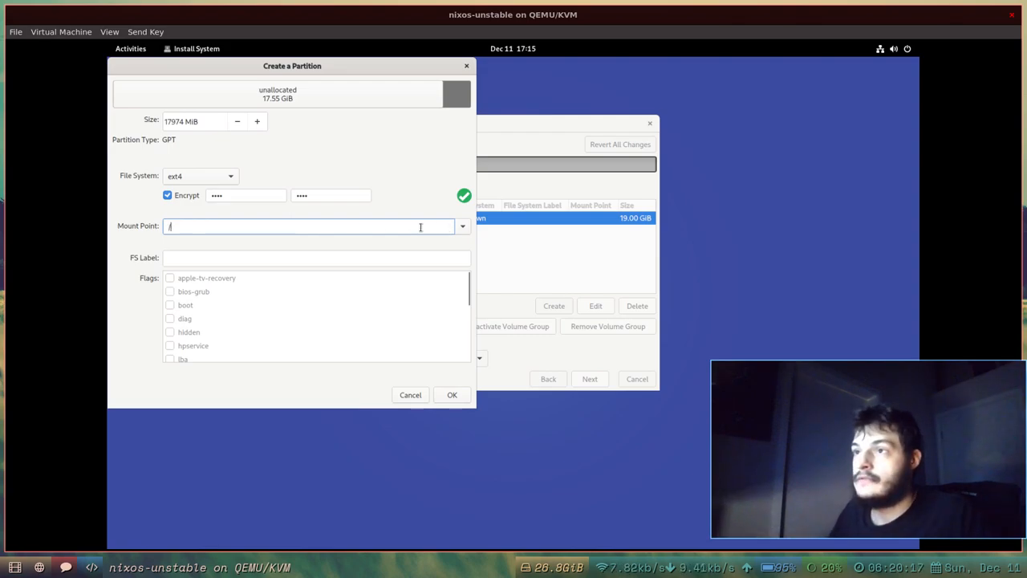
pyautogui.click(317, 257)
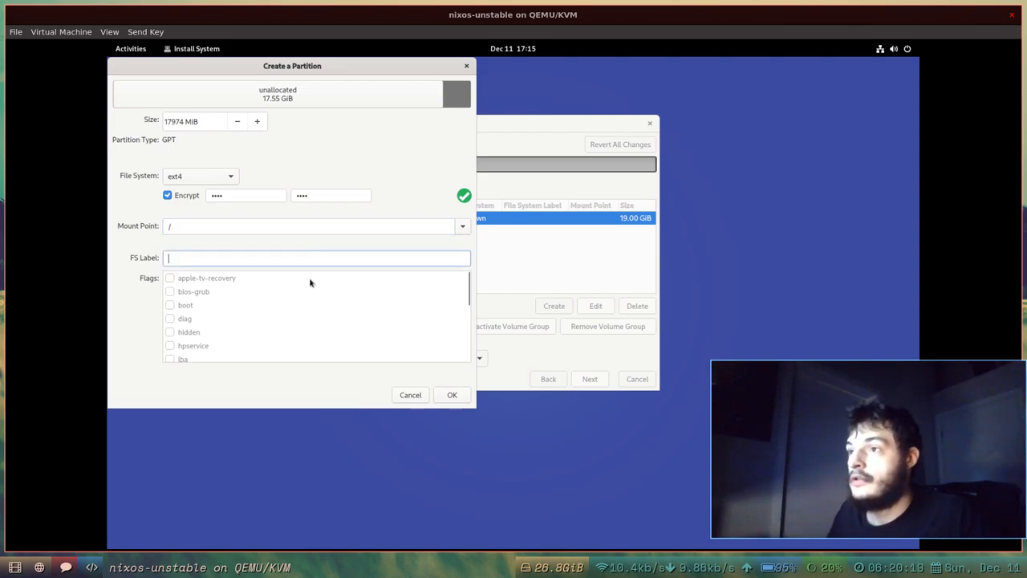
pyautogui.scroll(-3)
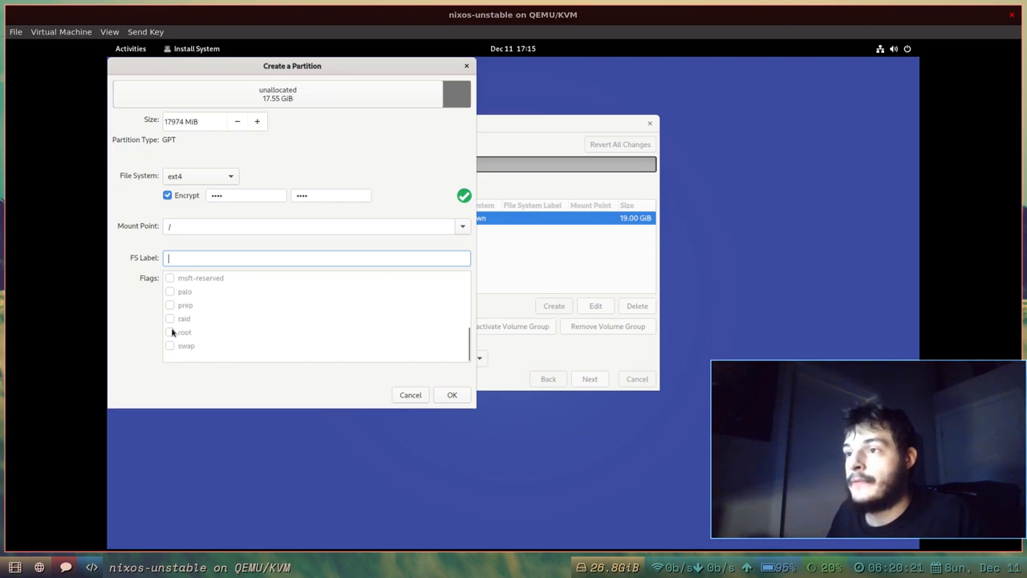
pyautogui.scroll(3)
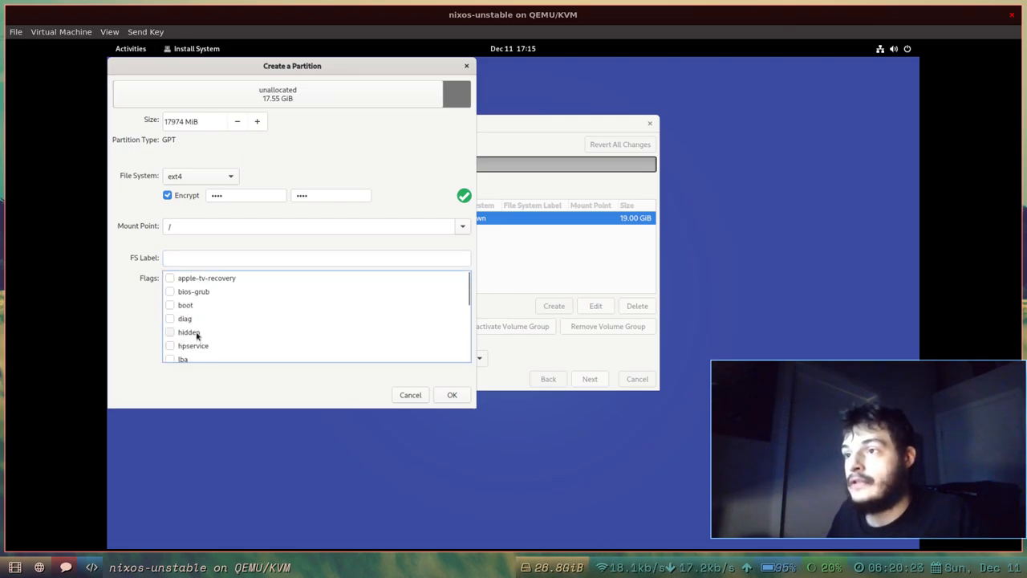
pyautogui.click(169, 305)
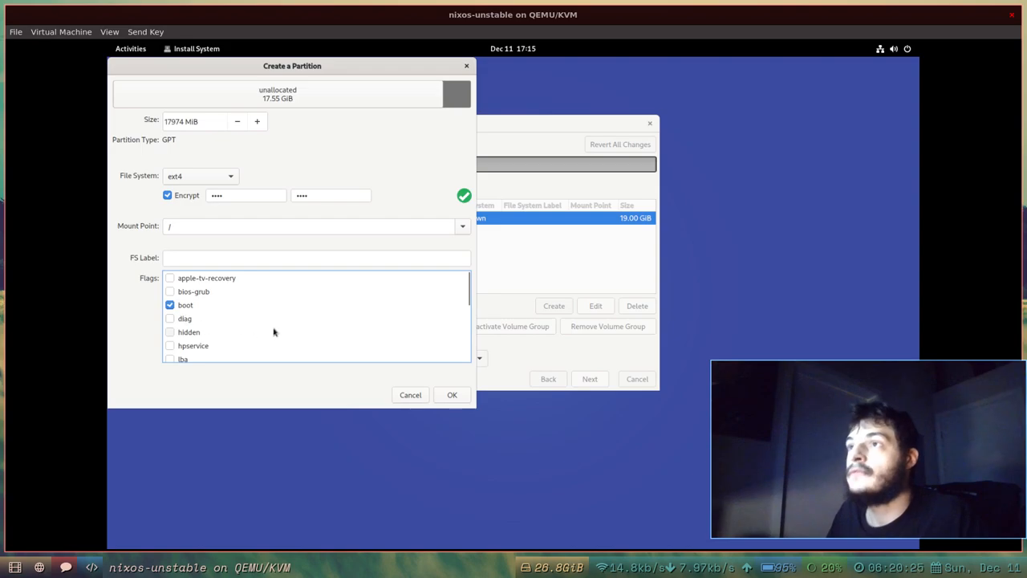
pyautogui.moveTo(321, 337)
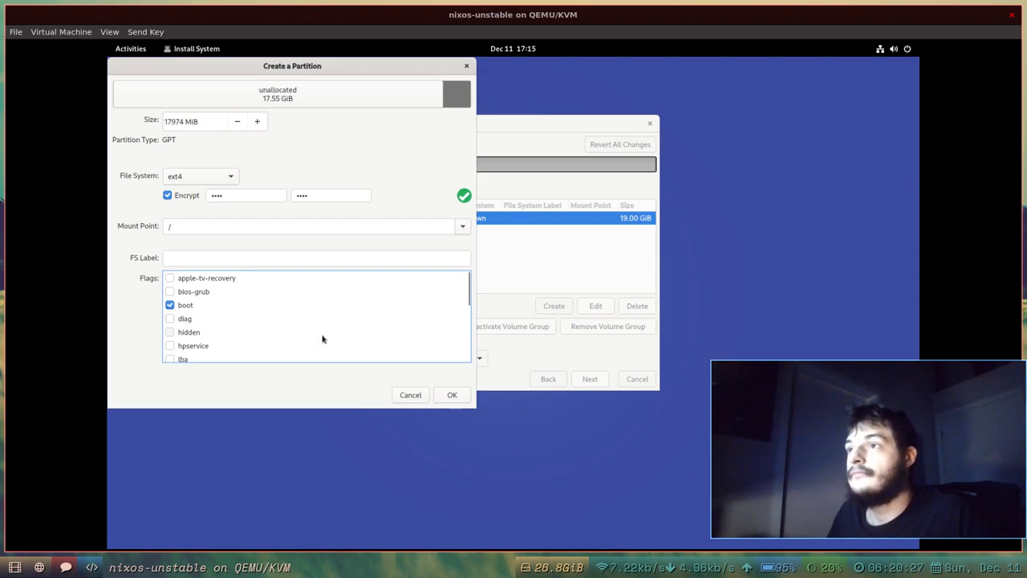
pyautogui.moveTo(391, 285)
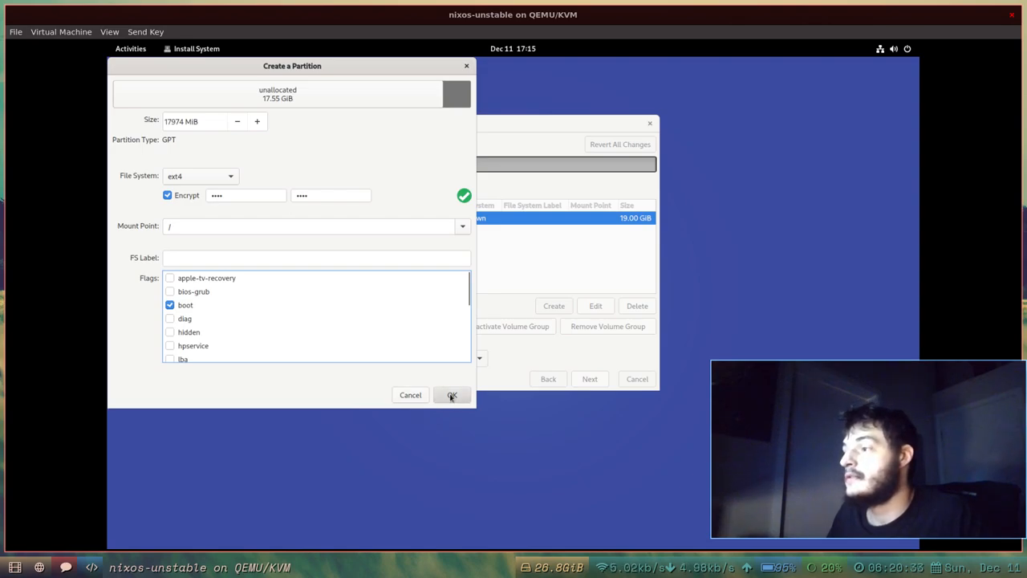
pyautogui.click(452, 393)
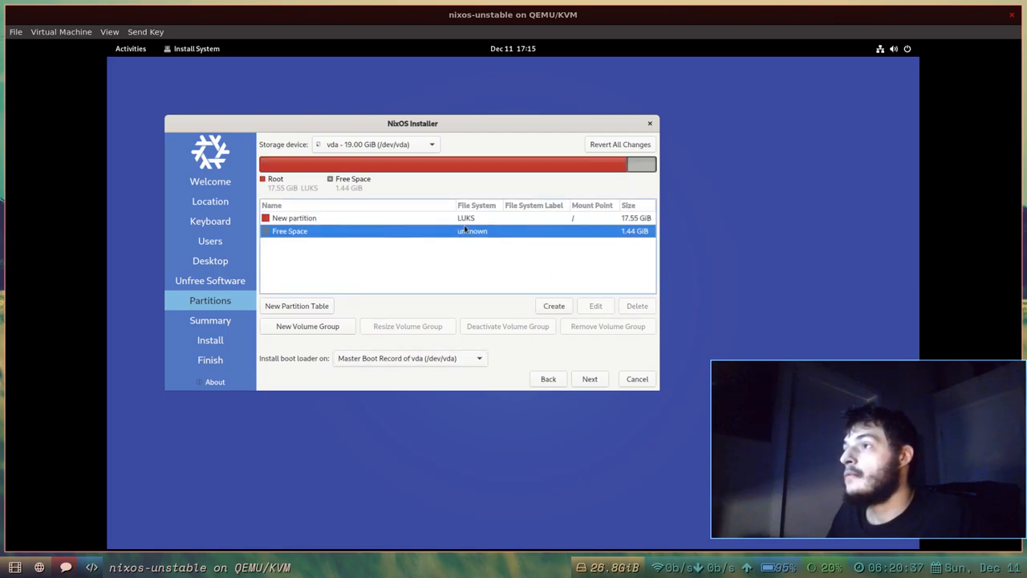
pyautogui.click(294, 217)
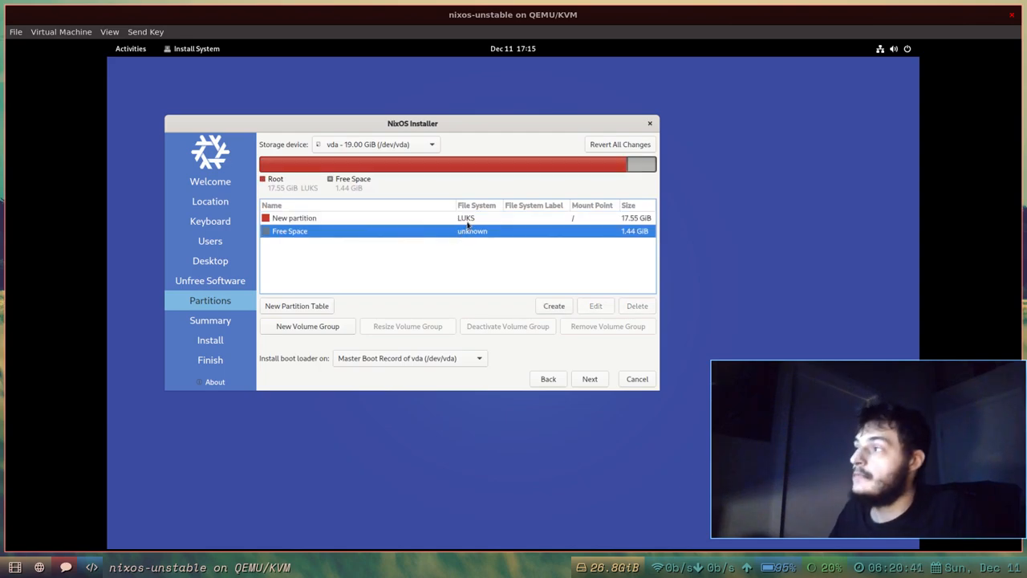
pyautogui.moveTo(525, 278)
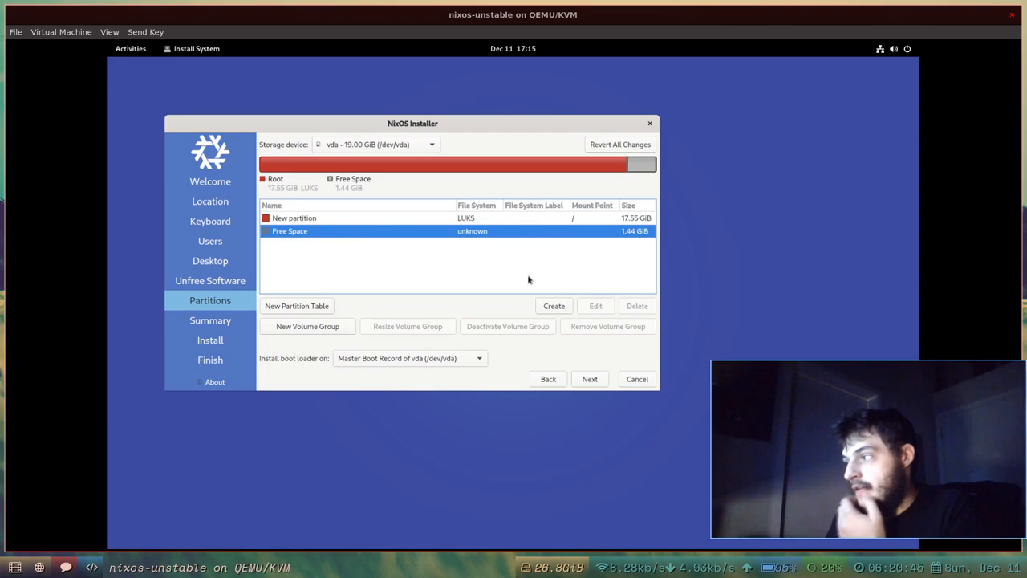
pyautogui.moveTo(508, 282)
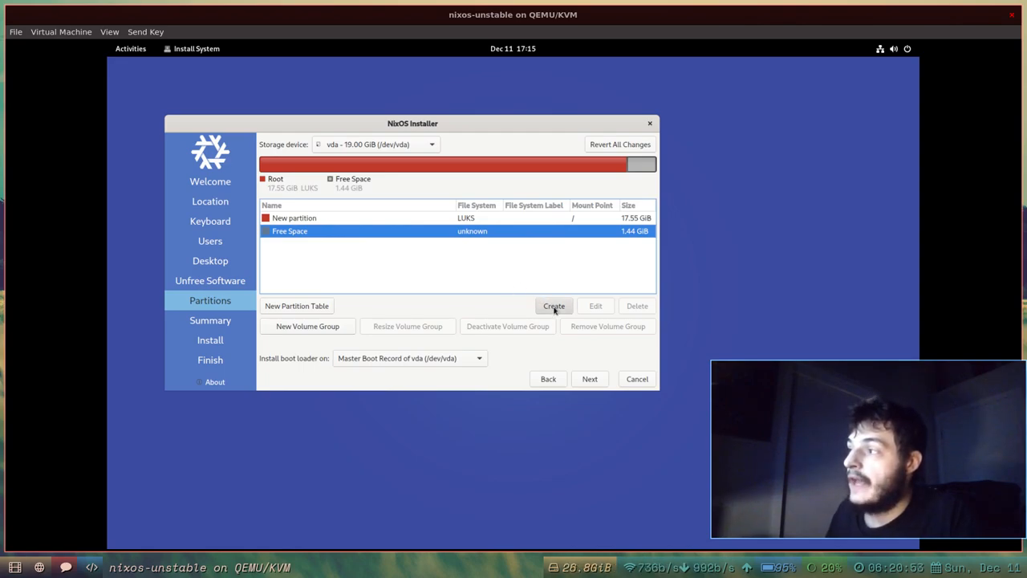
# Step: Create an 8 MiB partition, unformatted with the bios-grub flag, in vda's free space
pyautogui.click(553, 306)
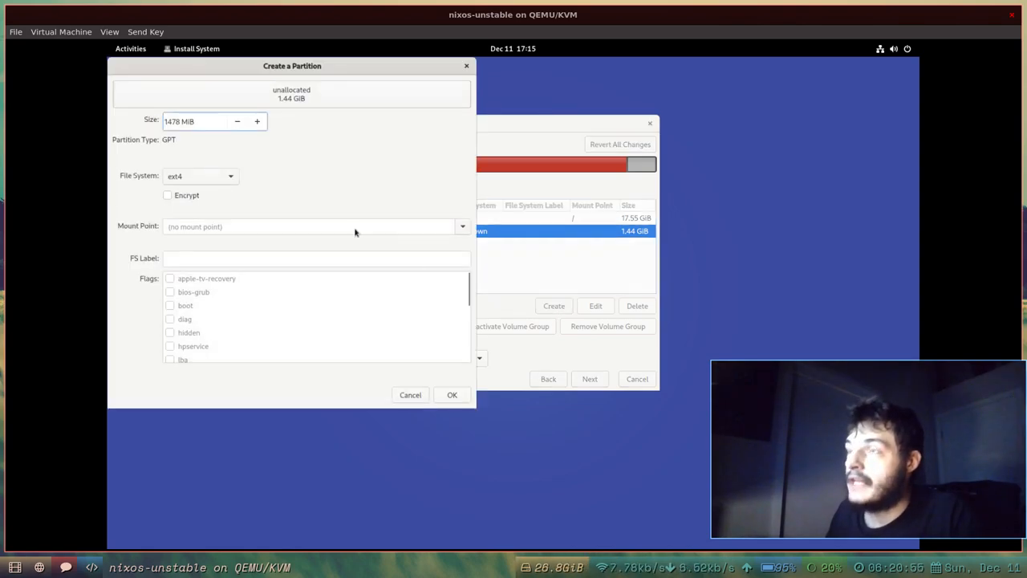
pyautogui.tripleClick(199, 121)
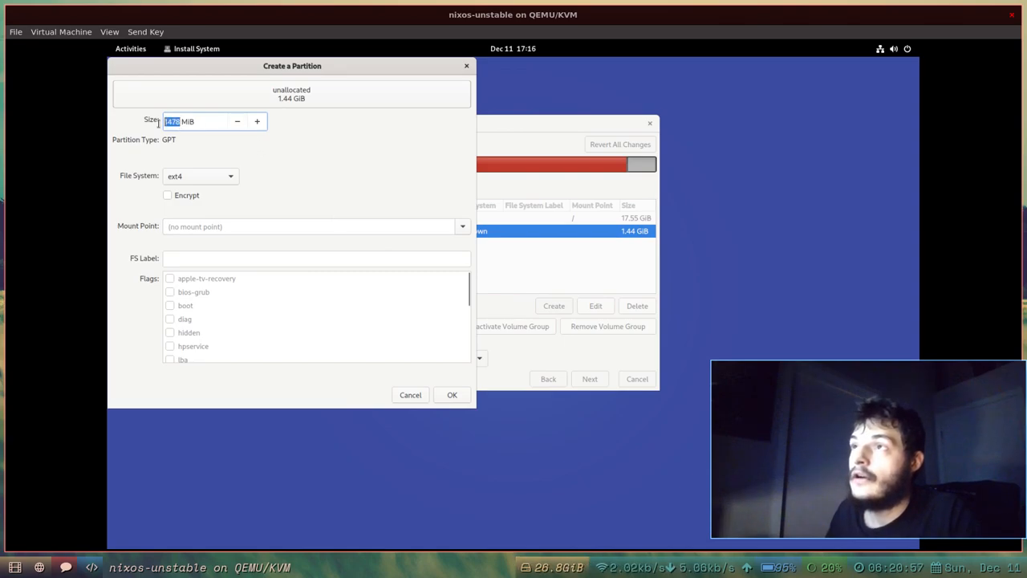
pyautogui.write('8')
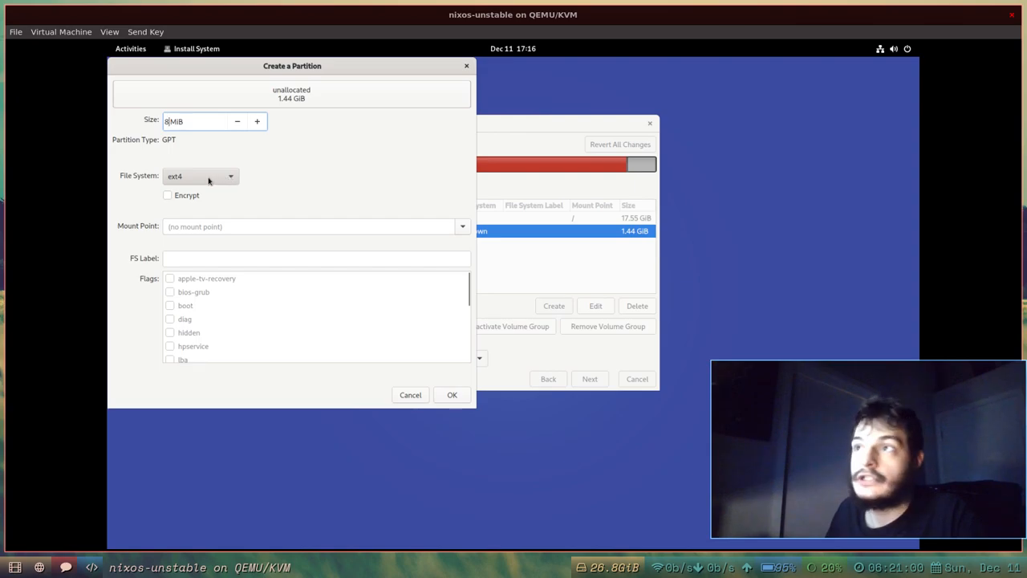
pyautogui.click(199, 176)
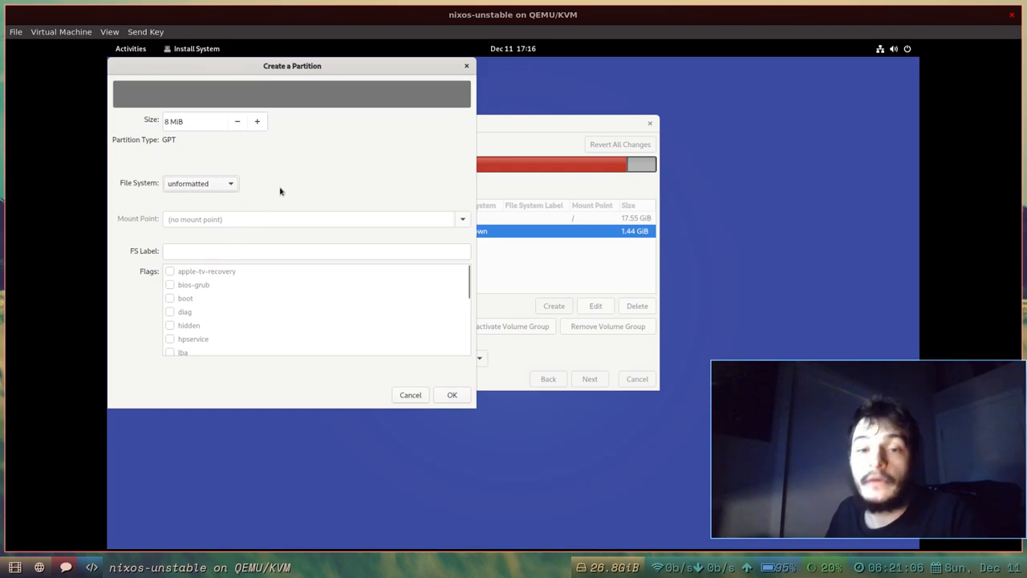
pyautogui.scroll(-3)
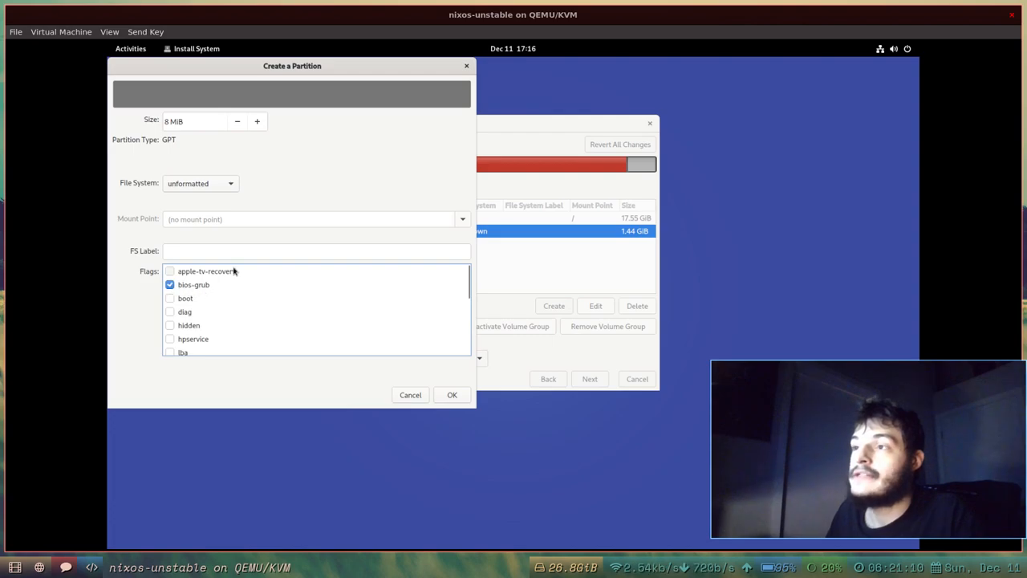
pyautogui.moveTo(243, 240)
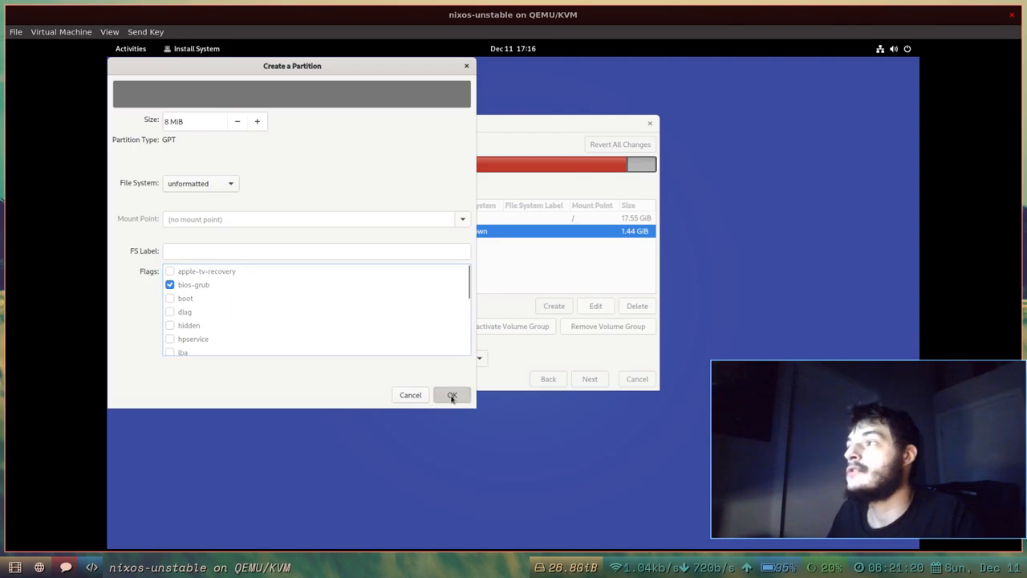
pyautogui.click(452, 393)
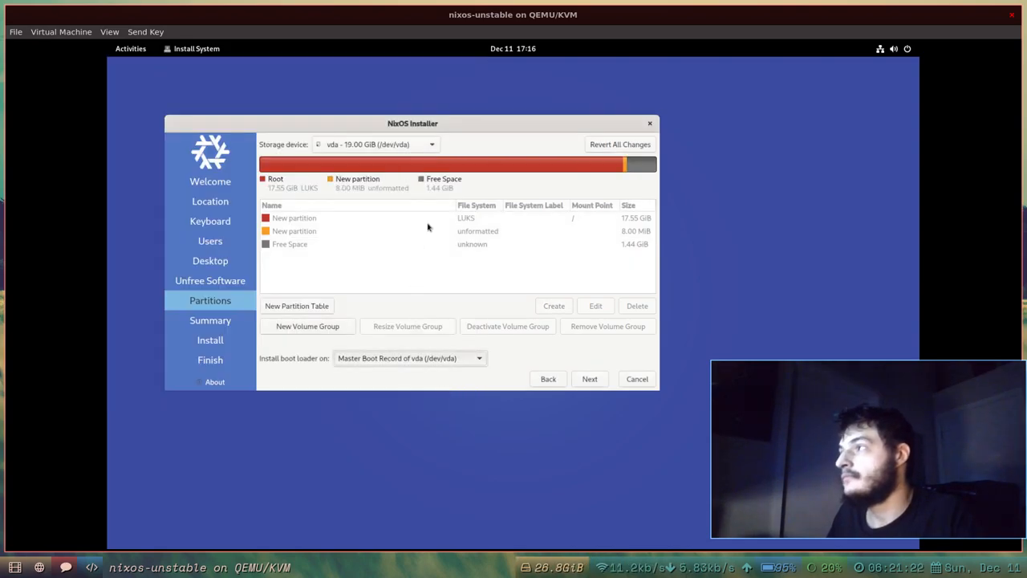
# Step: Select the 1.44 GiB free space on vda and start a new partition there
pyautogui.click(294, 218)
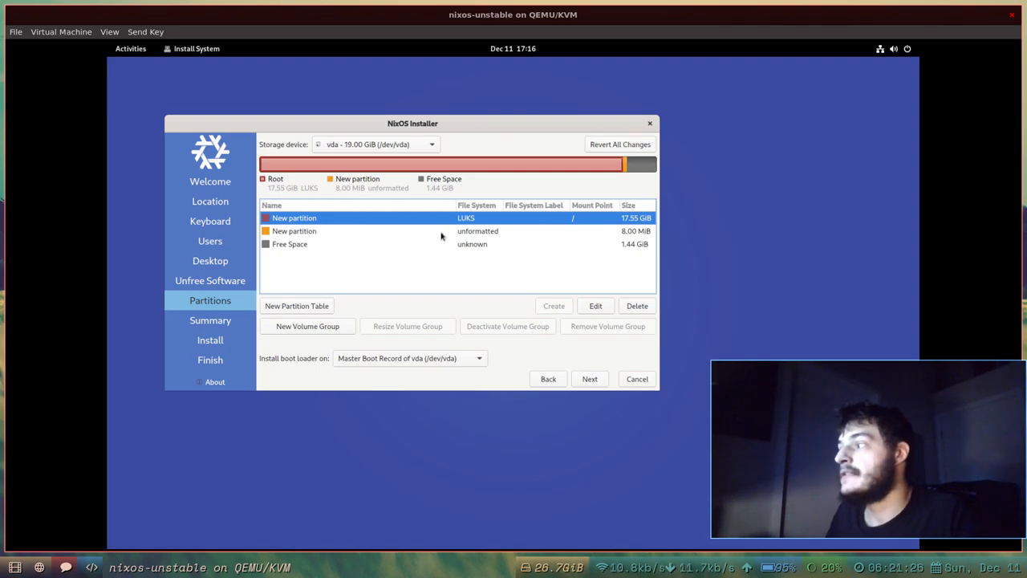
pyautogui.click(434, 231)
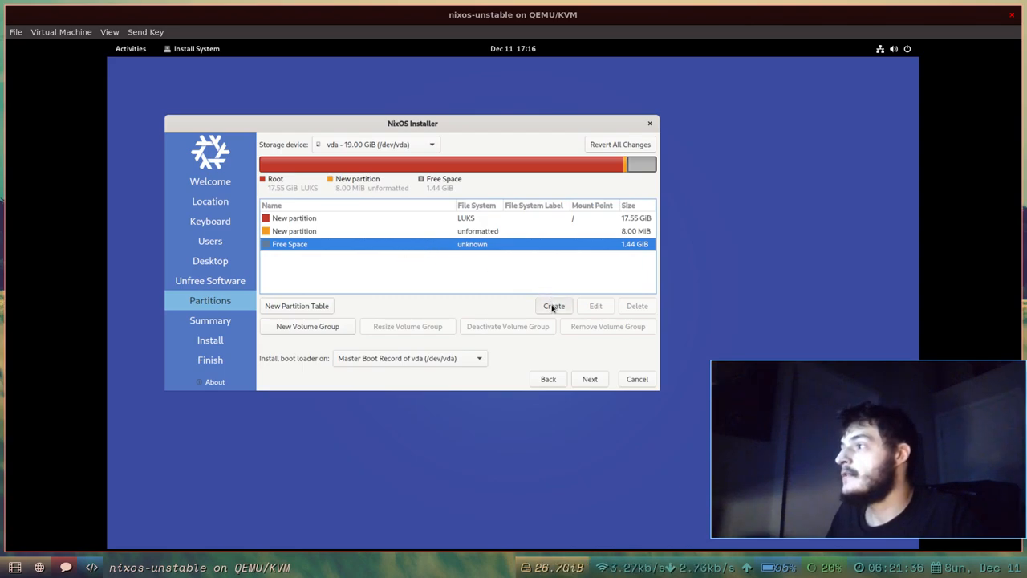
pyautogui.click(554, 305)
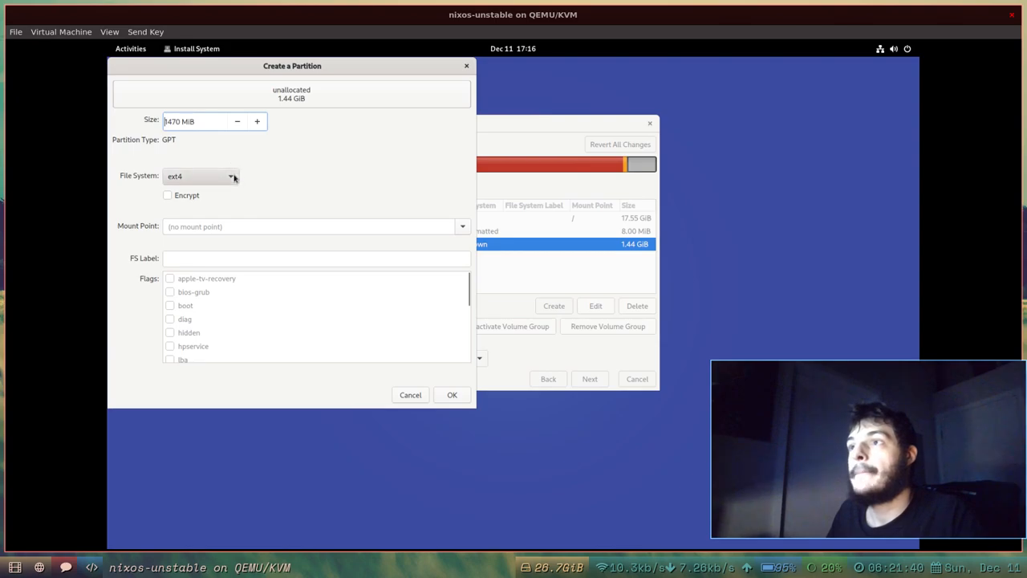
# Step: Create a LUKS-encrypted 1.44 GiB linuxswap partition with the swap flag set
pyautogui.click(231, 175)
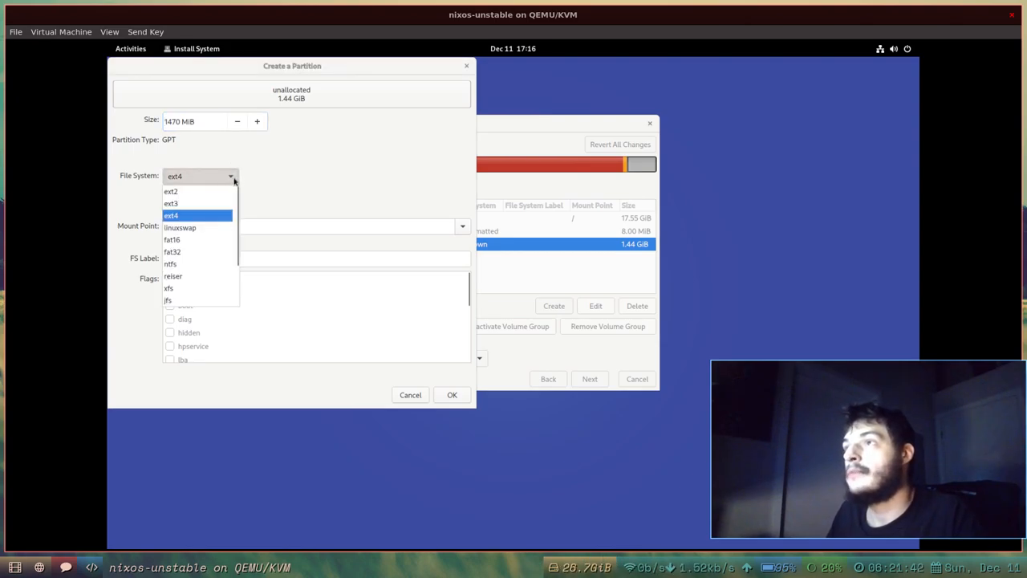
pyautogui.moveTo(216, 219)
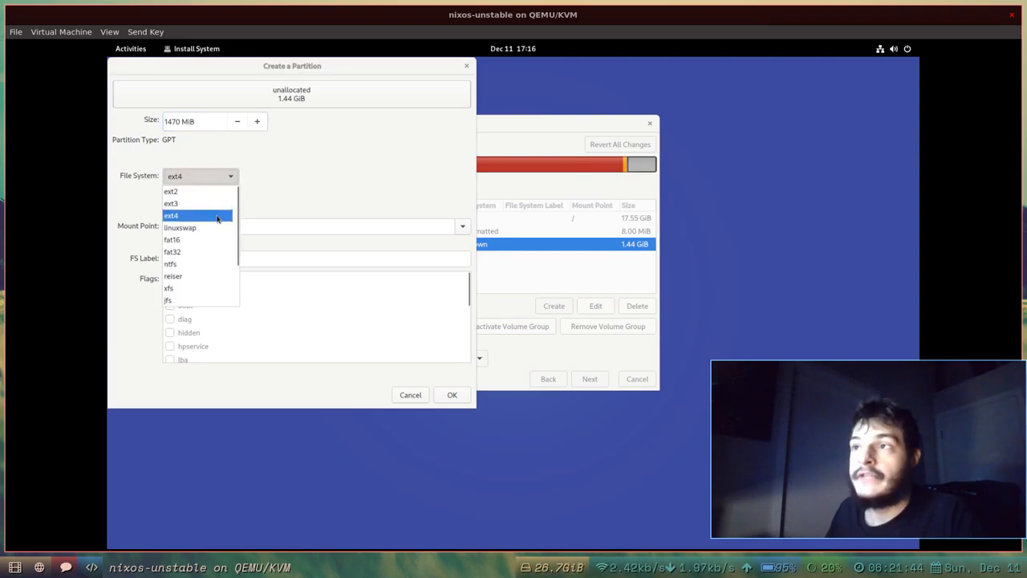
pyautogui.click(179, 227)
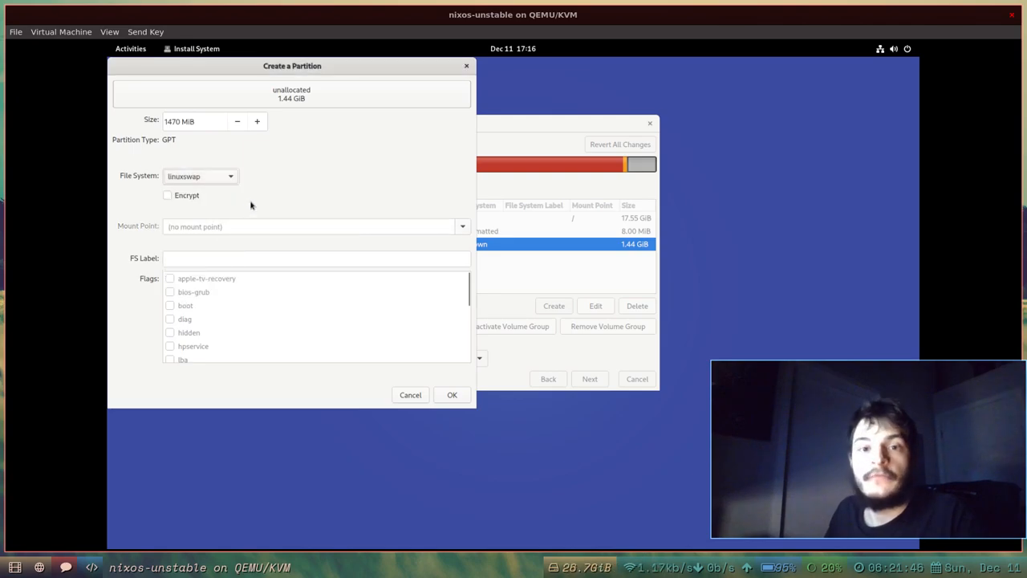
pyautogui.moveTo(284, 205)
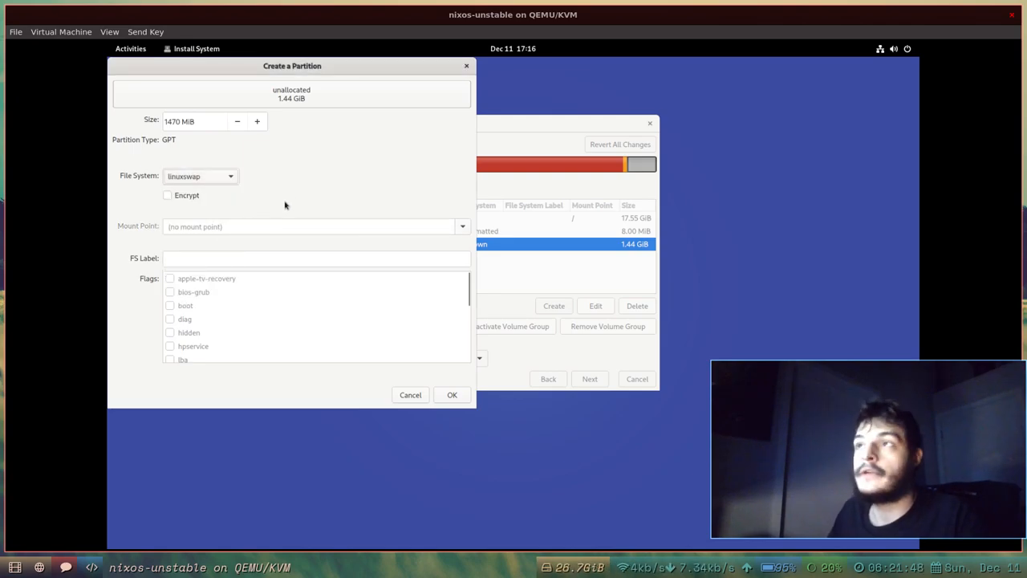
pyautogui.moveTo(345, 214)
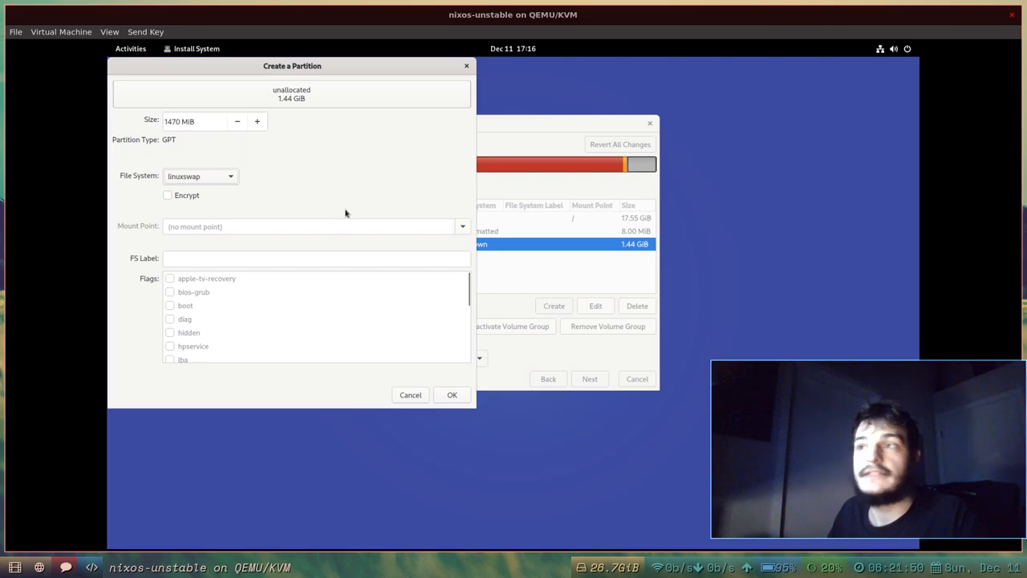
pyautogui.click(168, 195)
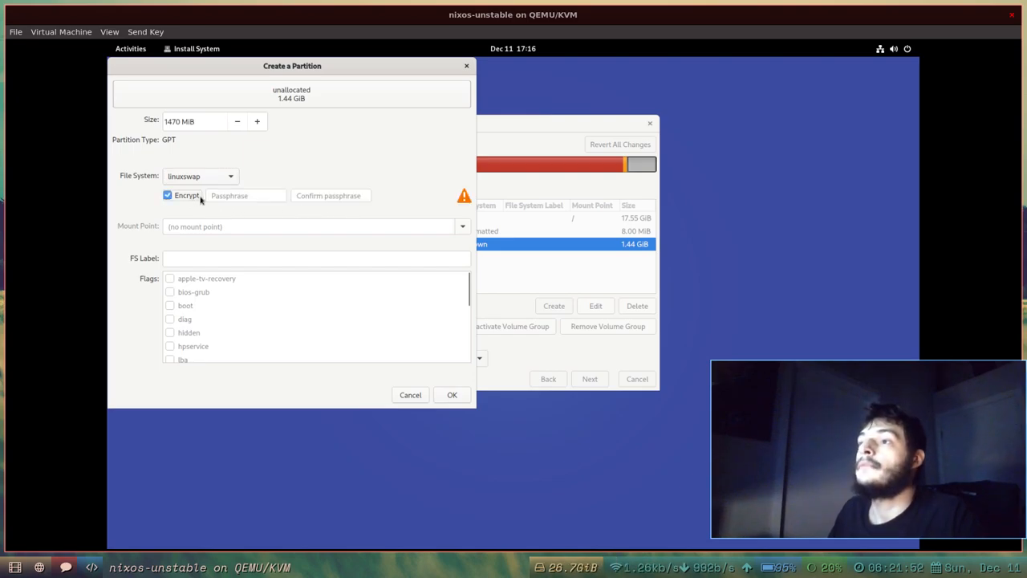
pyautogui.click(246, 195)
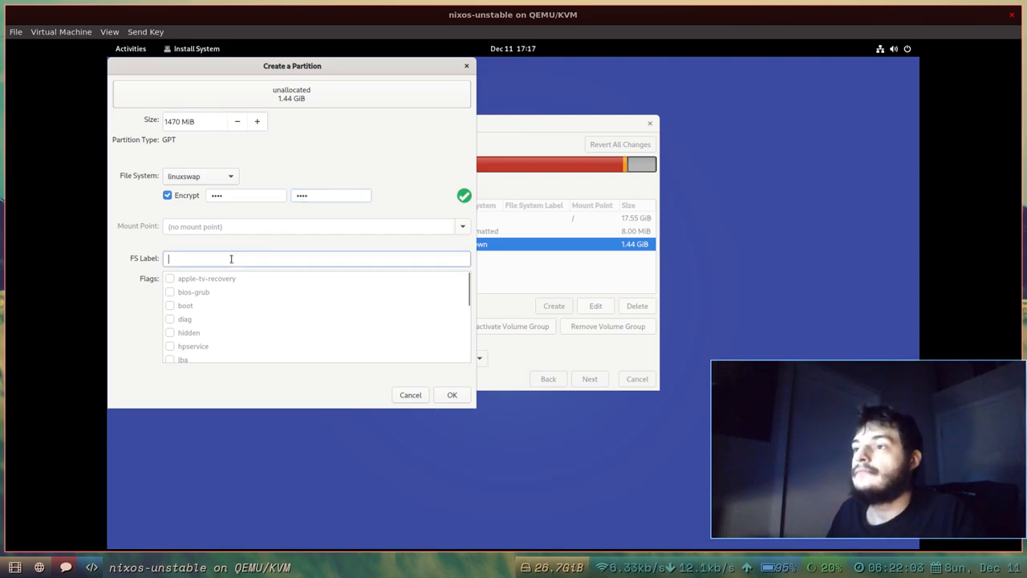
pyautogui.scroll(-3)
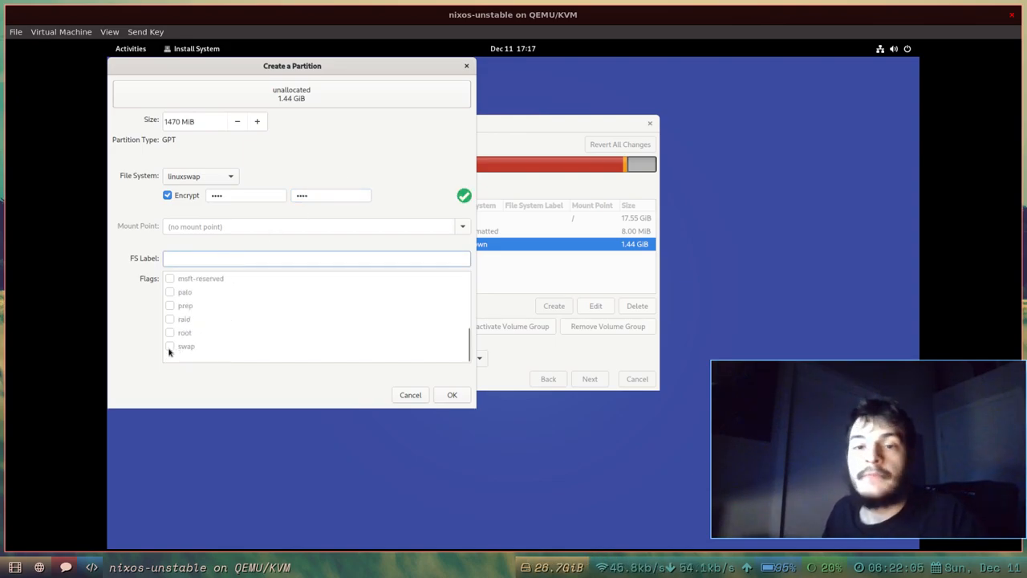
pyautogui.click(169, 346)
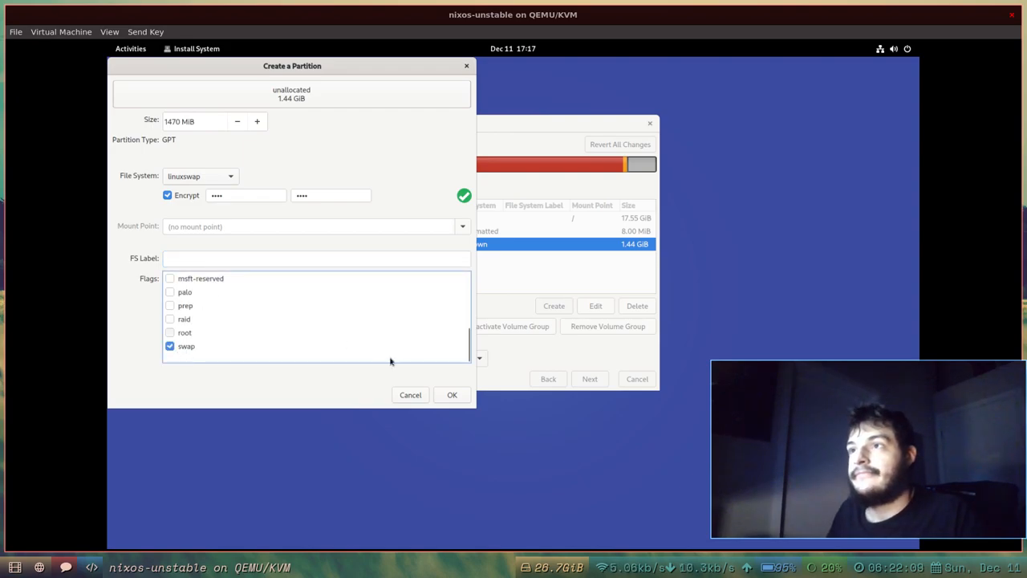
pyautogui.click(452, 394)
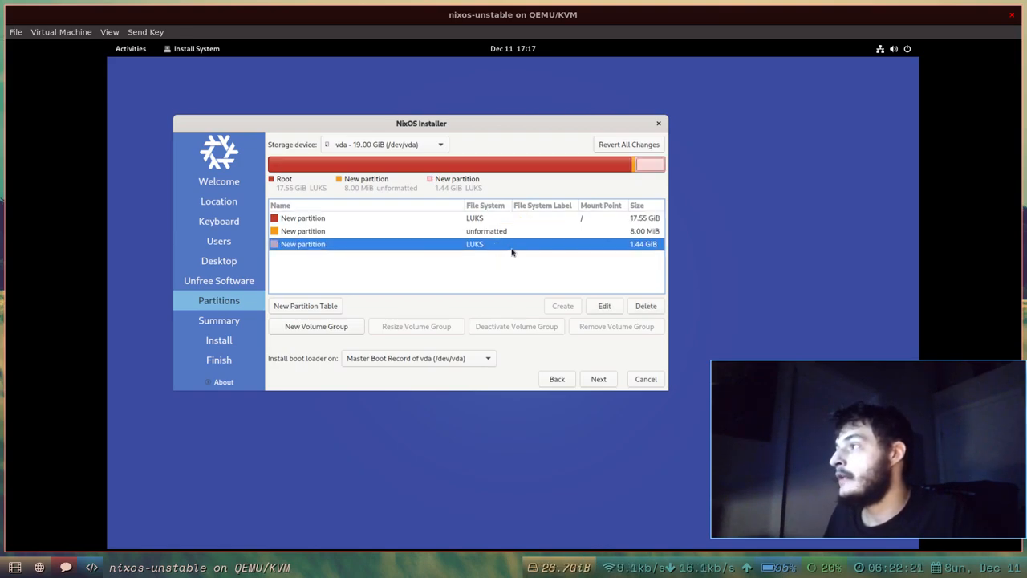
pyautogui.moveTo(504, 267)
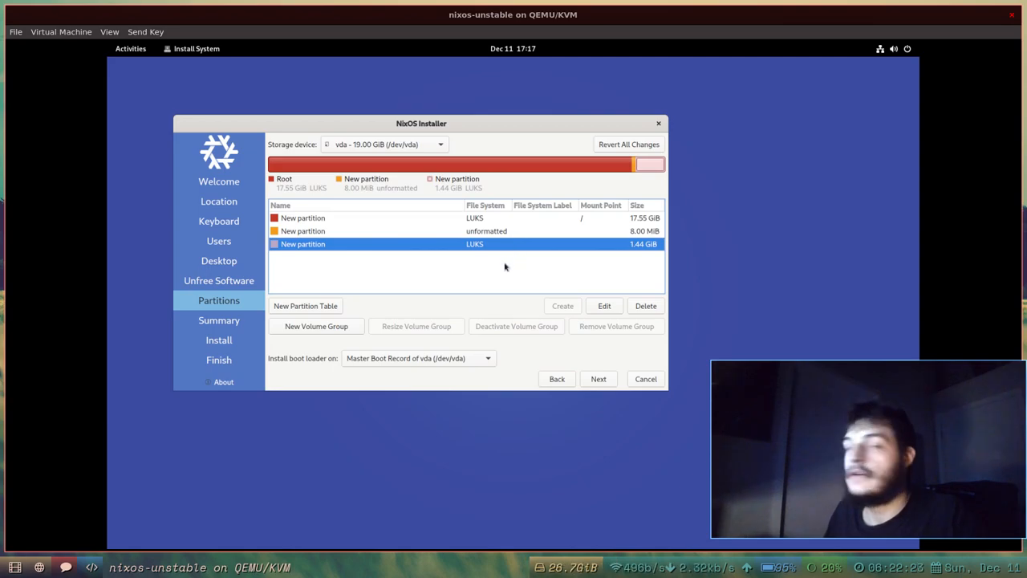
# Step: Review the 8 MiB unformatted partition, then continue to the installation summary
pyautogui.click(486, 231)
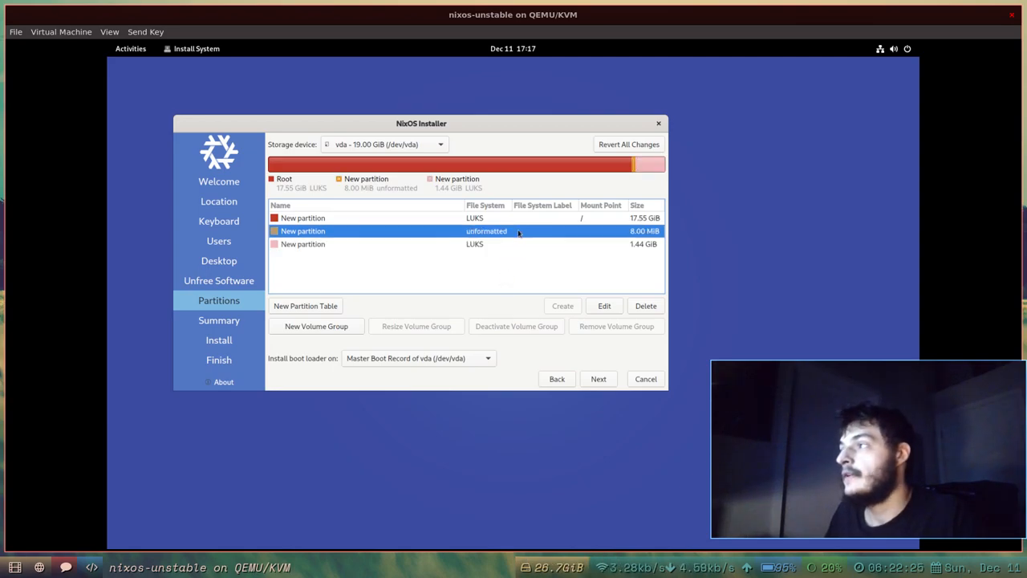
pyautogui.moveTo(518, 240)
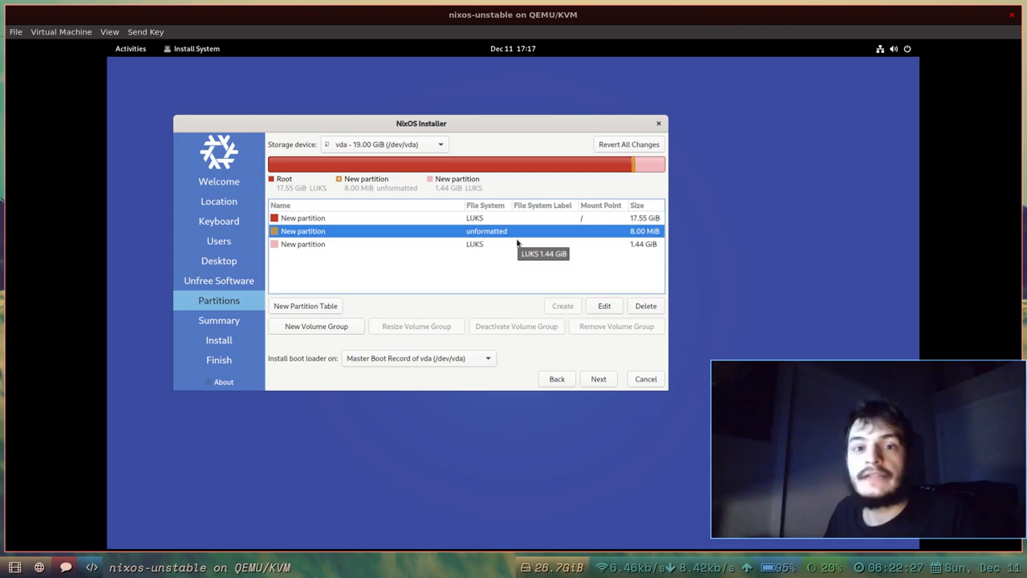
pyautogui.moveTo(508, 219)
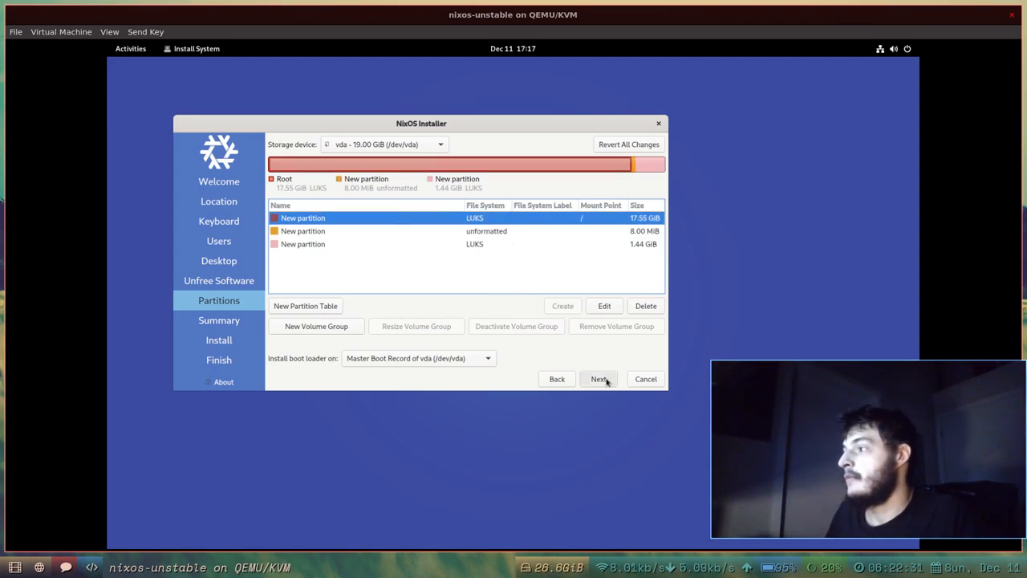
pyautogui.click(598, 379)
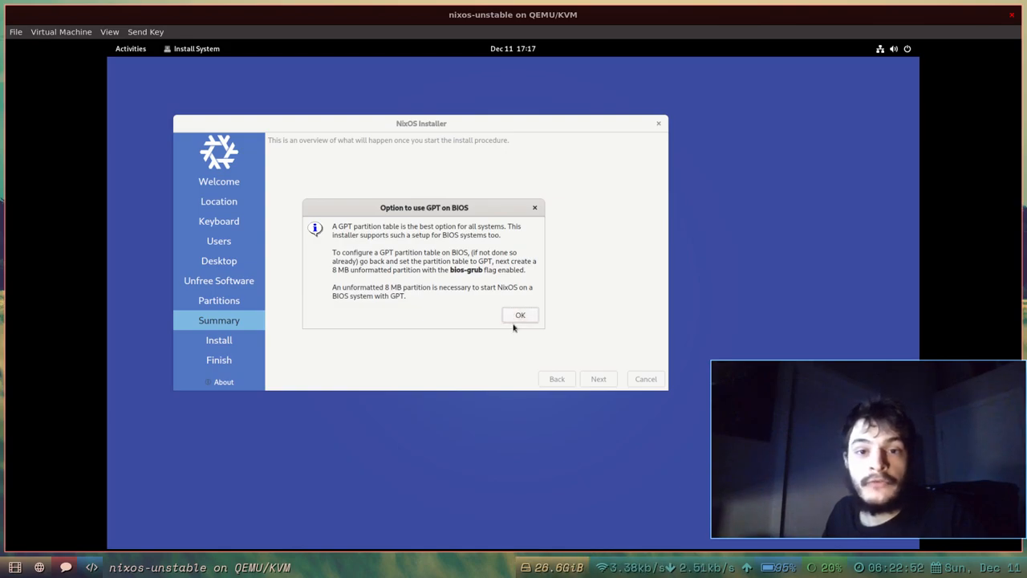
# Step: Dismiss the GPT-on-BIOS notice, move the installer window up, and begin installing NixOS
pyautogui.click(520, 314)
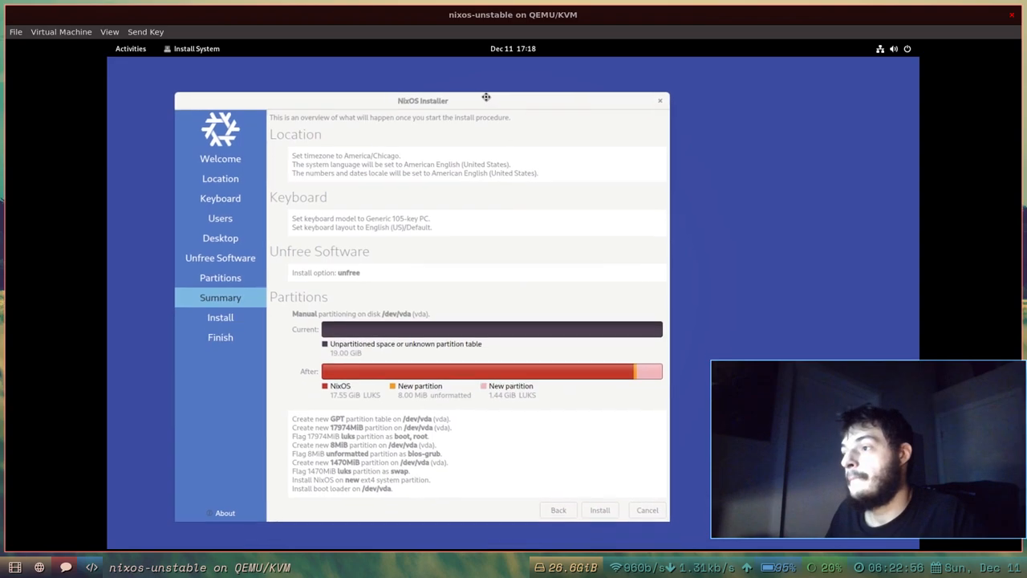
pyautogui.moveTo(423, 99); pyautogui.dragTo(410, 77)
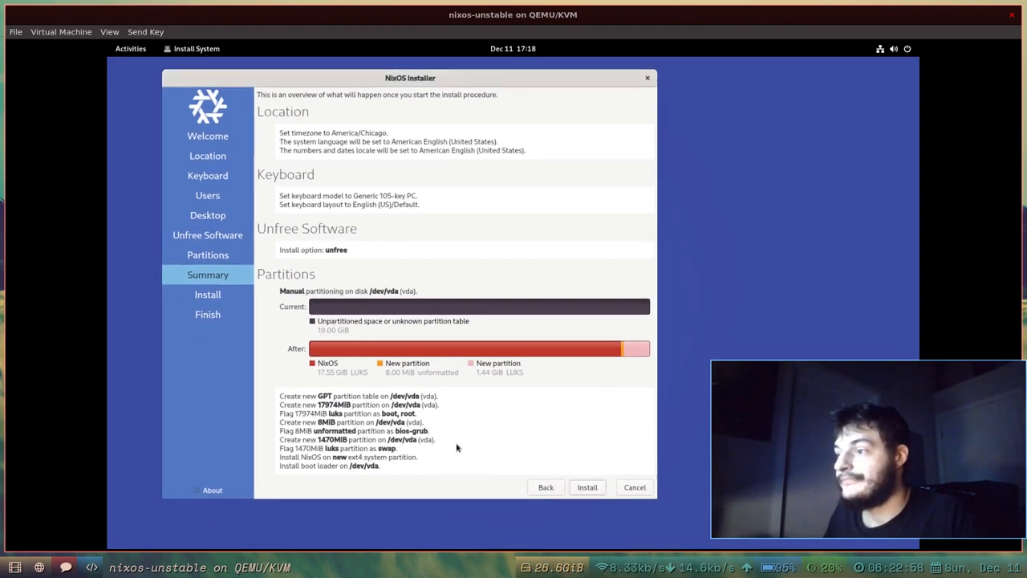
pyautogui.moveTo(479, 418)
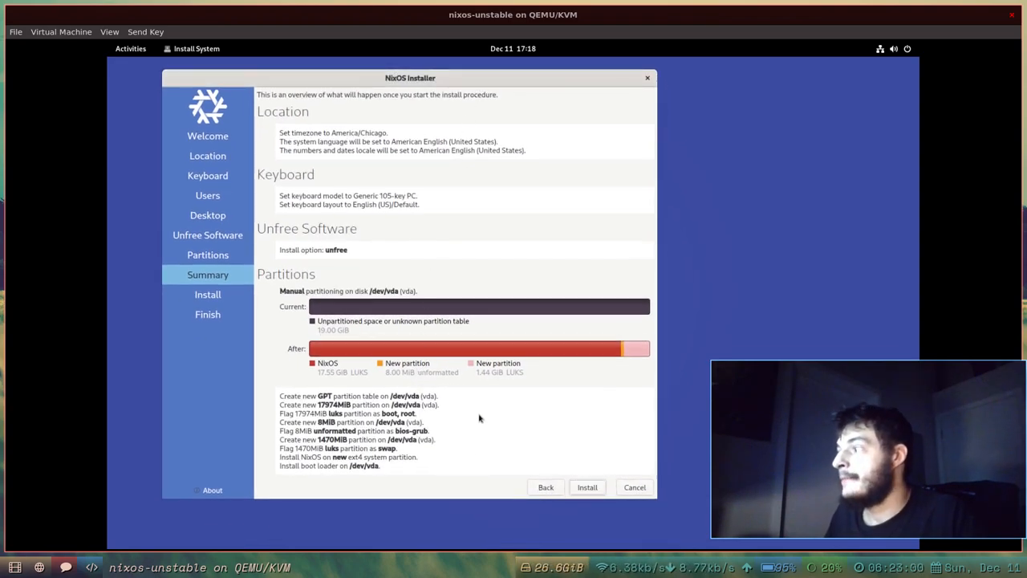
pyautogui.click(587, 487)
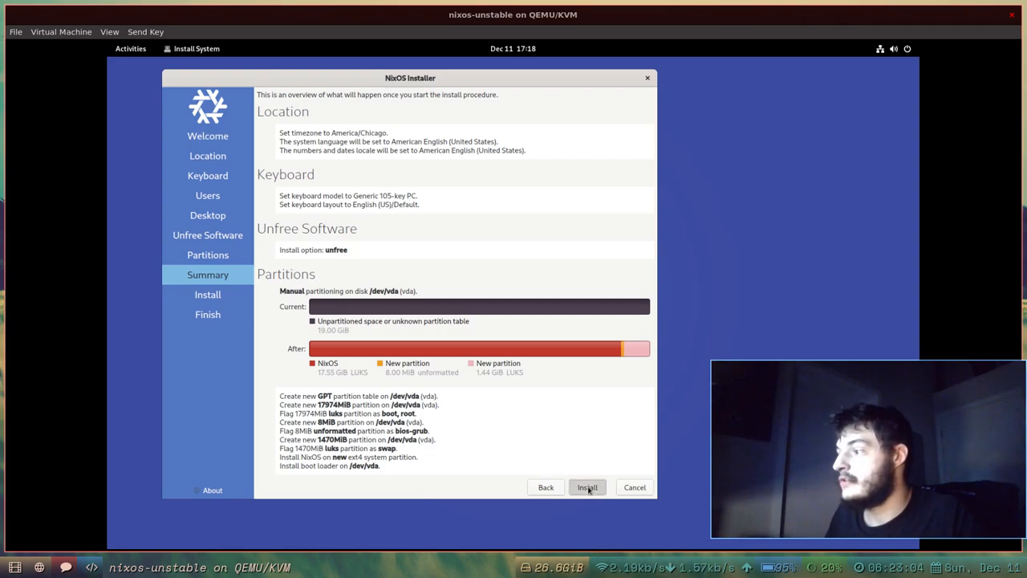
pyautogui.click(587, 487)
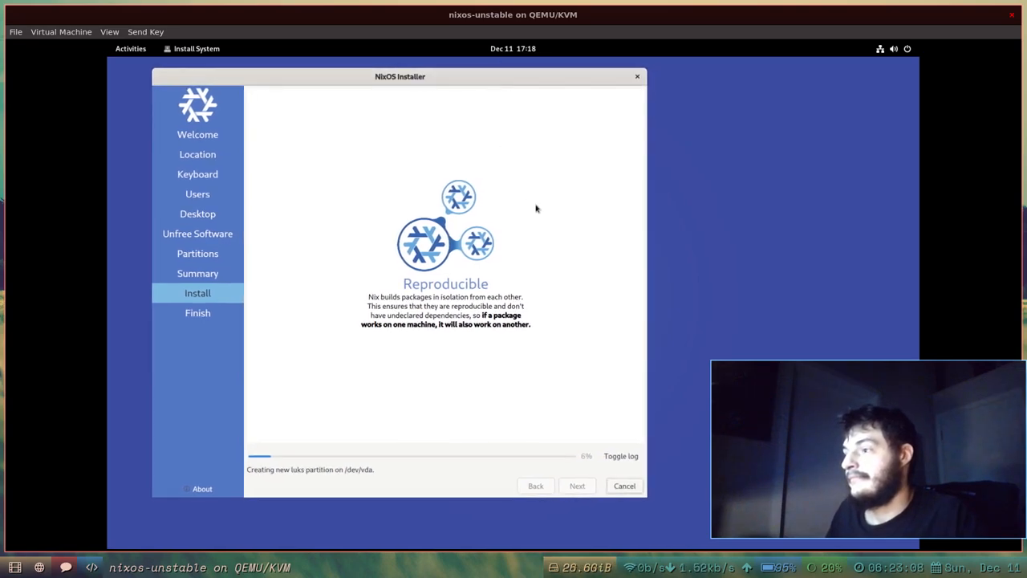
pyautogui.moveTo(574, 228)
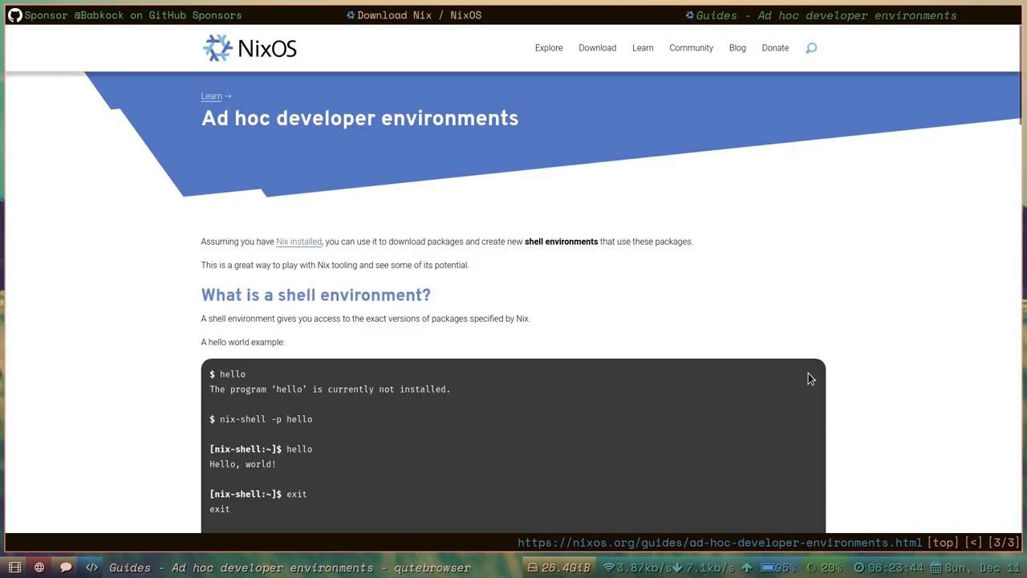
pyautogui.moveTo(500, 130)
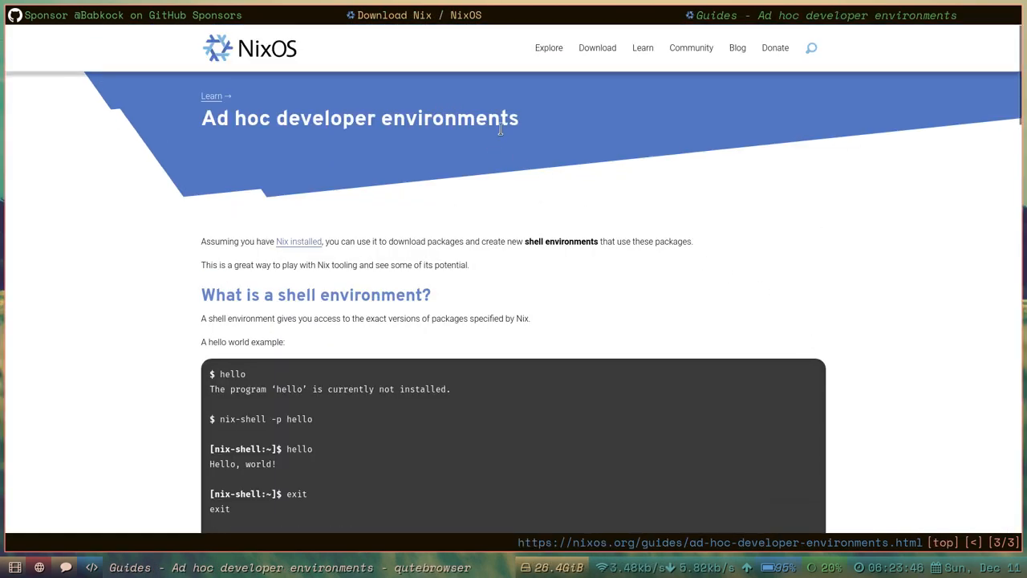
pyautogui.moveTo(753, 275)
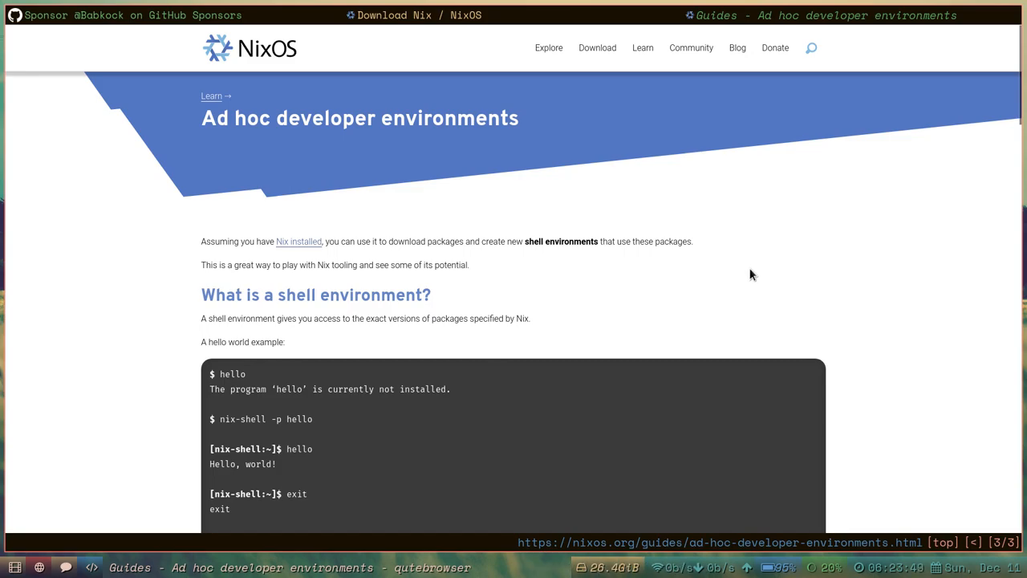
# Step: Scroll through the nix-shell and Python examples down to Towards reproducibility
pyautogui.scroll(-3)
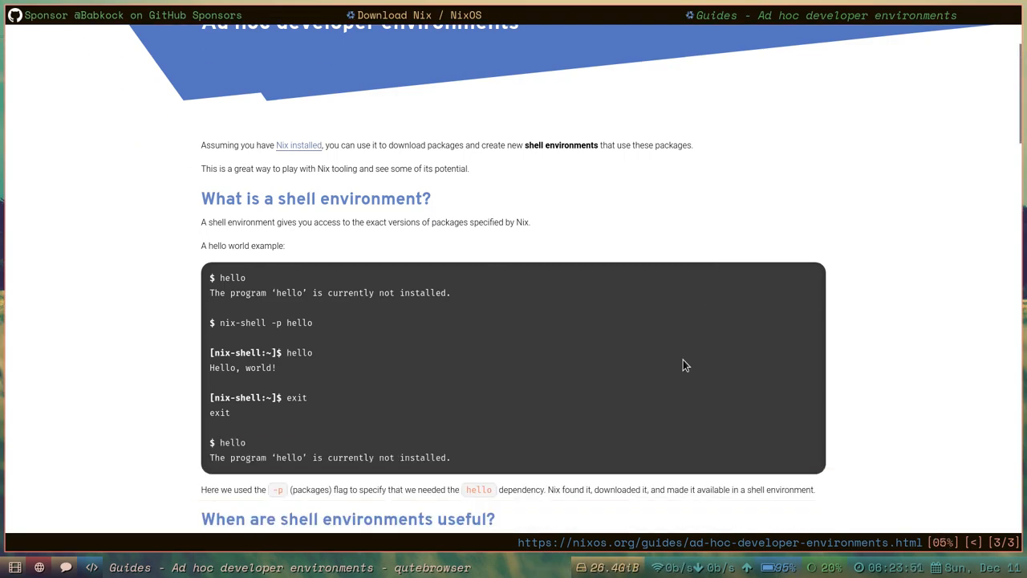
pyautogui.moveTo(614, 361)
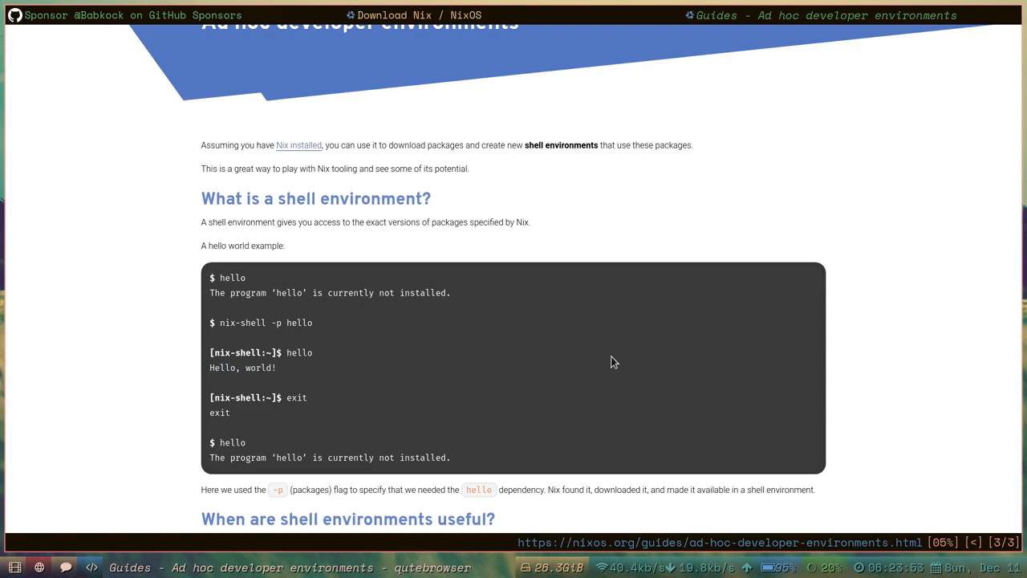
pyautogui.scroll(-3)
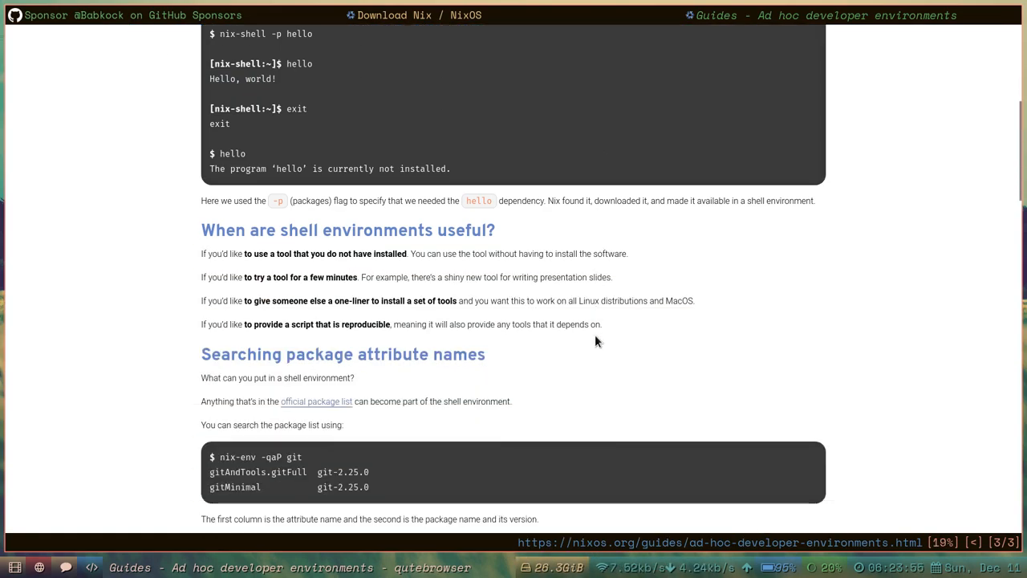
pyautogui.scroll(3)
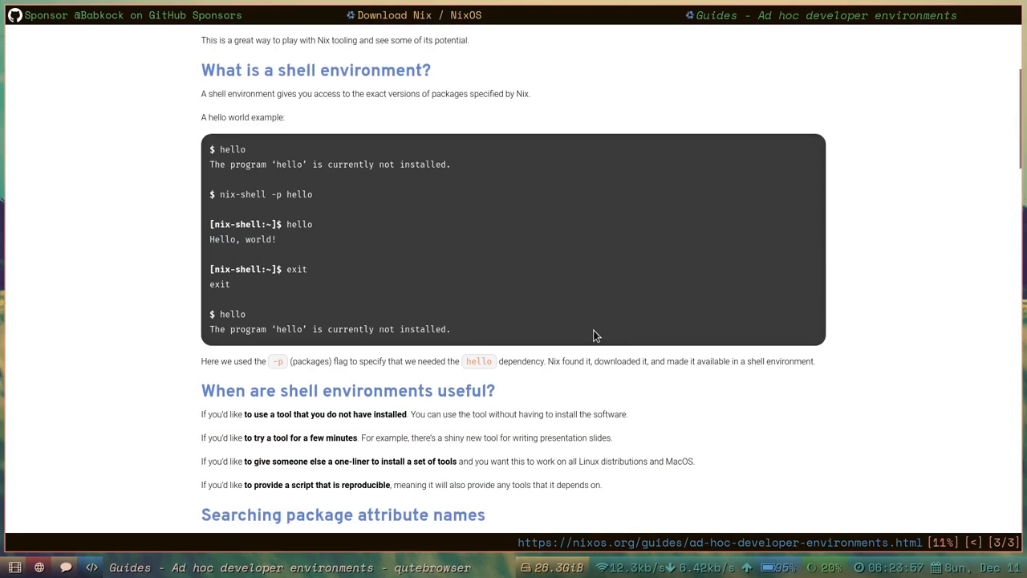
pyautogui.moveTo(265, 255)
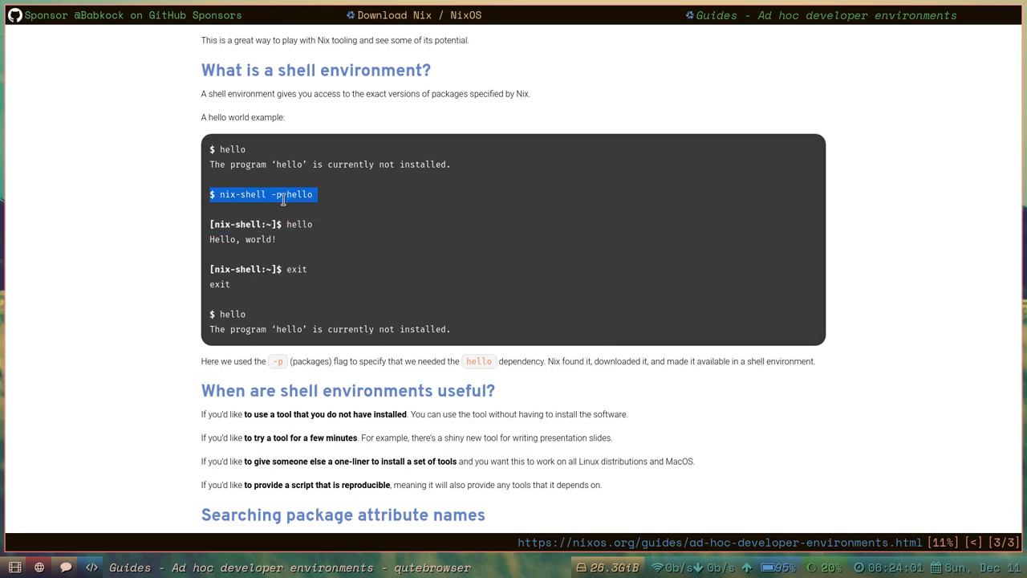
pyautogui.scroll(-3)
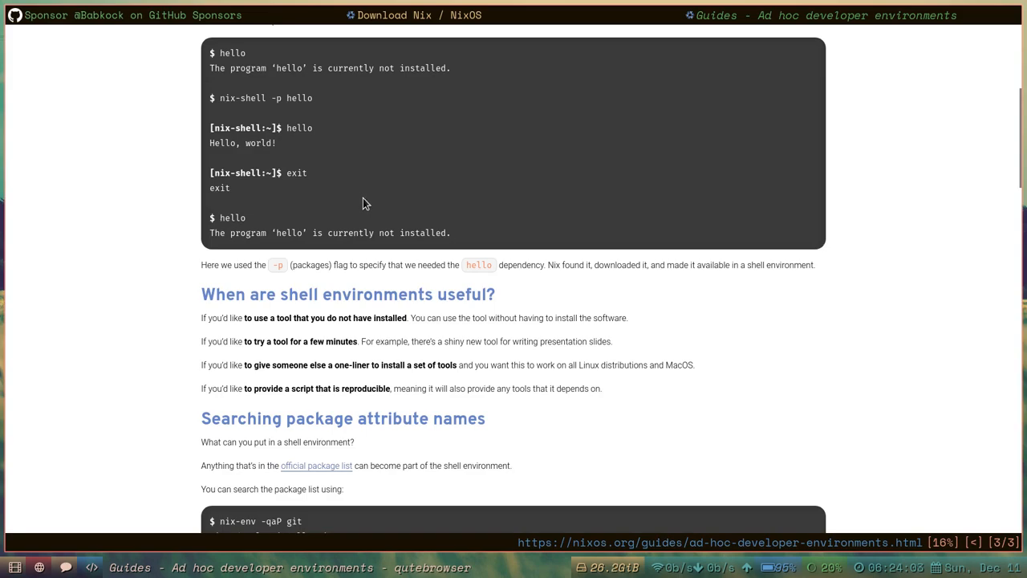
pyautogui.scroll(-3)
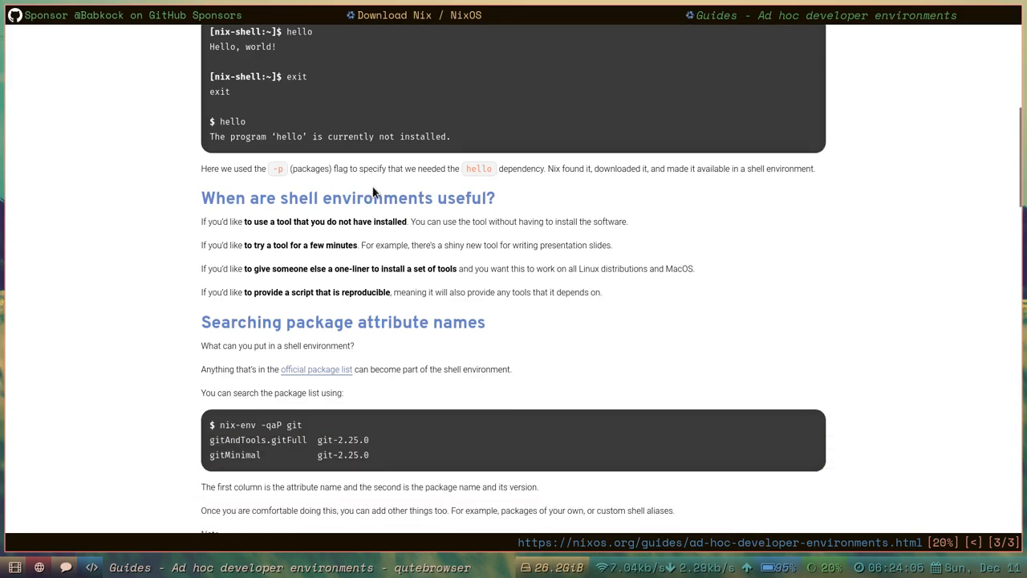
pyautogui.scroll(-3)
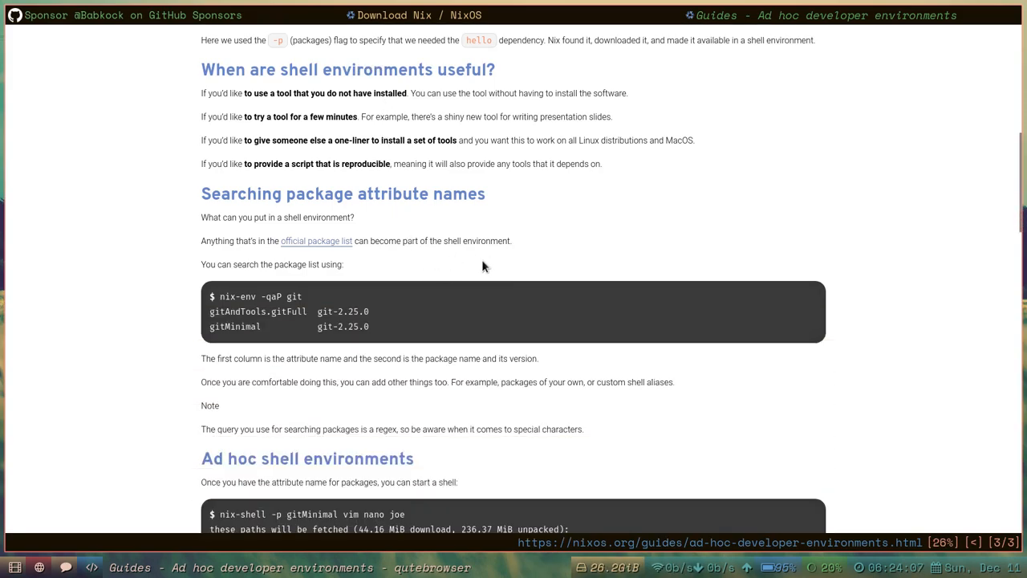
pyautogui.scroll(-3)
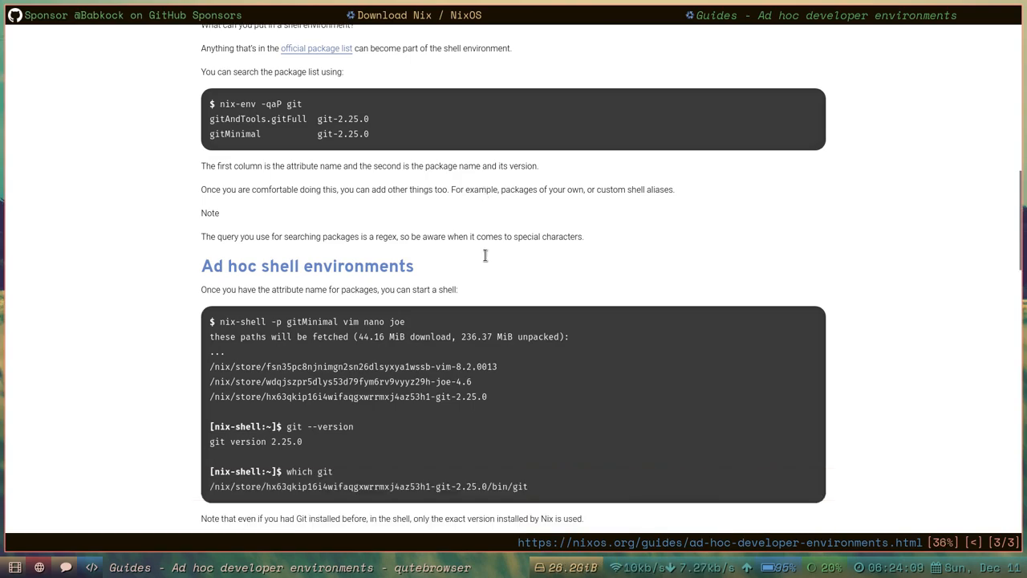
pyautogui.scroll(-3)
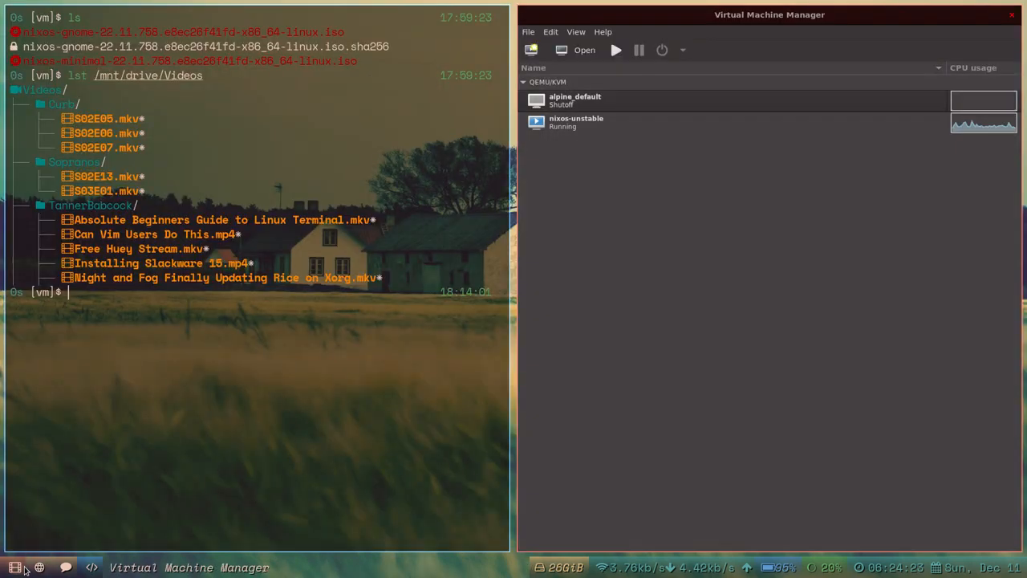
pyautogui.doubleClick(575, 122)
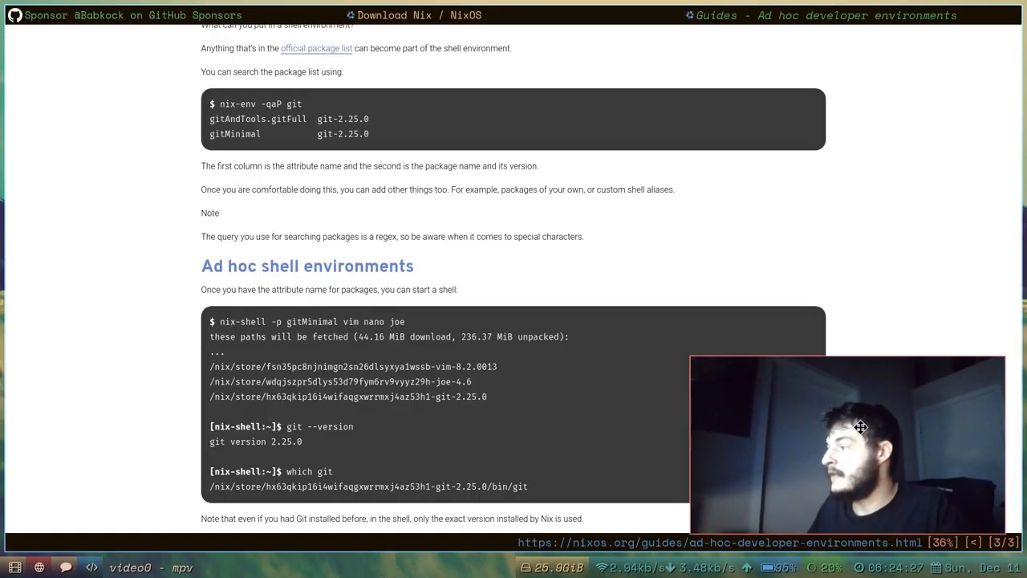
pyautogui.scroll(-3)
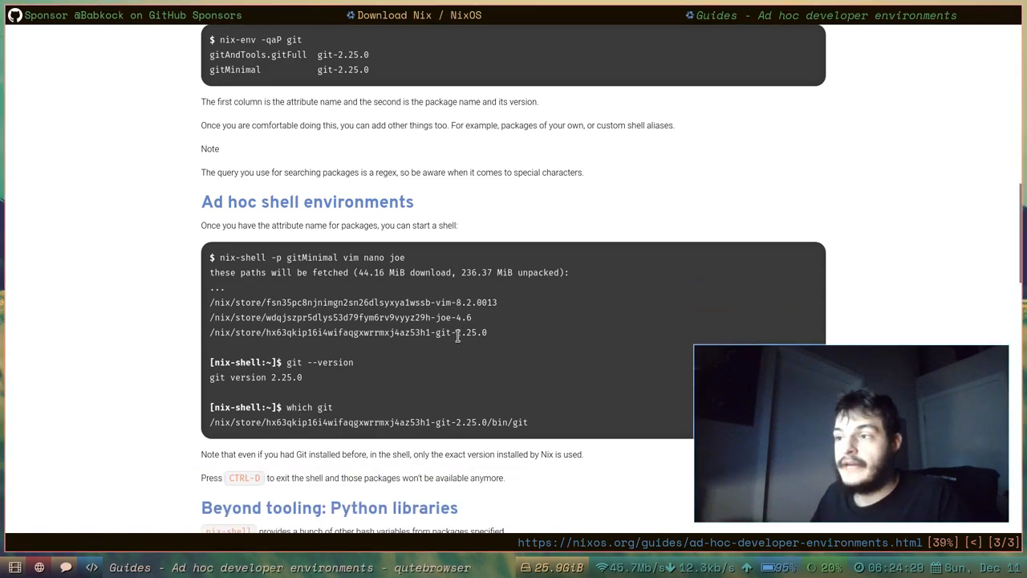
pyautogui.moveTo(493, 336)
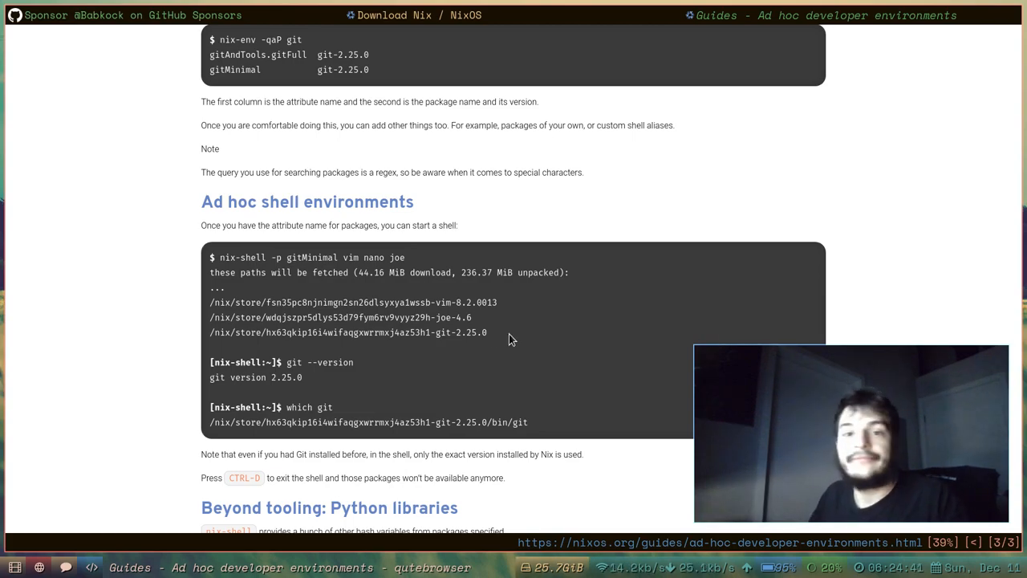
pyautogui.scroll(-3)
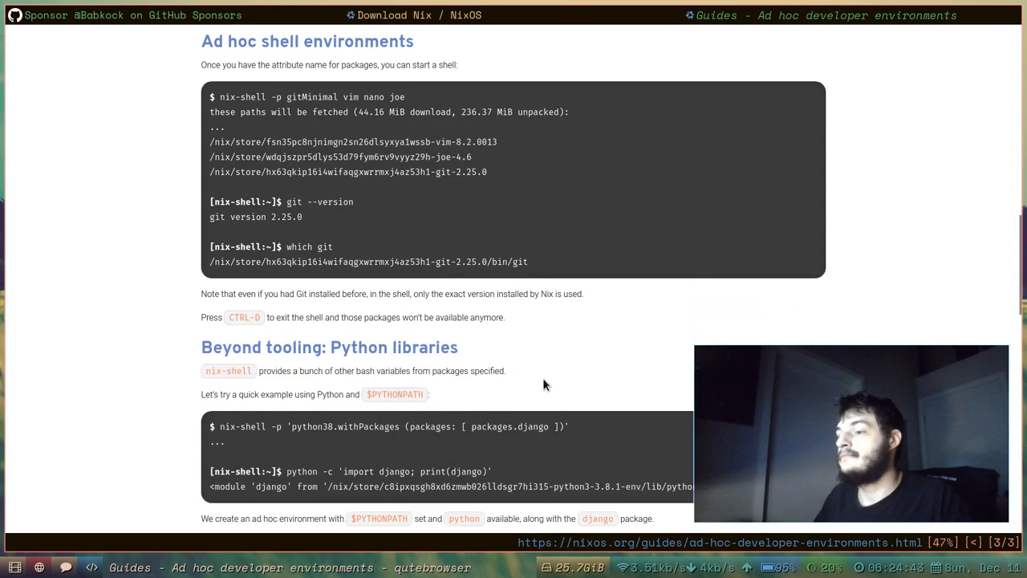
pyautogui.scroll(-3)
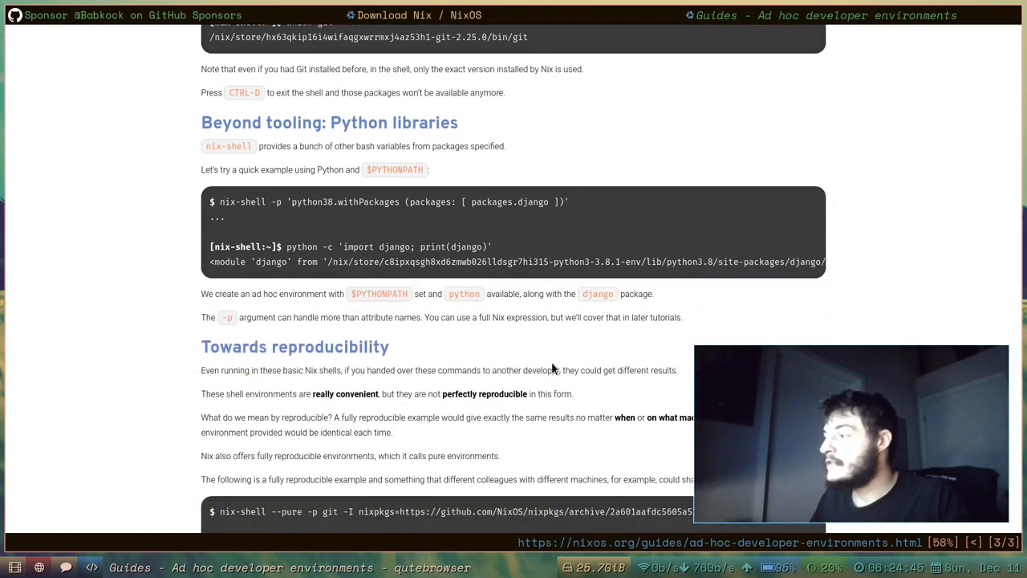
pyautogui.moveTo(526, 237)
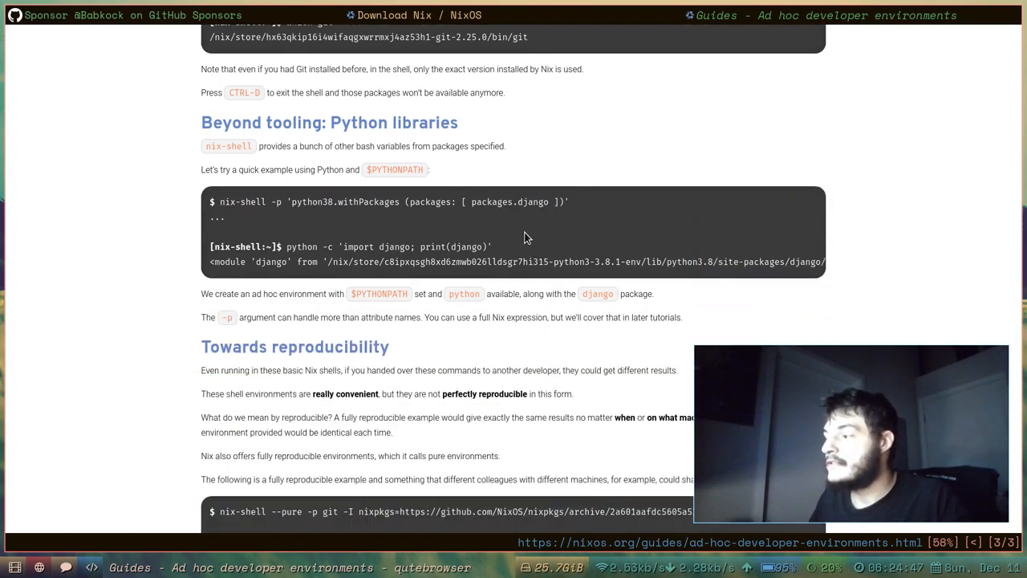
pyautogui.scroll(-3)
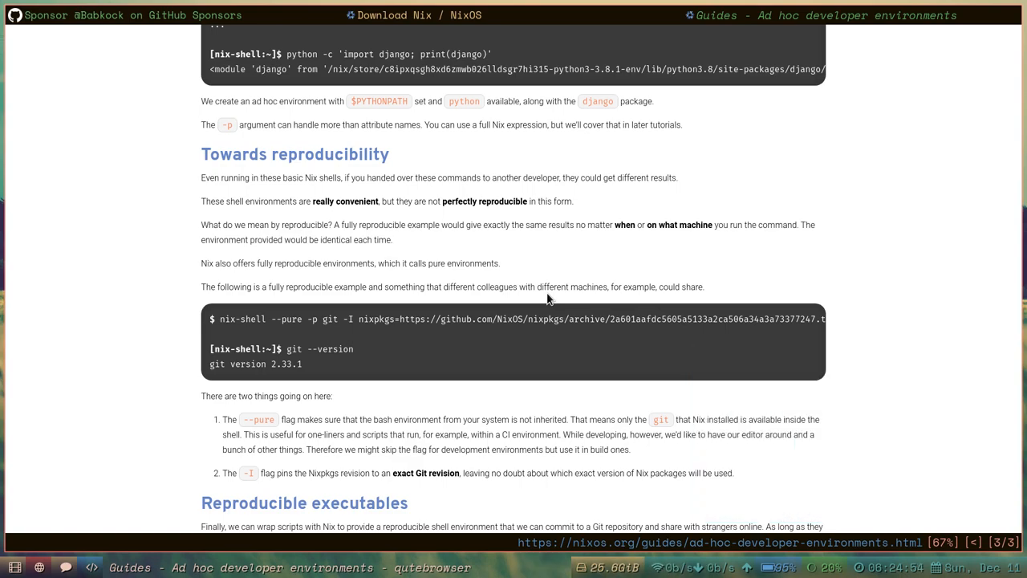
pyautogui.moveTo(431, 399)
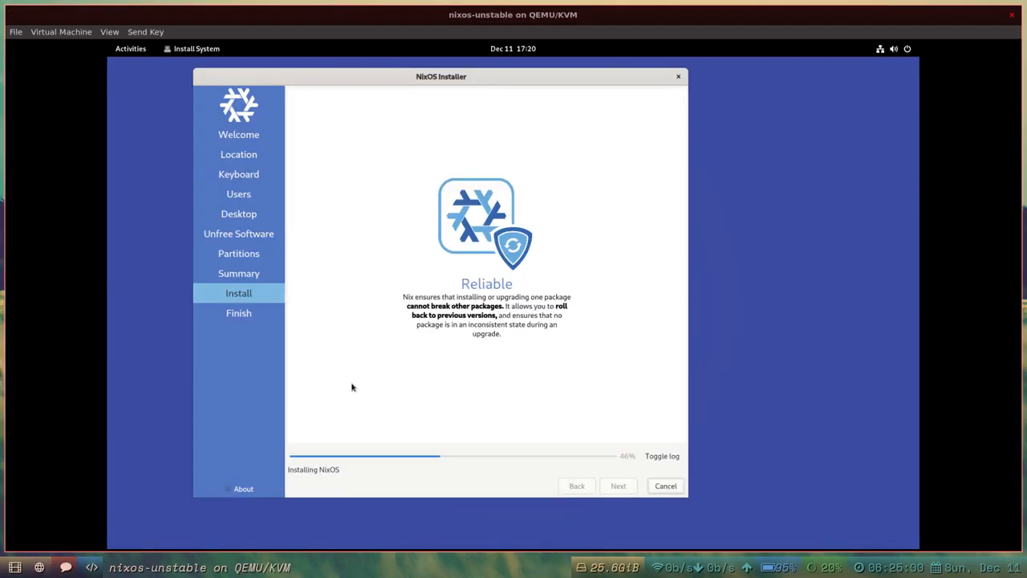
pyautogui.moveTo(440, 76); pyautogui.dragTo(482, 81)
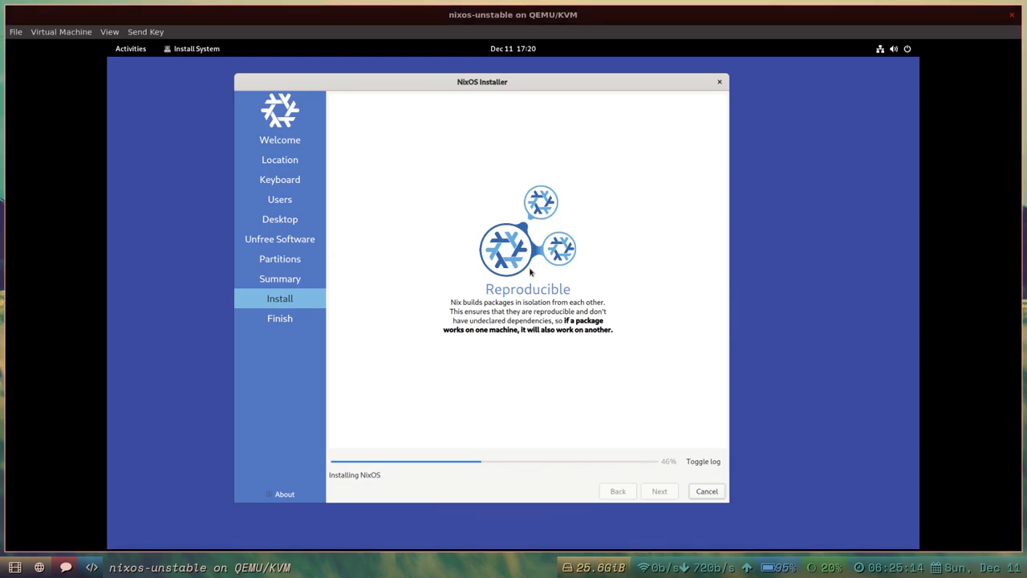
pyautogui.moveTo(481, 81); pyautogui.dragTo(493, 85)
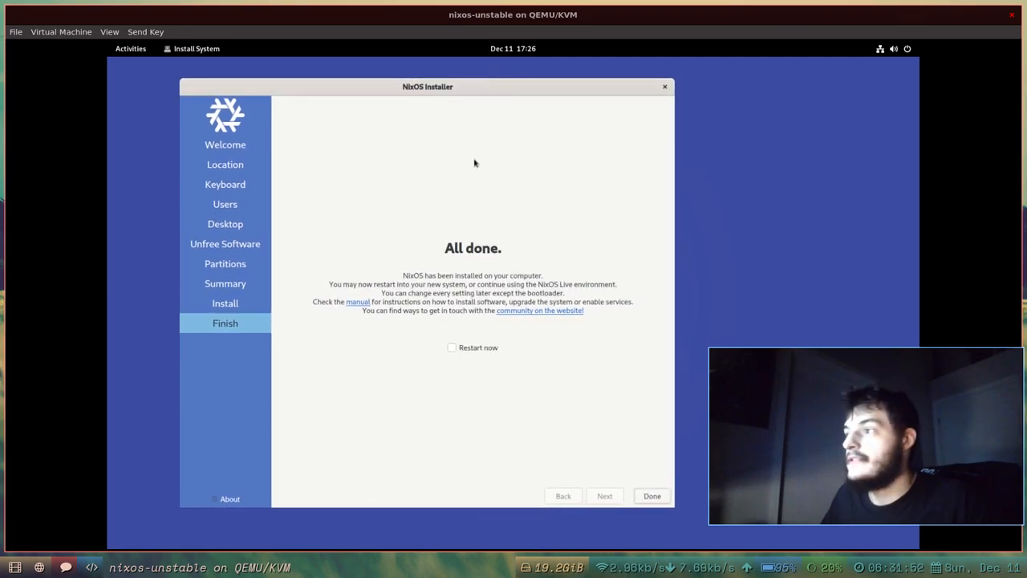
# Step: Enable Restart now on the All done page and finish the installer
pyautogui.click(452, 347)
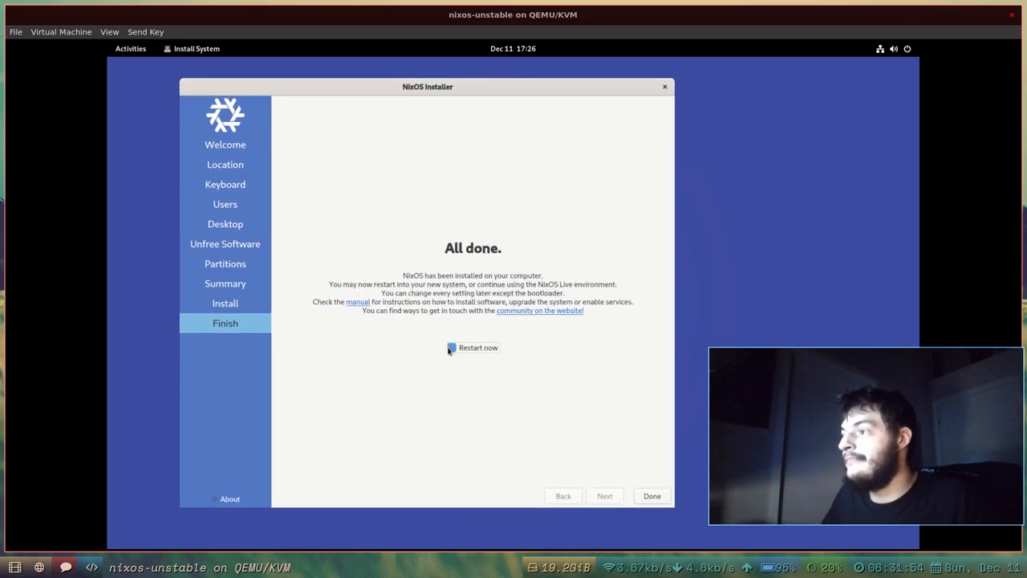
pyautogui.click(451, 346)
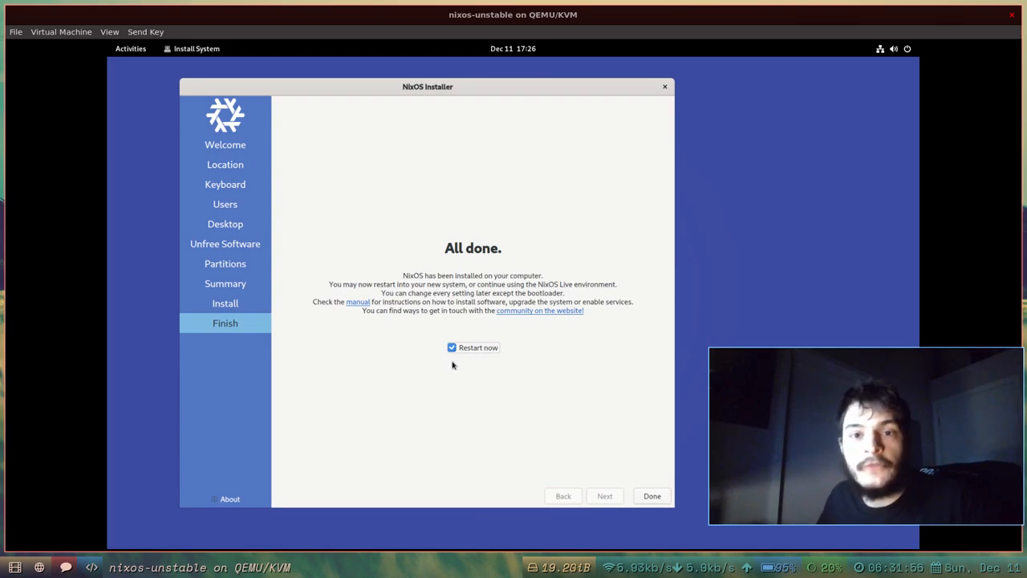
pyautogui.moveTo(461, 366)
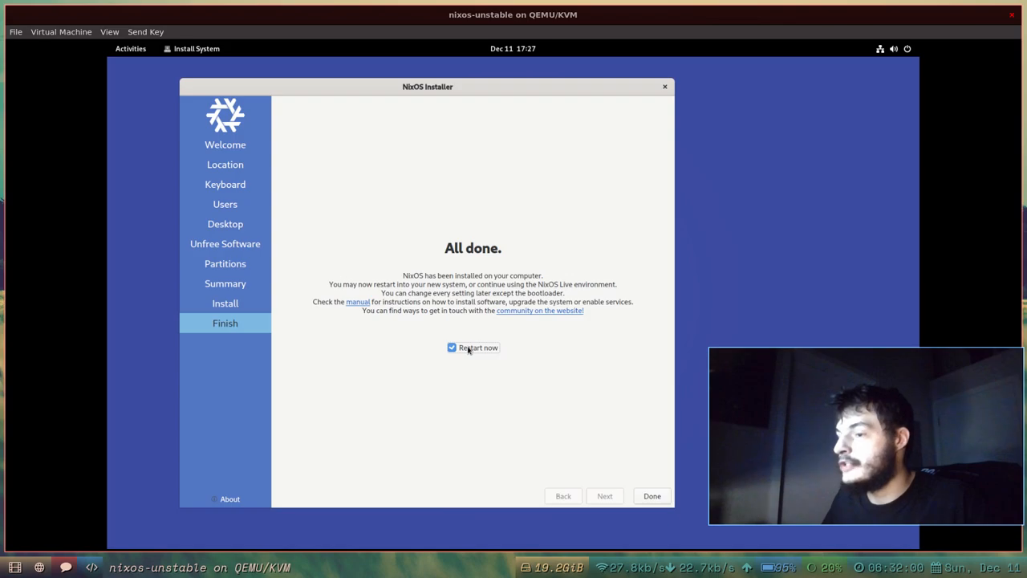
pyautogui.moveTo(588, 456)
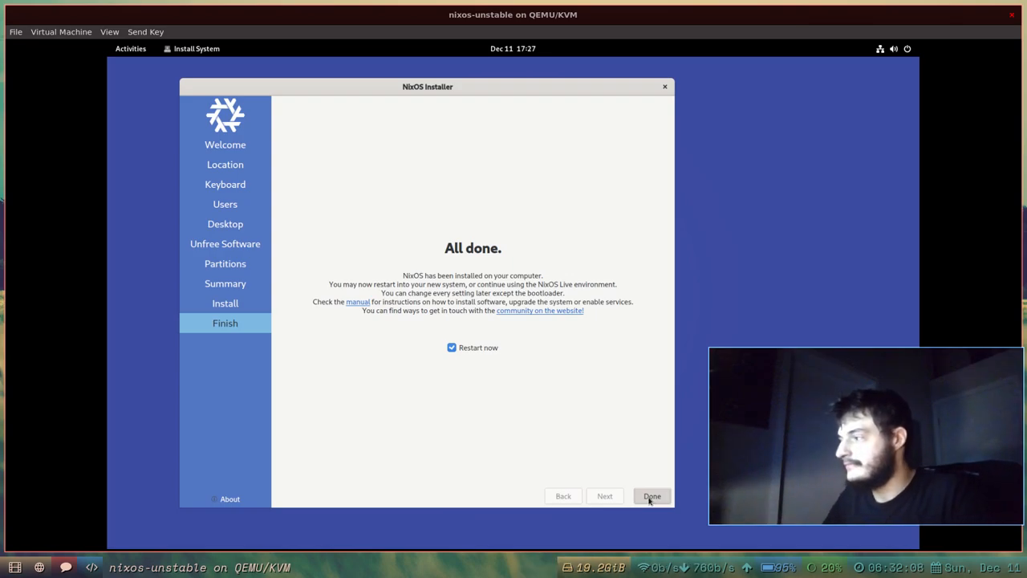
pyautogui.click(651, 496)
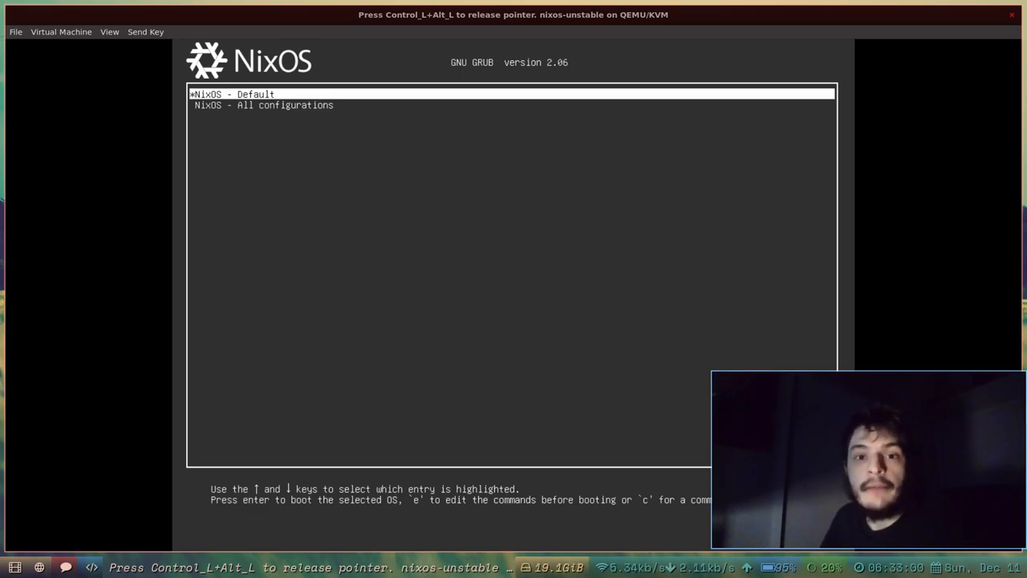
# Step: Check the All configurations entry, then boot GRUB's NixOS - Default entry
pyautogui.press('Down')
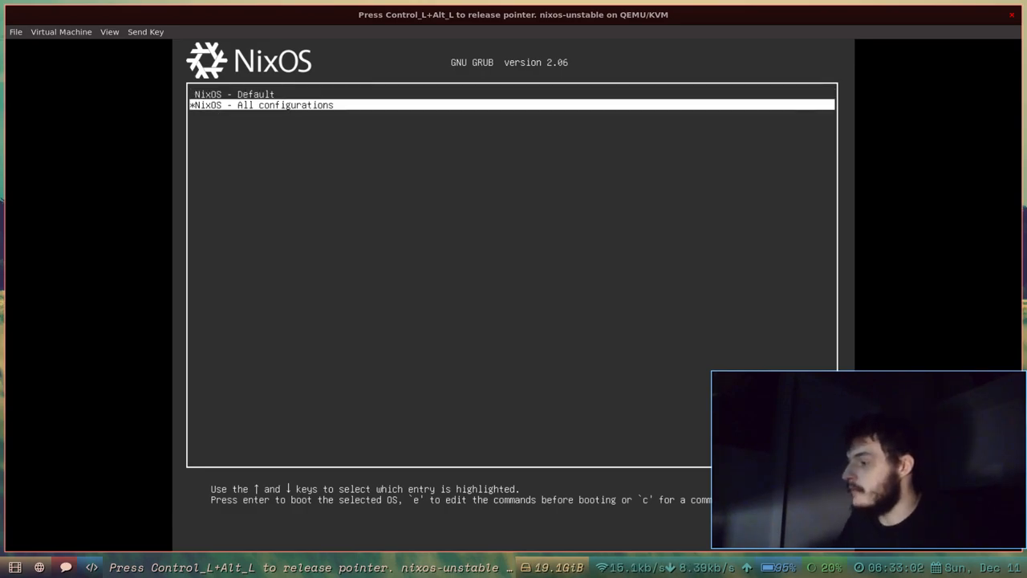
pyautogui.press('Up')
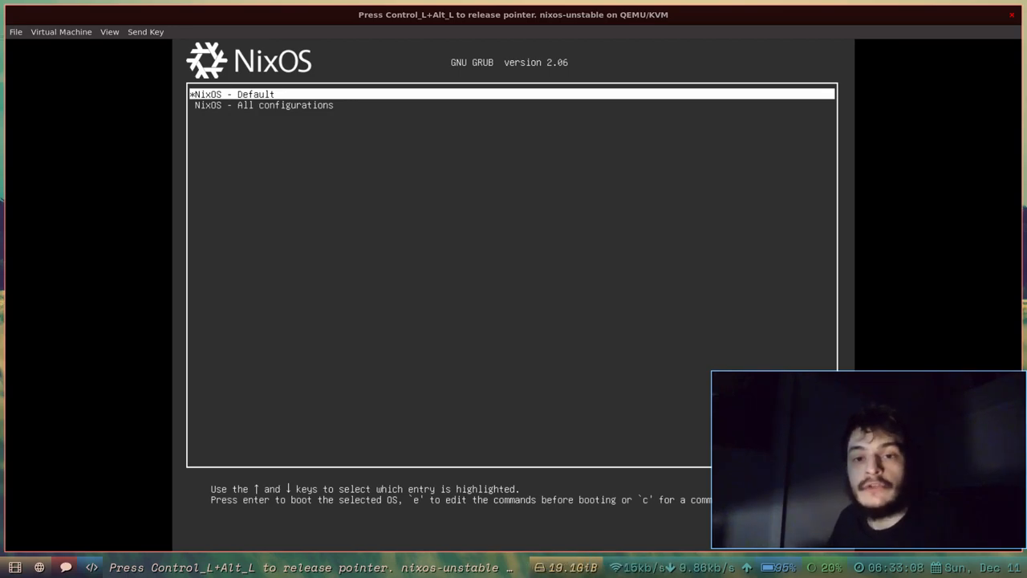
pyautogui.press('Down')
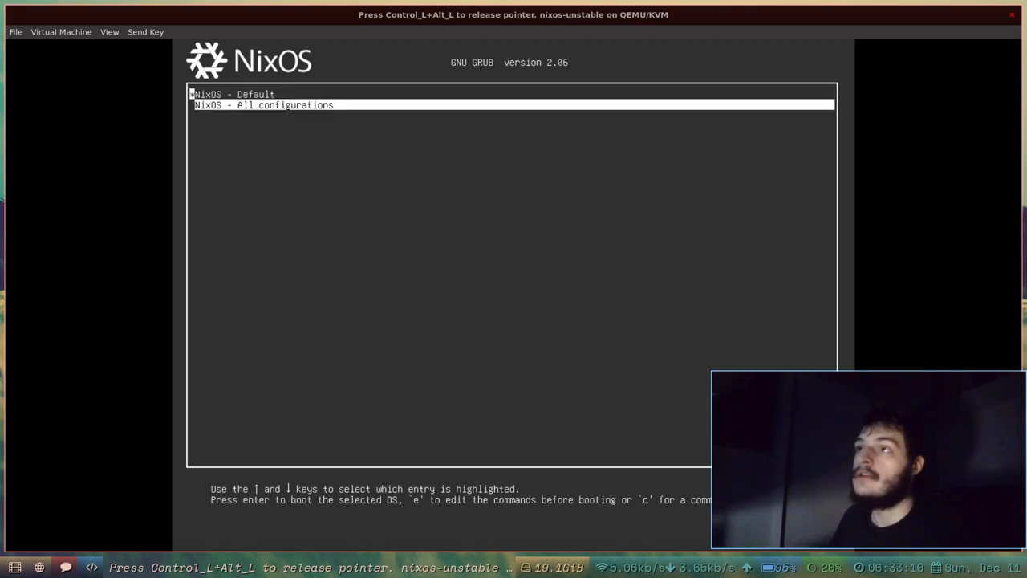
pyautogui.press('Up')
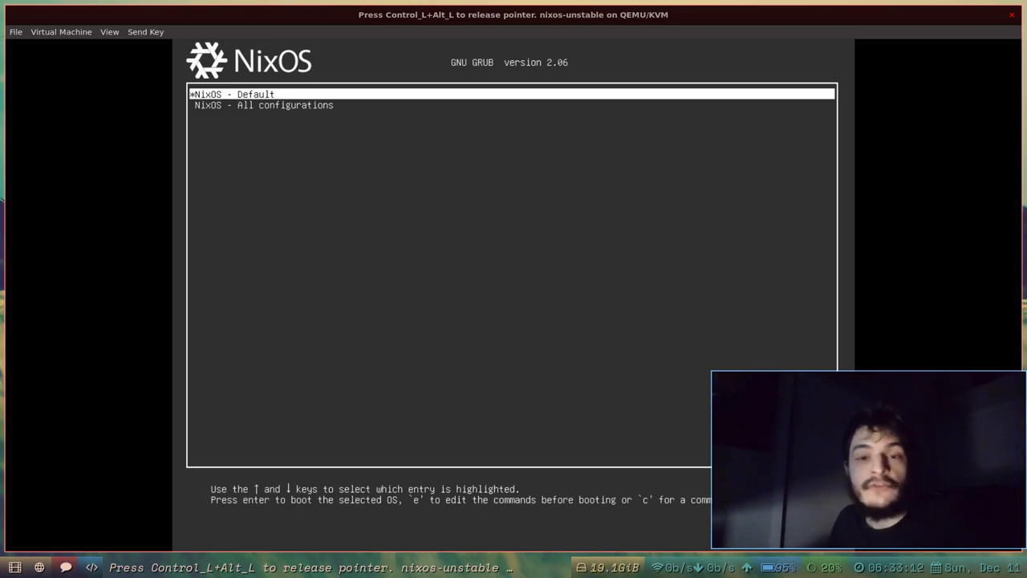
pyautogui.press('Return')
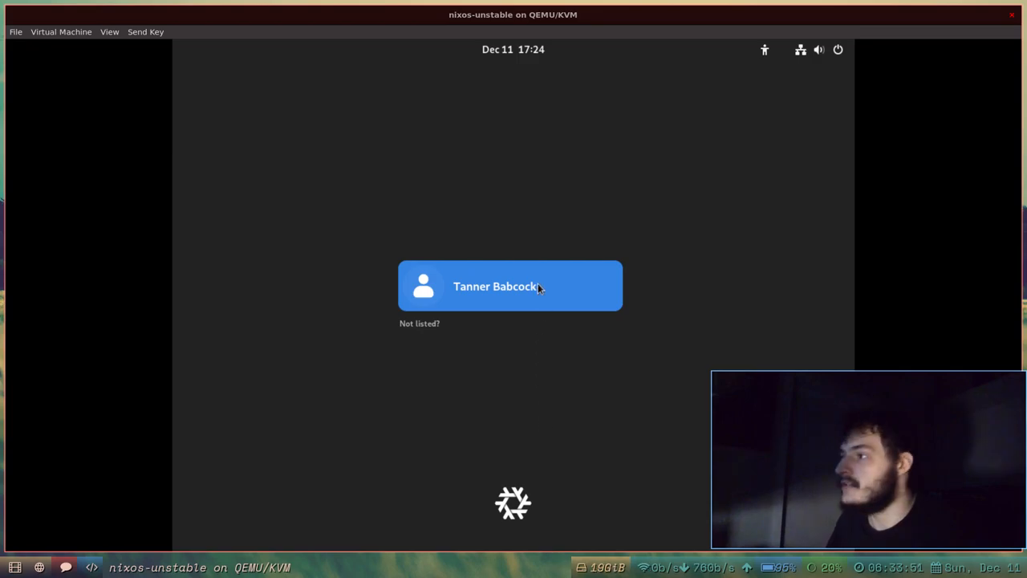
# Step: Select the user account on the GDM login screen and log in with its password
pyautogui.click(509, 285)
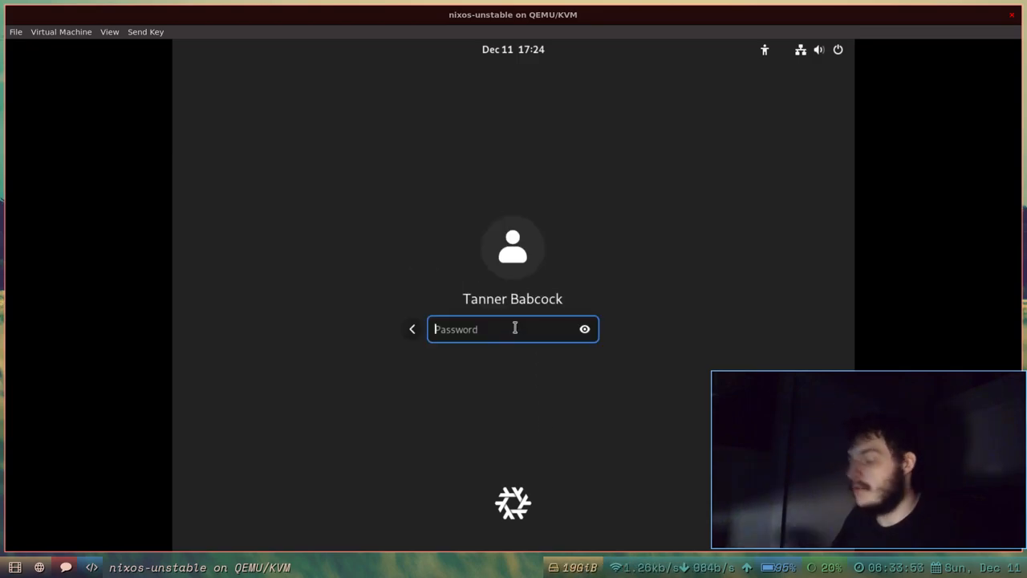
pyautogui.write('password')
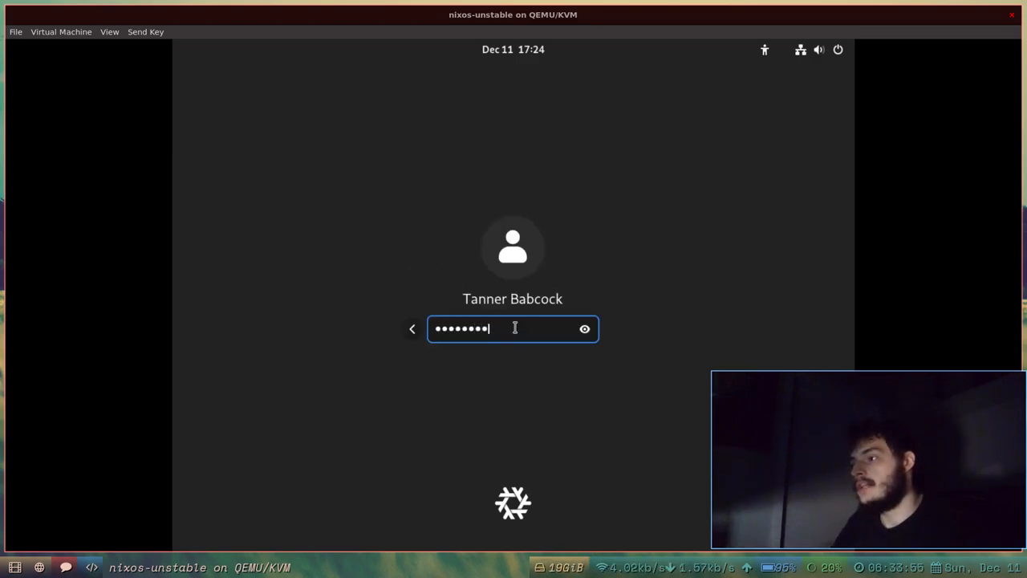
pyautogui.press('Return')
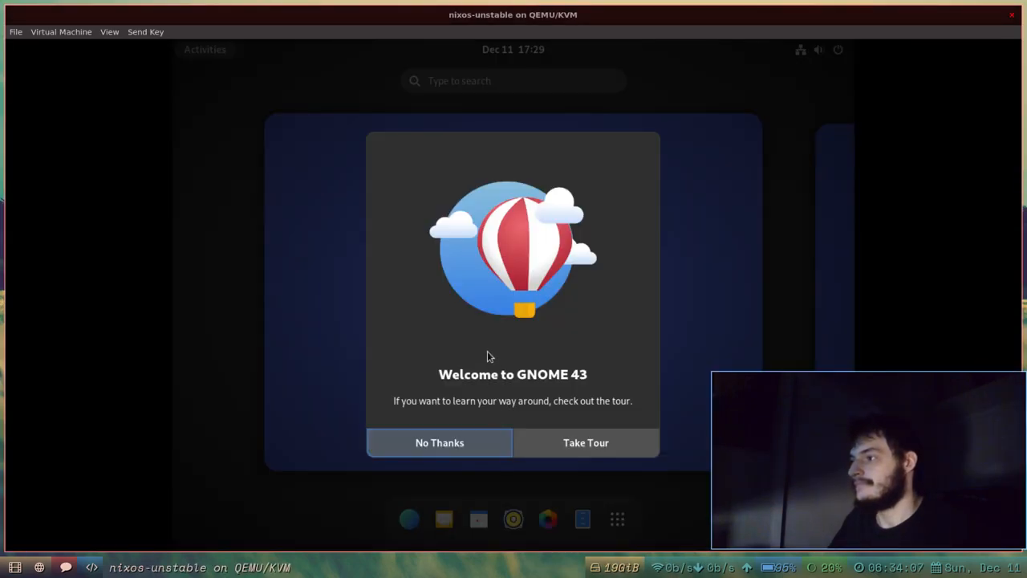
pyautogui.moveTo(504, 325)
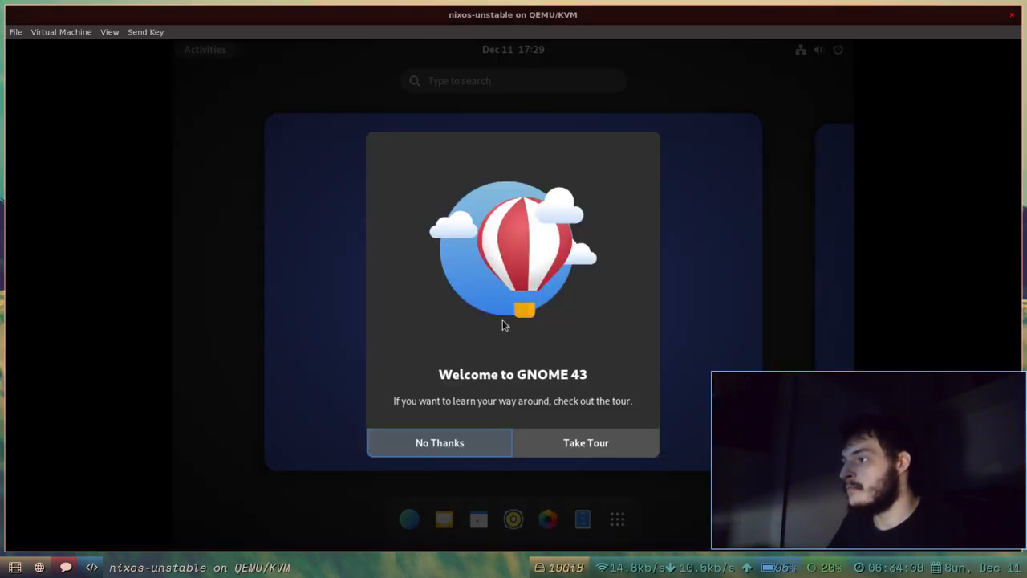
pyautogui.moveTo(522, 449)
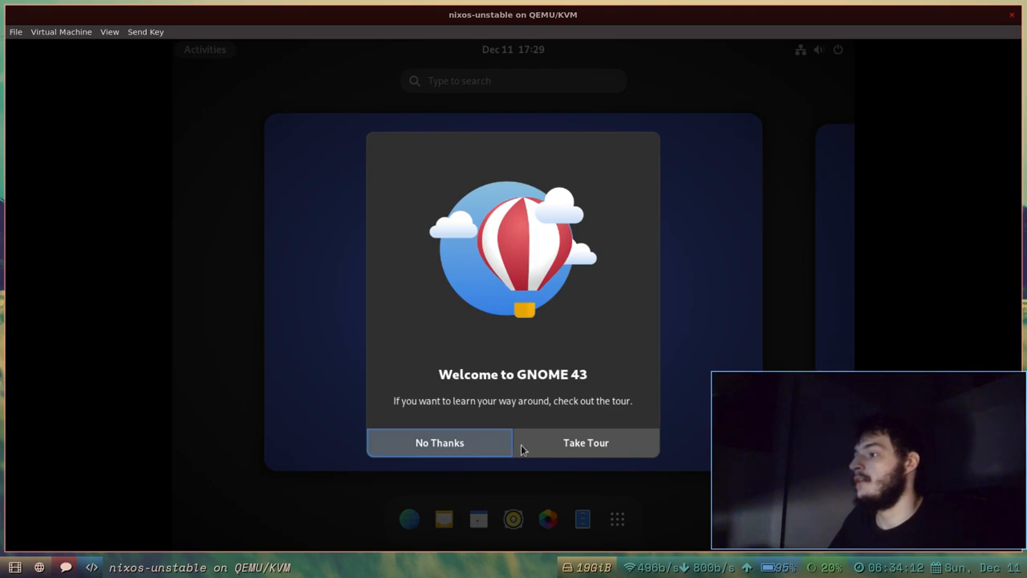
pyautogui.moveTo(469, 448)
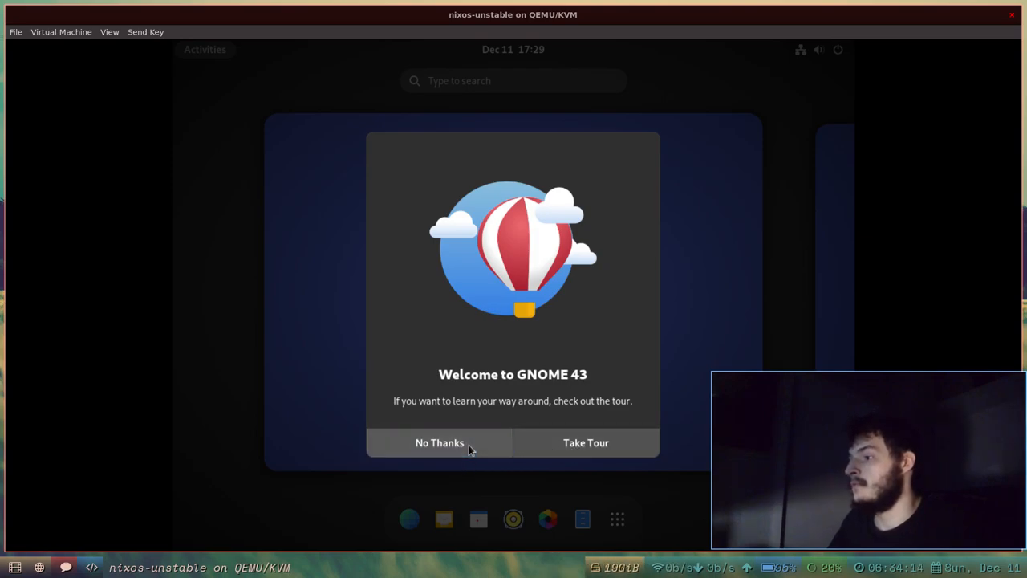
# Step: Decline the GNOME 43 welcome tour and show the applications grid
pyautogui.click(439, 442)
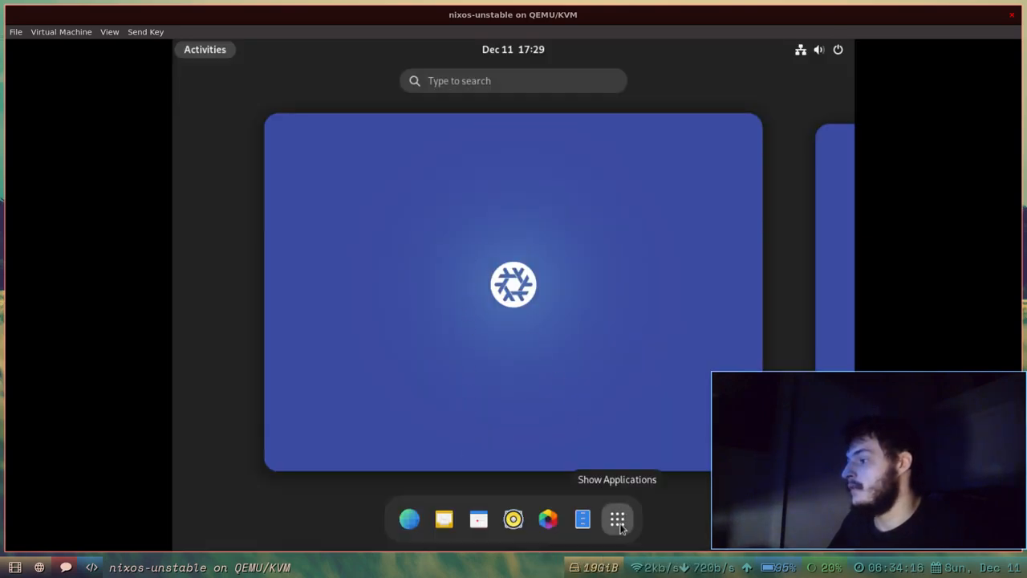
pyautogui.click(616, 519)
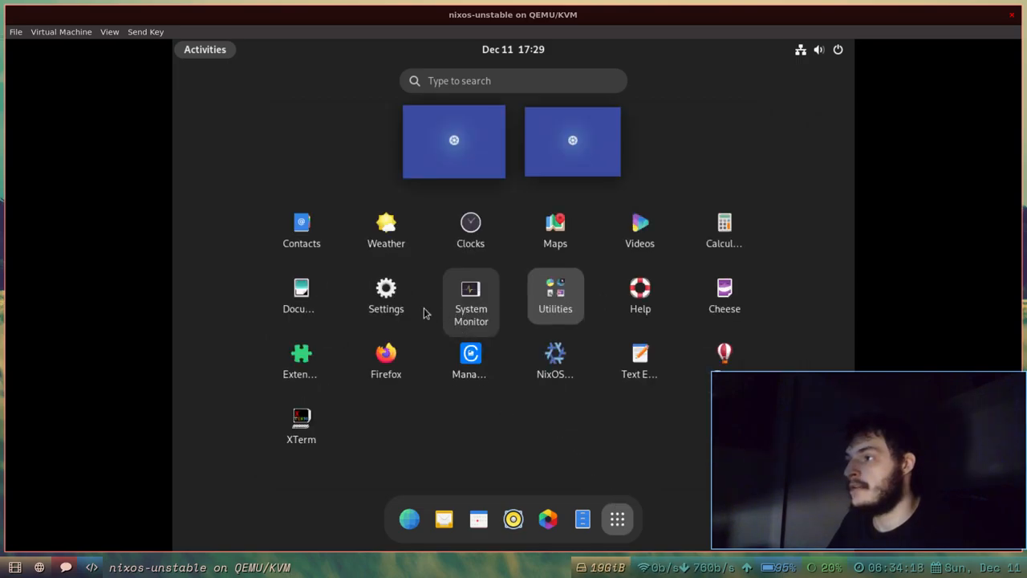
# Step: Launch GNOME Settings from the app grid and go to the Displays page
pyautogui.click(386, 295)
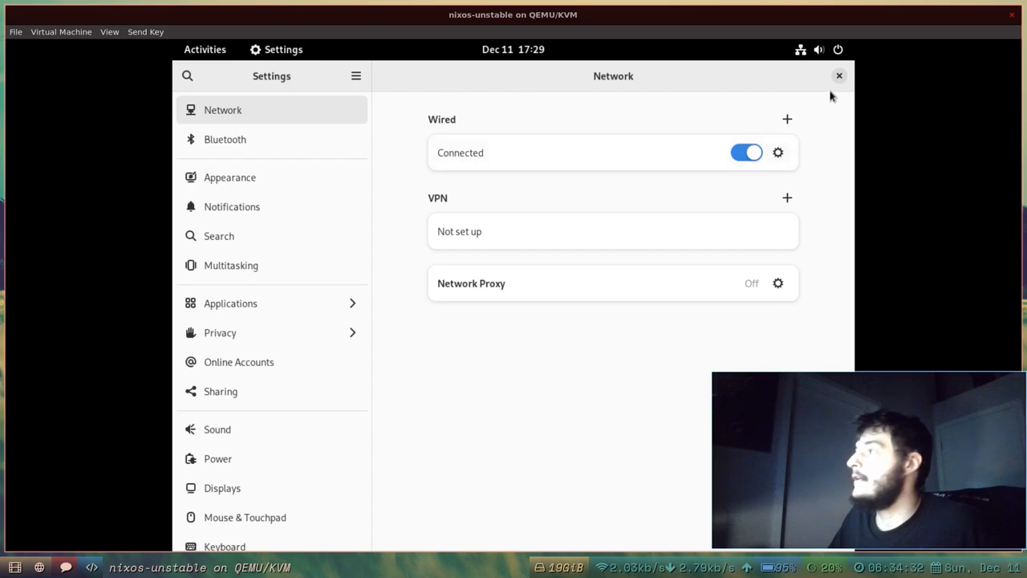
pyautogui.moveTo(533, 134)
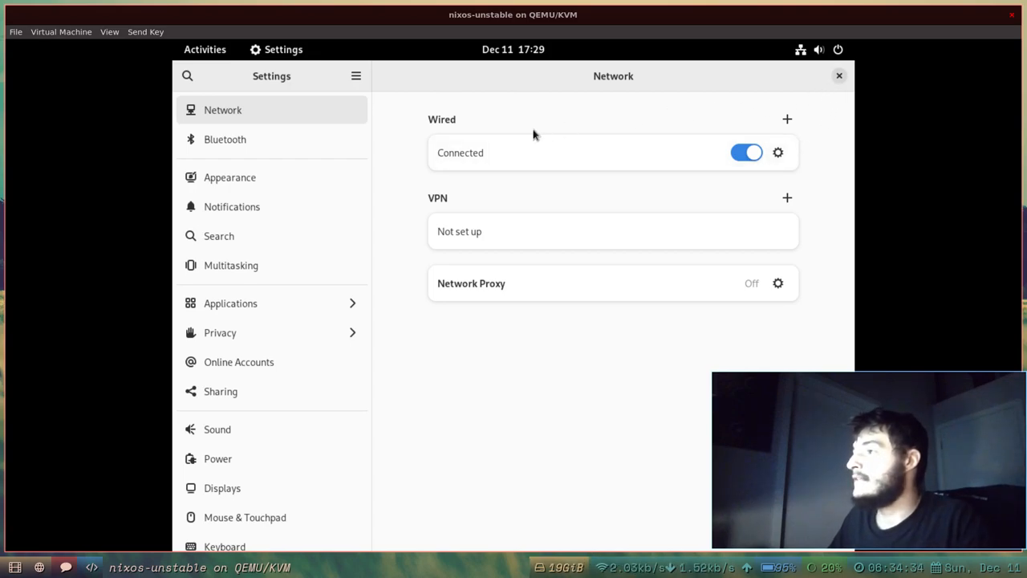
pyautogui.moveTo(305, 489)
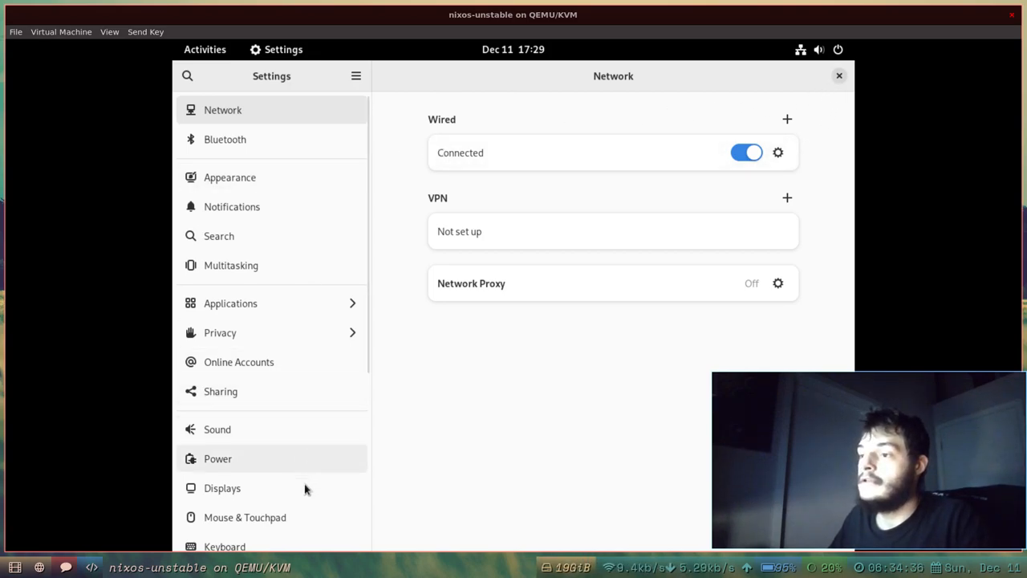
pyautogui.click(222, 488)
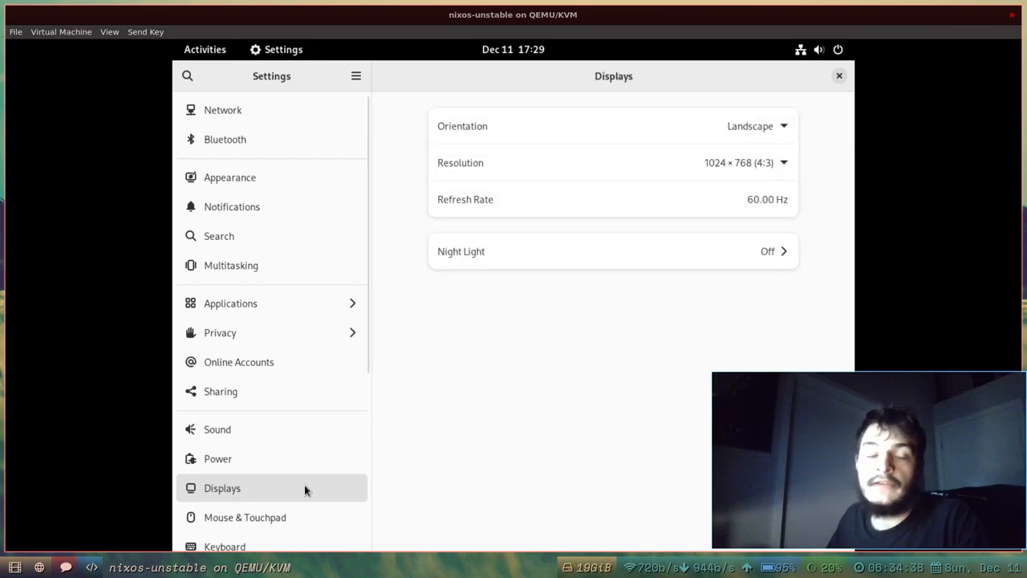
pyautogui.moveTo(750, 162)
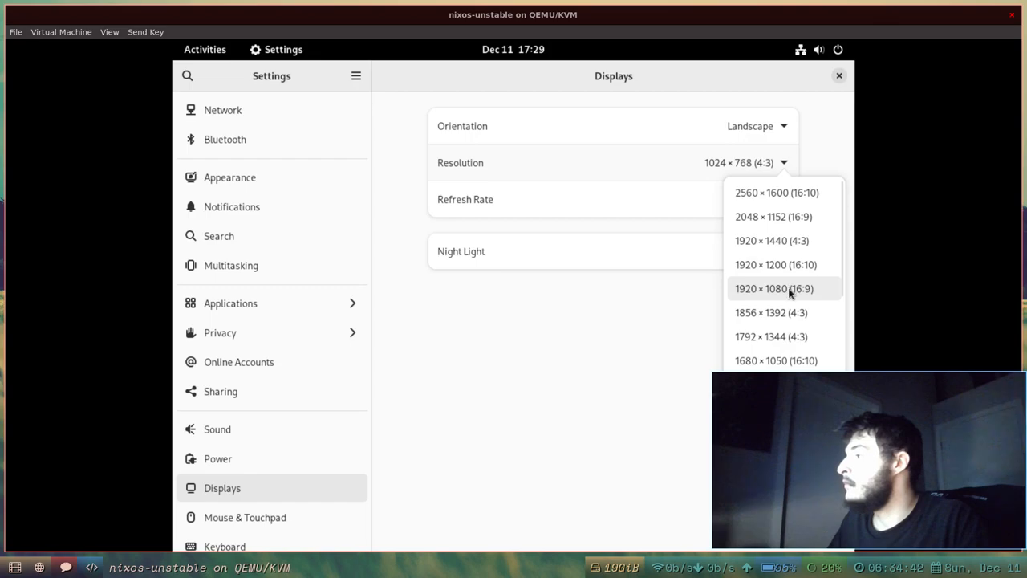
# Step: Set the guest display to 1680 × 1050 (16:10), apply it, and keep the changes
pyautogui.click(776, 360)
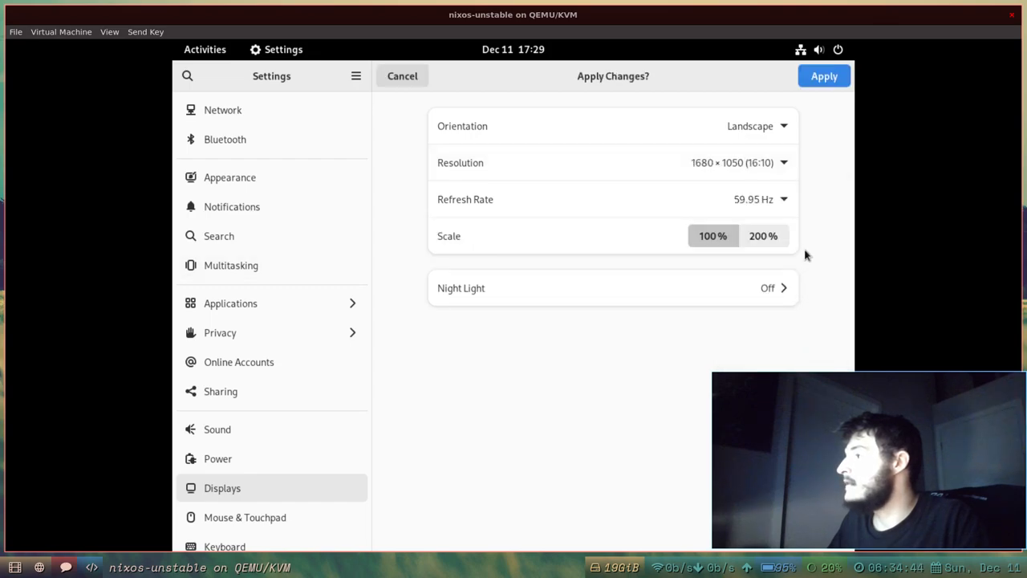
pyautogui.click(824, 76)
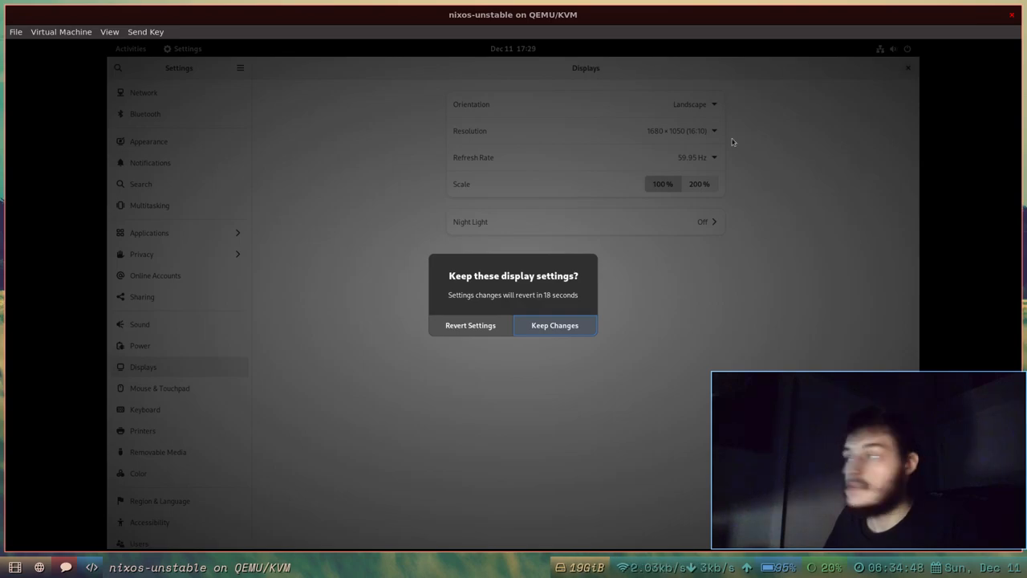
pyautogui.click(554, 325)
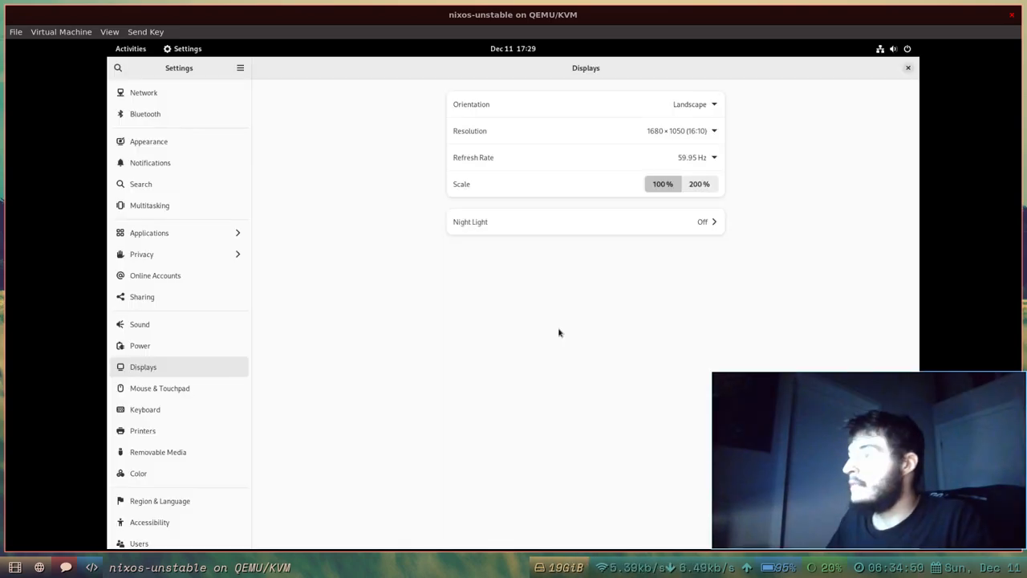
pyautogui.moveTo(558, 73)
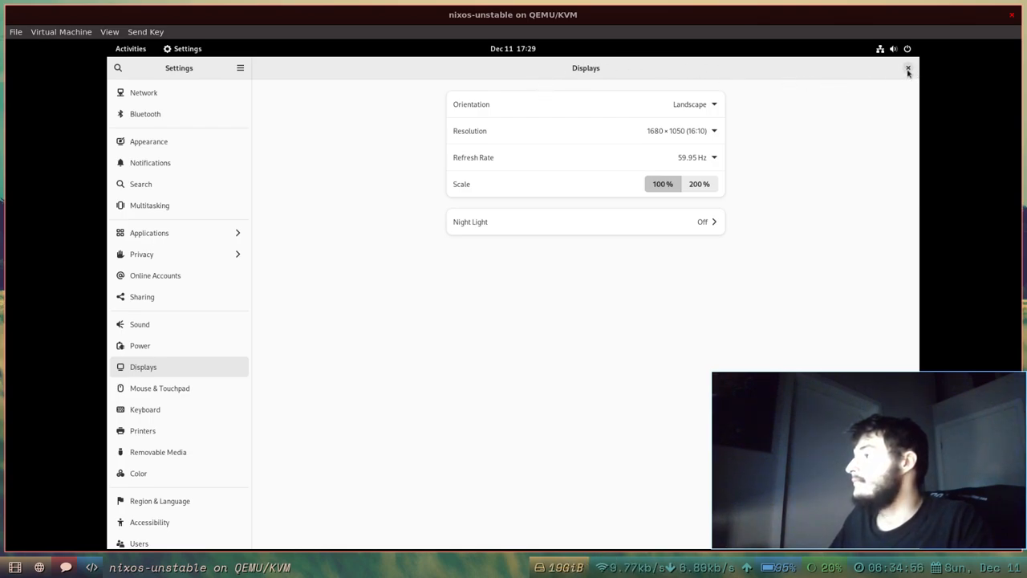
pyautogui.moveTo(889, 173)
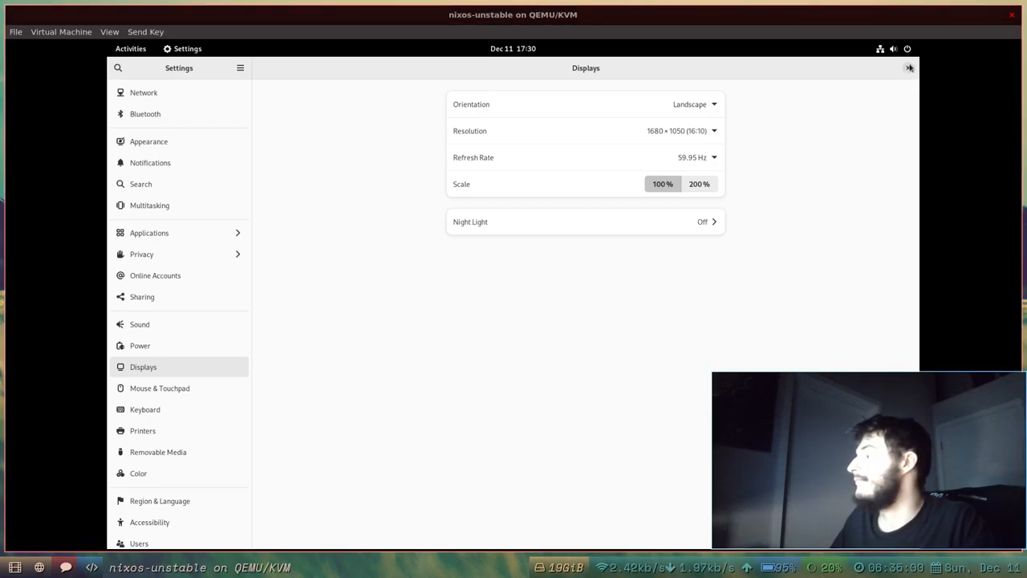
# Step: Restore the Settings window from full size and bring up the GNOME Activities overview
pyautogui.click(909, 68)
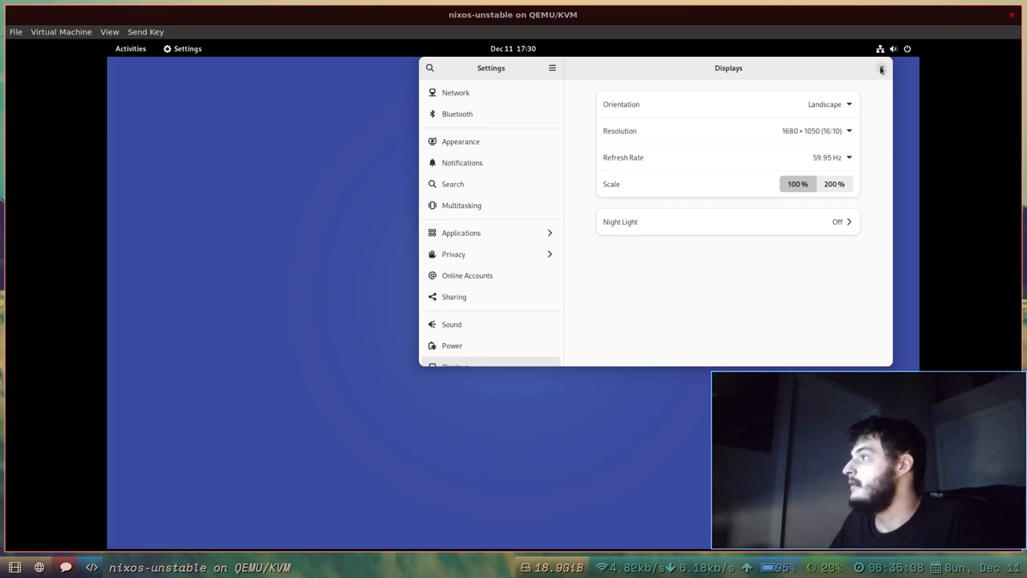
pyautogui.moveTo(207, 113)
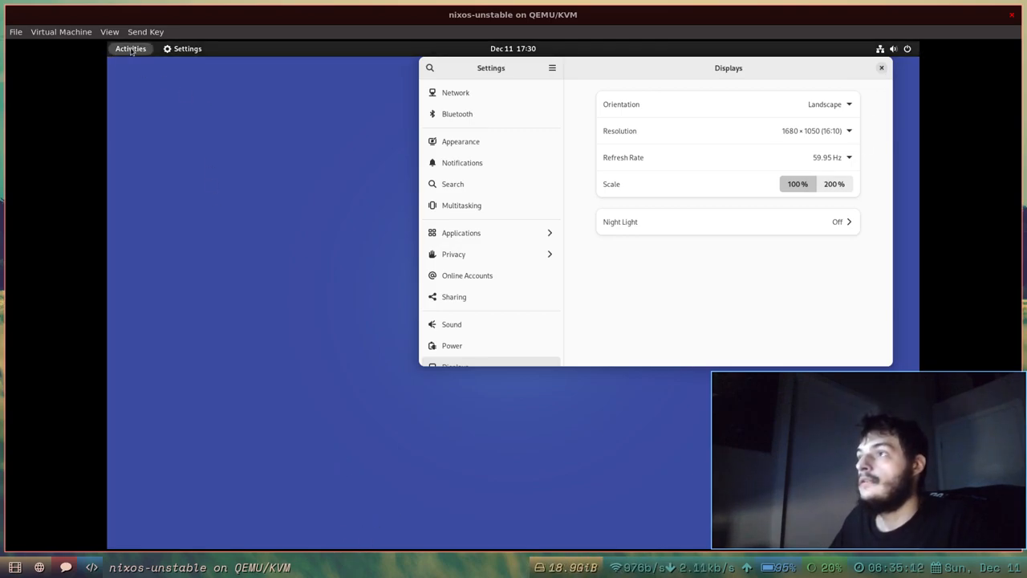
pyautogui.click(131, 48)
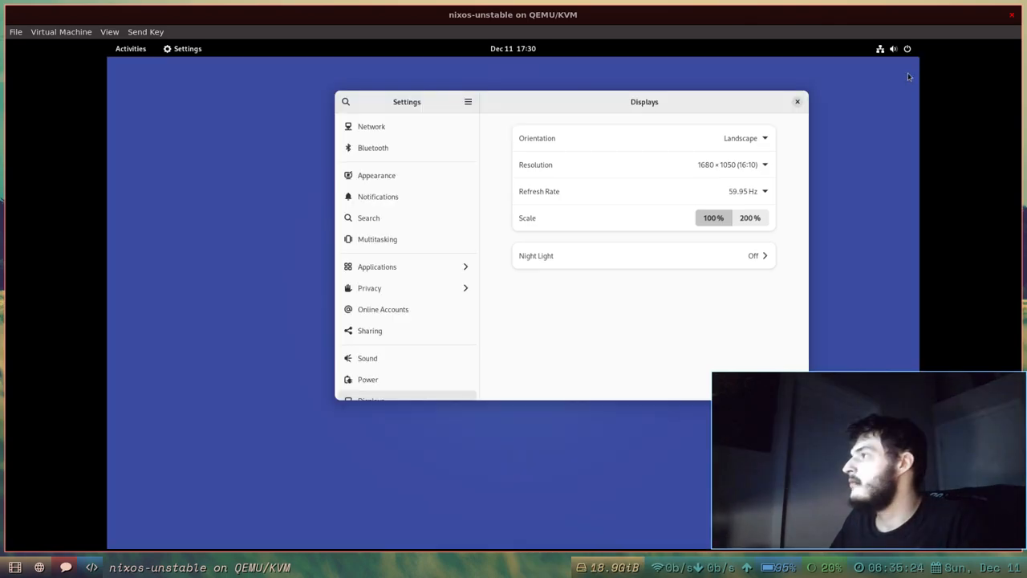
pyautogui.moveTo(804, 102)
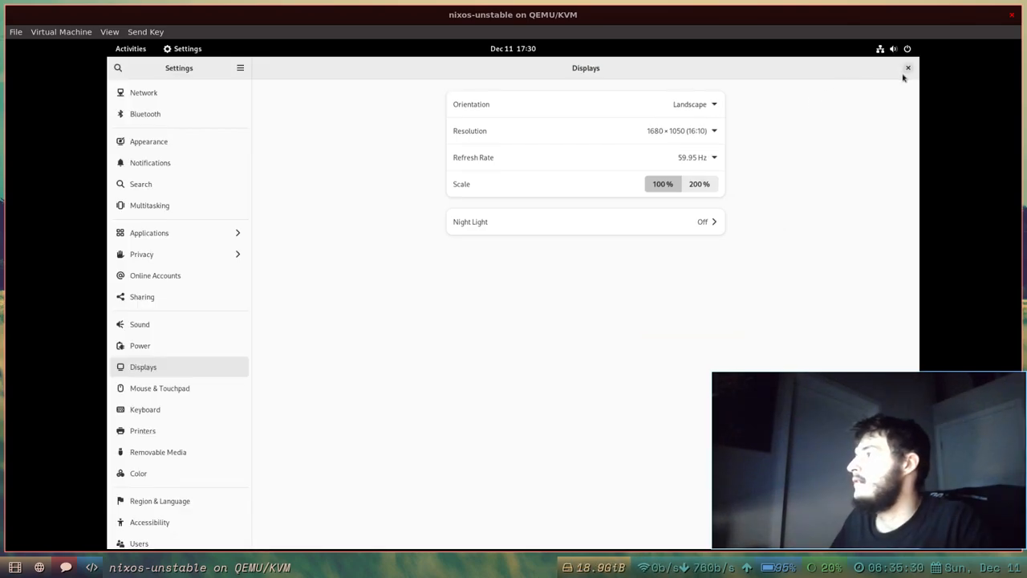
pyautogui.moveTo(173, 81)
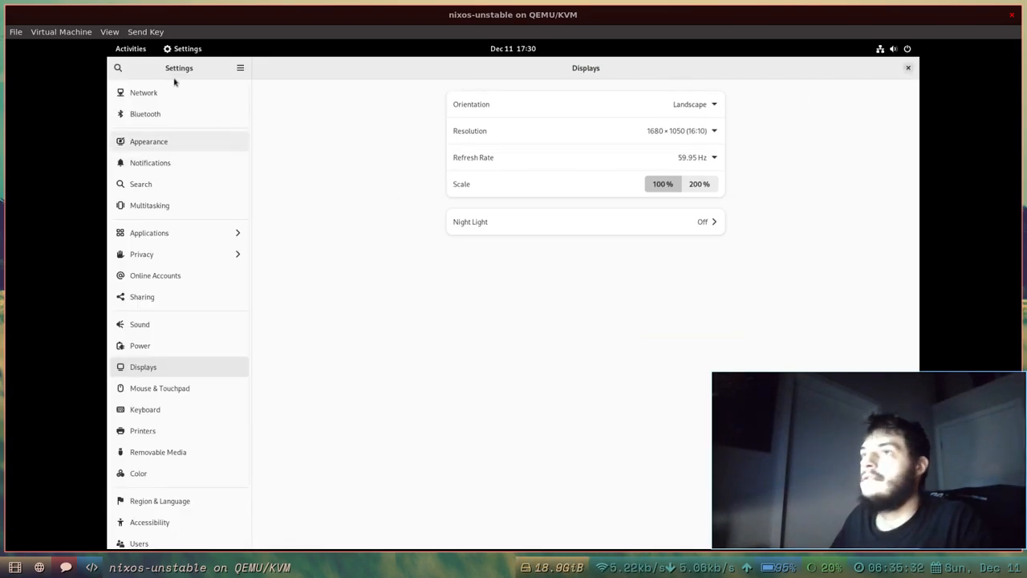
pyautogui.click(130, 48)
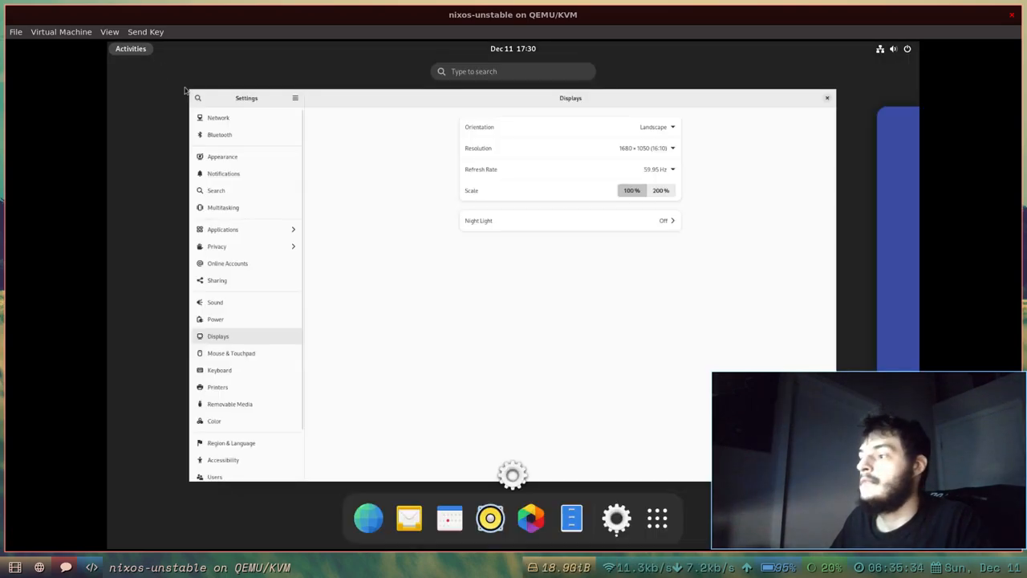
pyautogui.moveTo(656, 518)
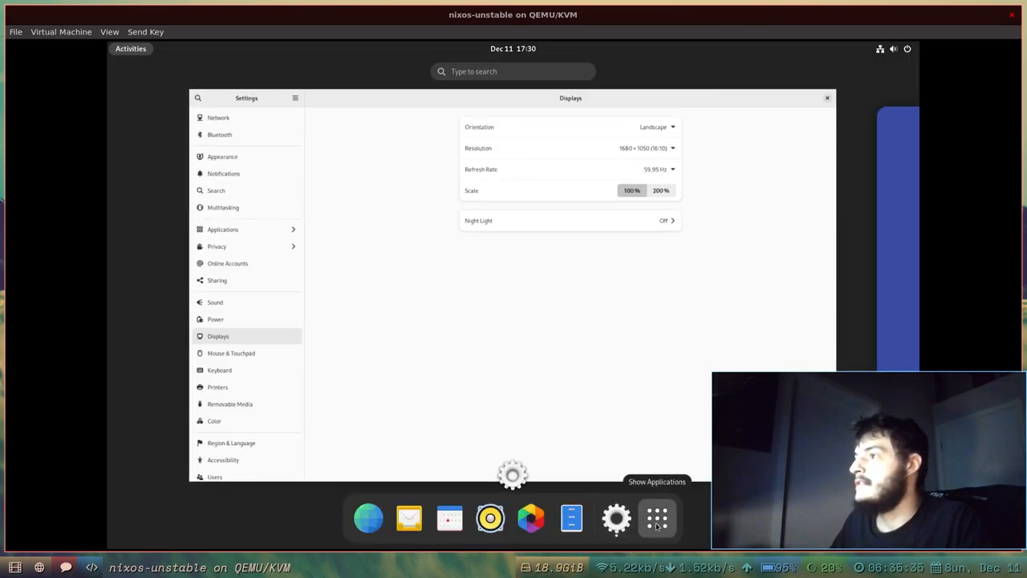
# Step: Show GNOME's full application grid with Firefox, XTerm and Utilities
pyautogui.click(656, 518)
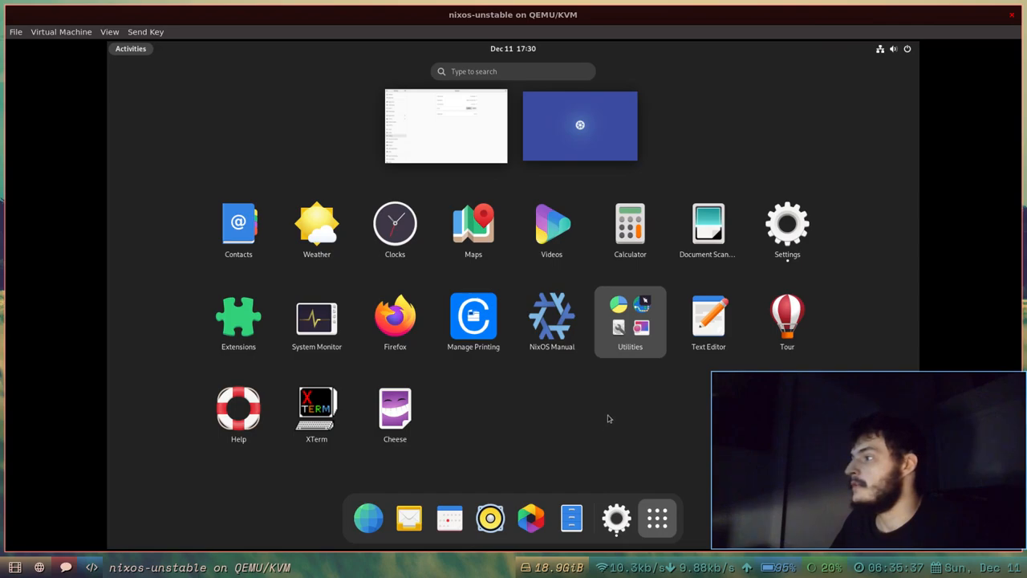
pyautogui.moveTo(505, 325)
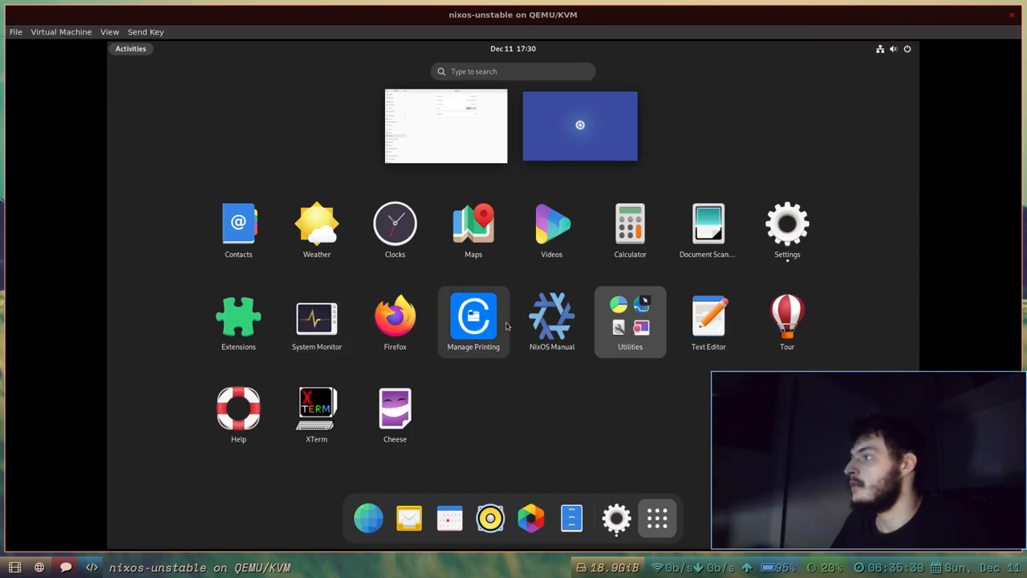
pyautogui.moveTo(518, 460)
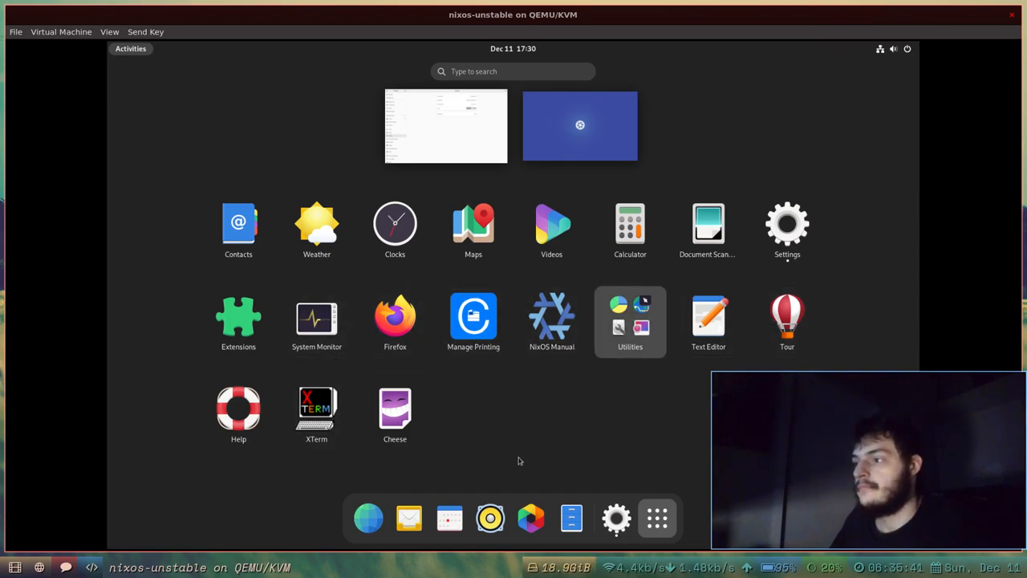
pyautogui.moveTo(879, 314)
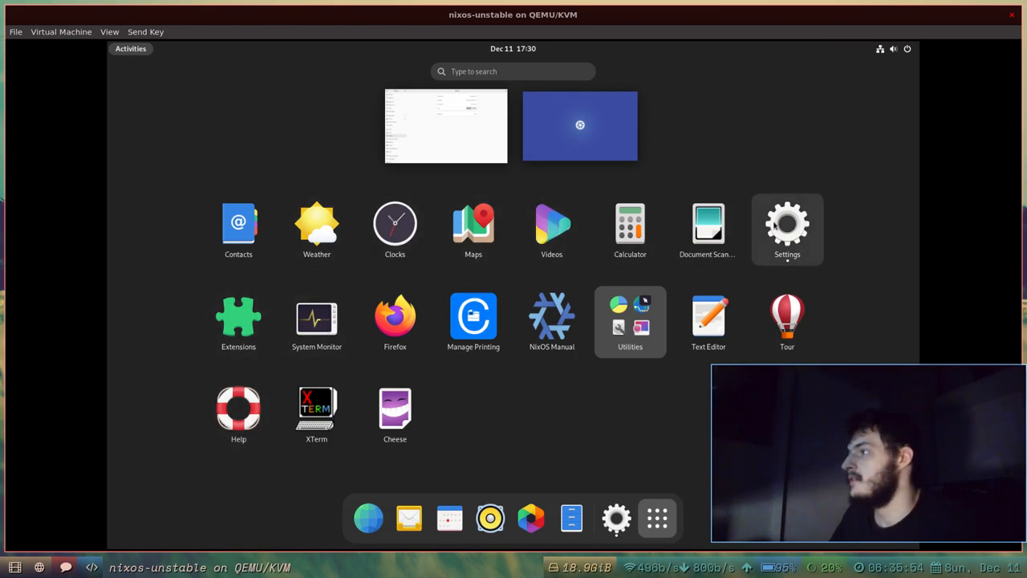
pyautogui.moveTo(316, 321)
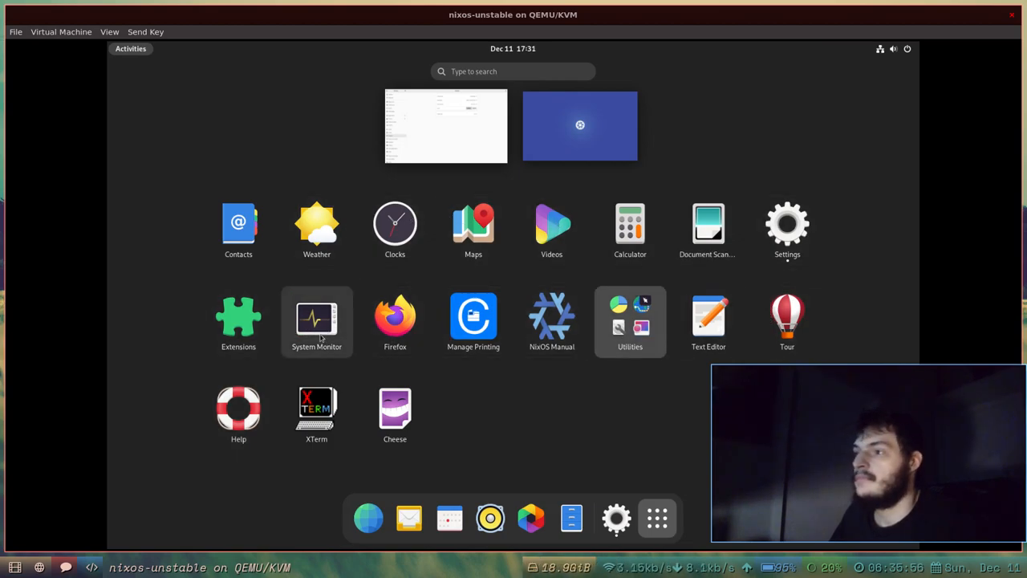
# Step: Launch XTerm and move its window toward the centre of the guest desktop
pyautogui.click(787, 225)
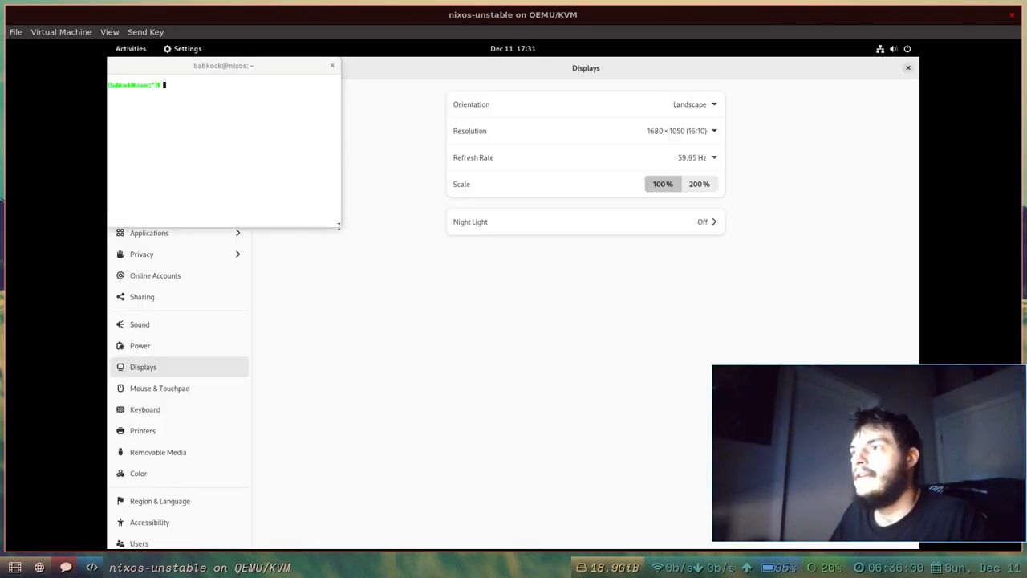
pyautogui.moveTo(223, 65); pyautogui.dragTo(356, 92)
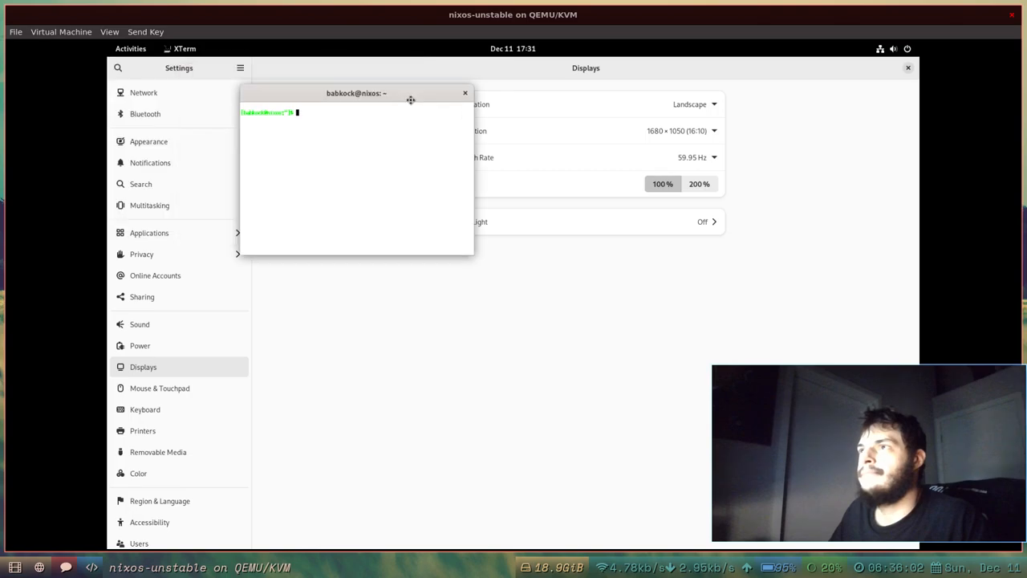
pyautogui.moveTo(356, 93); pyautogui.dragTo(357, 101)
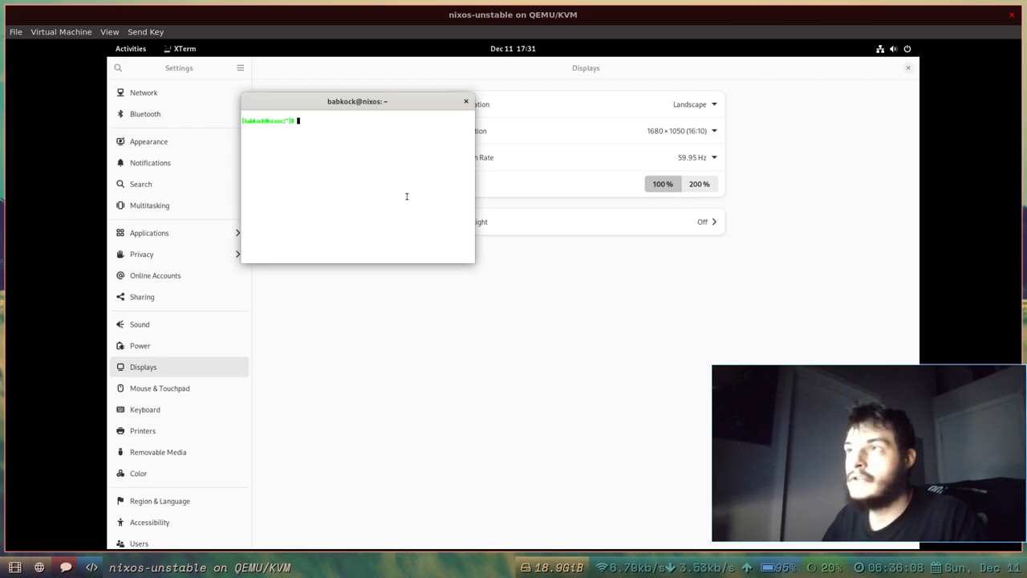
# Step: Run nix-env -i alacritty in XTerm to begin installing Alacritty
pyautogui.write('nix-env -i')
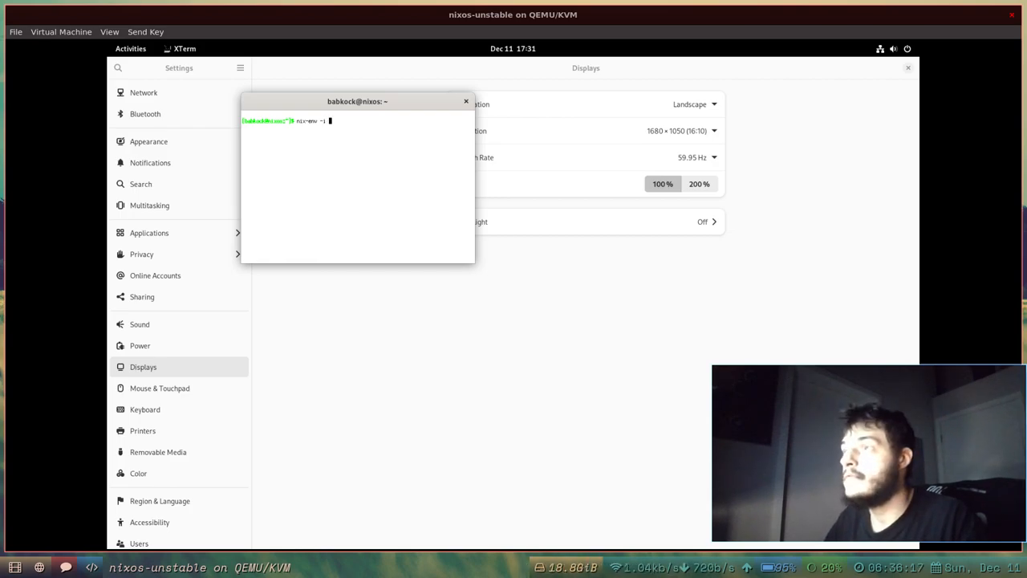
pyautogui.write('alacritty')
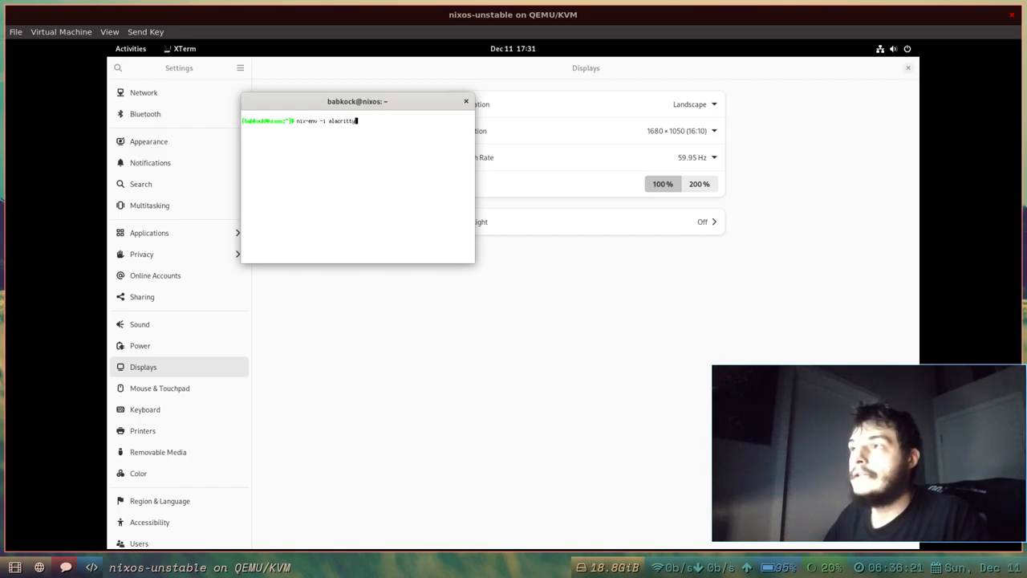
pyautogui.press('Return')
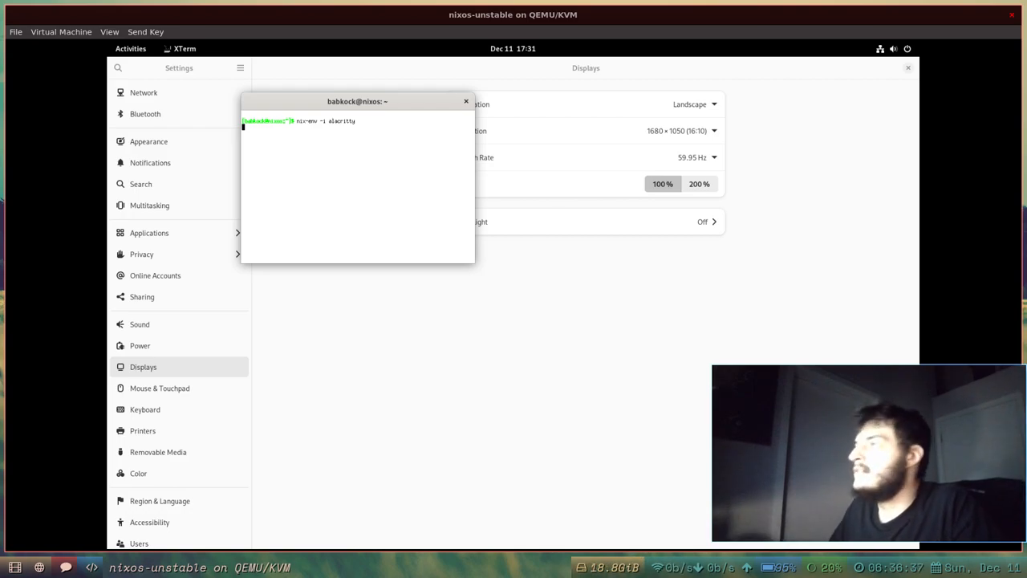
# Step: Bring the Settings window forward, scroll it, and nudge the XTerm window lower
pyautogui.click(466, 100)
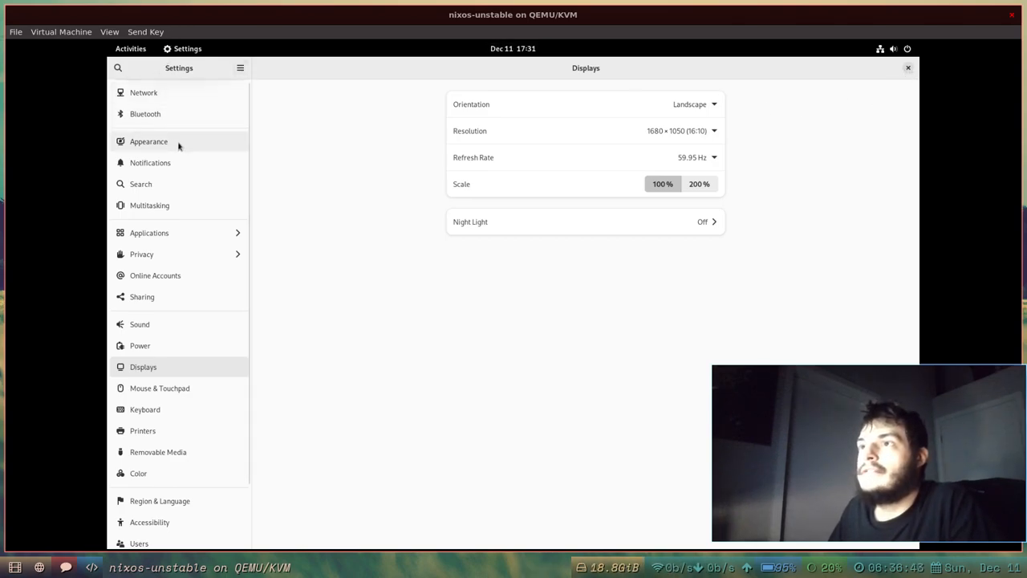
pyautogui.scroll(-3)
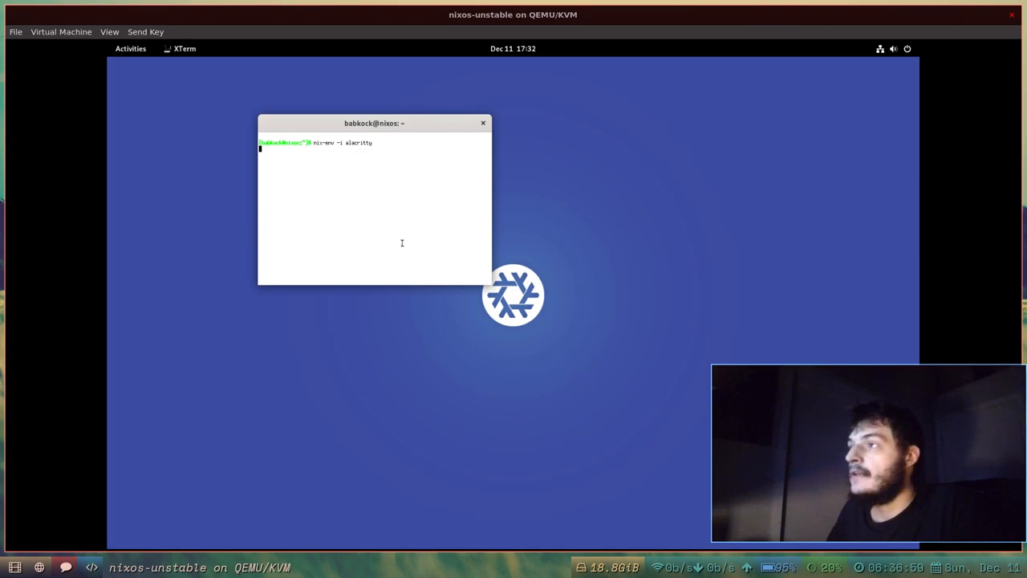
pyautogui.moveTo(409, 237)
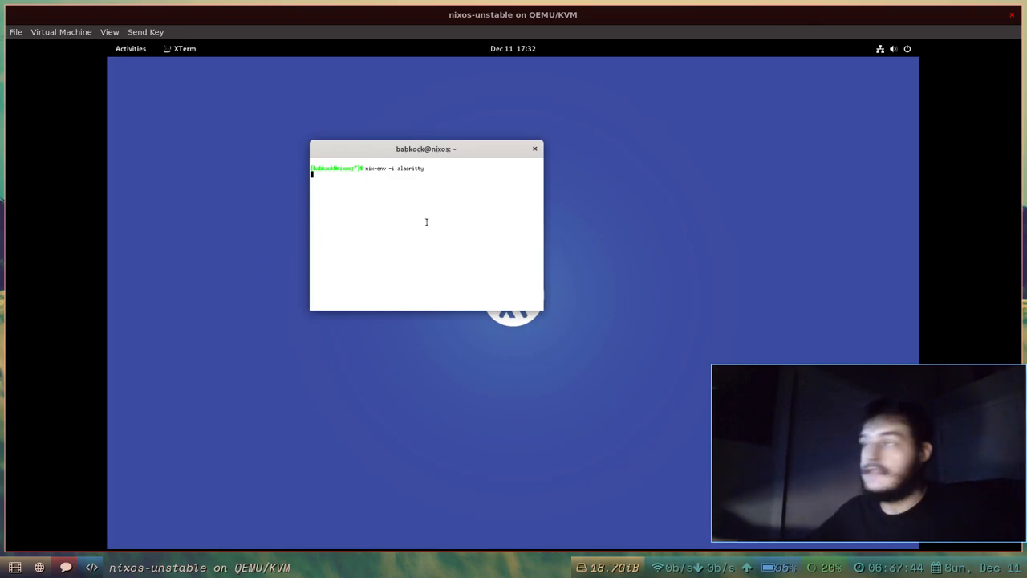
pyautogui.moveTo(489, 157)
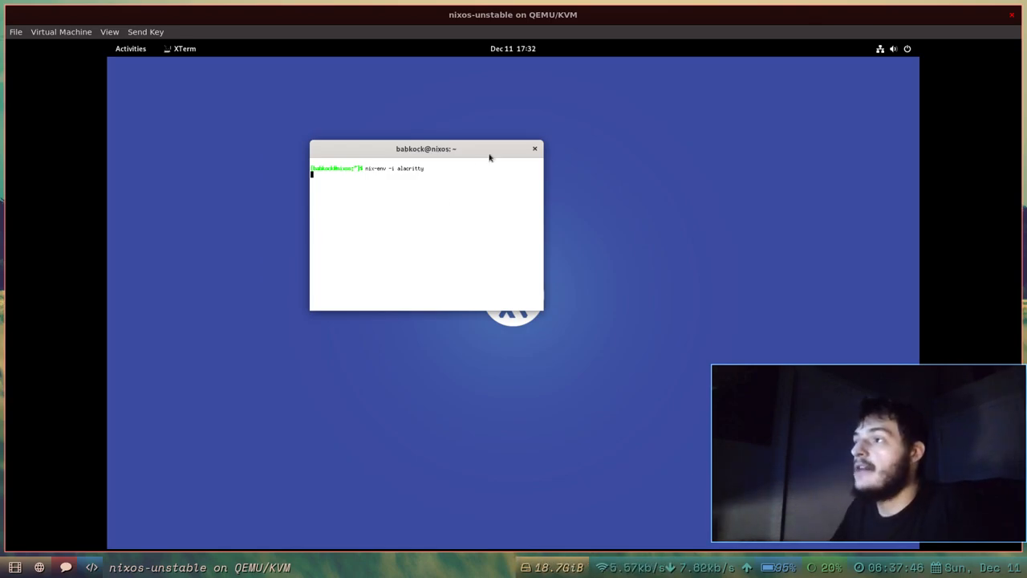
pyautogui.moveTo(425, 148); pyautogui.dragTo(425, 174)
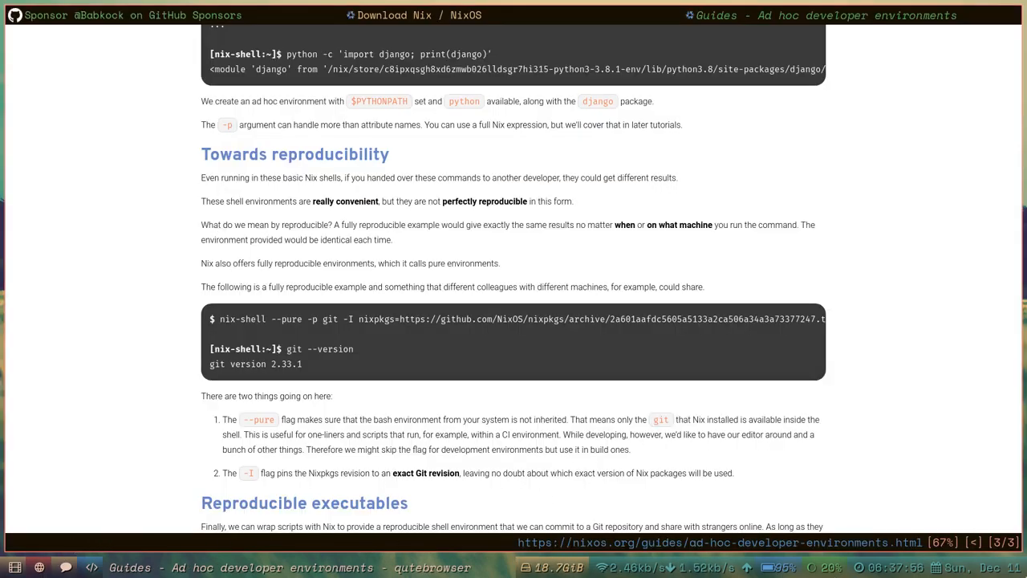
pyautogui.moveTo(848, 243)
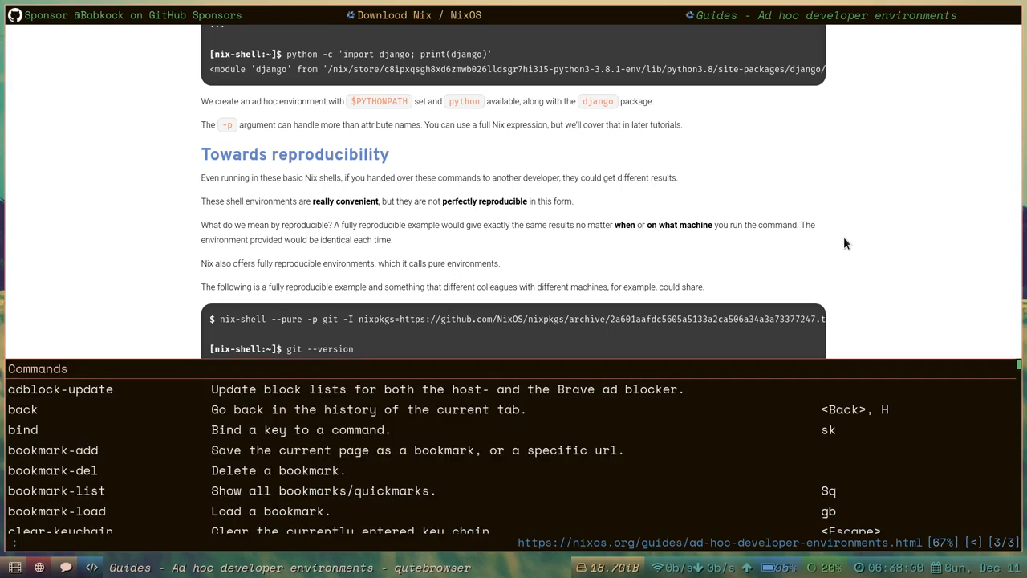
# Step: Open the bookmarked personal website (quickmark m) in a new qutebrowser tab
pyautogui.write('quickmark-load -t m')
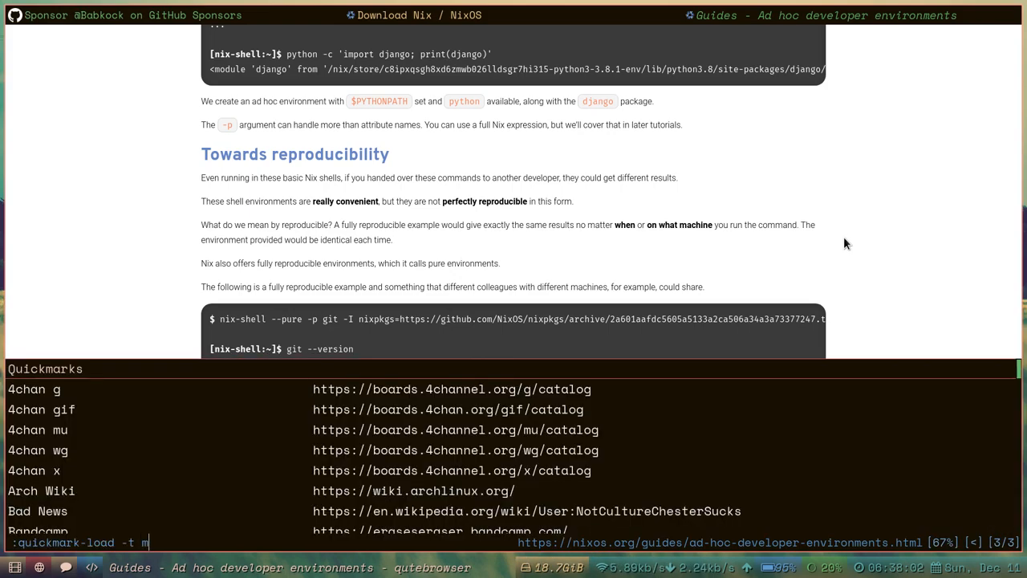
pyautogui.press('Return')
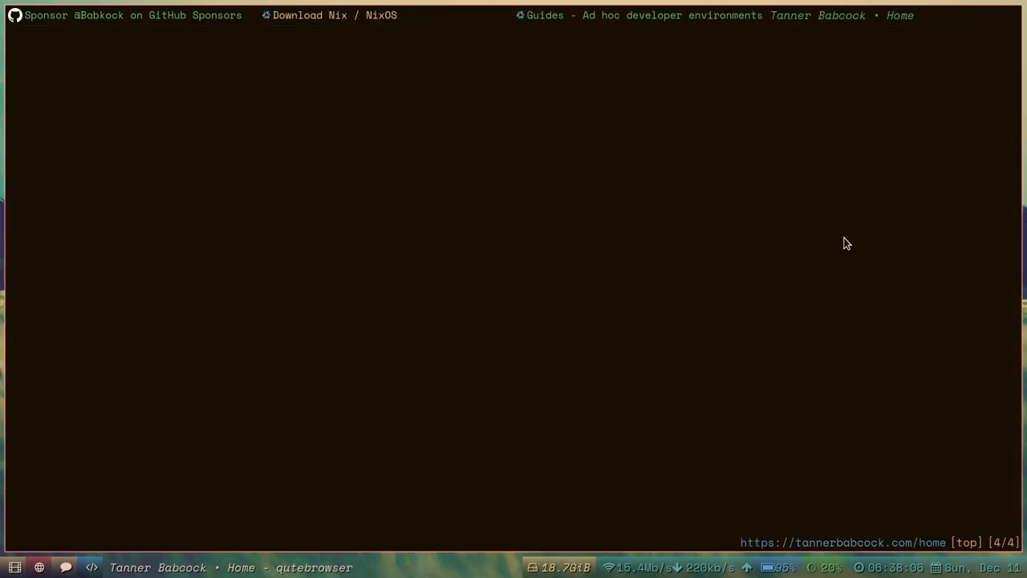
pyautogui.click(66, 567)
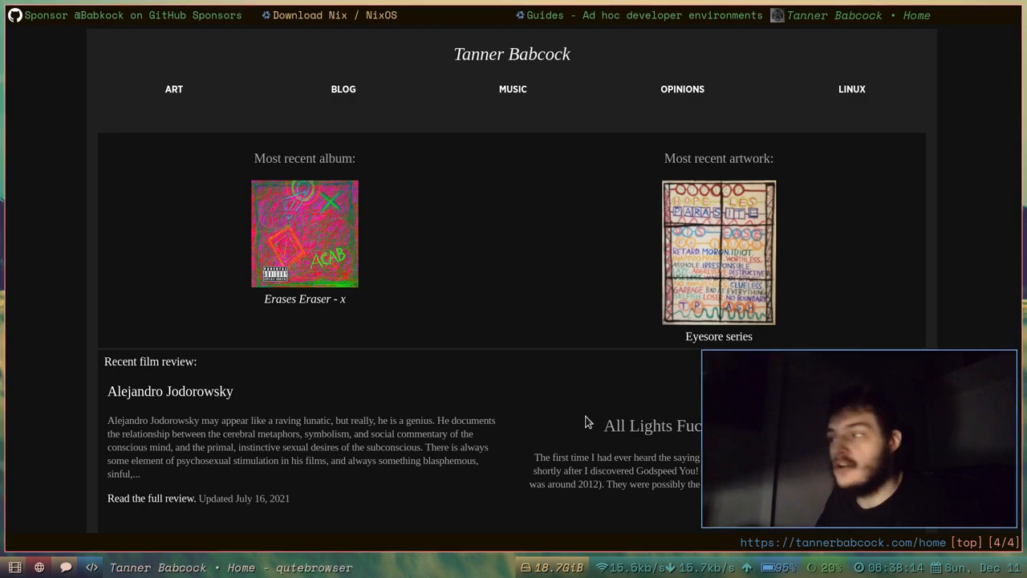
pyautogui.scroll(-3)
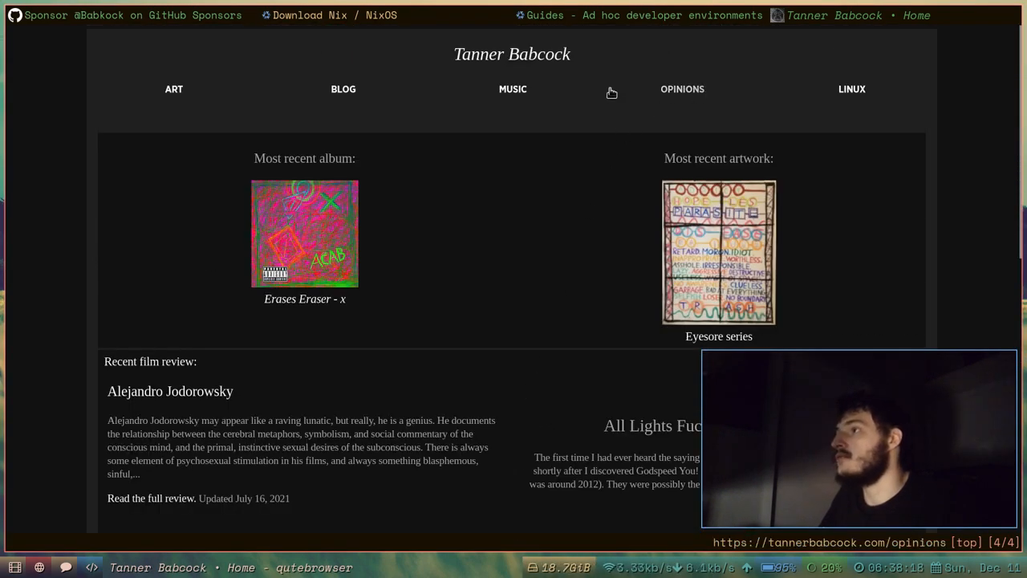
# Step: Browse the site's Art and Opinions sections, then its Linux Help page entries
pyautogui.click(173, 89)
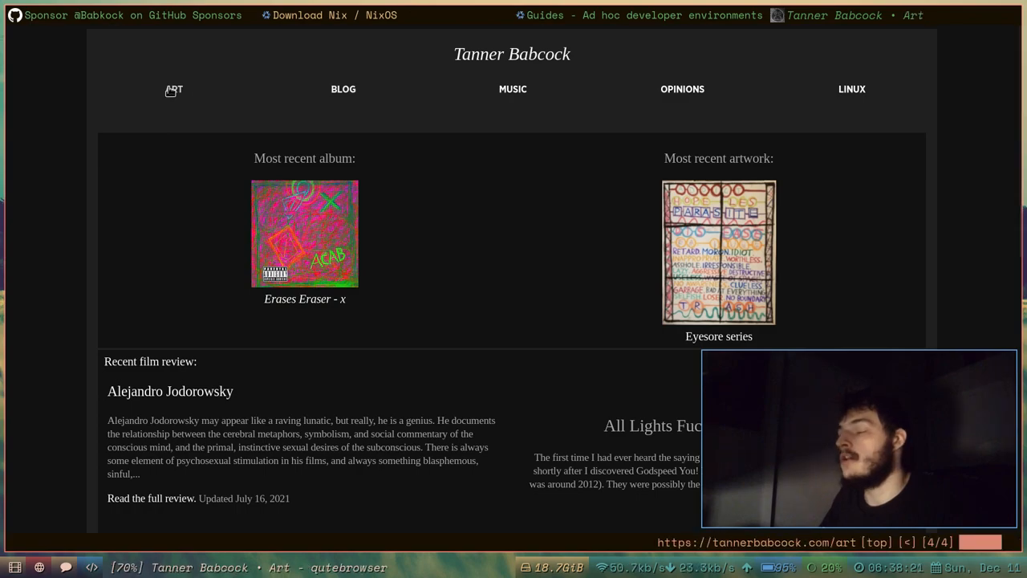
pyautogui.click(173, 89)
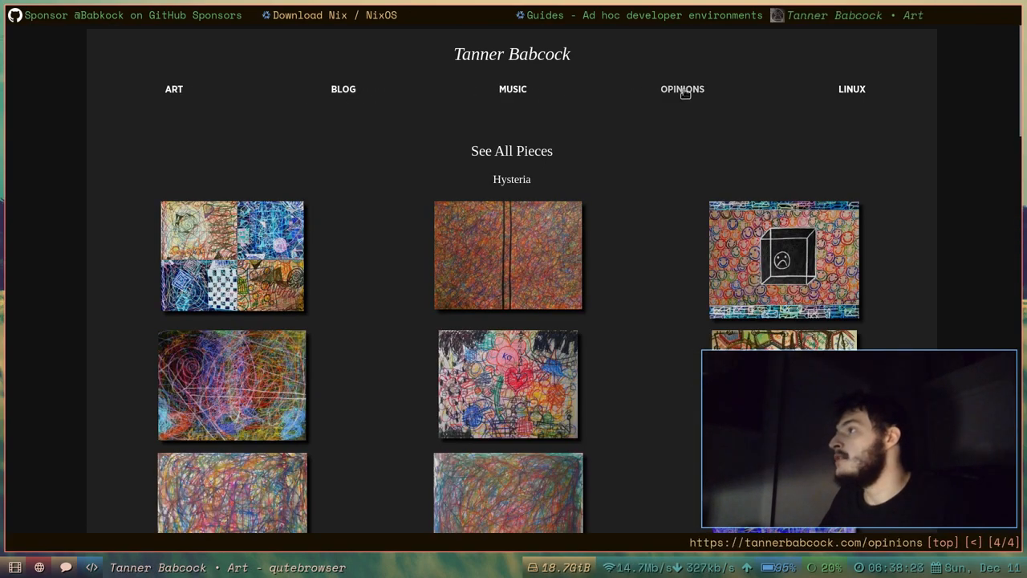
pyautogui.click(682, 89)
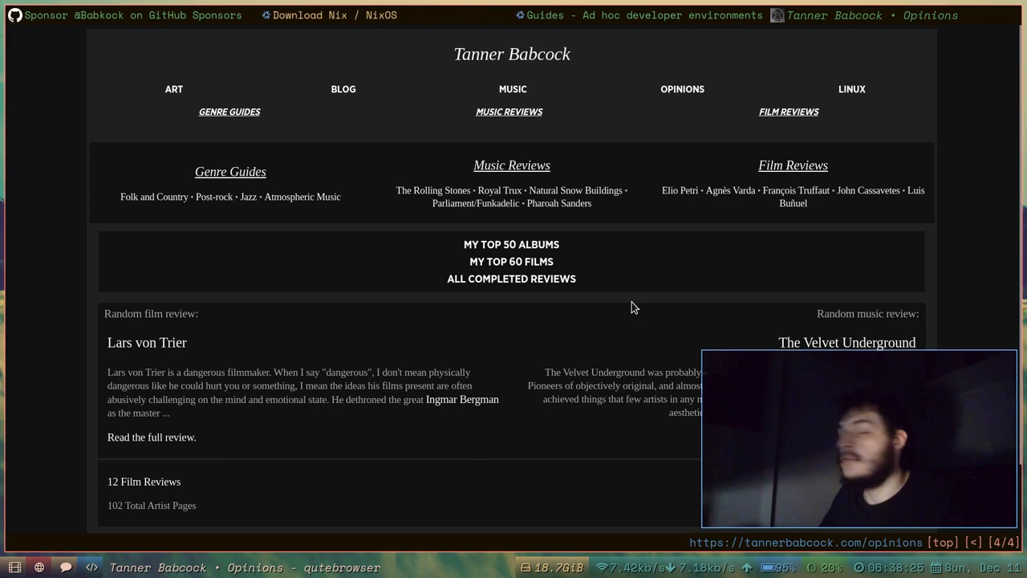
pyautogui.moveTo(851, 89)
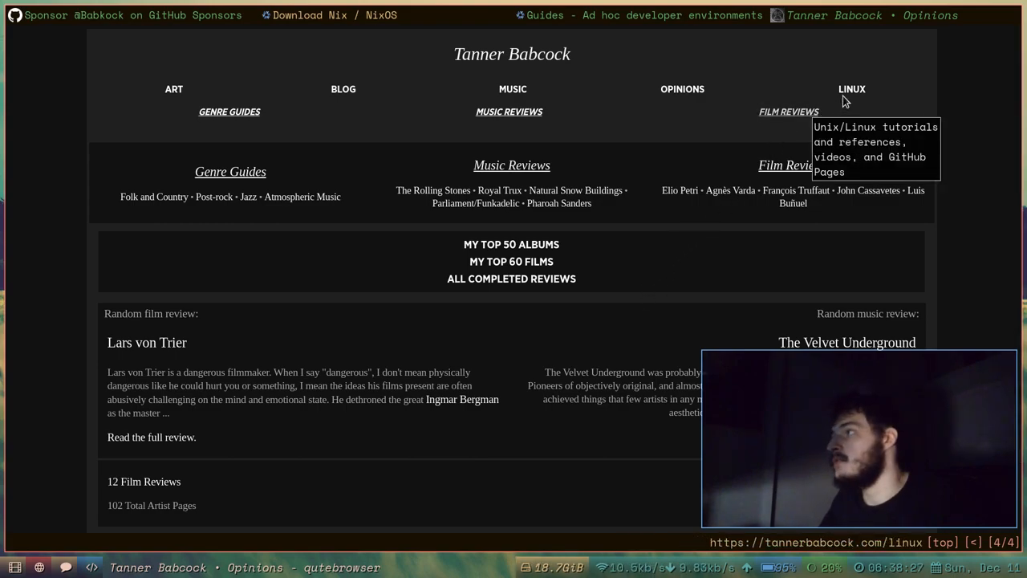
pyautogui.click(851, 89)
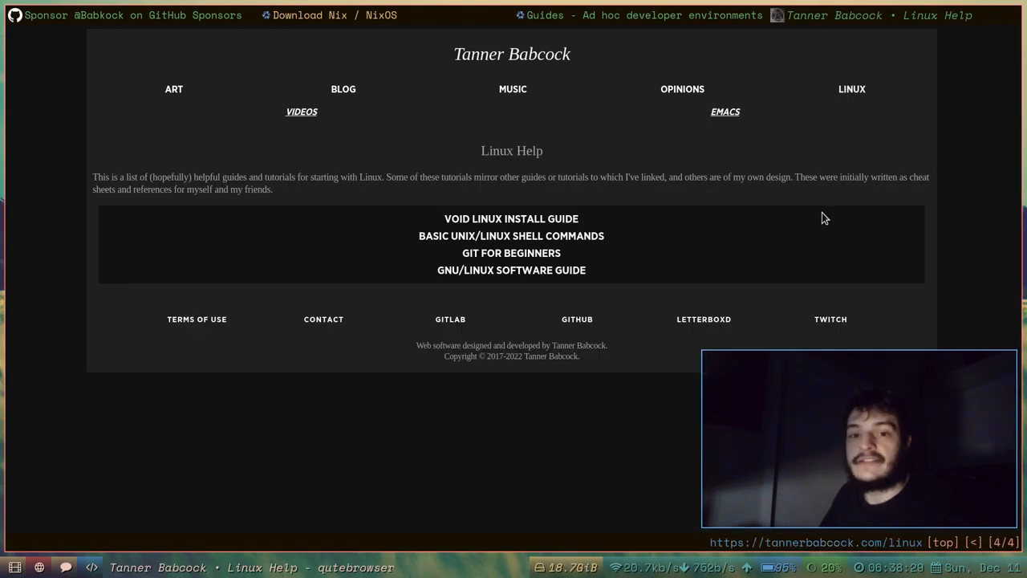
pyautogui.moveTo(746, 274)
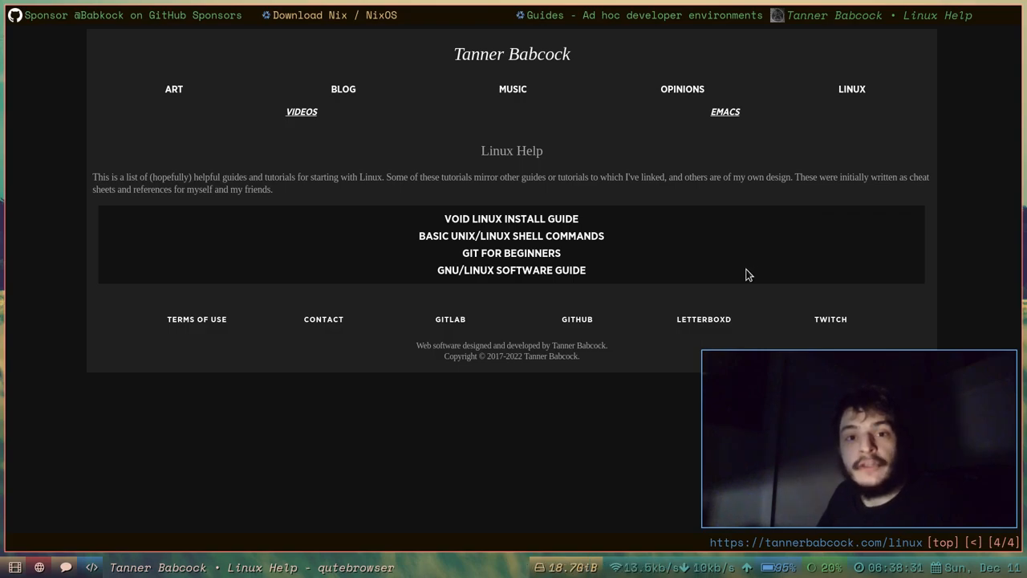
pyautogui.moveTo(683, 271)
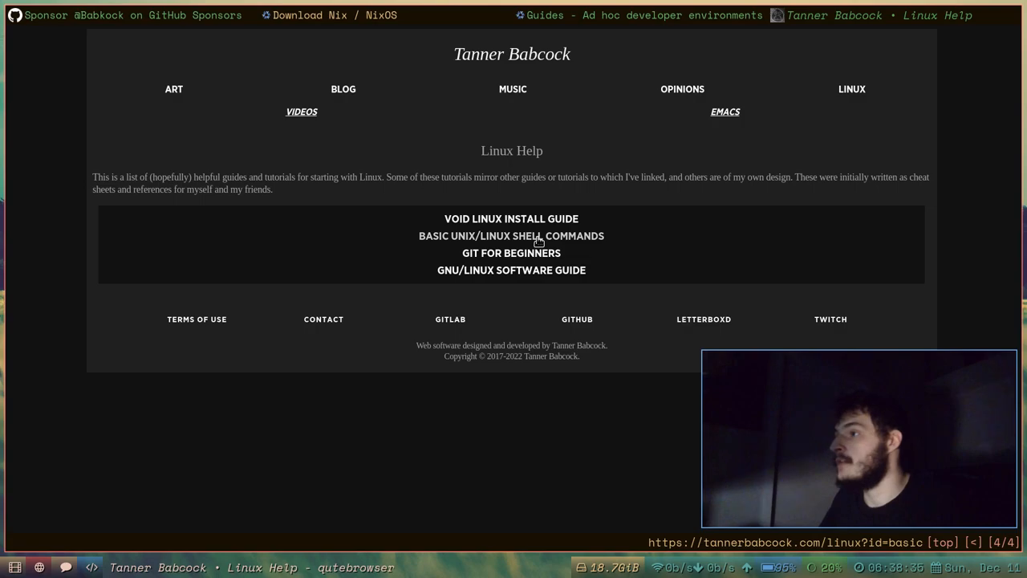
pyautogui.click(511, 235)
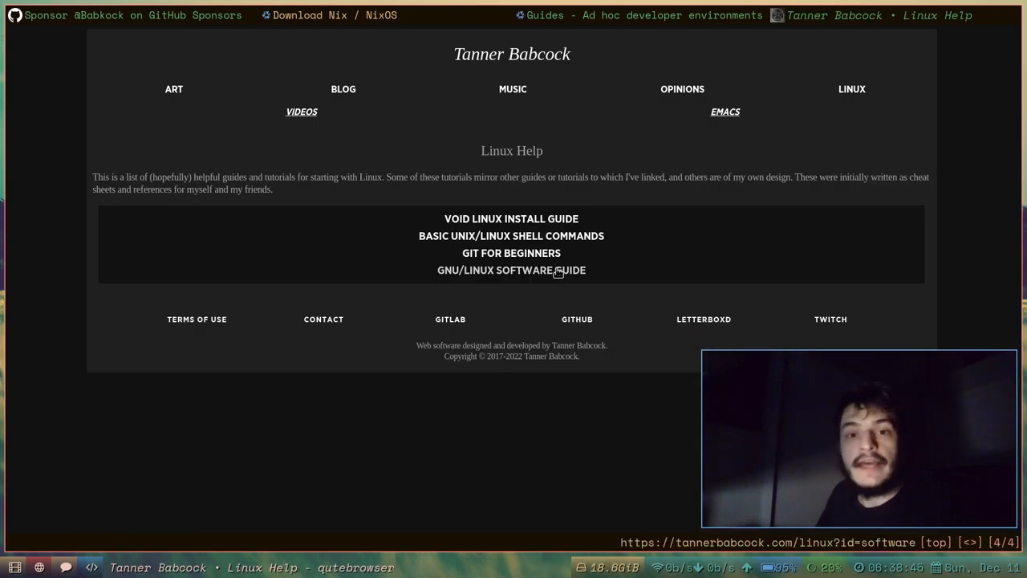
pyautogui.click(511, 270)
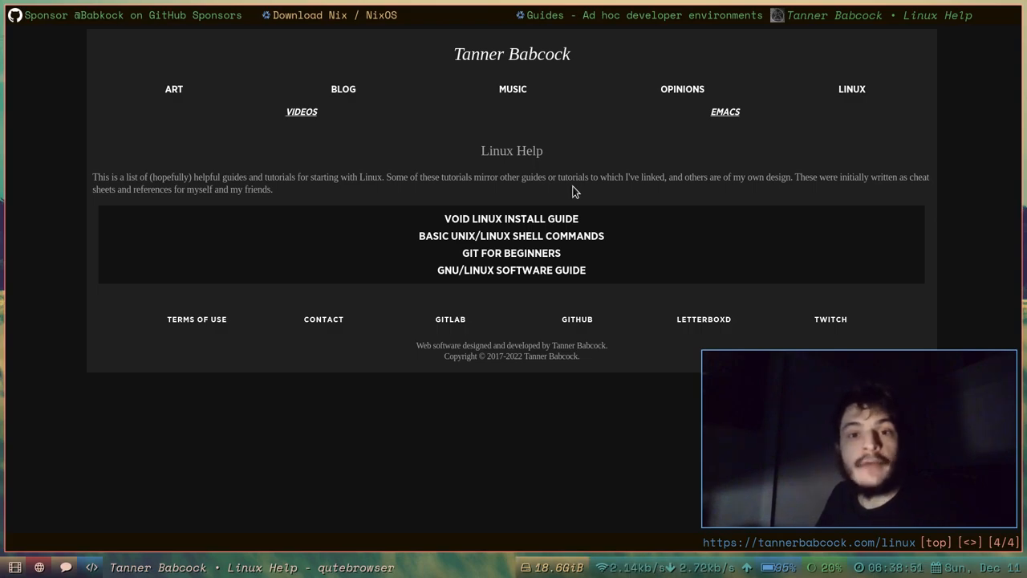
pyautogui.moveTo(207, 423)
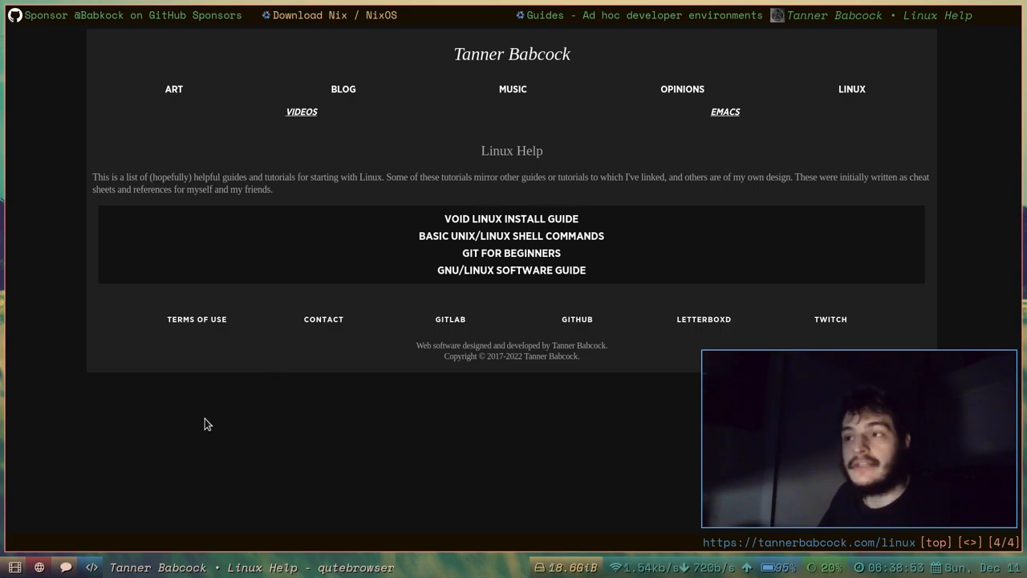
pyautogui.moveTo(80, 566)
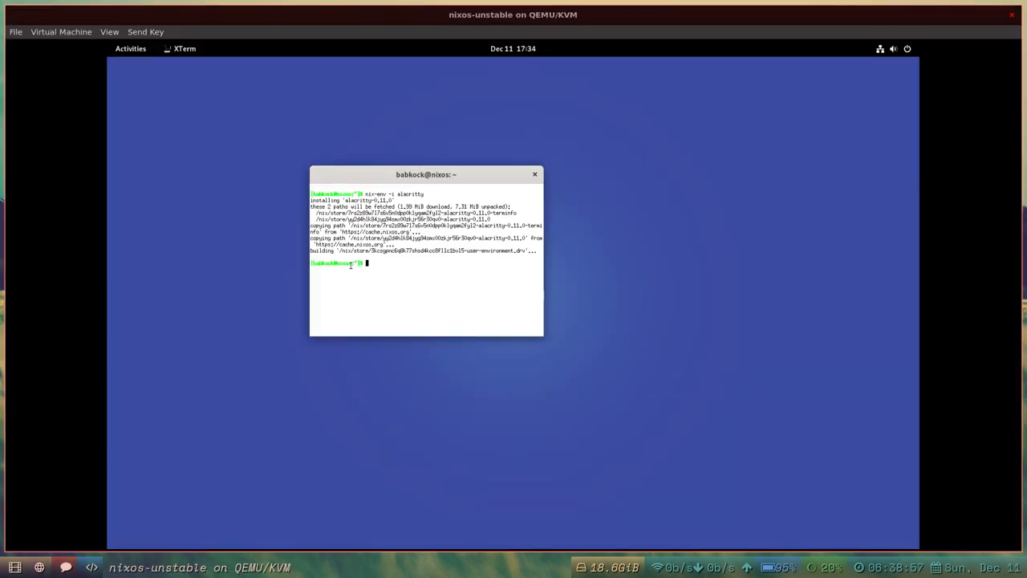
pyautogui.moveTo(463, 180)
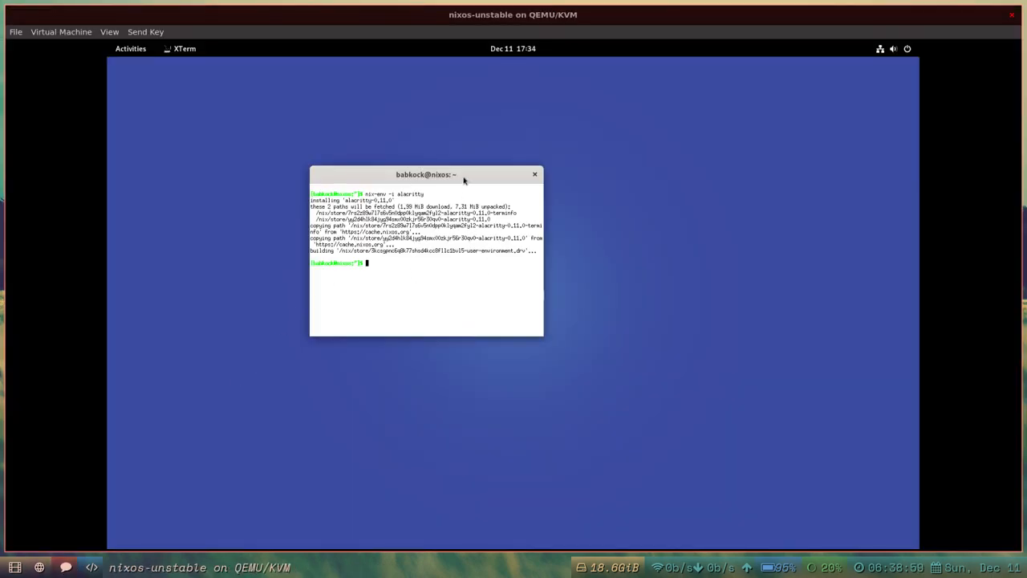
# Step: Move XTerm higher, launch Alacritty with the alacritty command, and list the home folder
pyautogui.moveTo(425, 174); pyautogui.dragTo(439, 147)
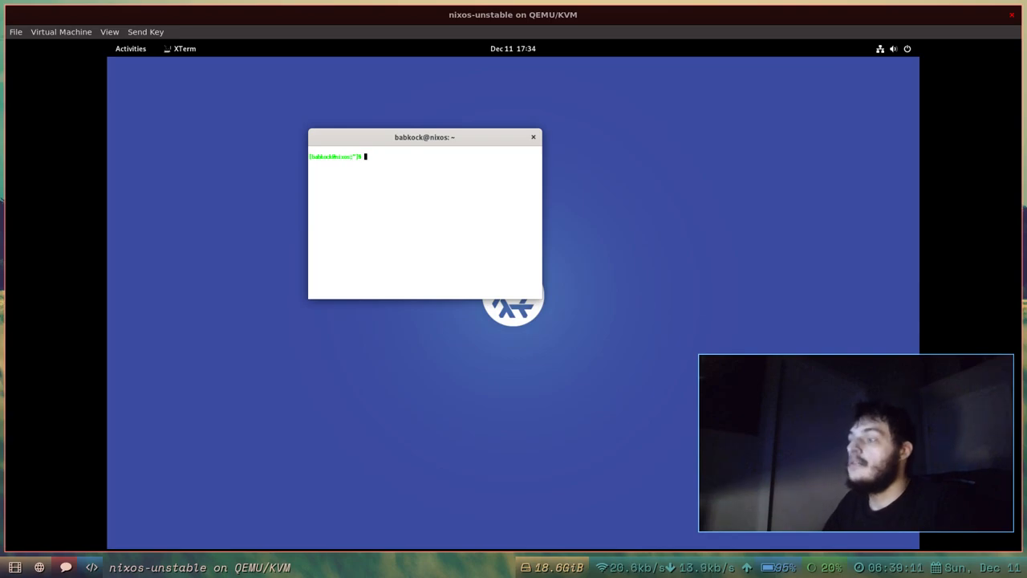
pyautogui.write('alacritty')
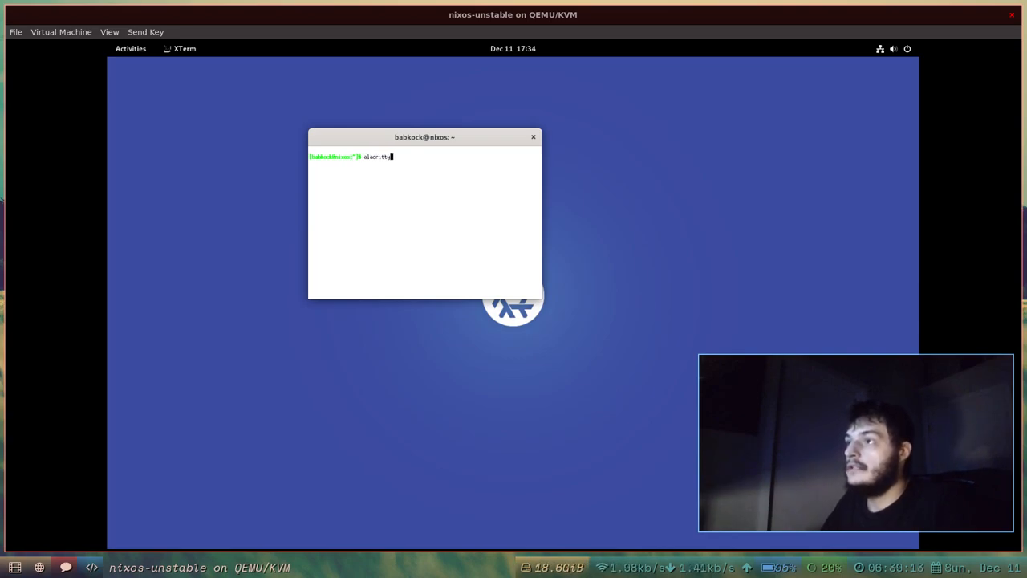
pyautogui.press('Return')
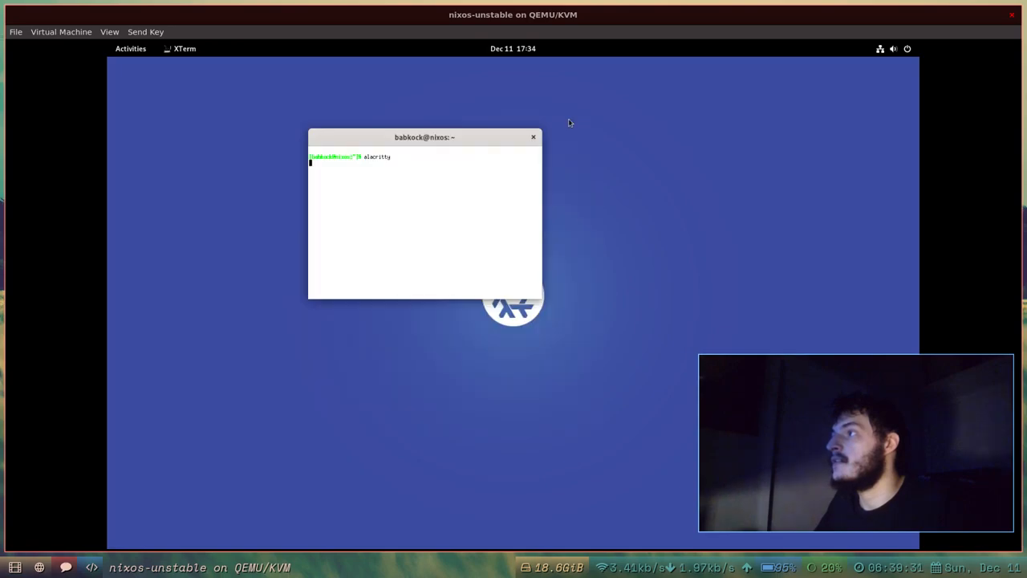
pyautogui.moveTo(393, 360)
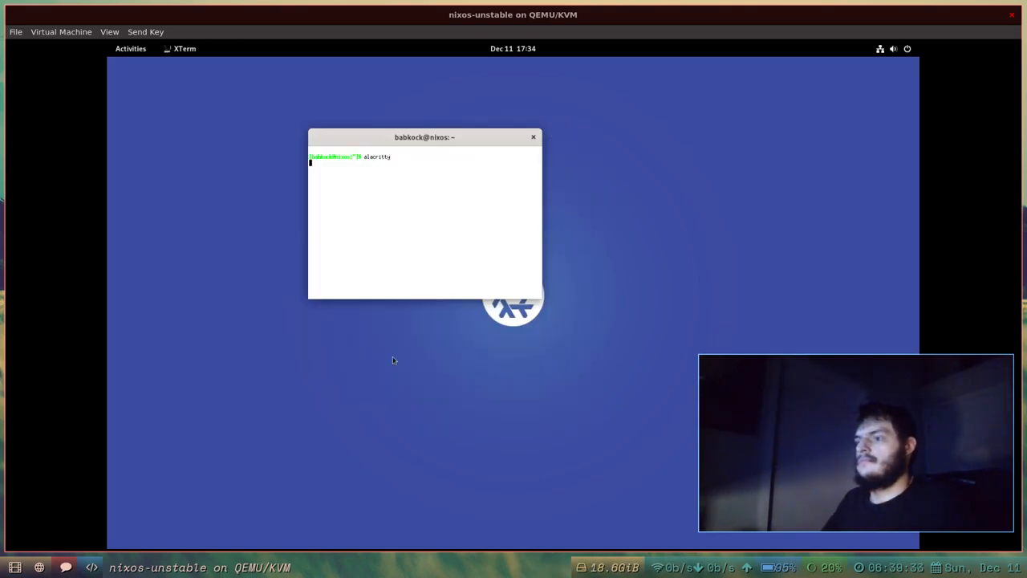
pyautogui.moveTo(259, 115)
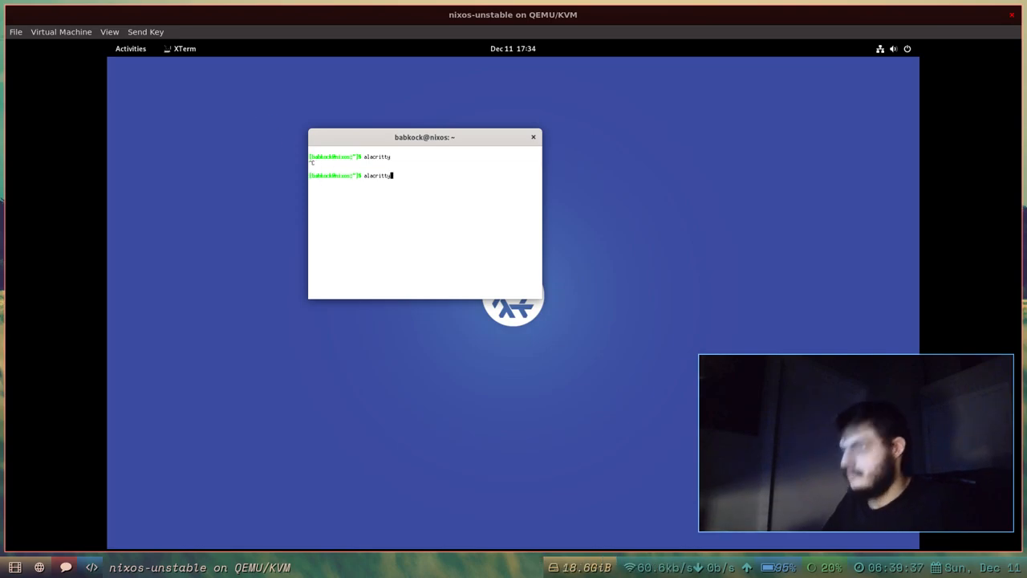
pyautogui.press('Return')
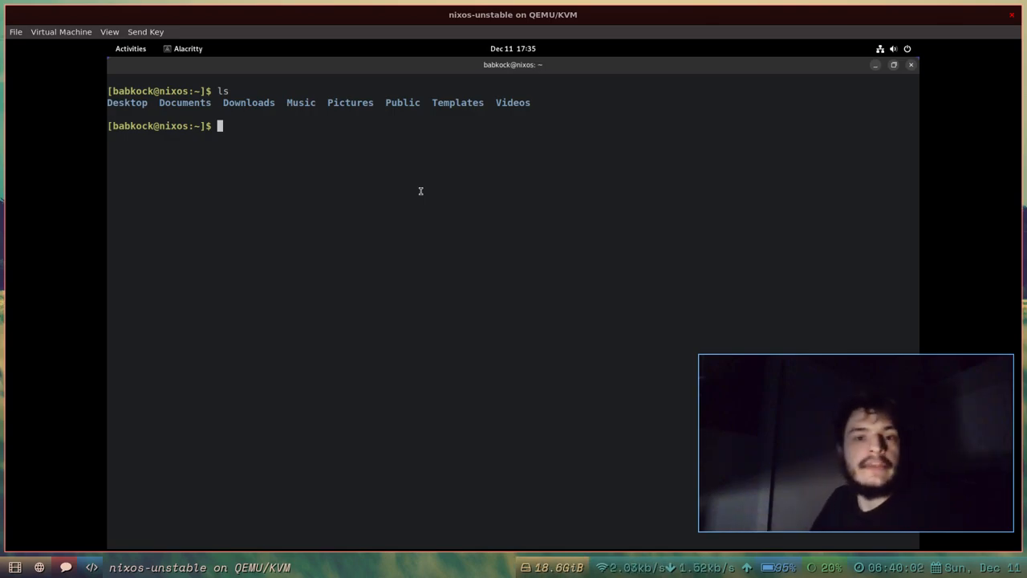
# Step: Enter a temporary nix-shell -p neofetch and wait for the package to download
pyautogui.write('ni')
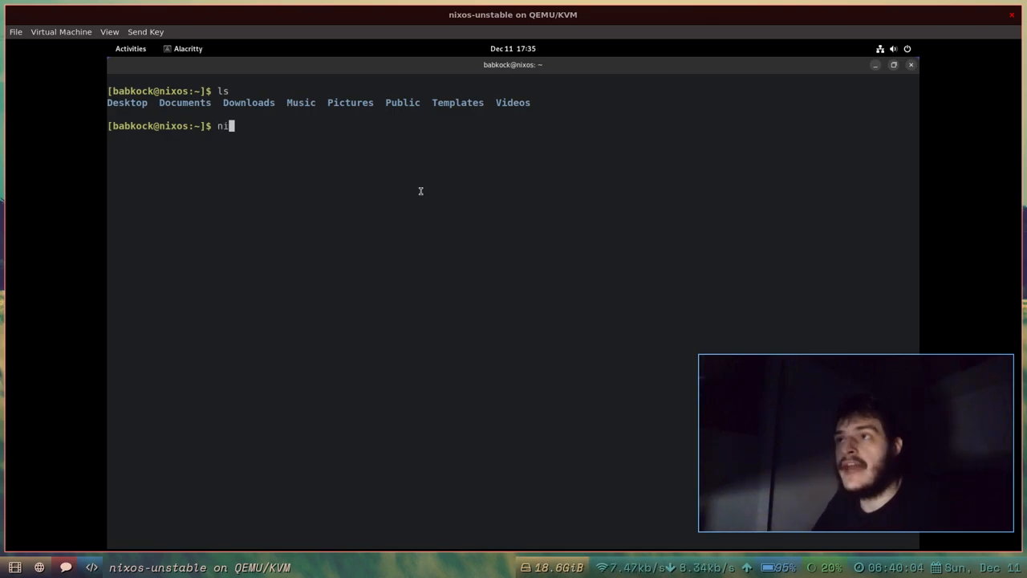
pyautogui.write('x-s')
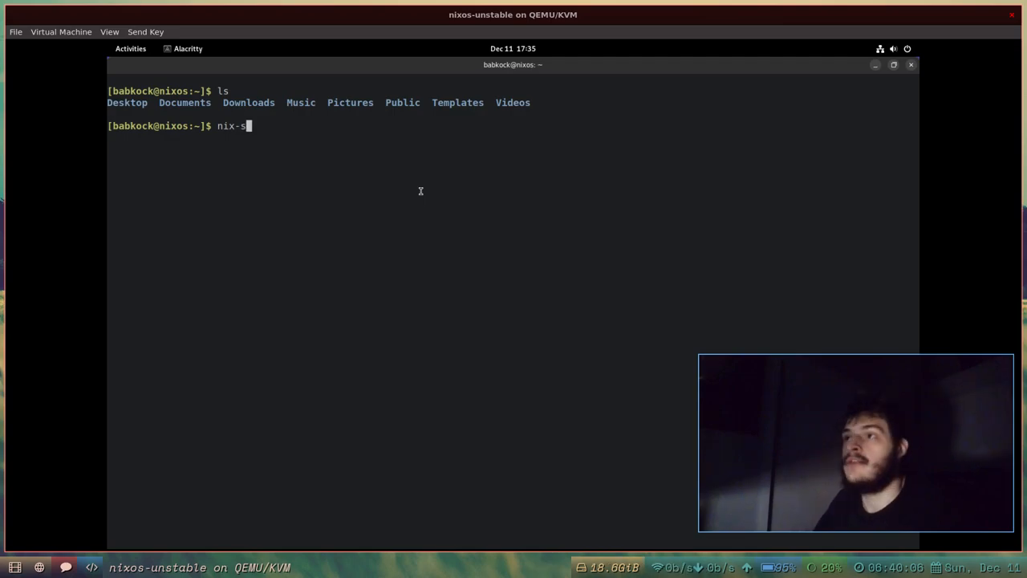
pyautogui.write('hell')
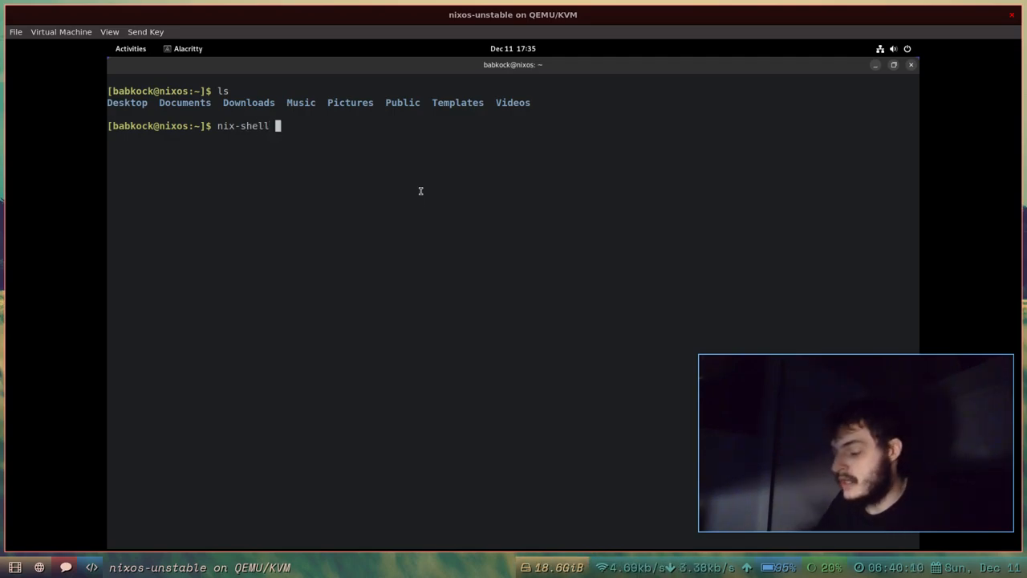
pyautogui.write('-p neoe')
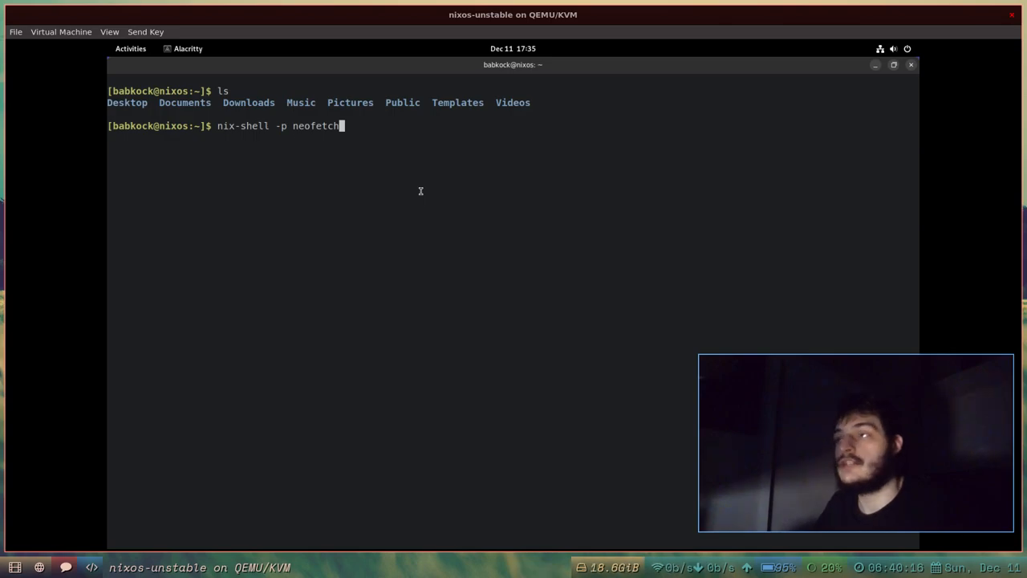
pyautogui.press('Return')
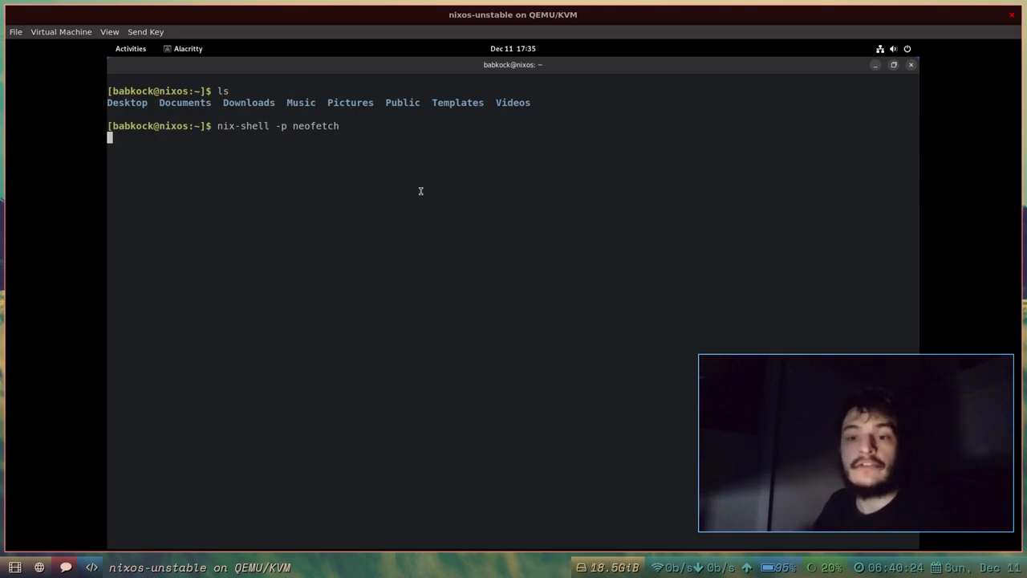
pyautogui.press('Return')
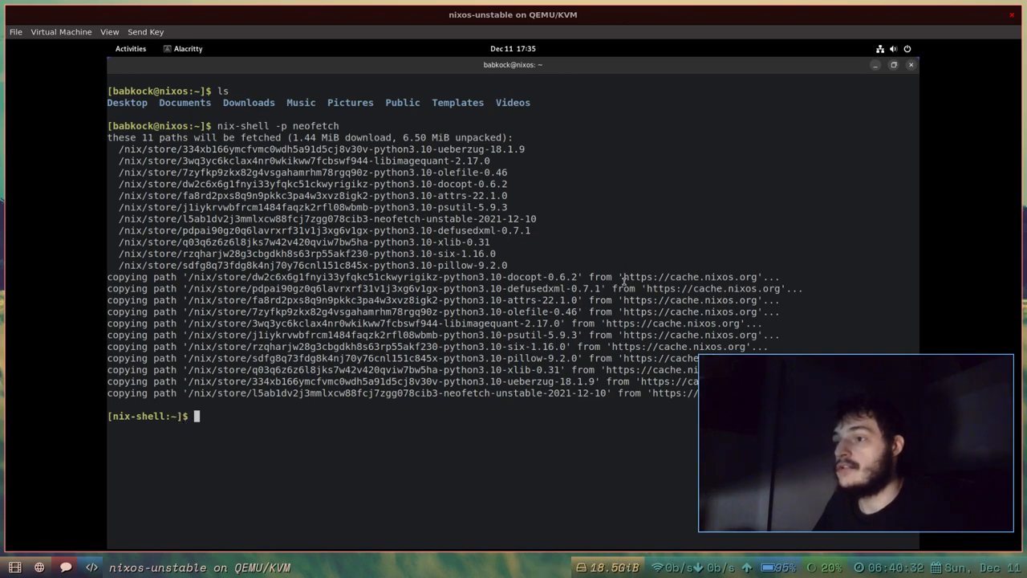
# Step: Run ls in the nix-shell and type clear at the prompt
pyautogui.write('ls')
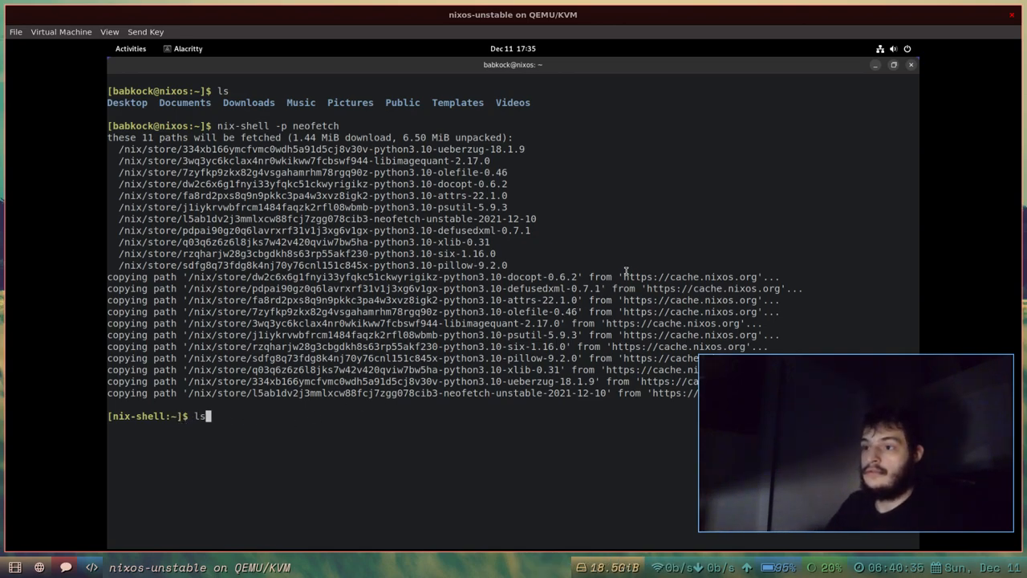
pyautogui.press('Return')
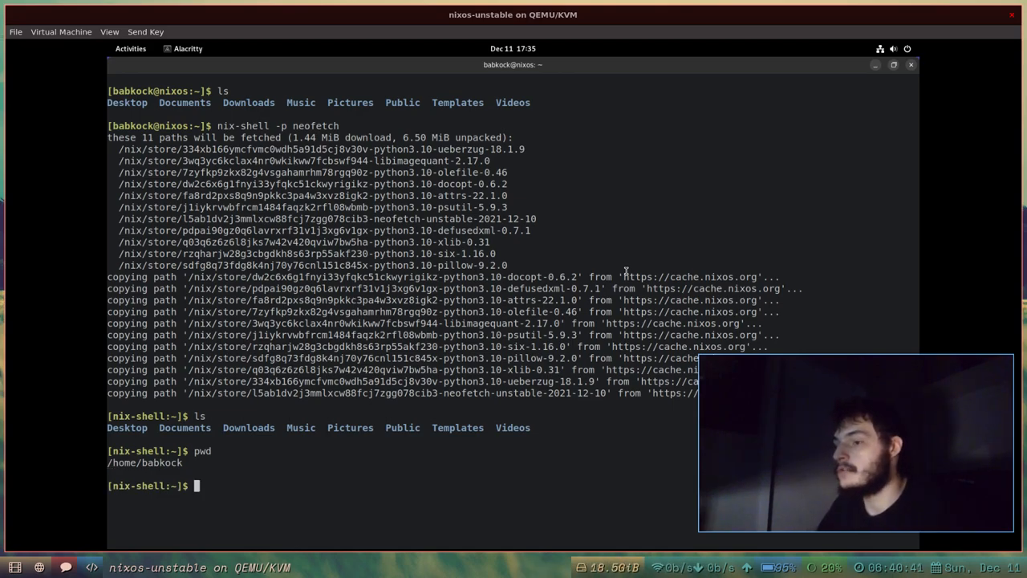
pyautogui.write('clear')
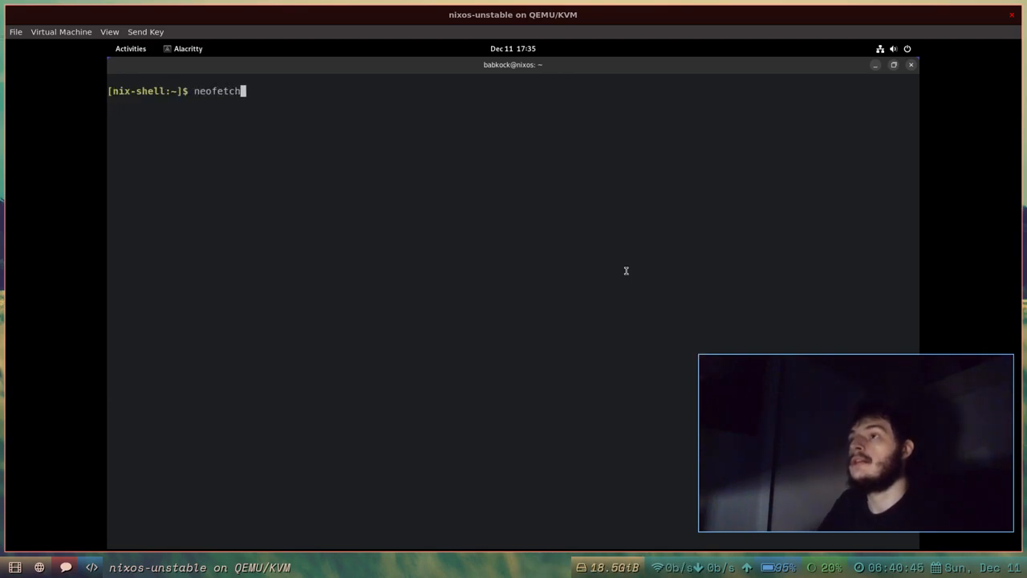
# Step: Run neofetch, show htop is not found, and exit the nix-shell
pyautogui.press('Return')
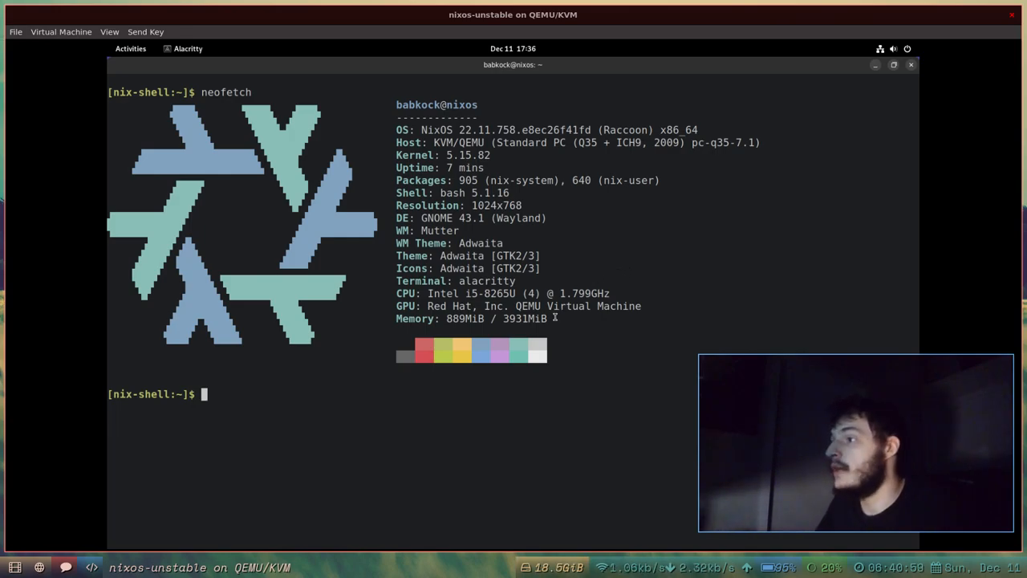
pyautogui.moveTo(506, 378)
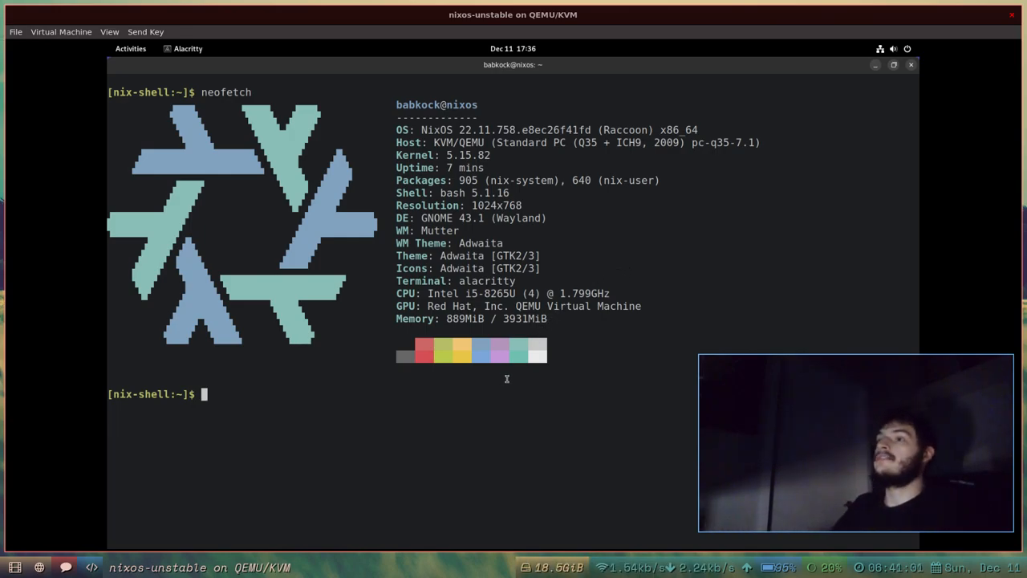
pyautogui.write('htop')
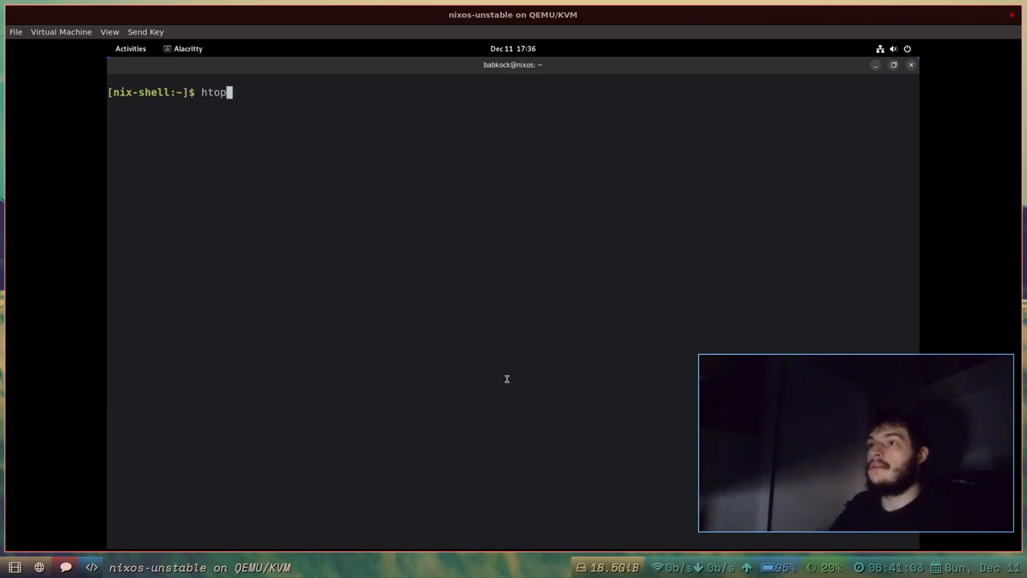
pyautogui.write('exit')
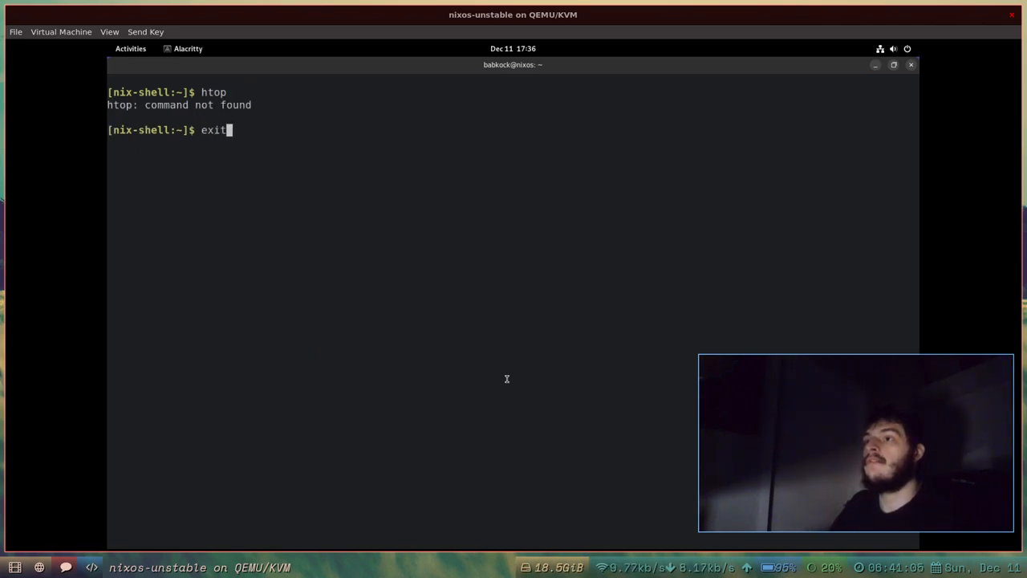
pyautogui.press('Return')
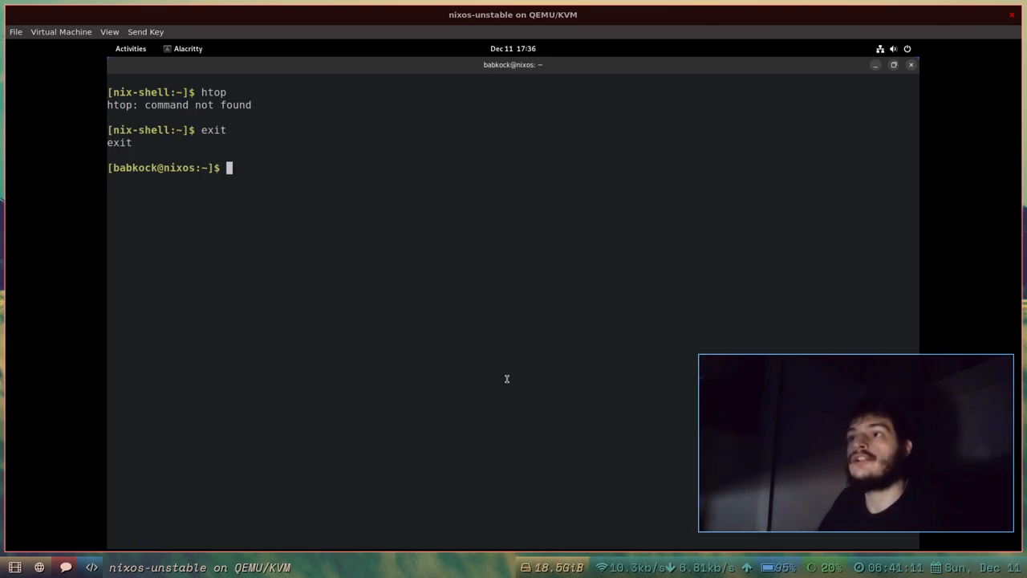
# Step: Enter nix-shell -p htop, wait for the download, and launch htop inside it
pyautogui.write('nix-shell -p neofet')
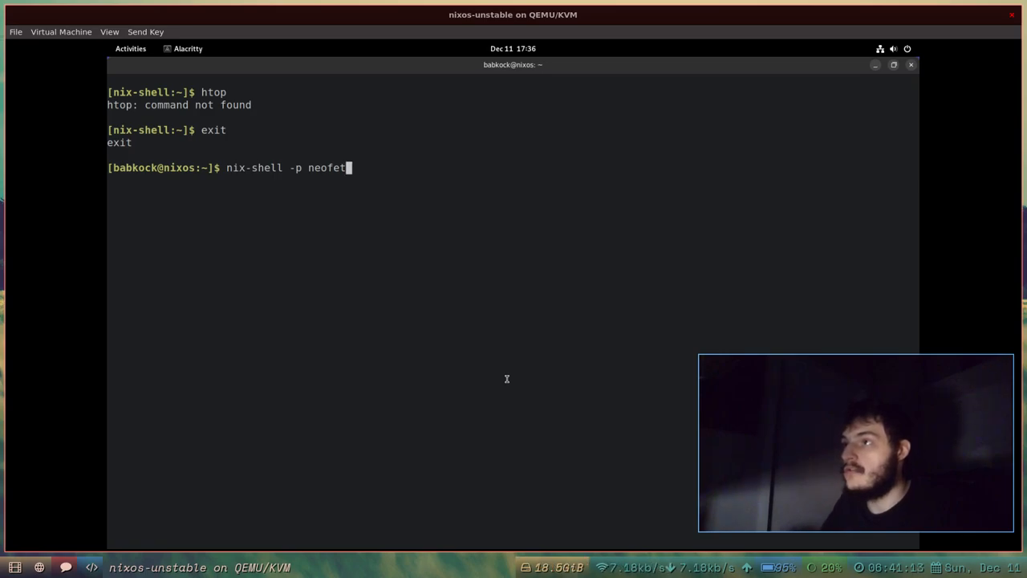
pyautogui.press('BackSpace')
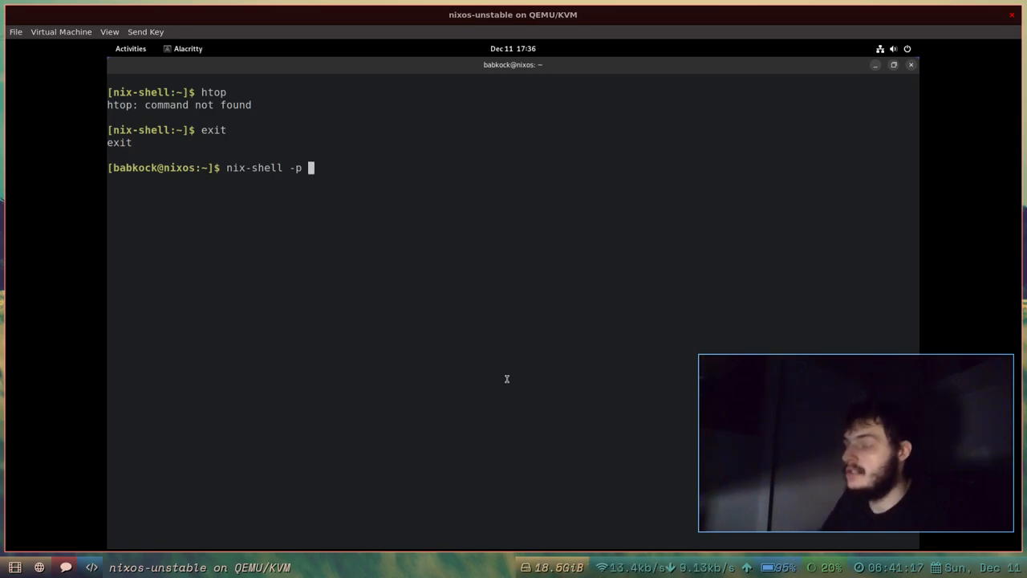
pyautogui.write('htop')
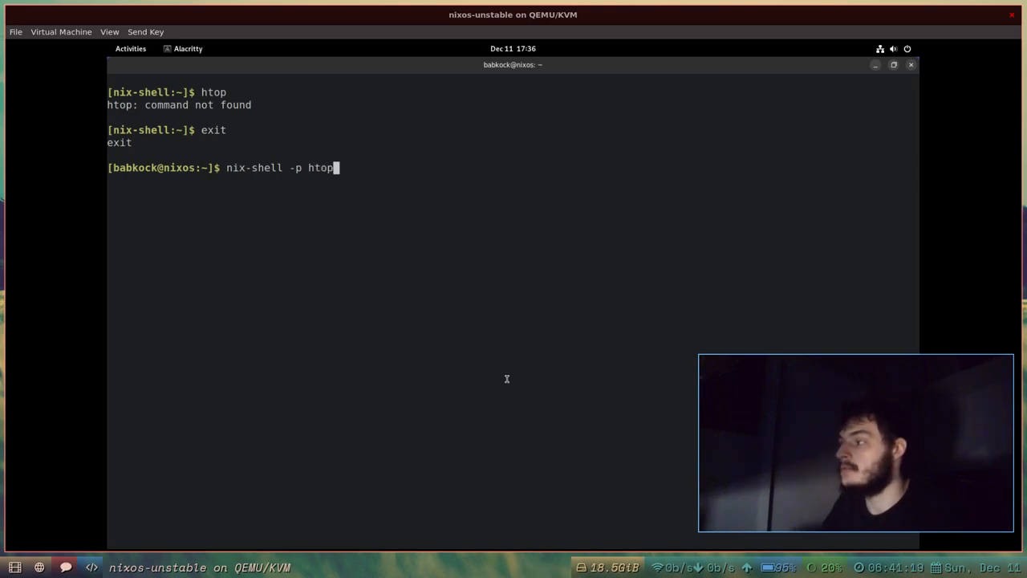
pyautogui.press('Return')
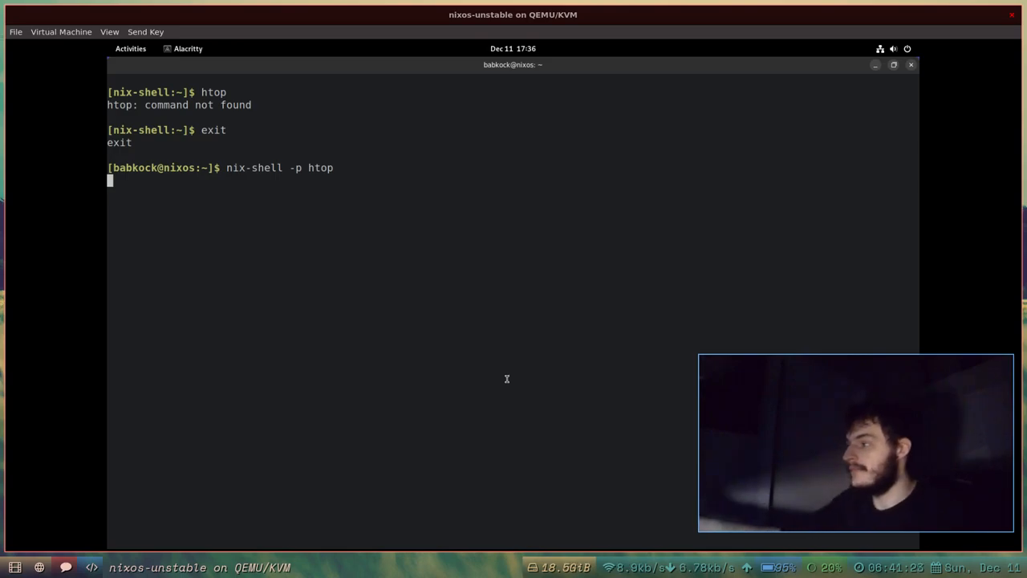
pyautogui.press('Return')
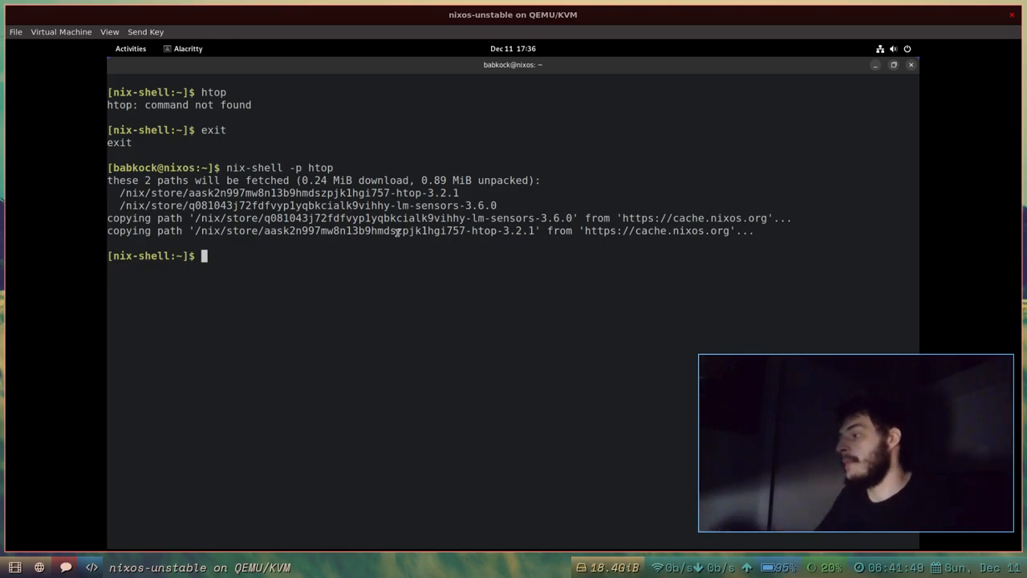
pyautogui.write('htop')
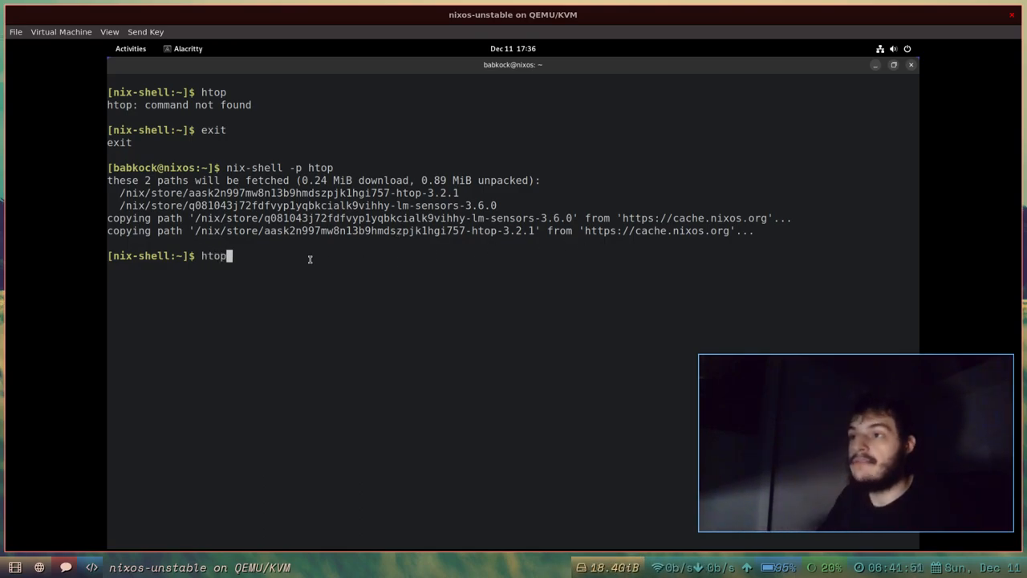
pyautogui.press('Return')
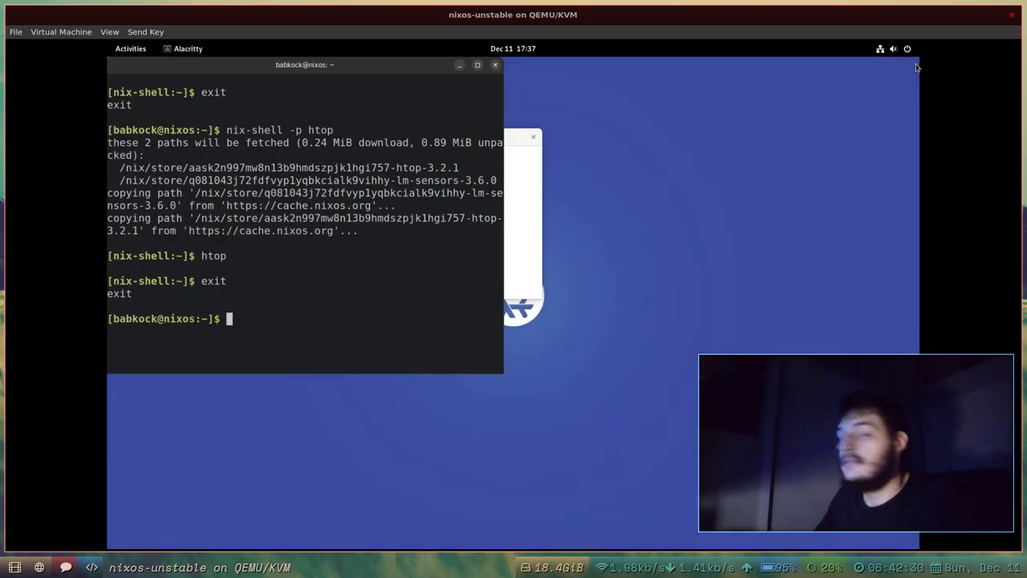
pyautogui.moveTo(364, 49)
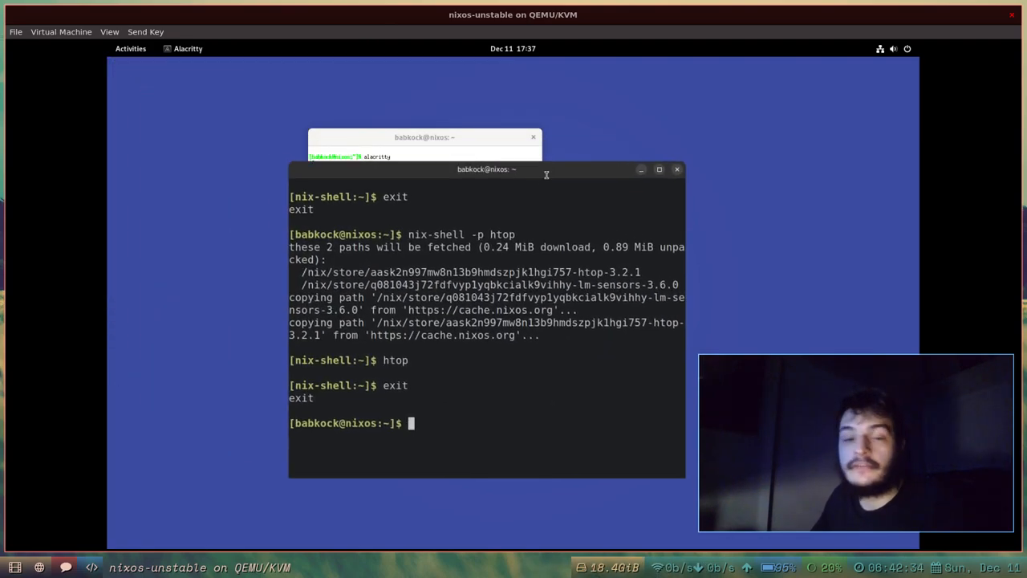
pyautogui.moveTo(609, 171)
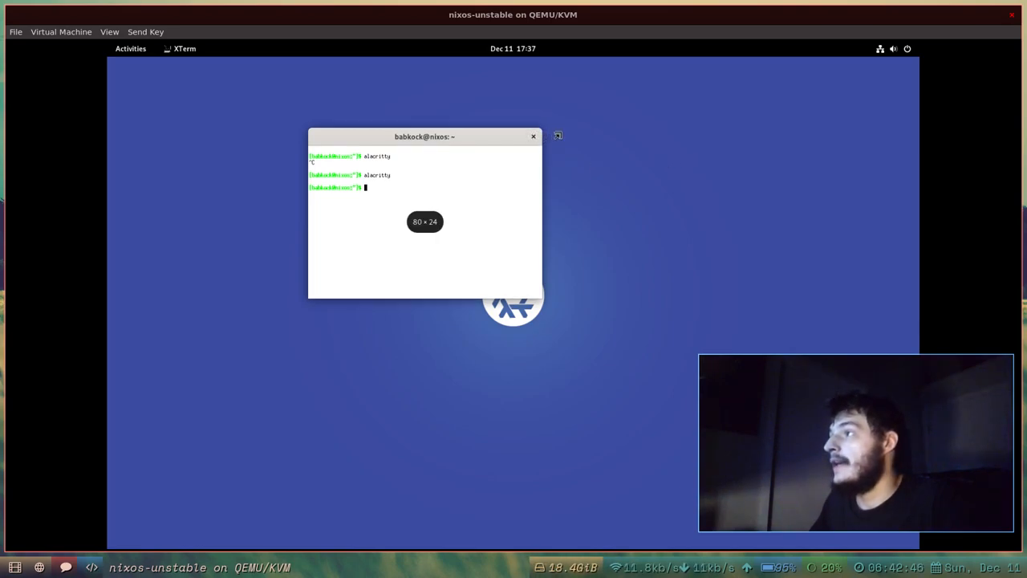
# Step: Close the remaining XTerm window, leaving the empty GNOME desktop, and open the File menu
pyautogui.click(532, 136)
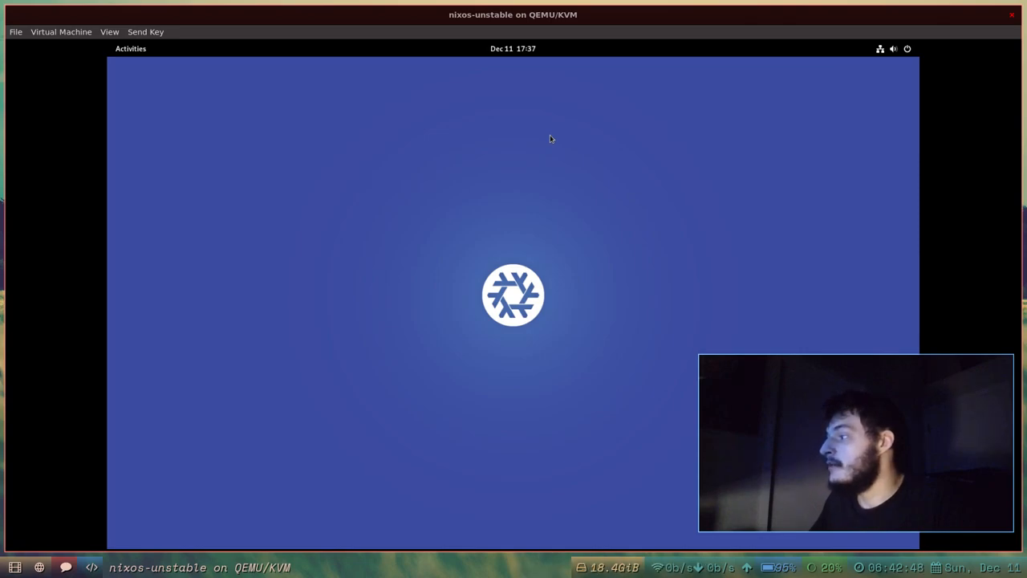
pyautogui.moveTo(161, 113)
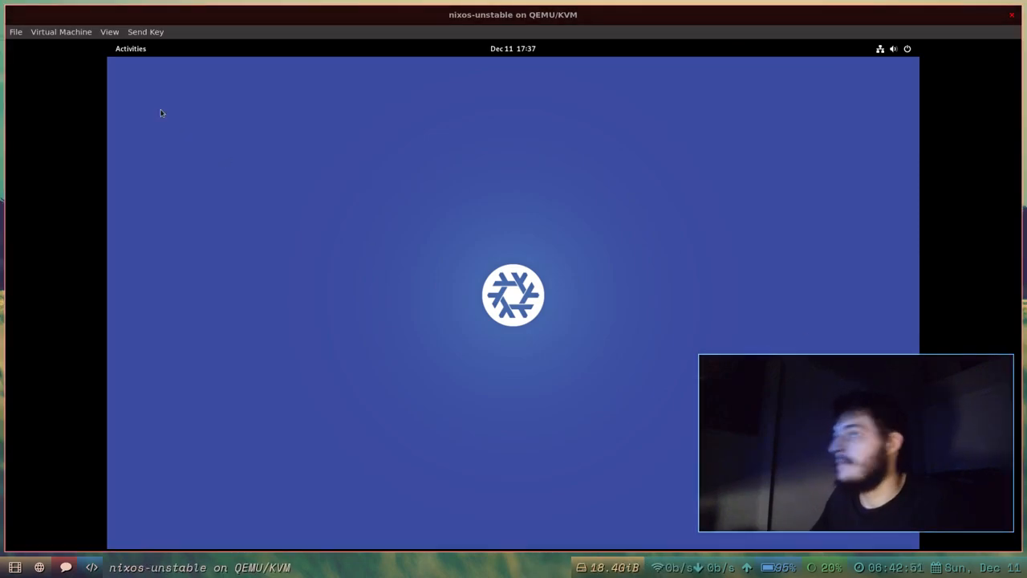
pyautogui.click(14, 31)
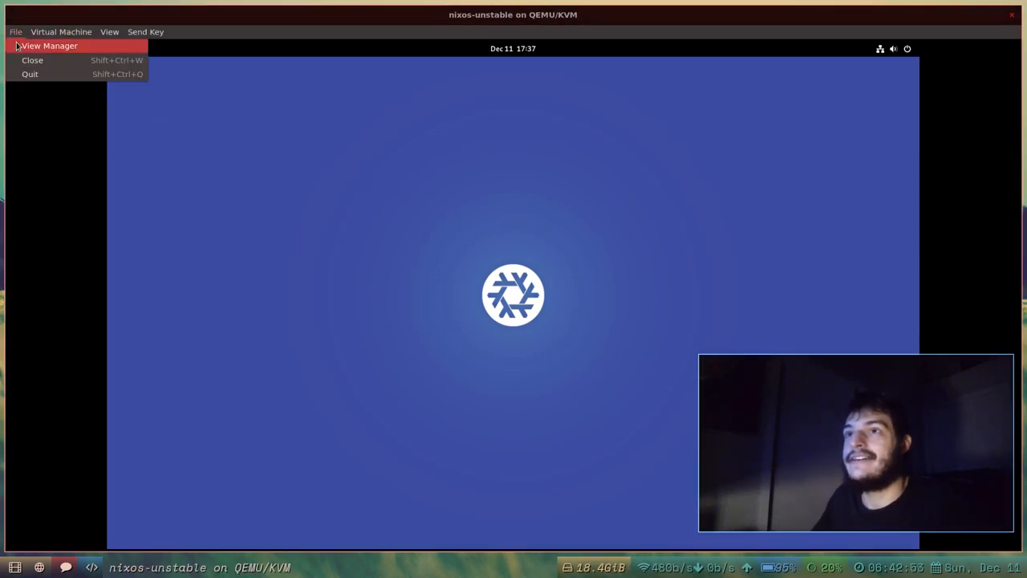